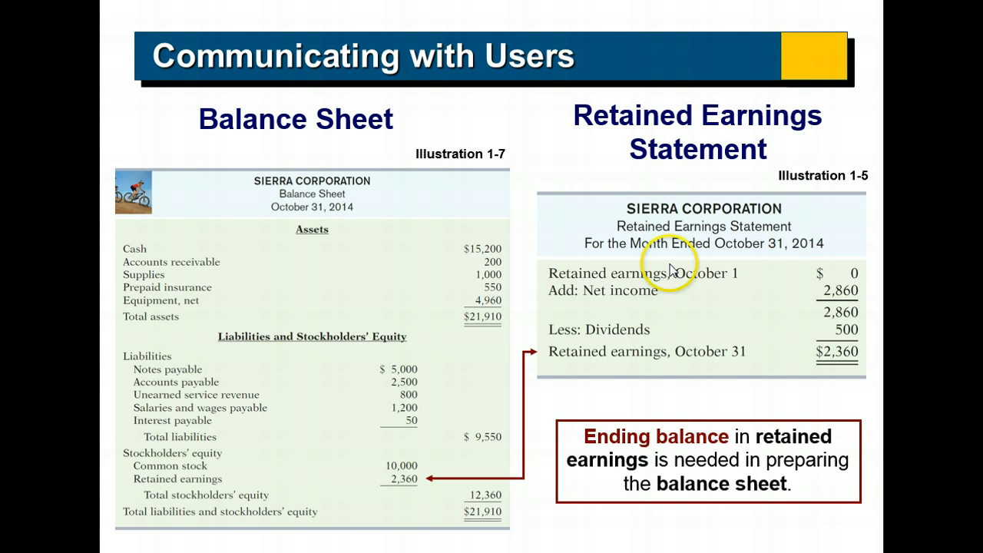
pyautogui.moveTo(784, 260)
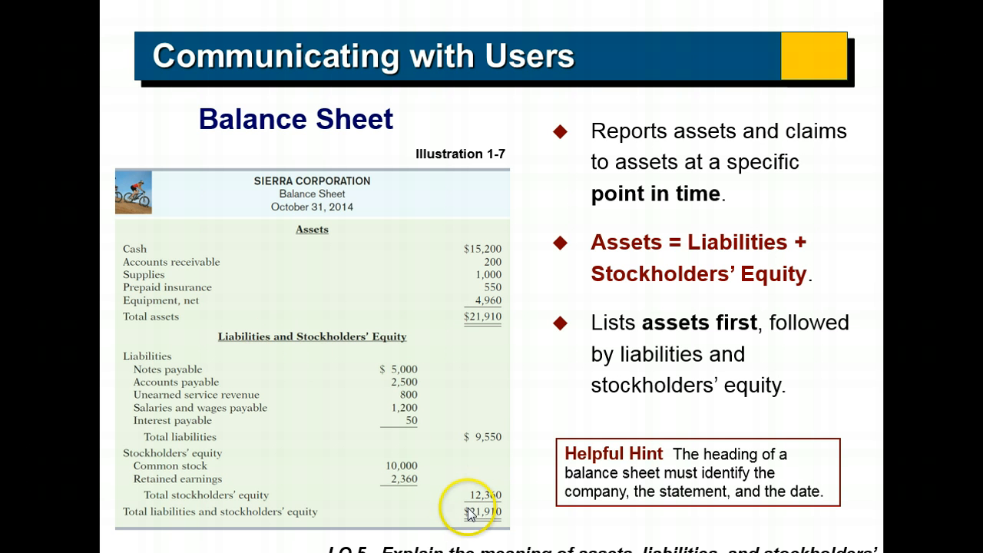
pyautogui.moveTo(476, 322)
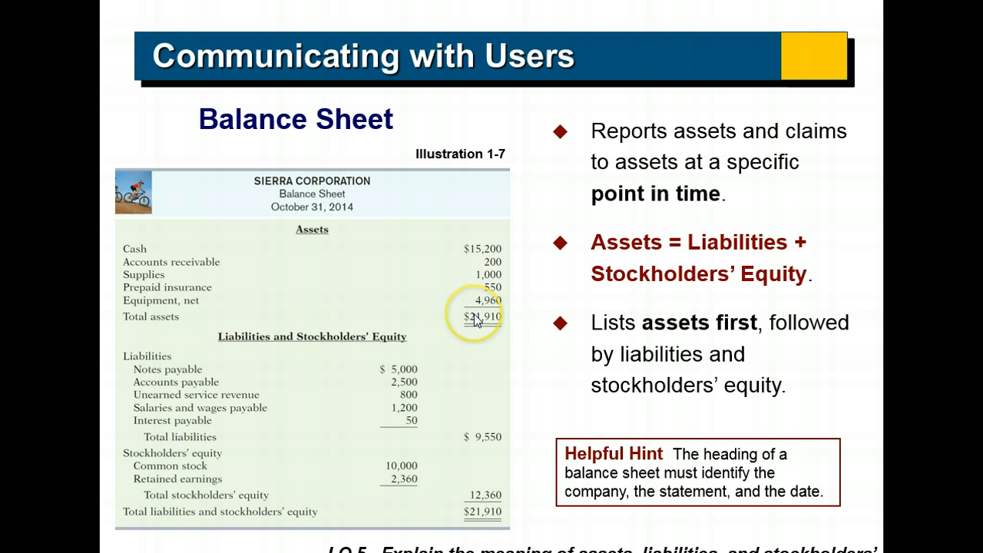
pyautogui.moveTo(592, 268)
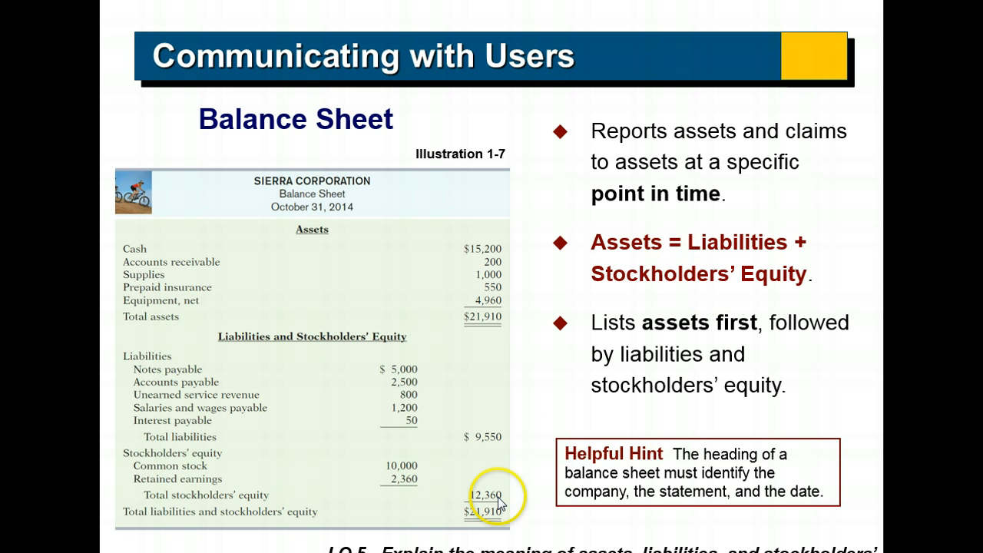
pyautogui.moveTo(484, 436)
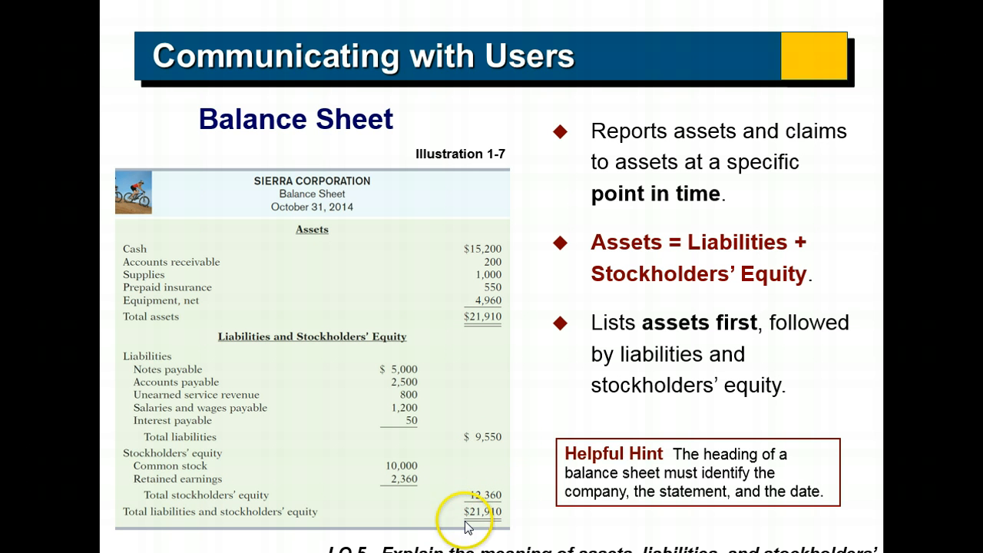
pyautogui.moveTo(468, 526)
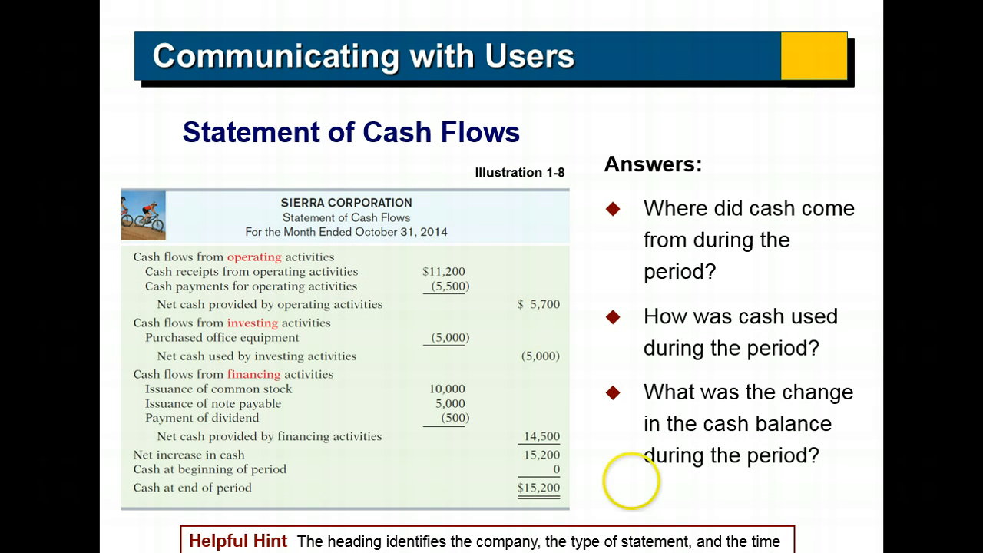
pyautogui.moveTo(581, 359)
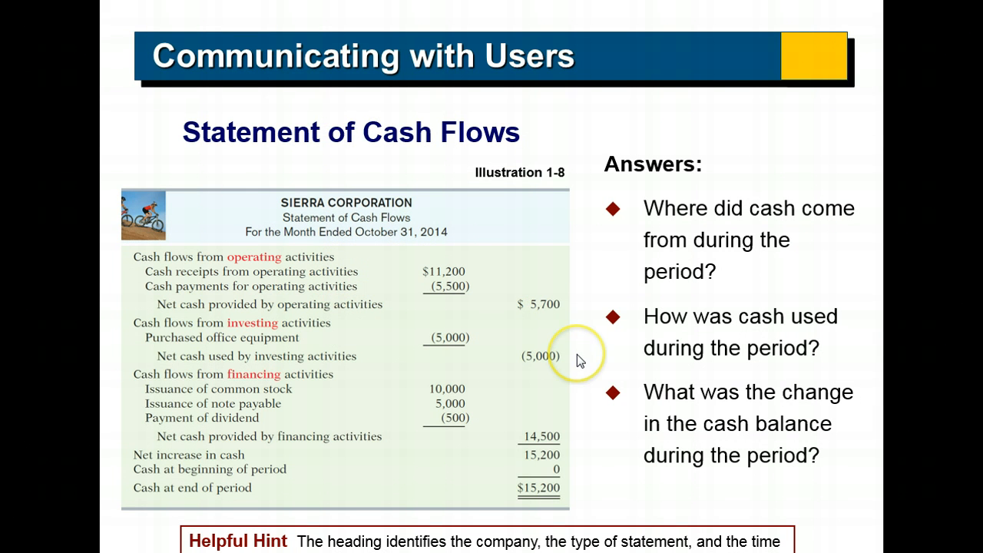
pyautogui.moveTo(543, 283)
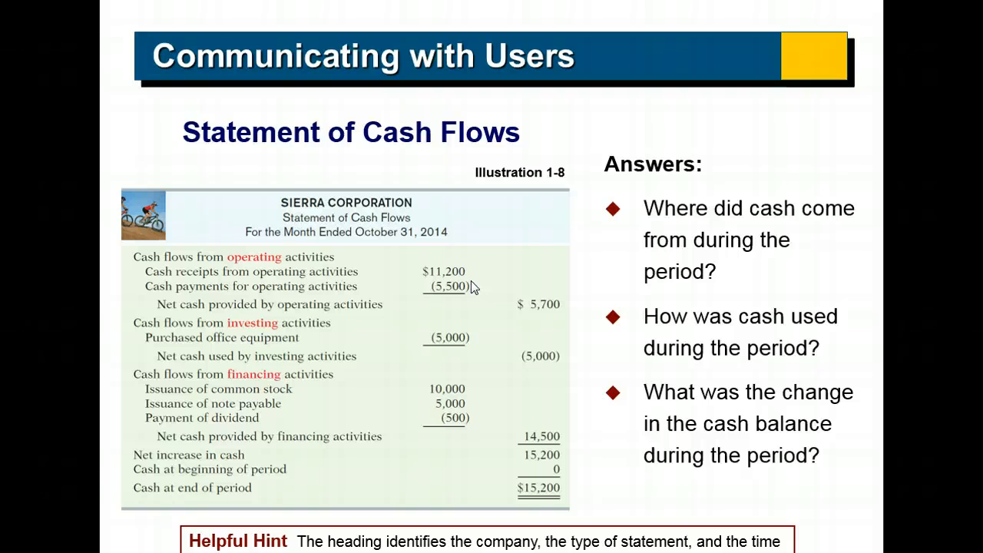
pyautogui.click(437, 300)
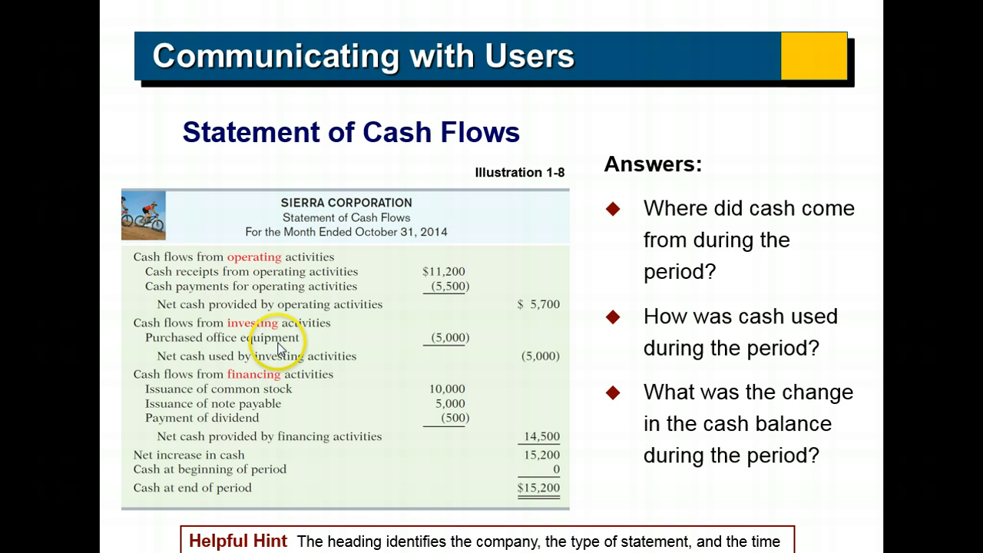
pyautogui.moveTo(359, 373)
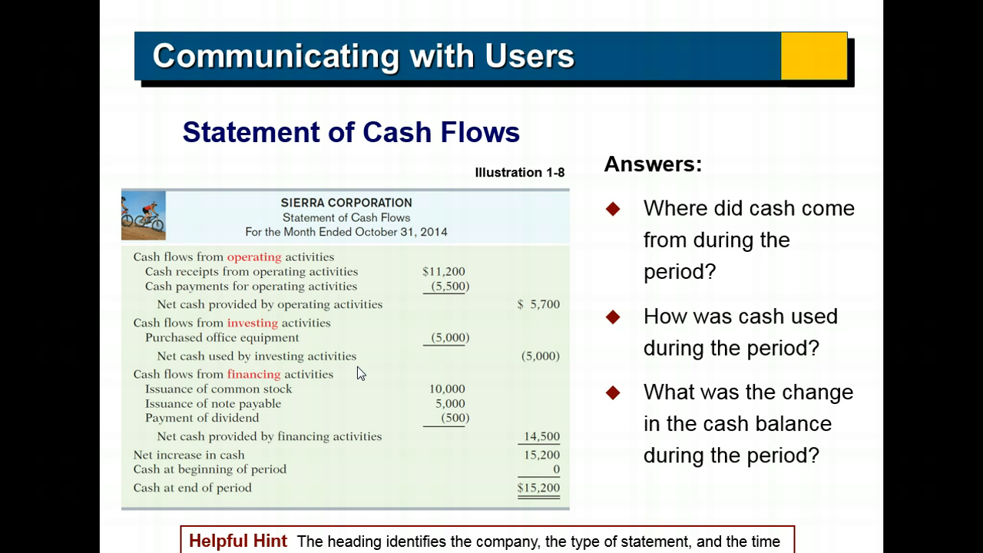
pyautogui.click(378, 318)
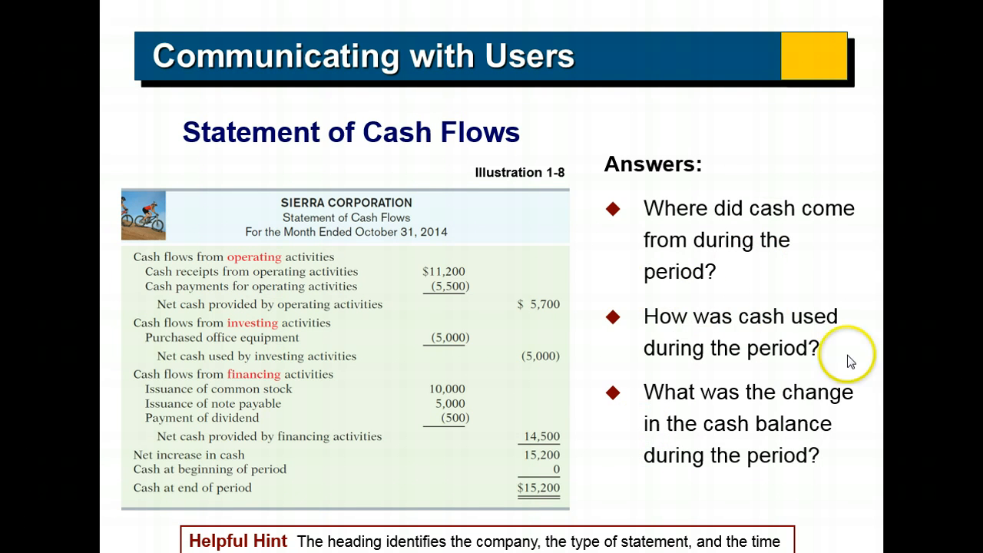
pyautogui.moveTo(631, 413)
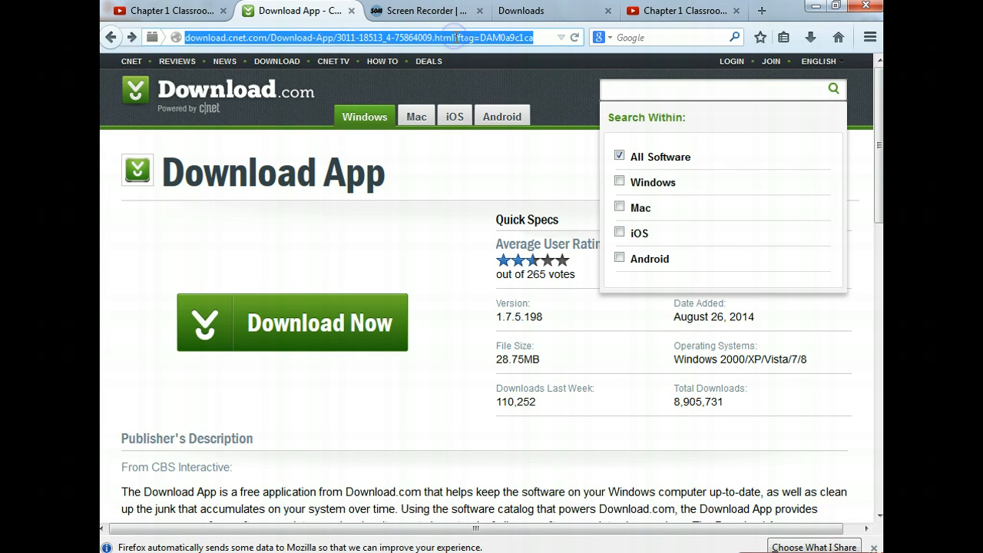
# Go to google.com and search for "target annual report 2013".
pyautogui.write('www.google.com/?gws_rd=ssl')
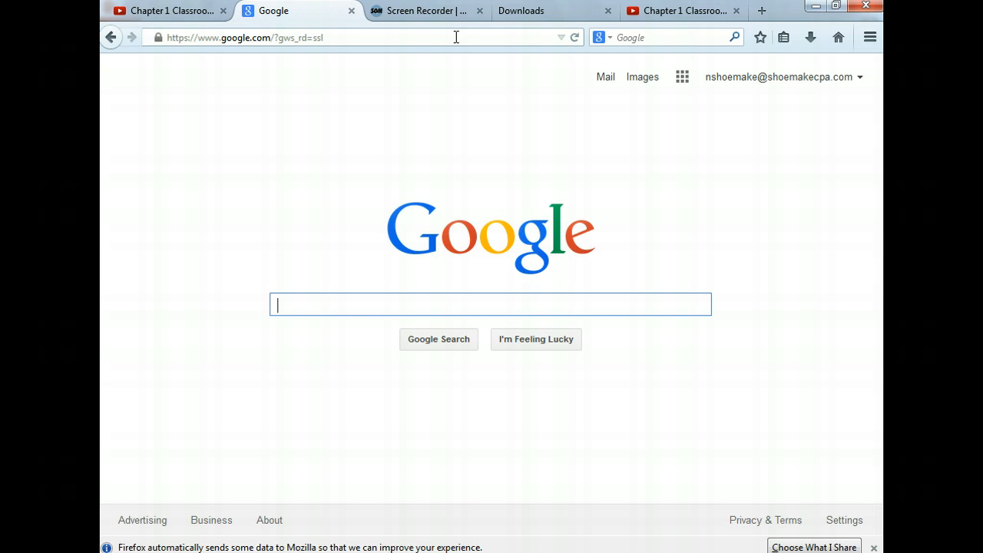
pyautogui.write('target annual report 2013')
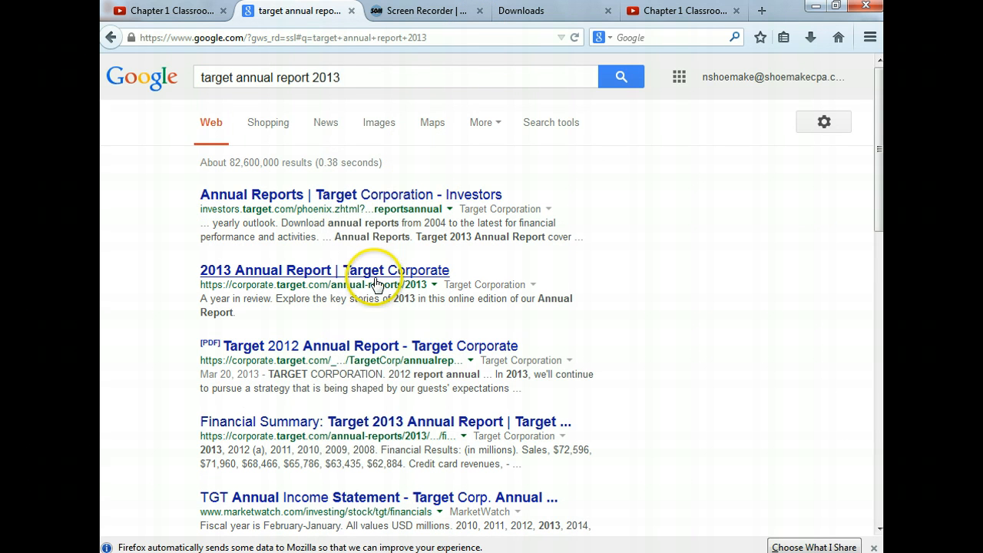
# From the results, enter Target's 2013 Annual Report site and reach its download report page.
pyautogui.click(324, 270)
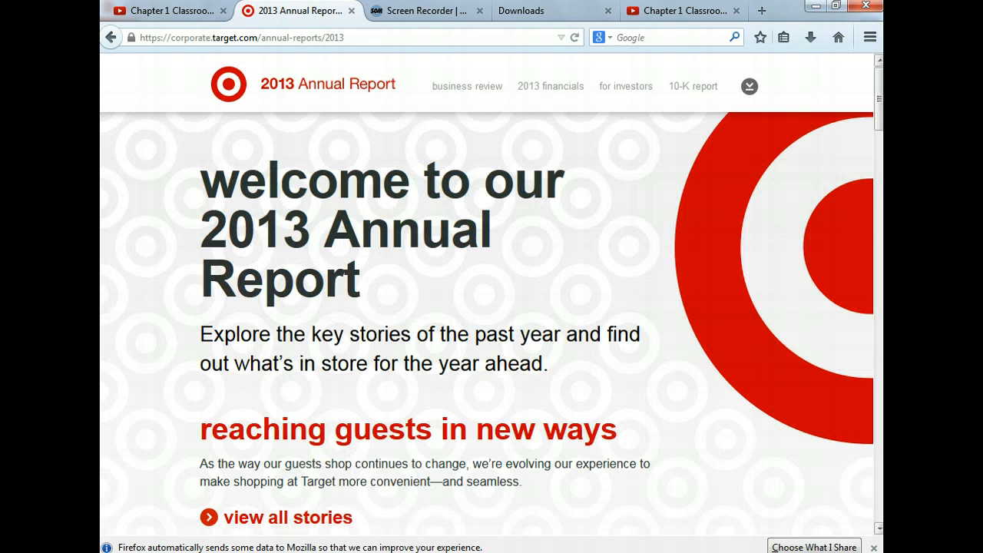
pyautogui.scroll(-3)
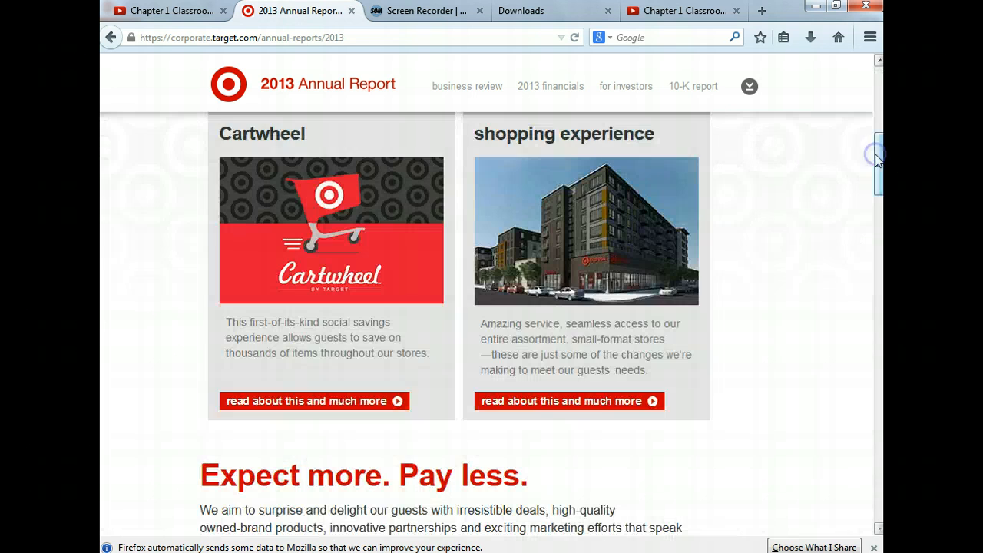
pyautogui.scroll(3)
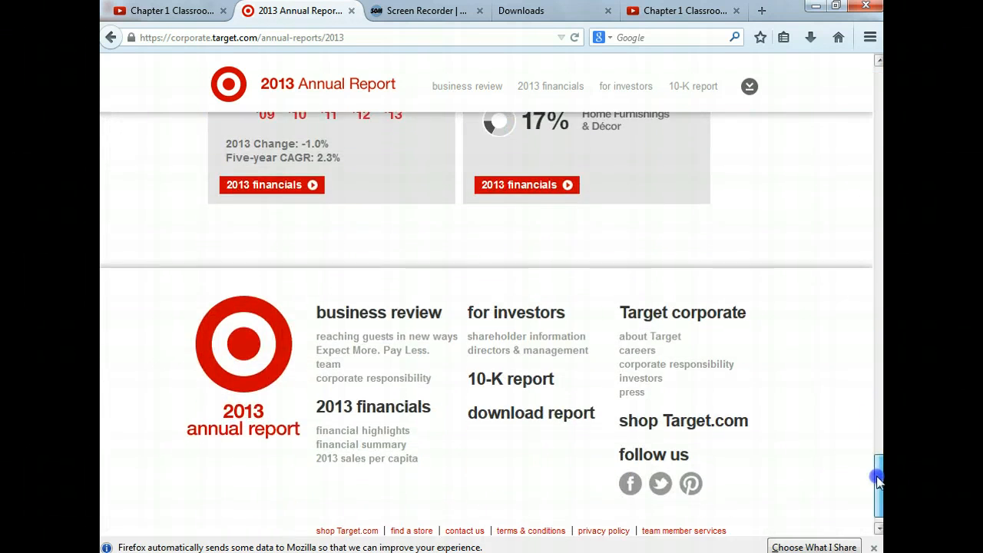
pyautogui.moveTo(668, 462)
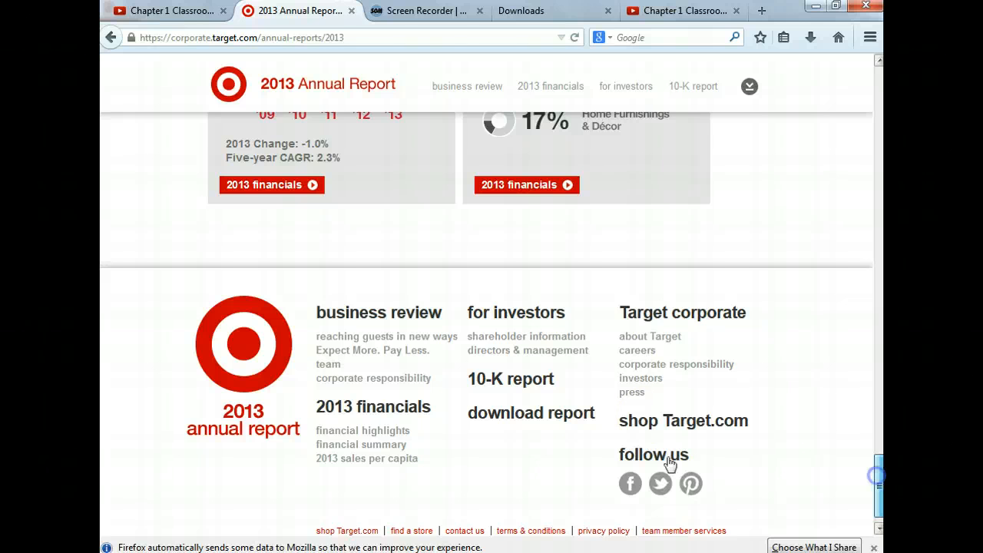
pyautogui.moveTo(369, 415)
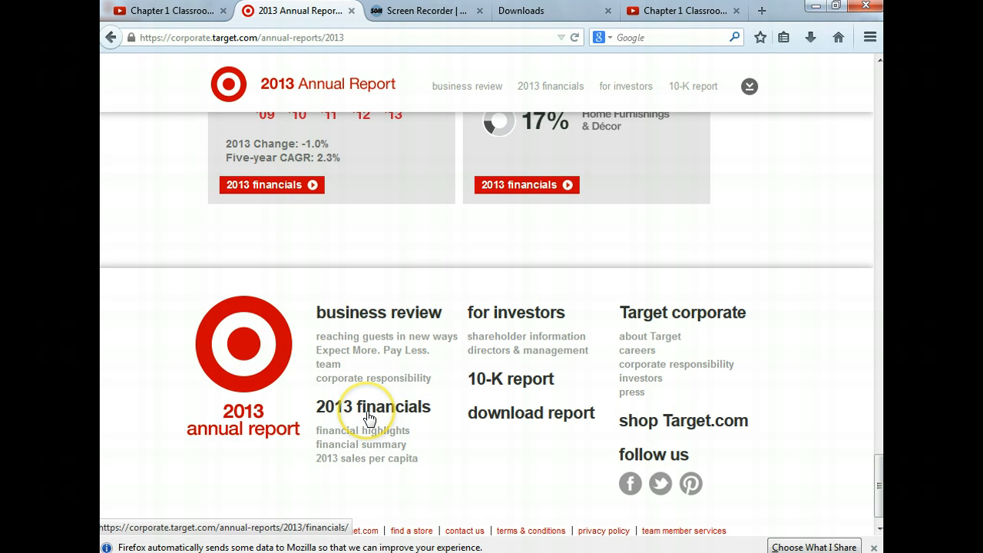
pyautogui.moveTo(495, 418)
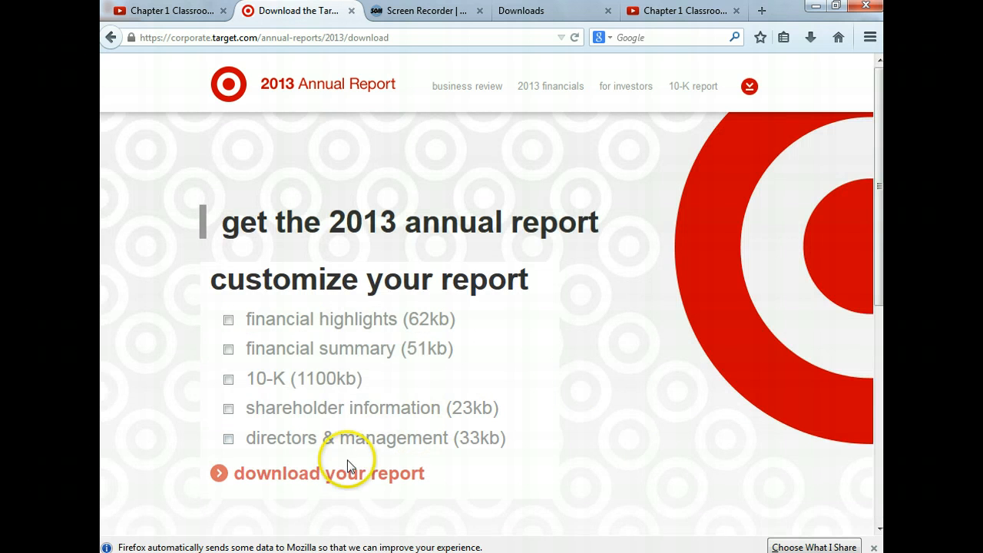
pyautogui.moveTo(319, 485)
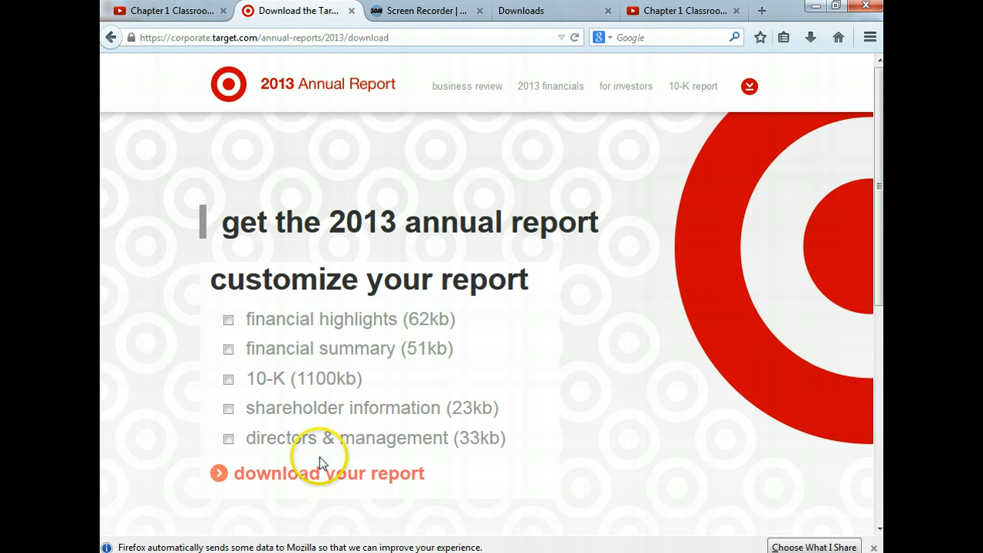
pyautogui.scroll(-3)
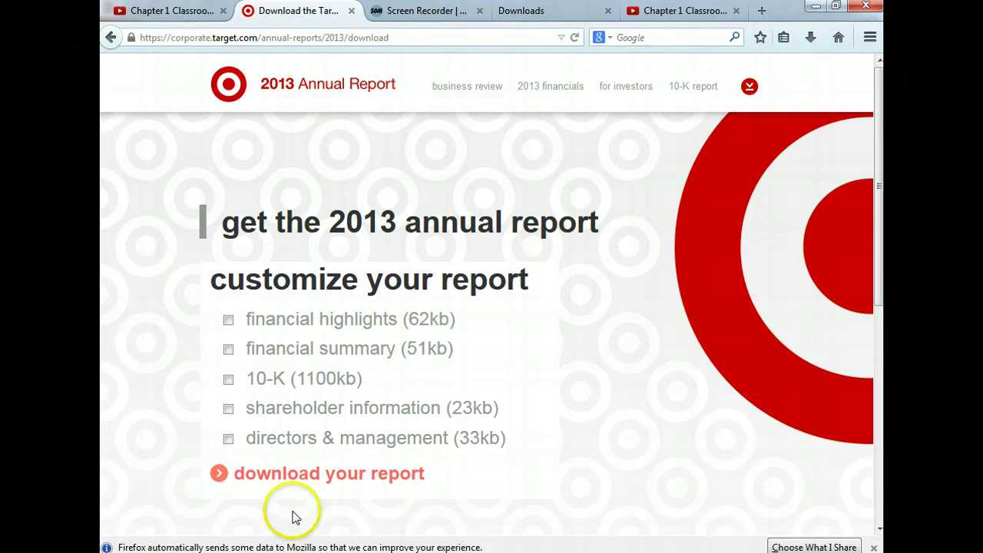
pyautogui.moveTo(636, 77)
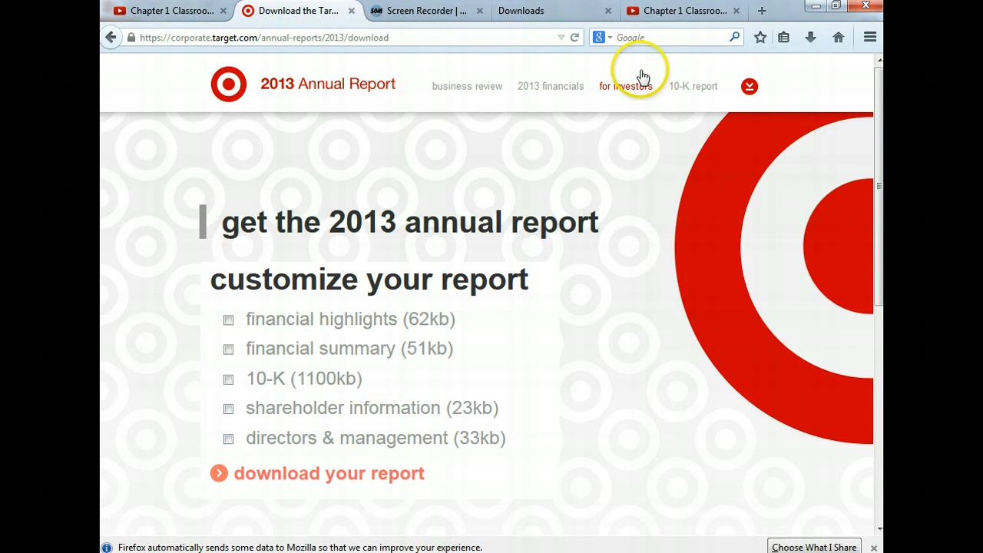
# Return to the report home page, scroll to financial highlights and follow the 2013 financials link.
pyautogui.click(112, 36)
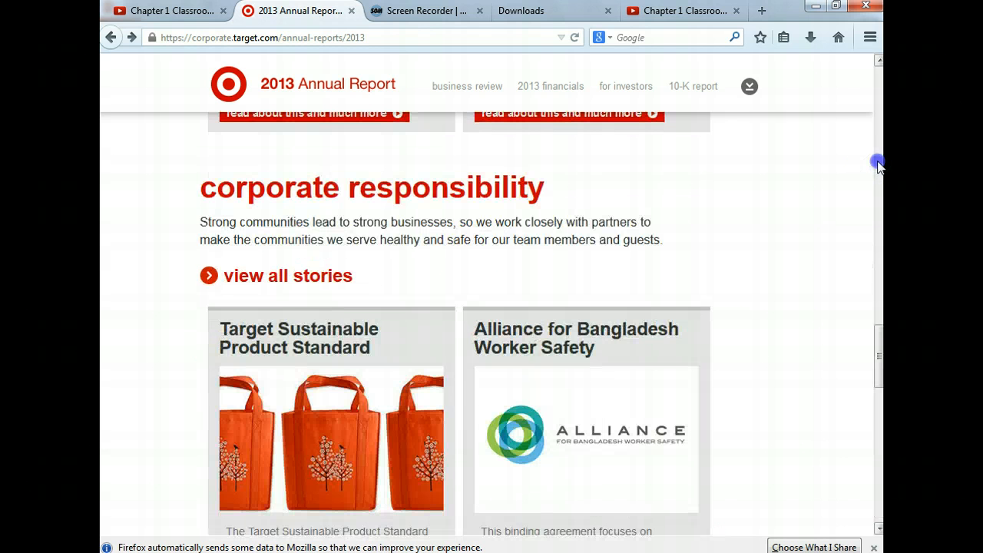
pyautogui.scroll(-3)
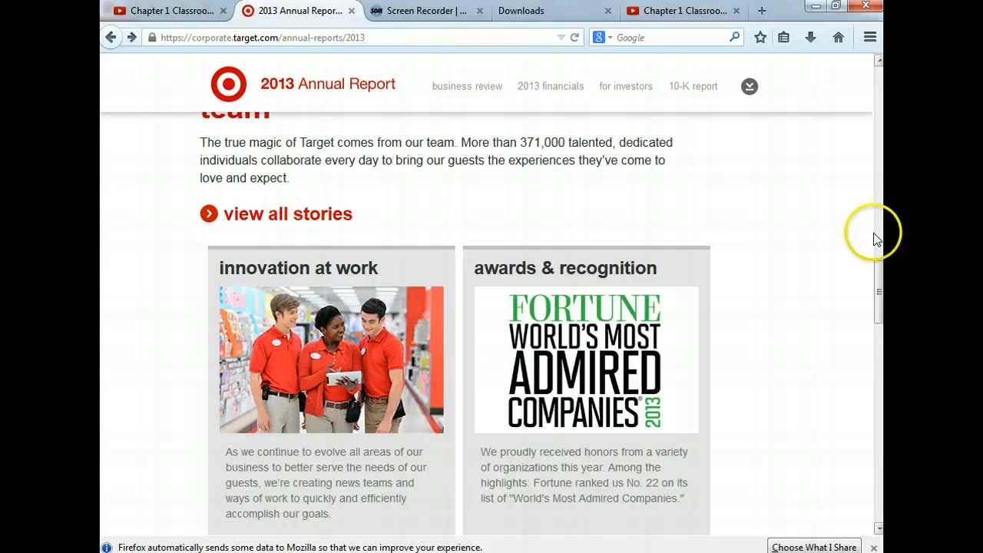
pyautogui.scroll(-3)
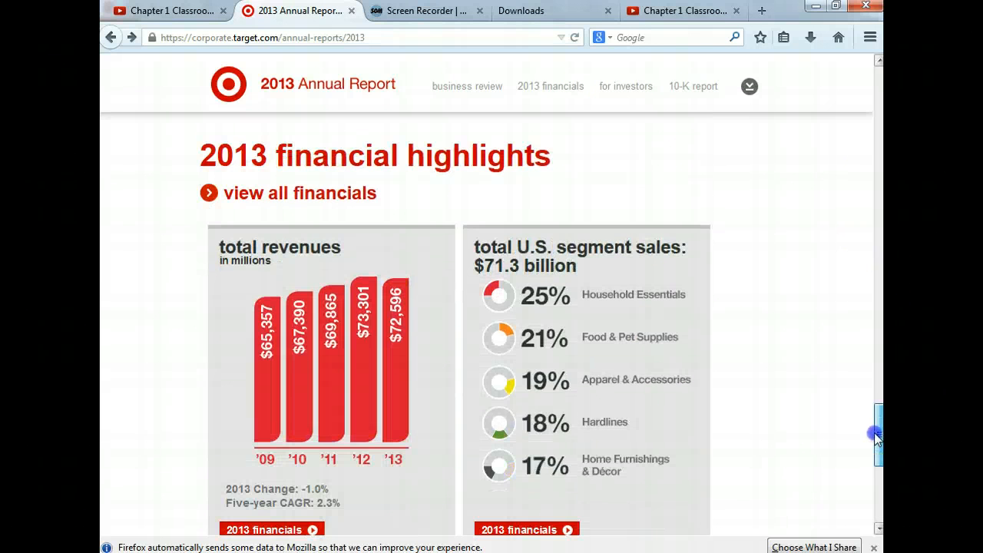
pyautogui.scroll(-3)
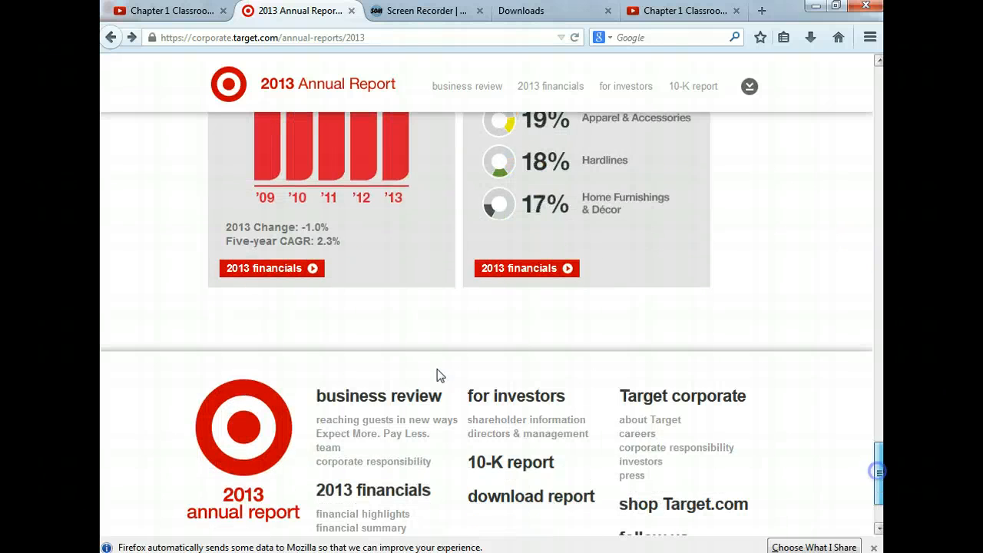
pyautogui.click(264, 267)
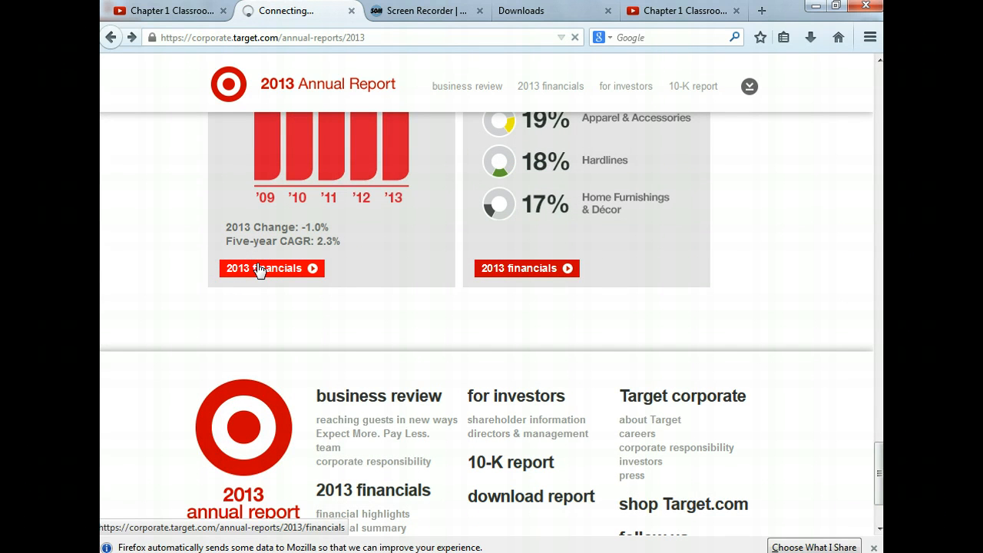
# Review the five-year revenues, EBIT, net earnings and EPS charts, then go back to the report home page.
pyautogui.click(264, 267)
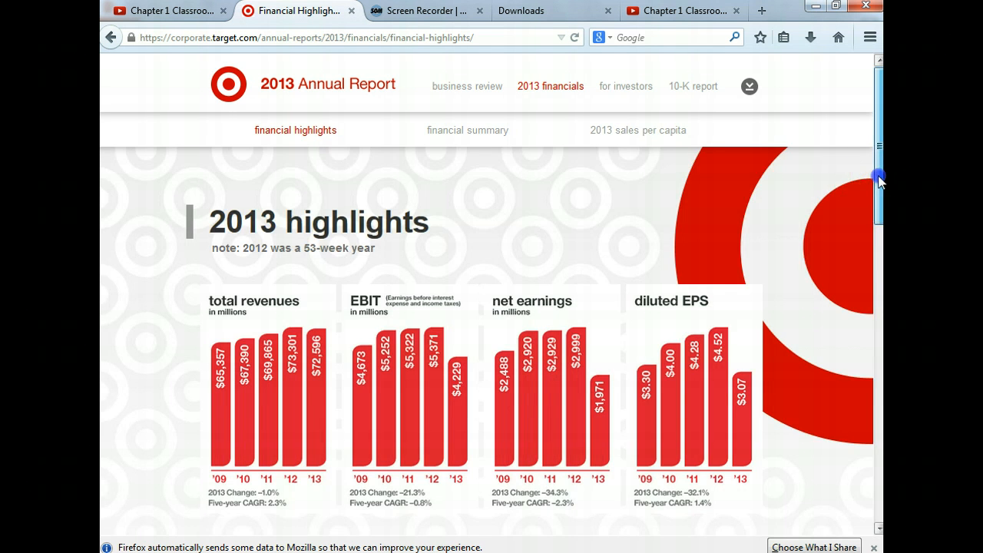
pyautogui.scroll(-3)
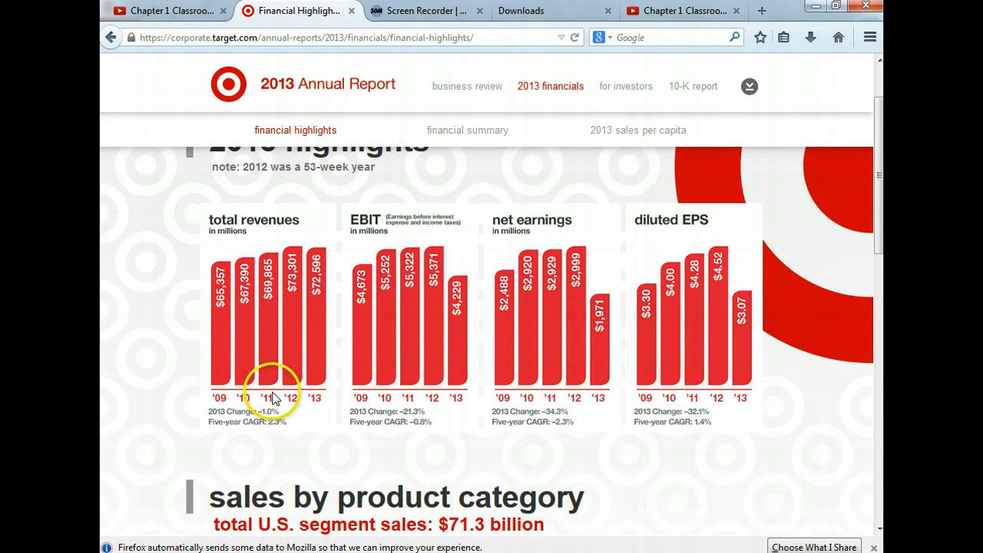
pyautogui.moveTo(332, 268)
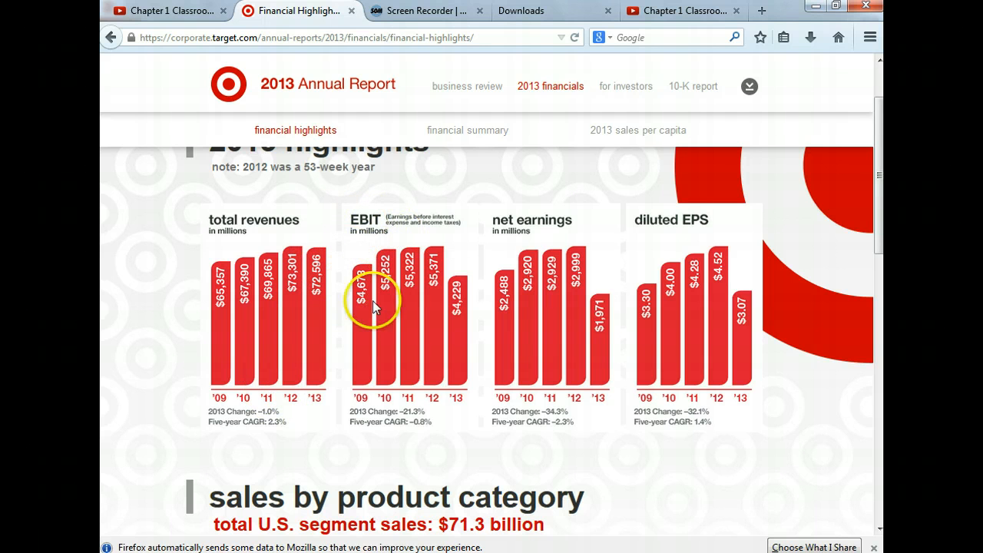
pyautogui.moveTo(381, 242)
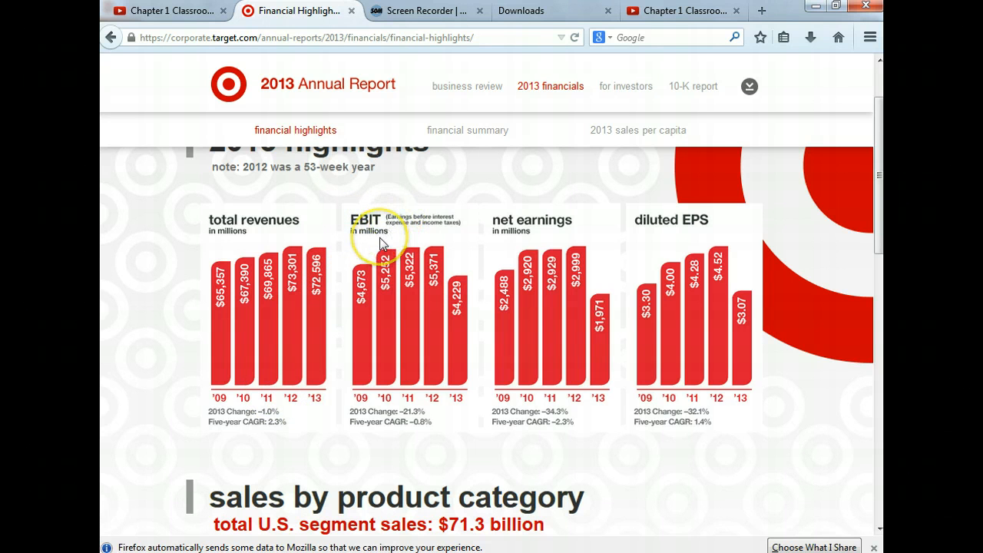
pyautogui.moveTo(297, 263)
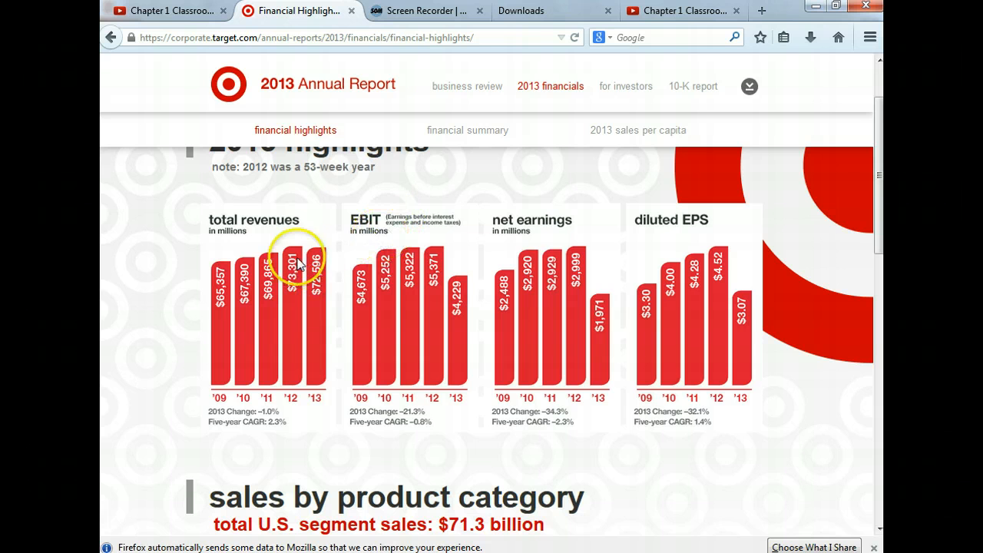
pyautogui.moveTo(617, 335)
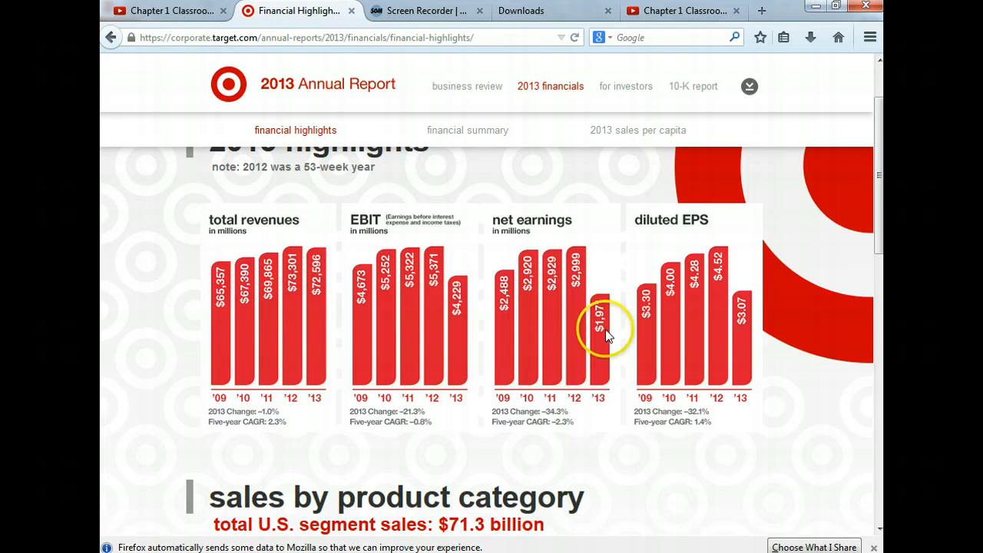
pyautogui.moveTo(601, 339)
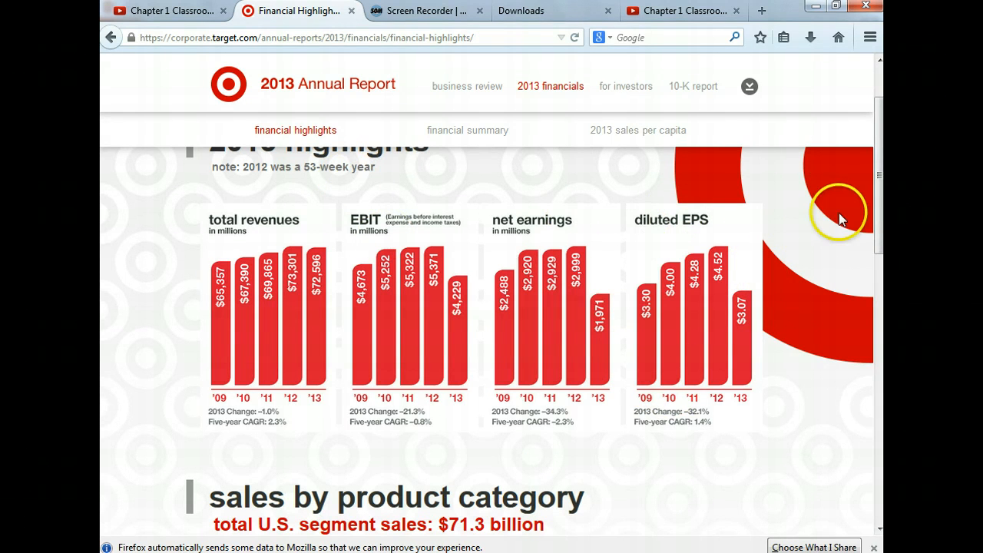
pyautogui.scroll(-3)
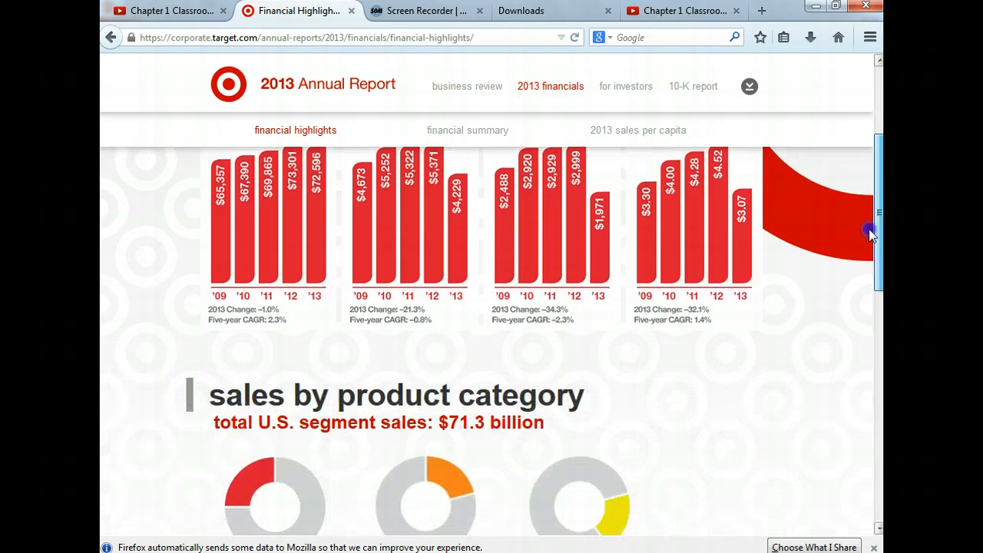
pyautogui.scroll(3)
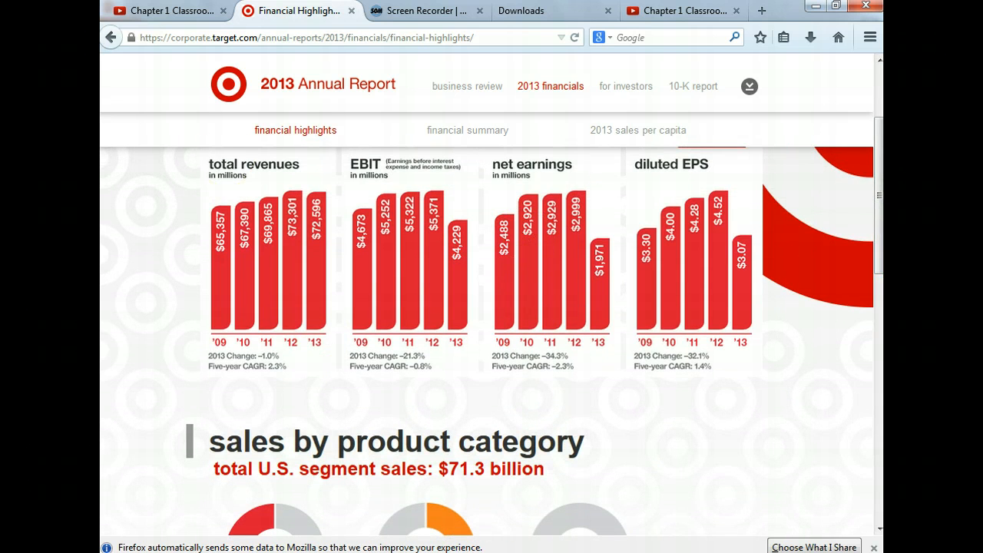
pyautogui.click(112, 37)
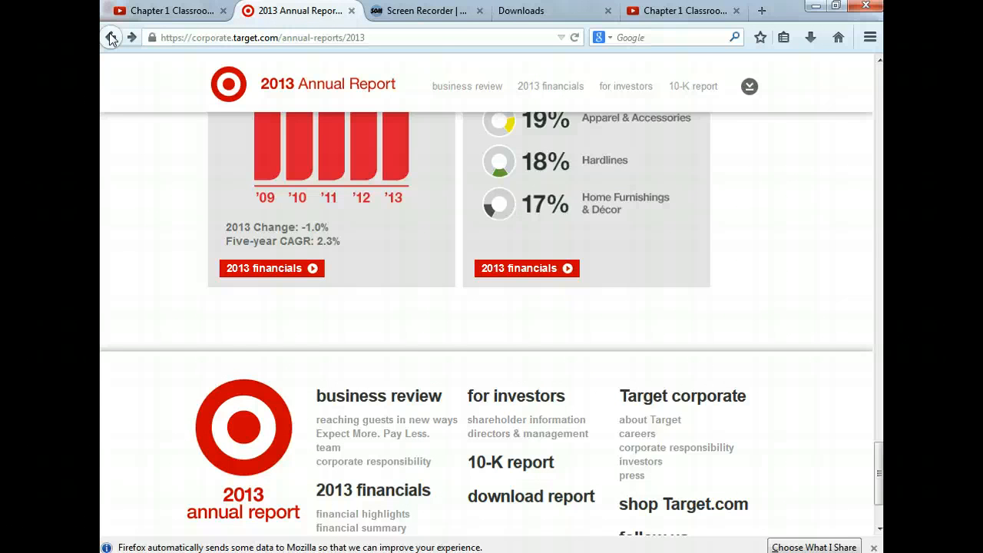
# Go back a page so the Screencast-O-Matic screen recorder starts loading.
pyautogui.click(116, 38)
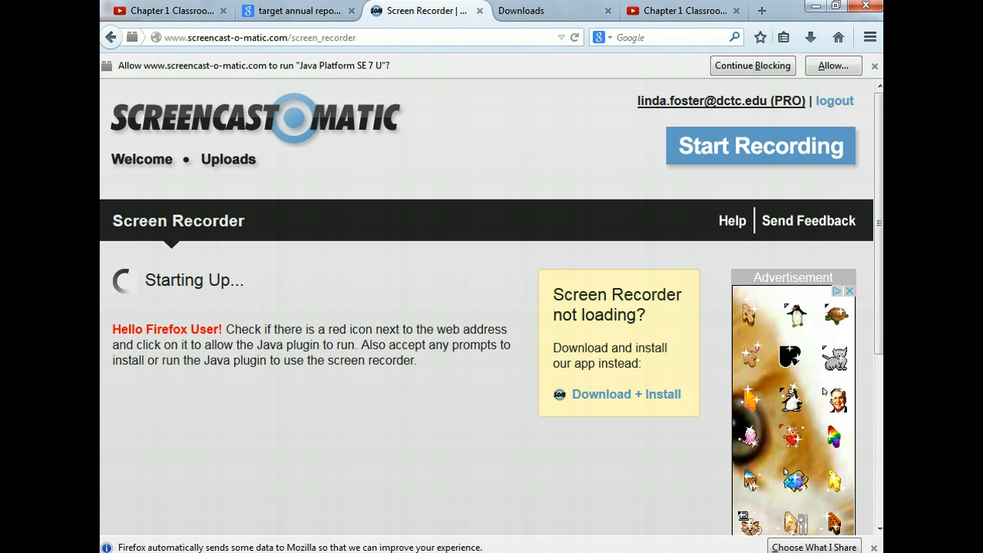
# Close the Target search tab and enter the coursesmart.com address in the Downloads tab.
pyautogui.click(531, 11)
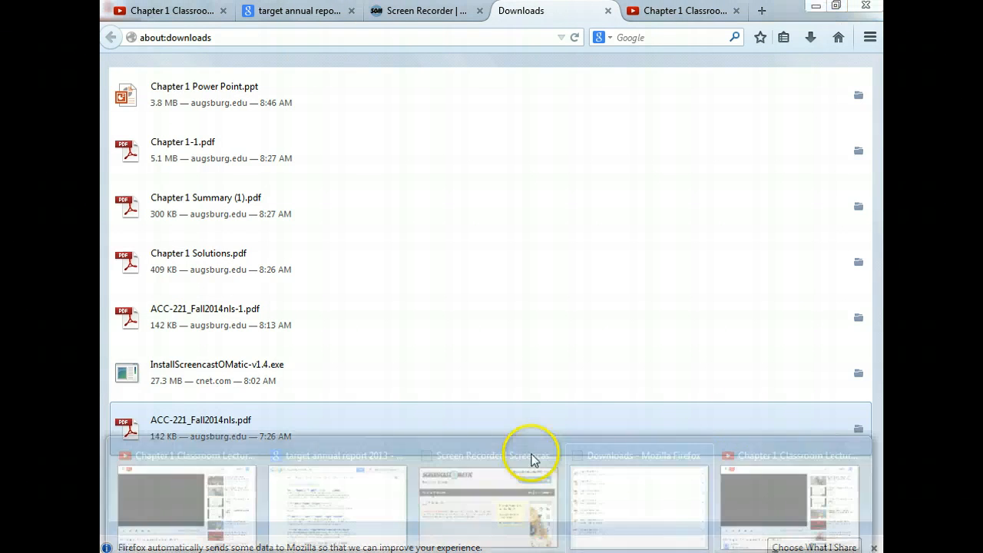
pyautogui.click(693, 9)
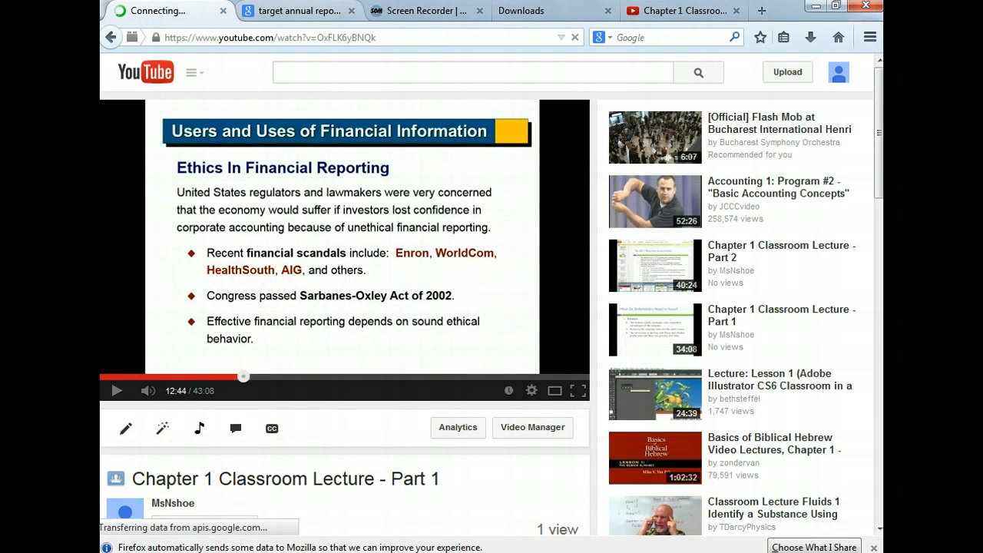
pyautogui.click(304, 11)
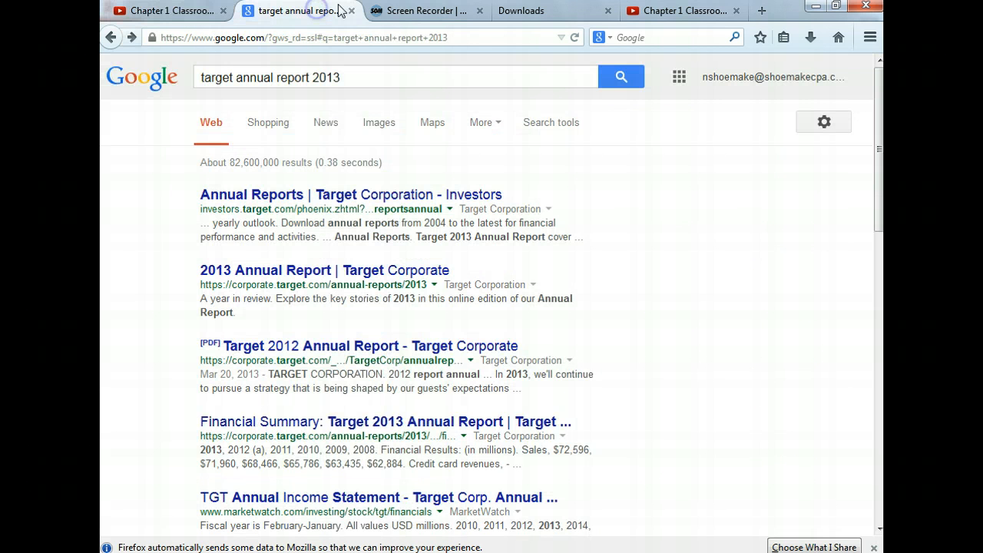
pyautogui.click(408, 10)
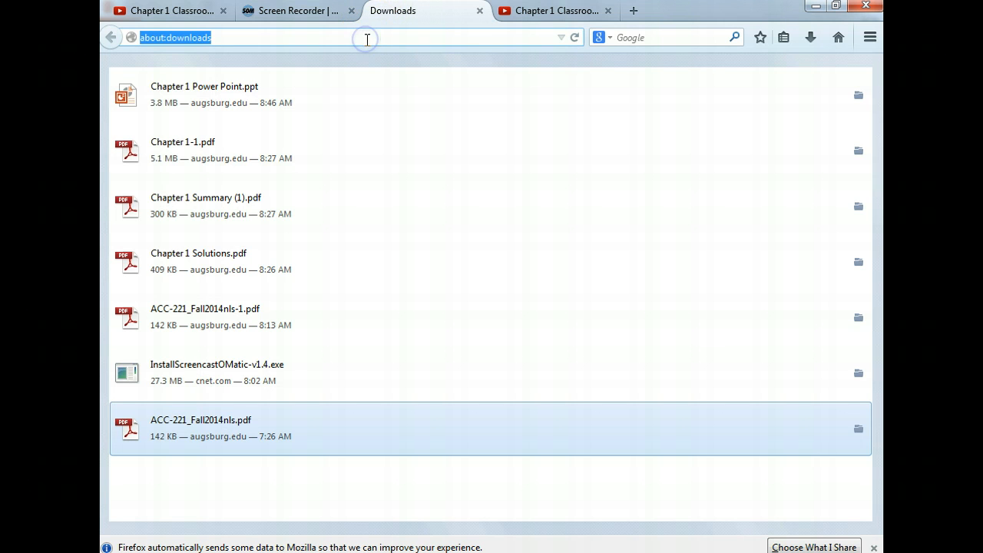
pyautogui.write('www.course')
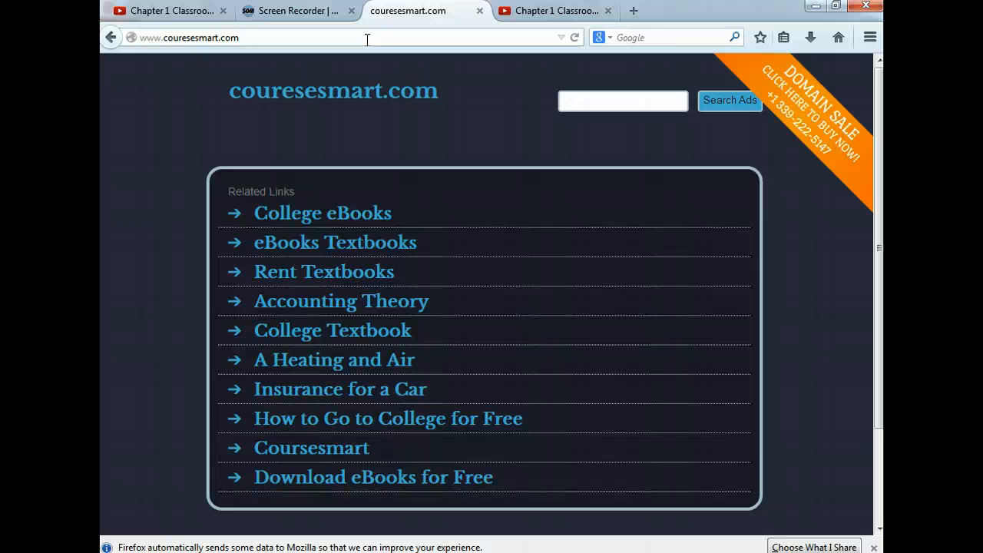
pyautogui.click(368, 36)
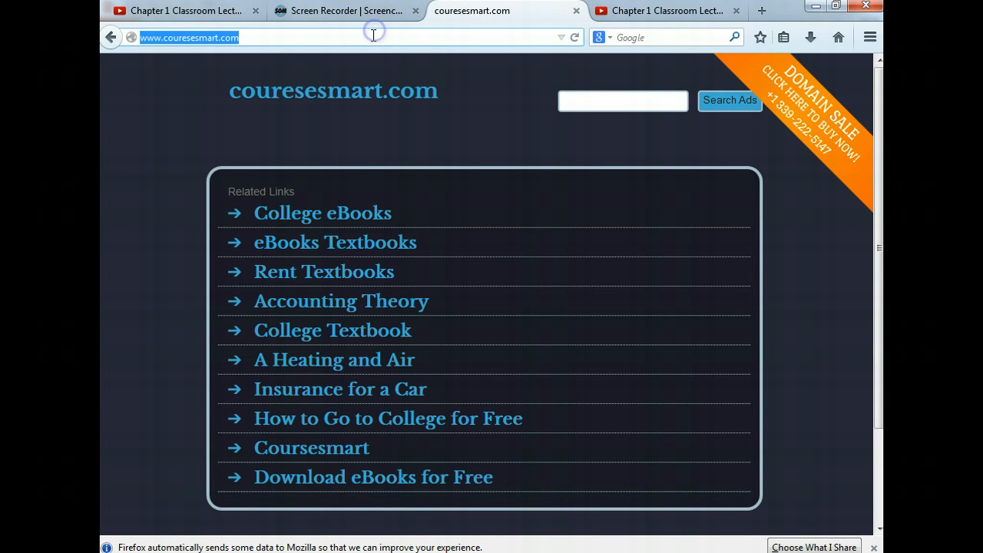
pyautogui.write('www.co')
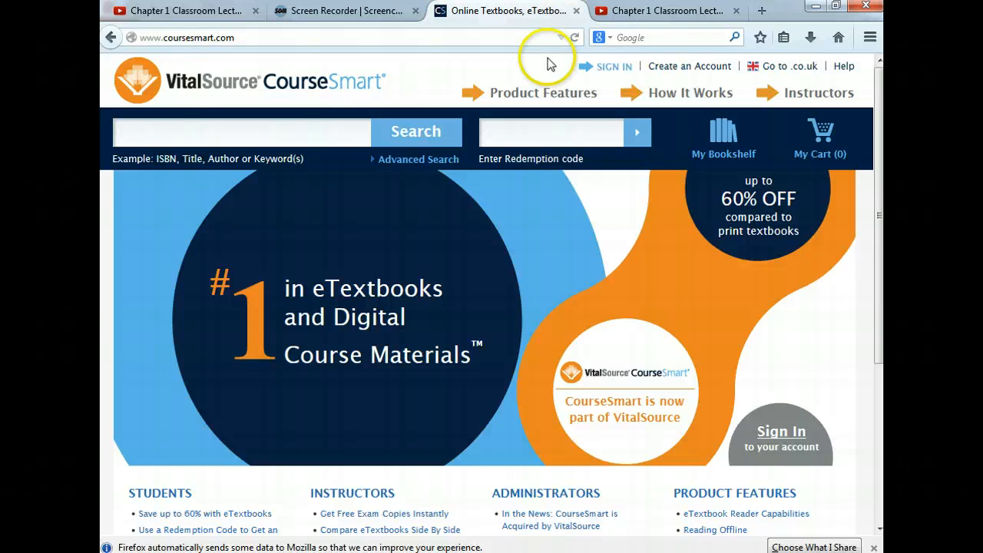
pyautogui.click(613, 66)
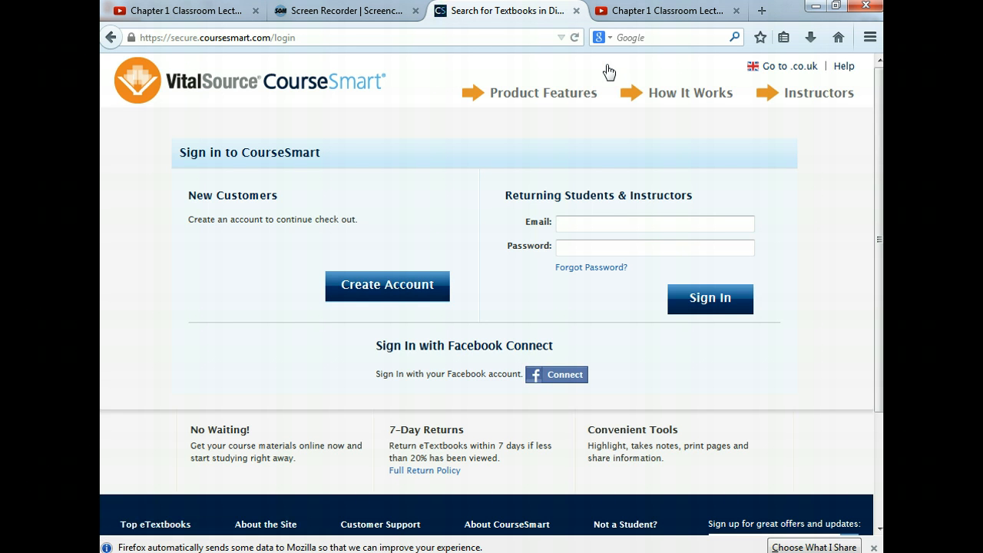
# Sign in with the nshoemake email and password to reach My Bookshelf.
pyautogui.click(631, 224)
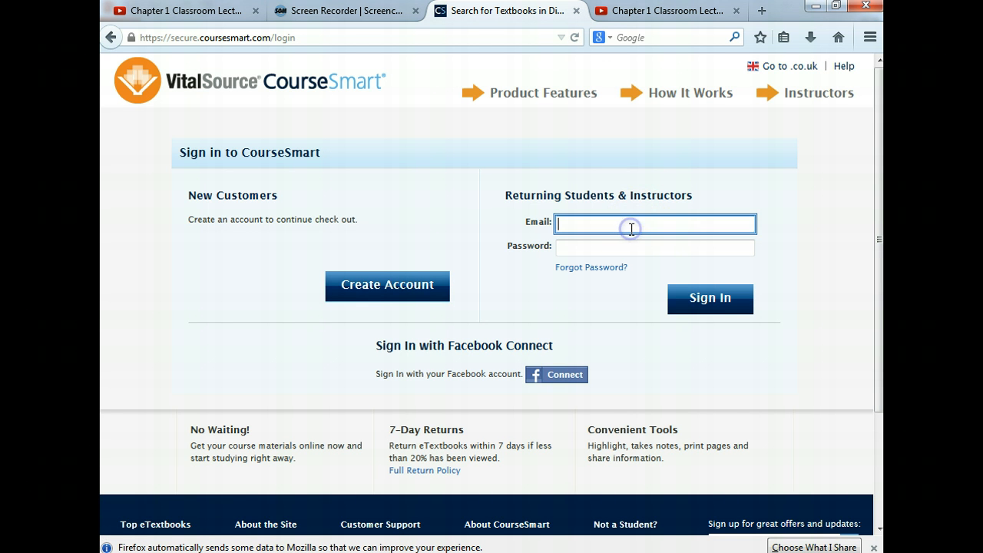
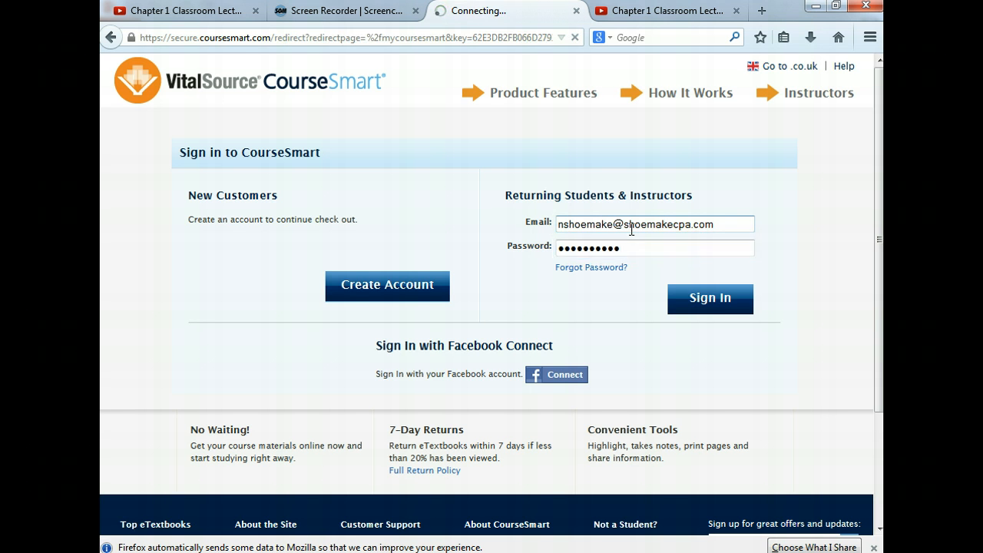
pyautogui.click(710, 298)
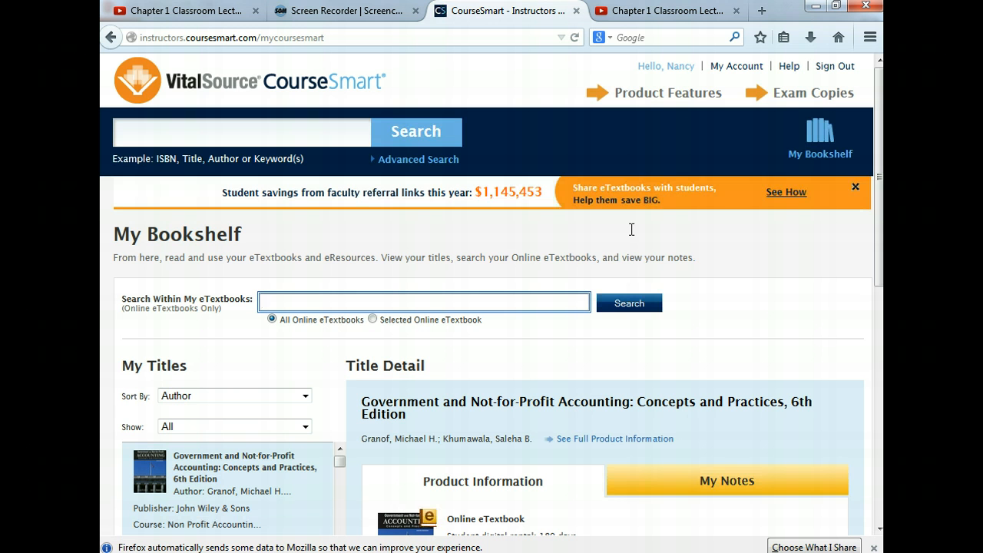
# Filter My Titles by the Financial Accounting subject from the Show dropdown.
pyautogui.click(424, 303)
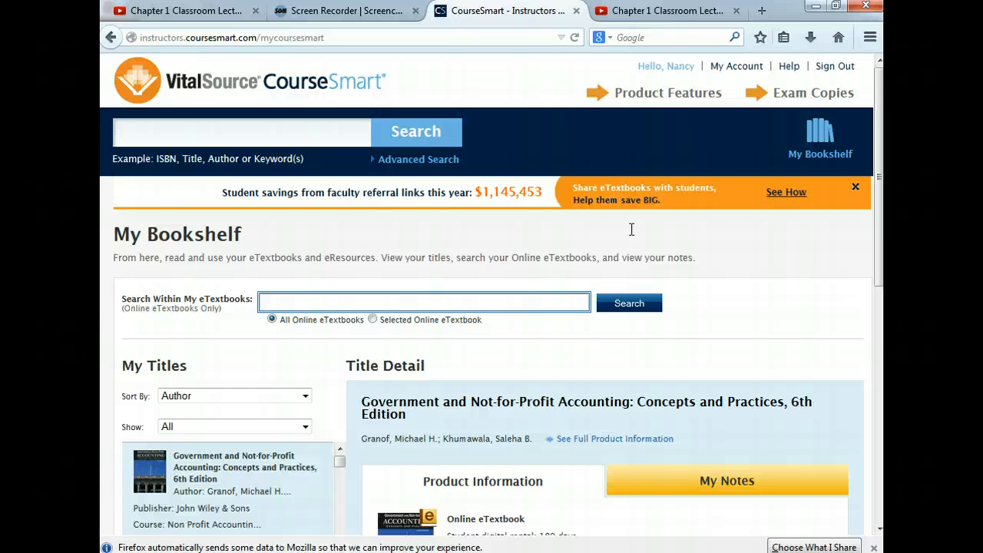
pyautogui.click(424, 303)
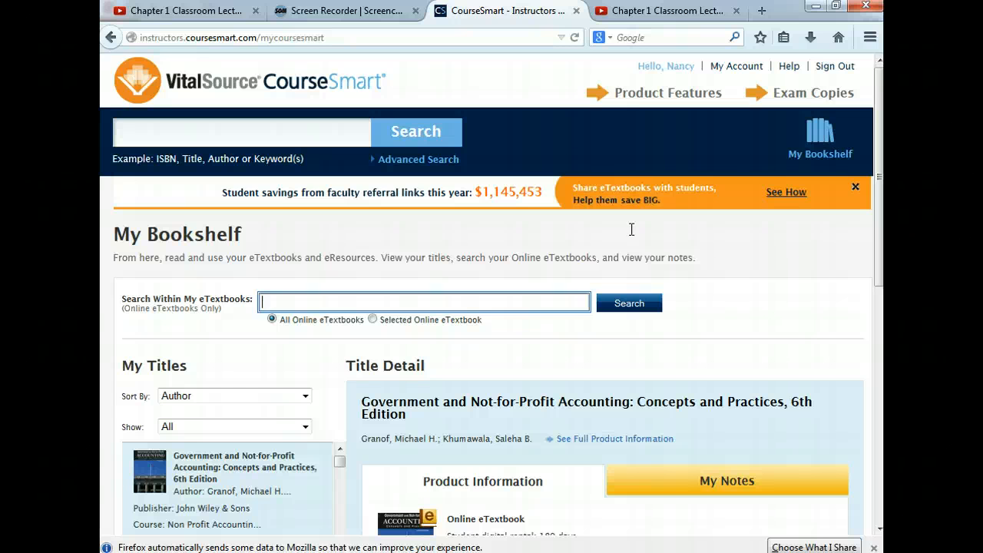
pyautogui.moveTo(323, 433)
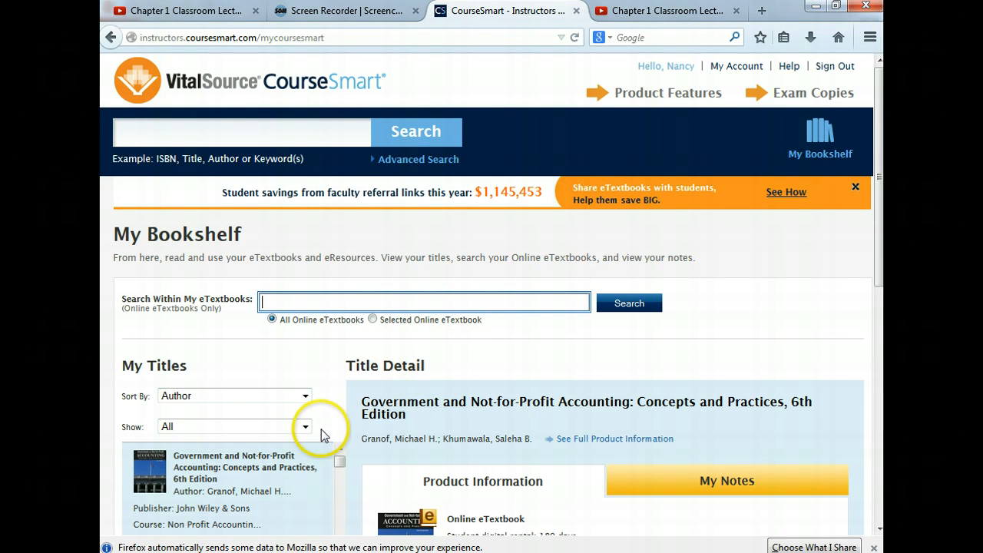
pyautogui.click(304, 427)
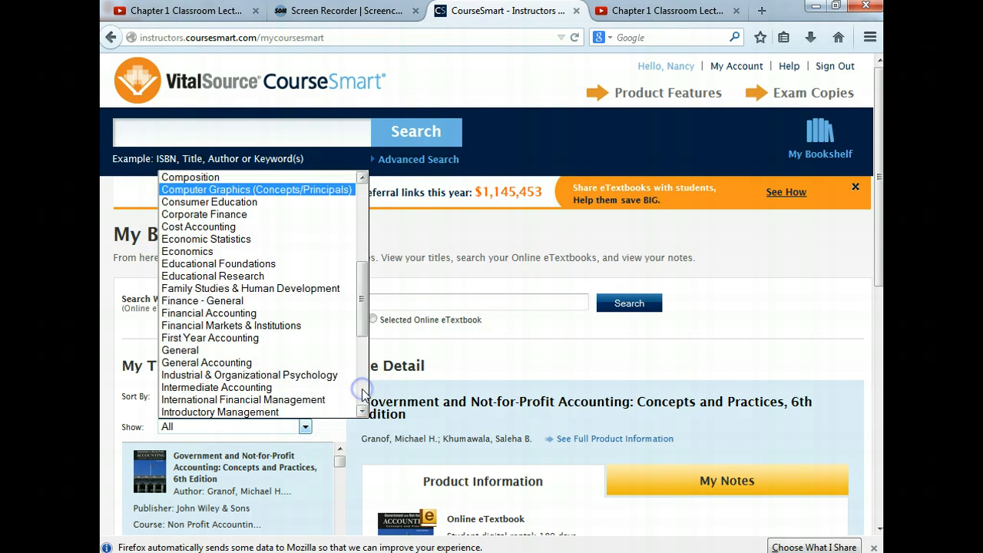
pyautogui.scroll(-3)
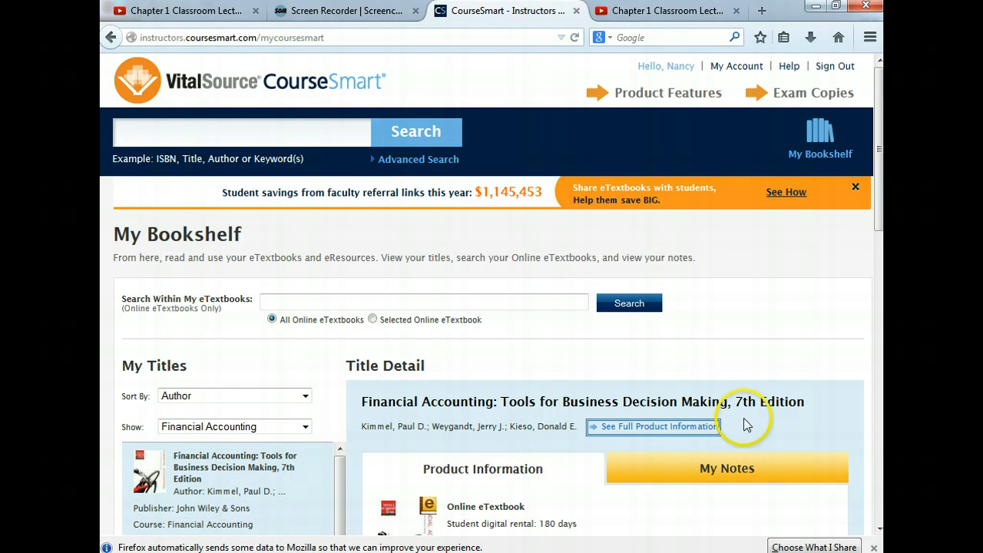
pyautogui.scroll(-3)
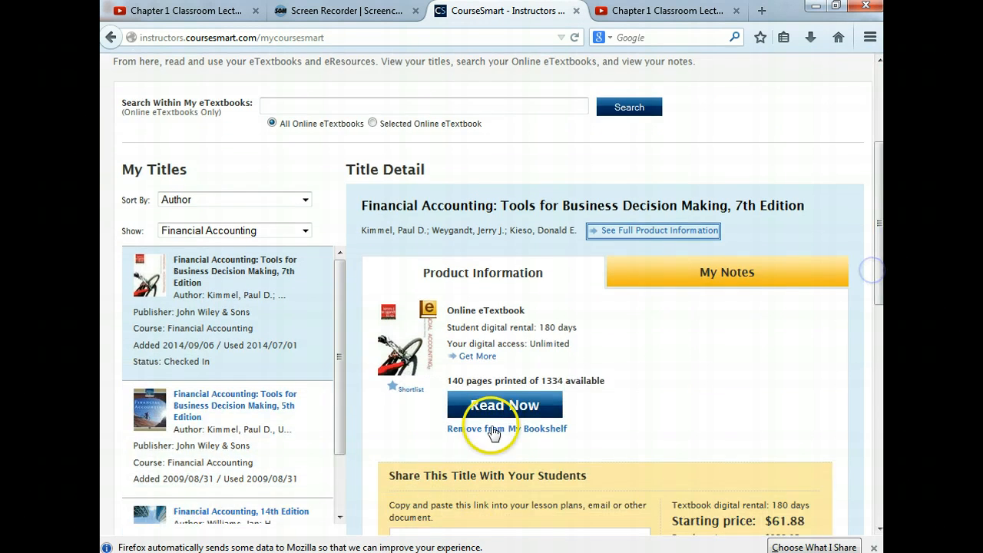
# Open the Financial Accounting 7th Edition eTextbook and jump to the Chapter 1 exercises around pages 29–30.
pyautogui.click(504, 404)
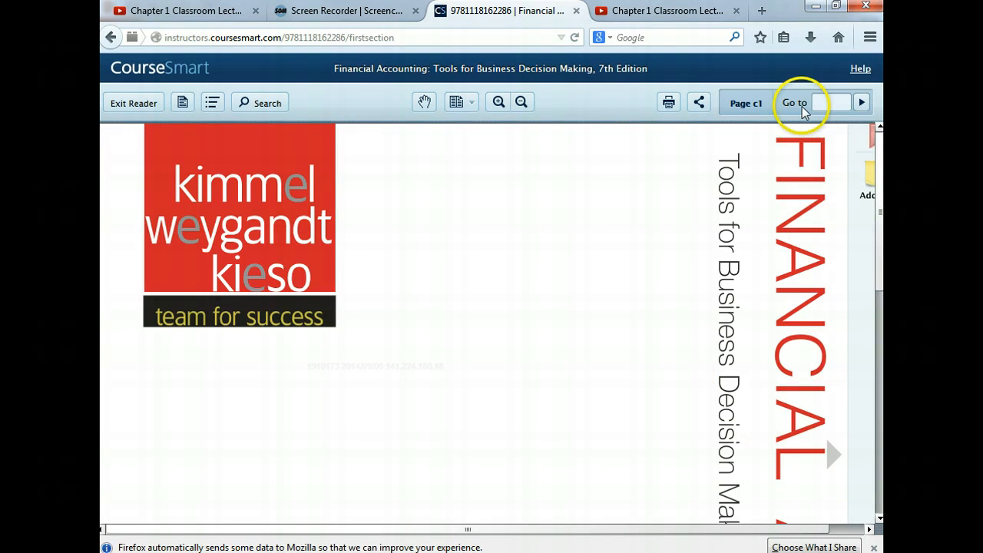
pyautogui.click(831, 101)
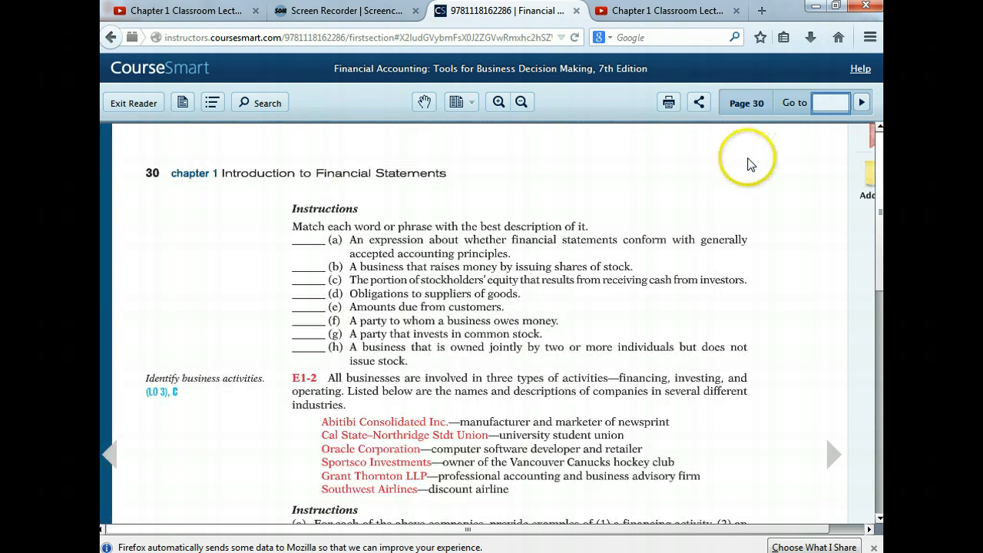
pyautogui.moveTo(878, 178)
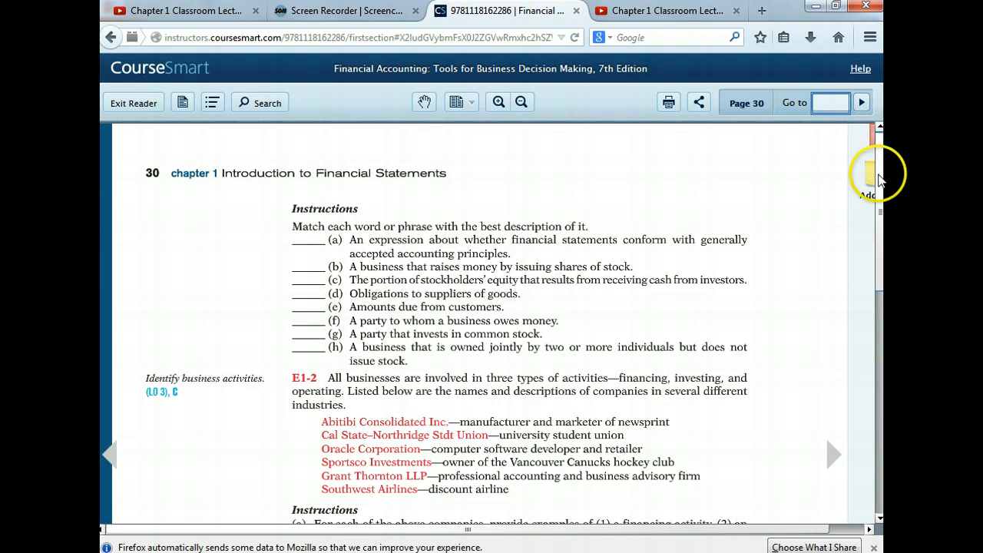
pyautogui.moveTo(875, 172); pyautogui.dragTo(876, 234)
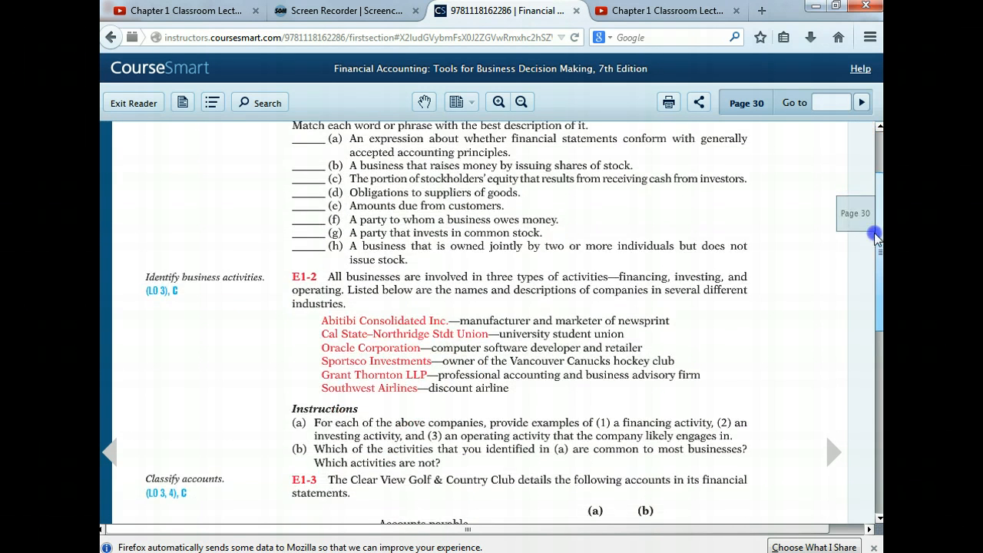
pyautogui.scroll(-3)
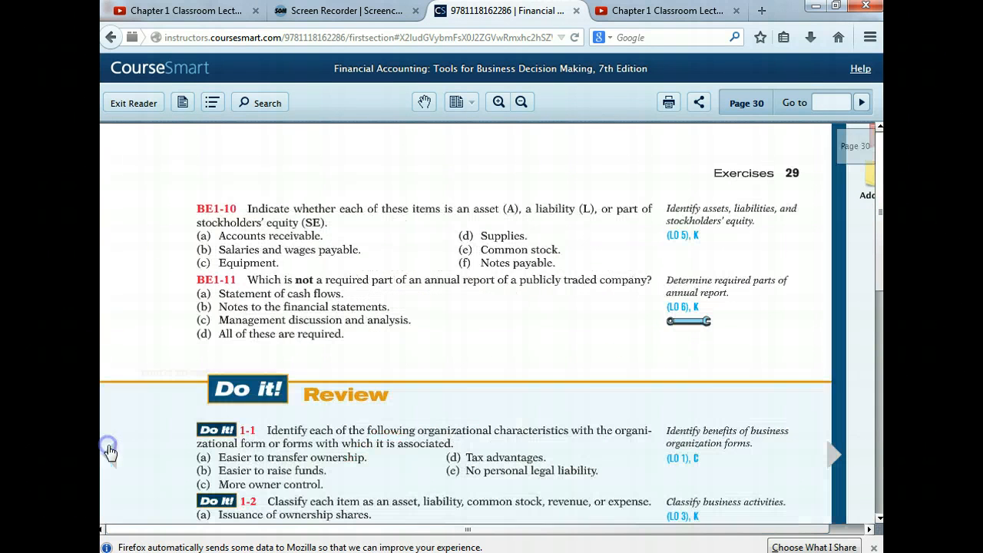
pyautogui.scroll(-3)
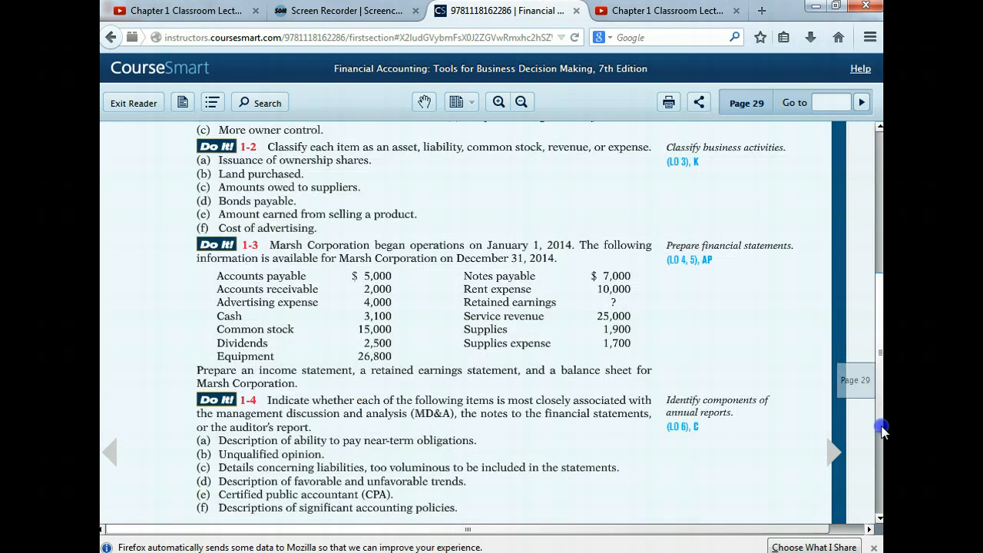
pyautogui.scroll(-3)
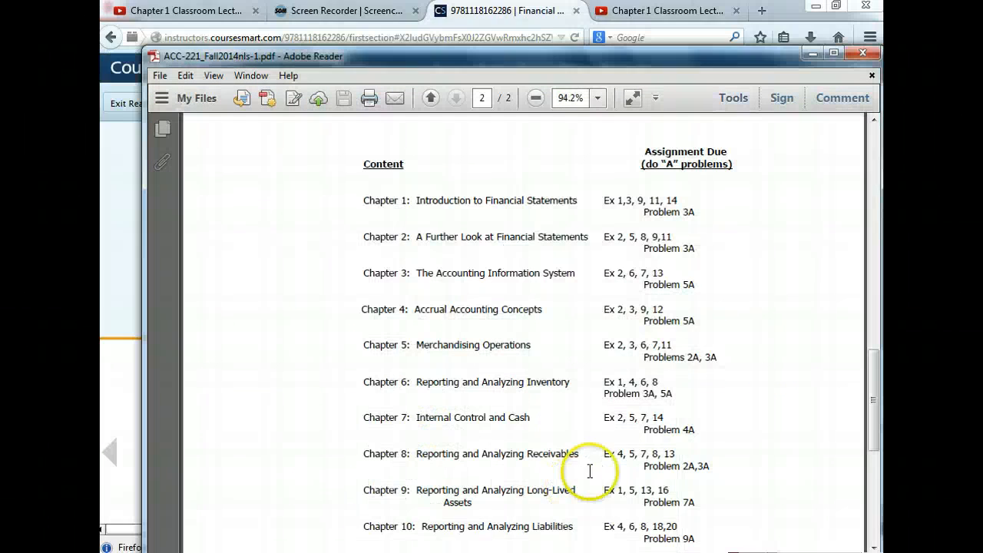
pyautogui.moveTo(630, 208)
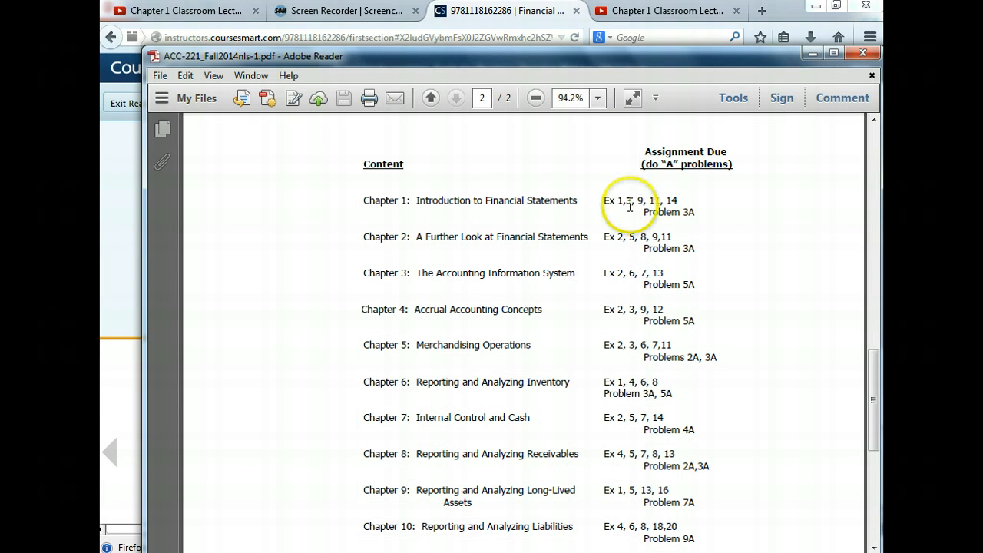
# After checking the Chapter 1 assignments in the syllabus PDF, switch back to the CourseSmart textbook.
pyautogui.click(630, 206)
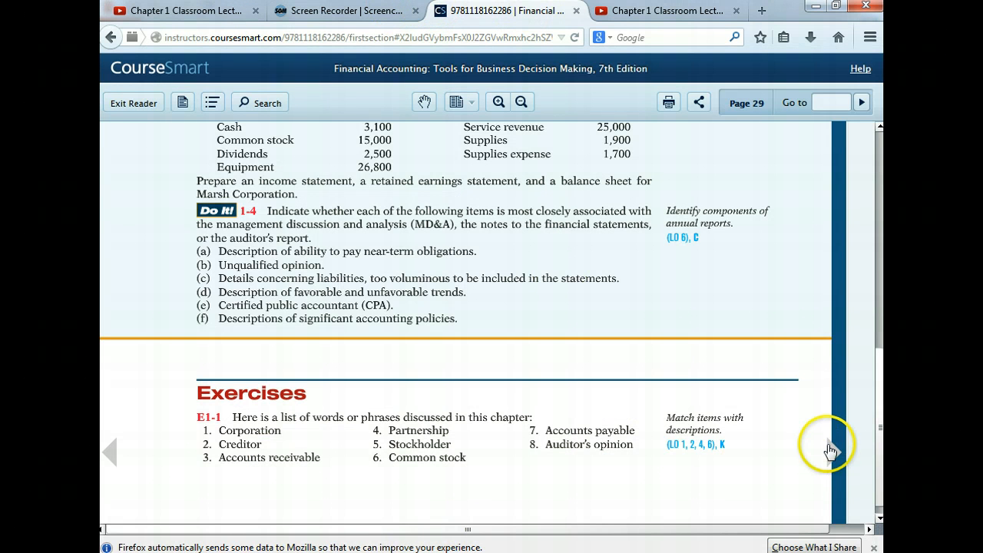
# Browse forward through the Chapter 1 exercises on pages 29–36 to the problems.
pyautogui.click(860, 101)
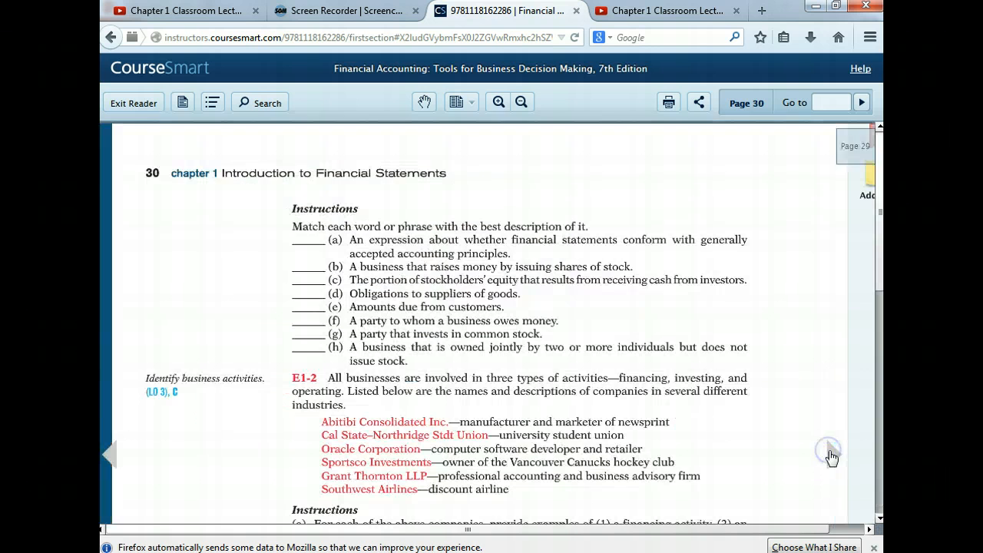
pyautogui.scroll(-3)
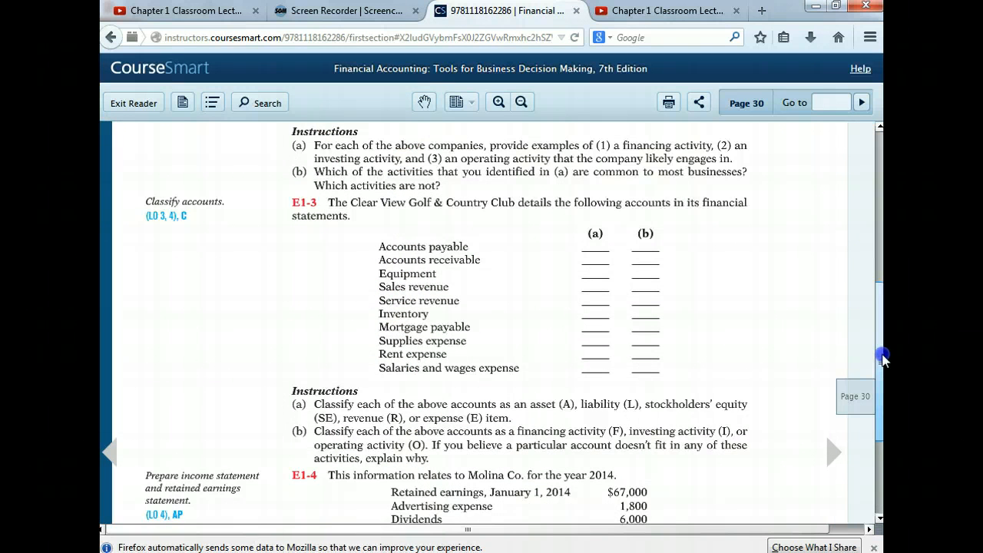
pyautogui.scroll(-3)
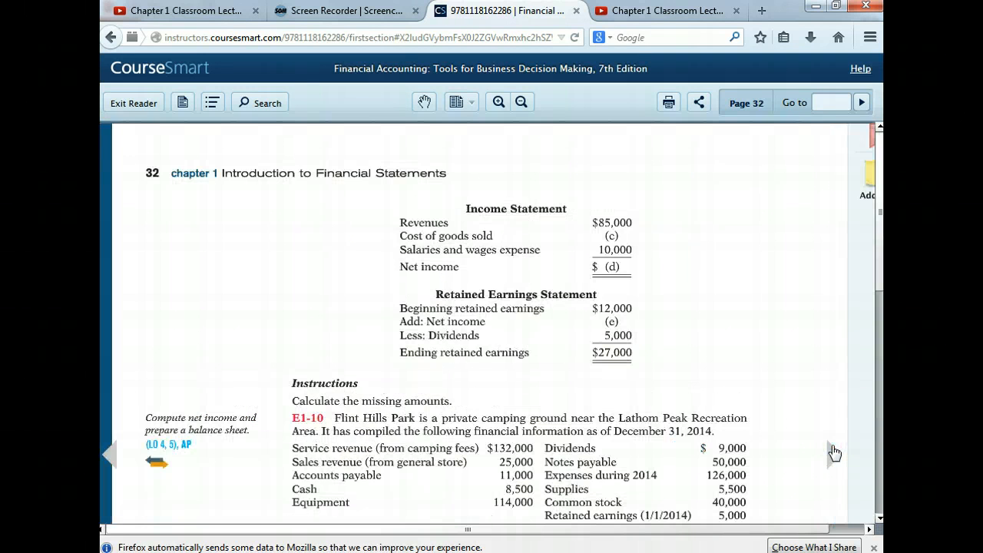
pyautogui.click(110, 454)
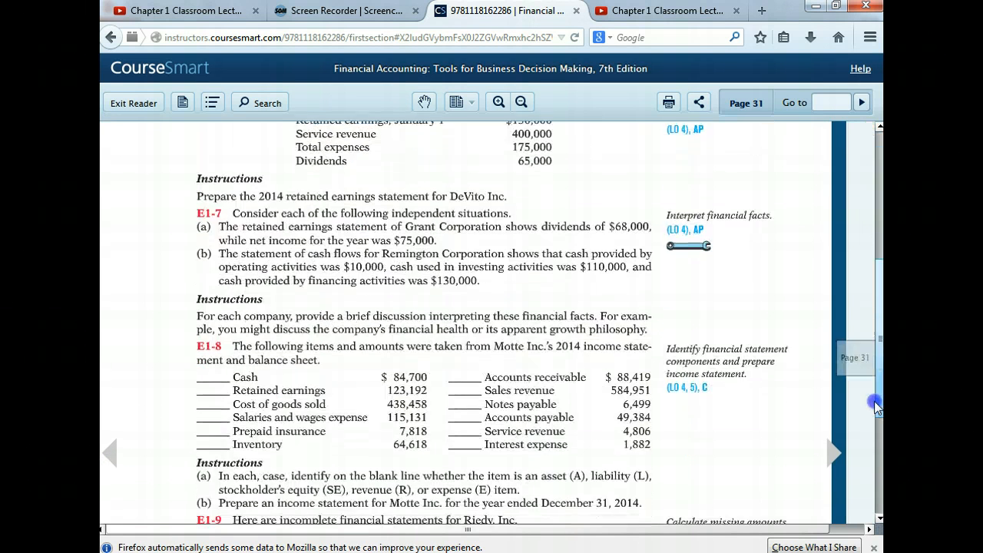
pyautogui.scroll(-3)
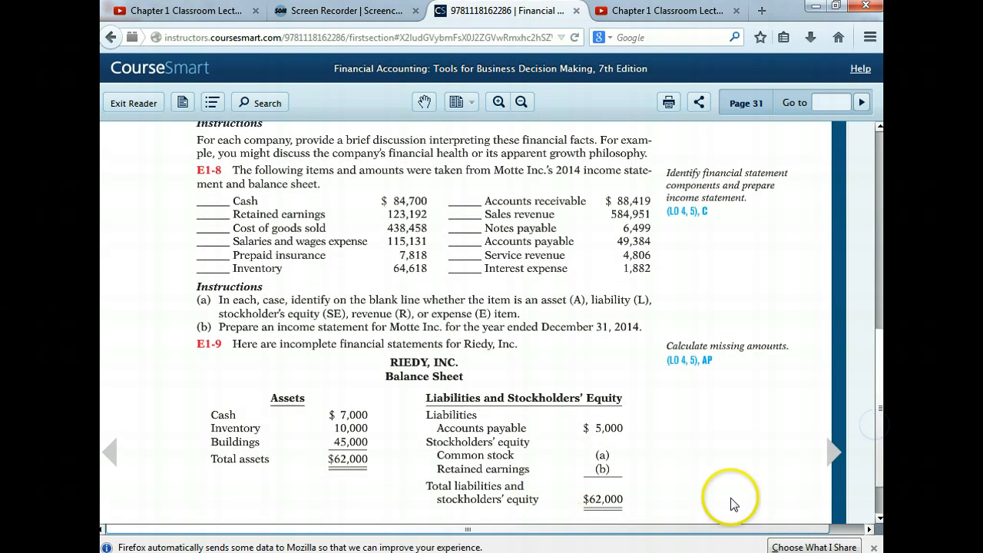
pyautogui.click(833, 452)
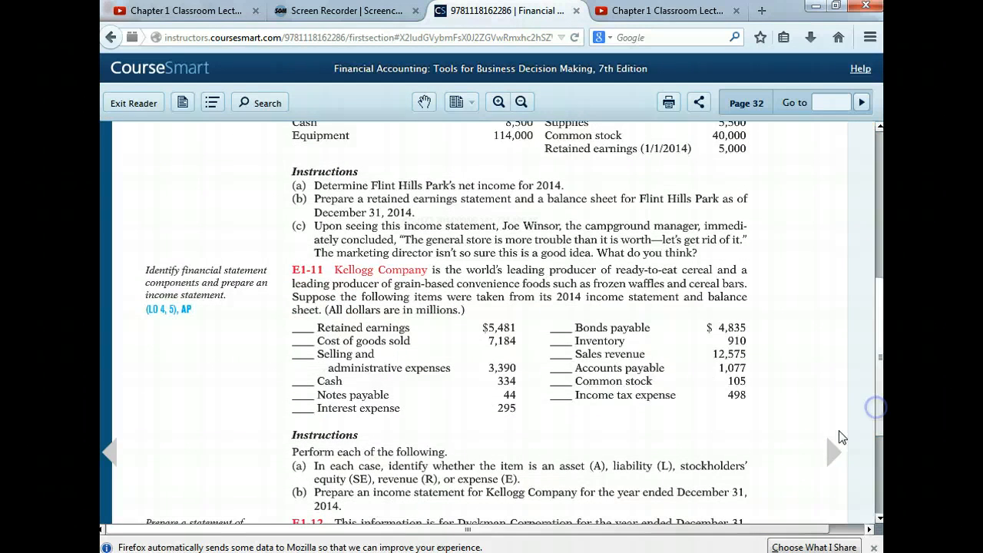
pyautogui.click(836, 454)
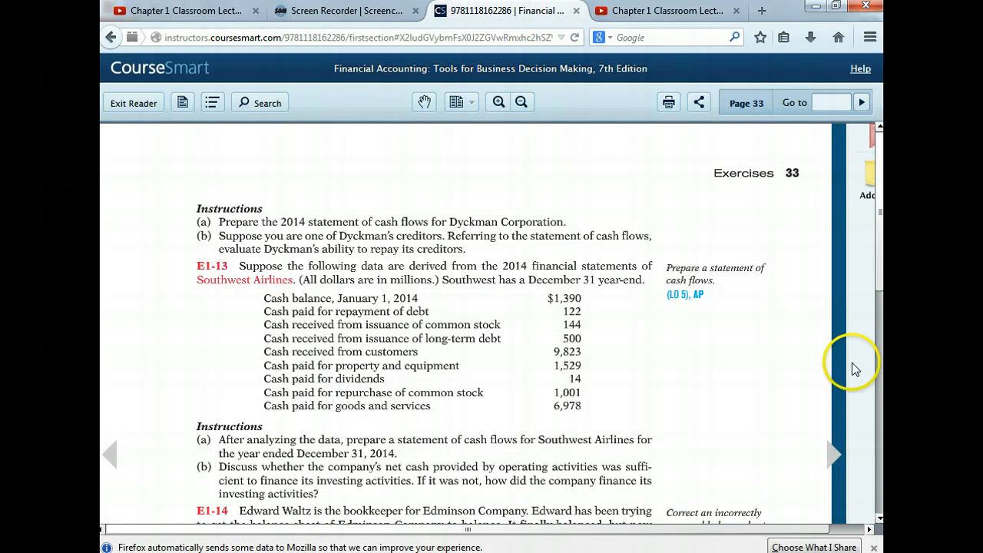
pyautogui.scroll(-3)
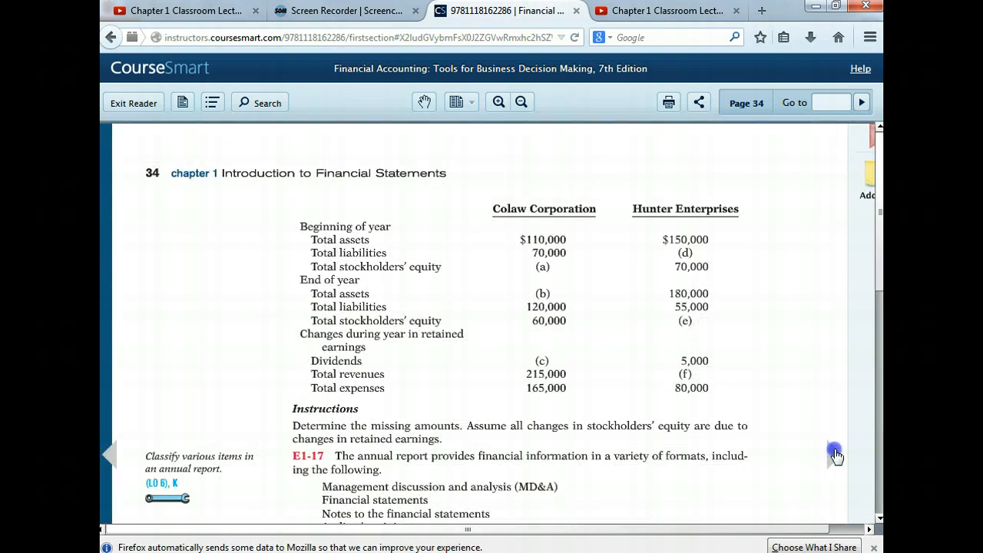
pyautogui.click(833, 455)
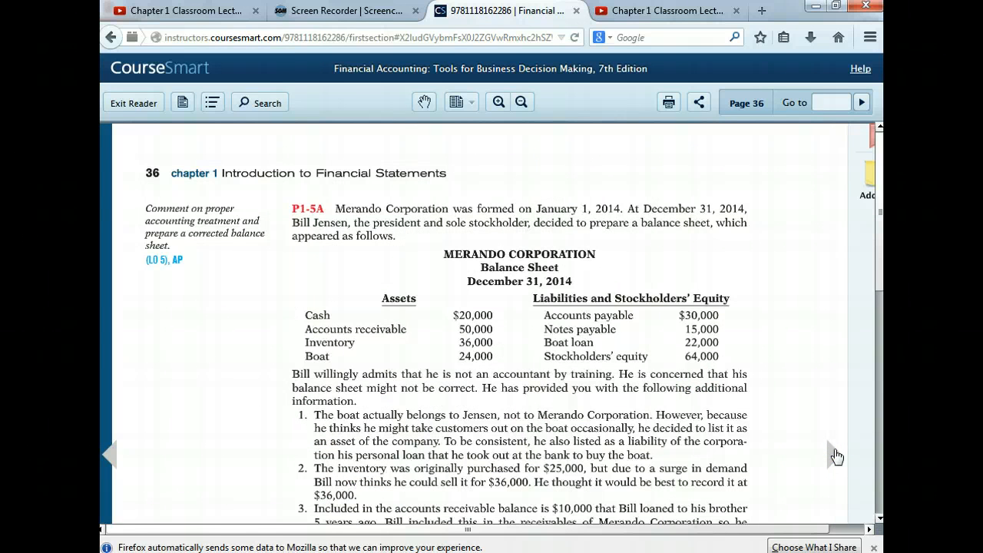
# Page back from problem P1-3A to exercise E1-2 on page 30.
pyautogui.click(107, 454)
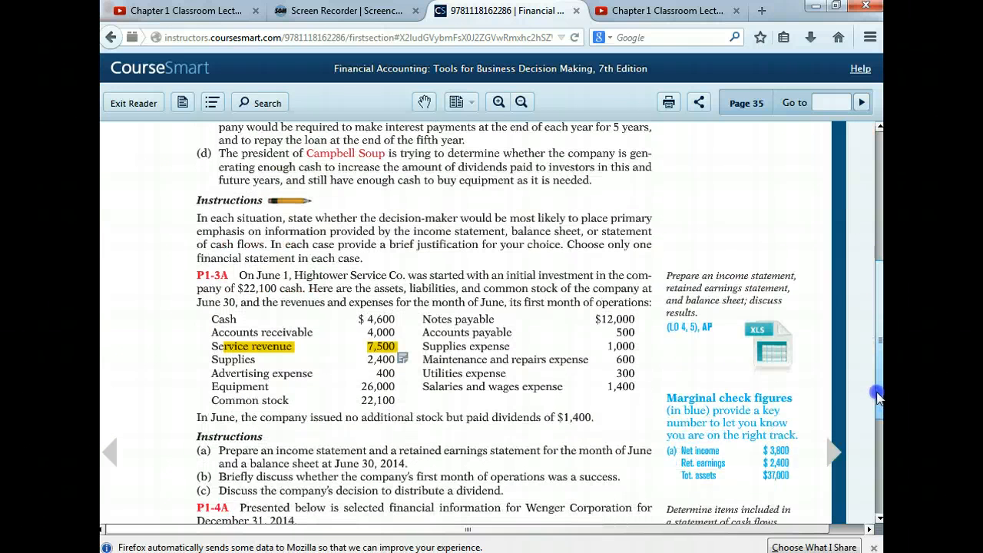
pyautogui.scroll(-3)
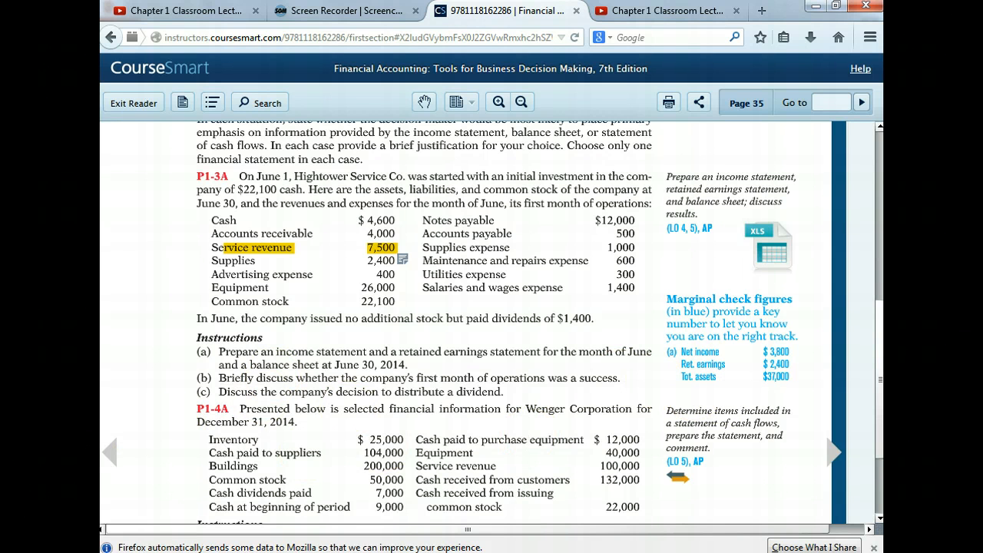
pyautogui.click(107, 453)
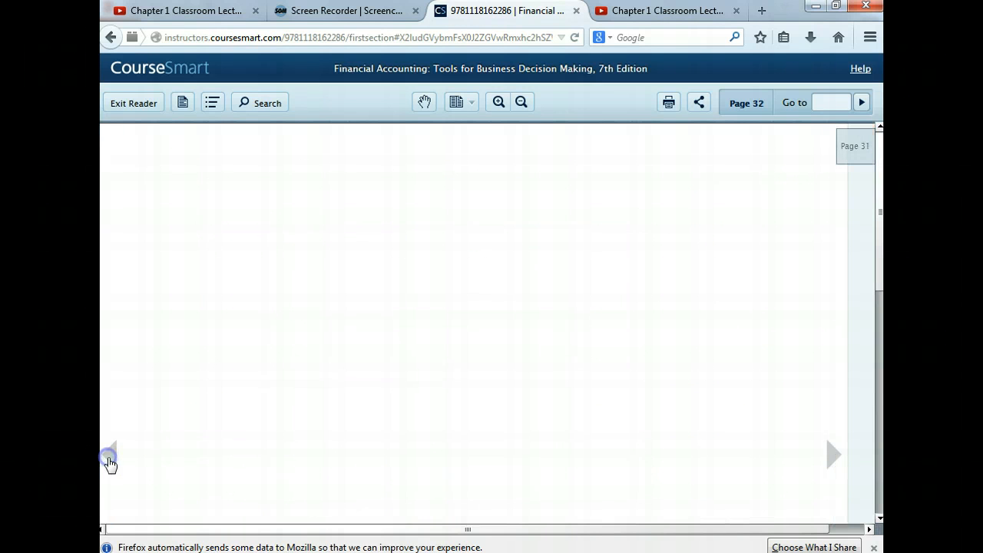
pyautogui.click(108, 456)
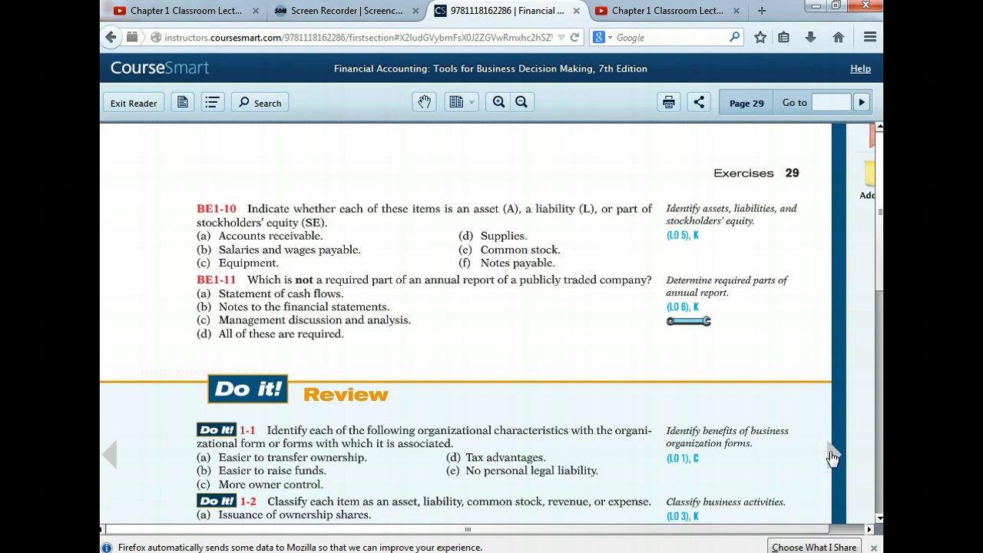
pyautogui.click(833, 458)
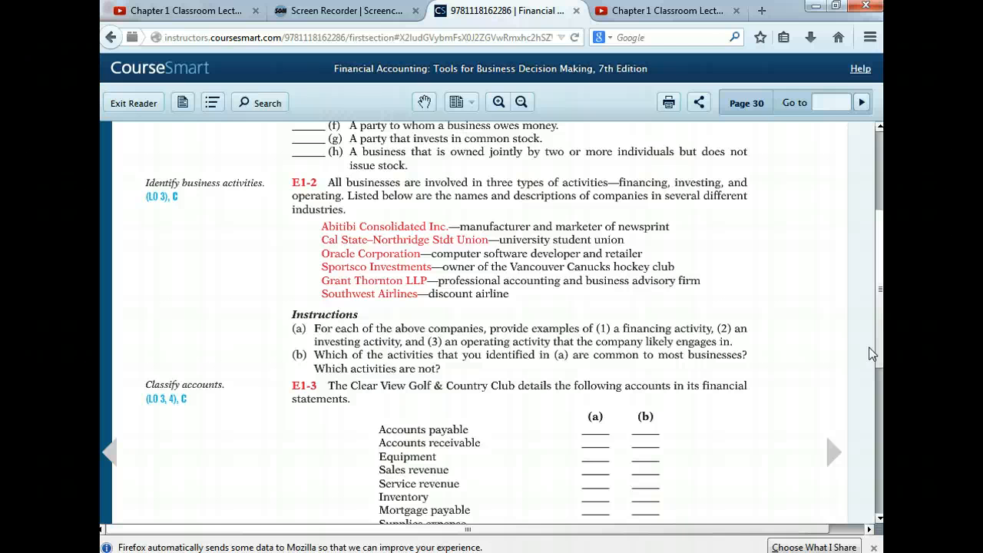
pyautogui.moveTo(774, 353)
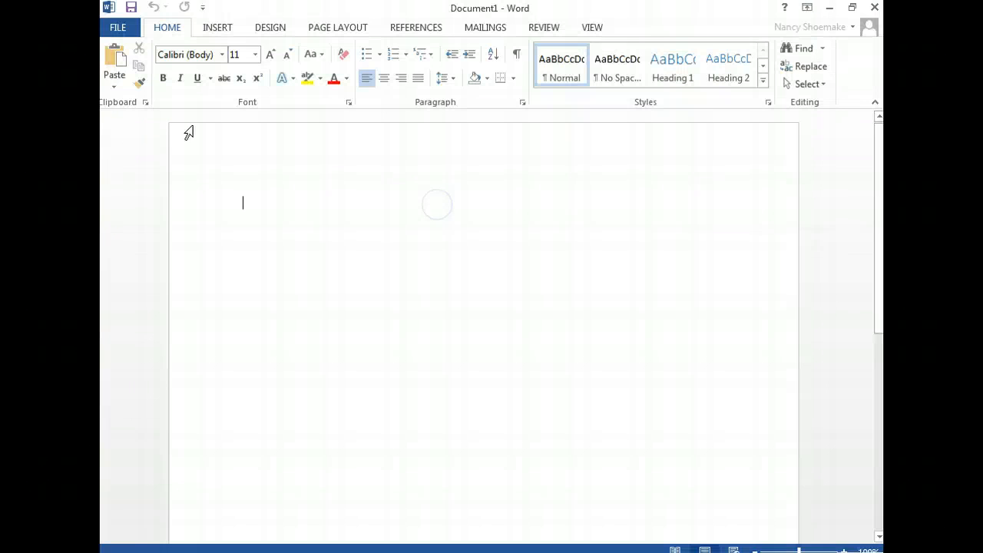
# Enter 'Abiti Consolidated' as the first company row in the Word notes.
pyautogui.write('Abiti Consol')
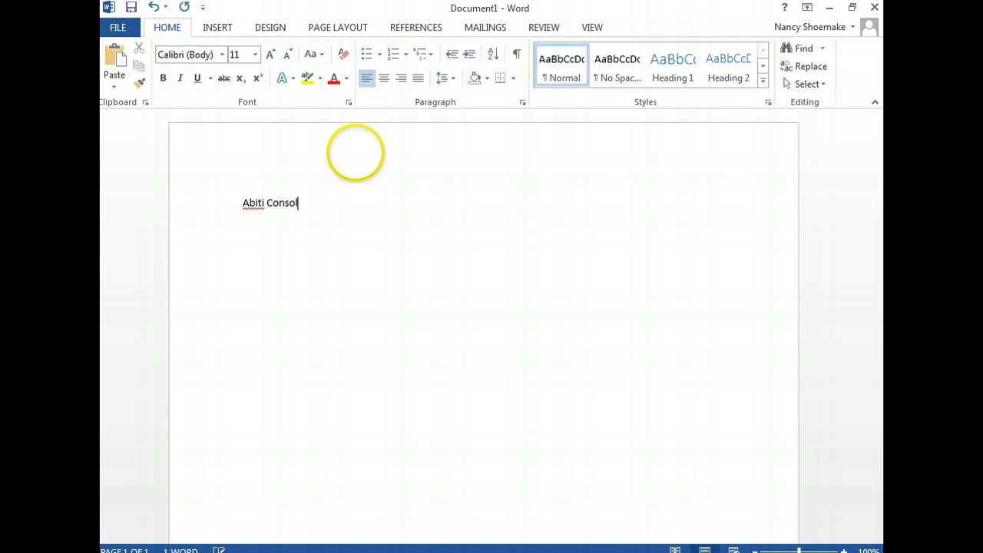
pyautogui.write('idated')
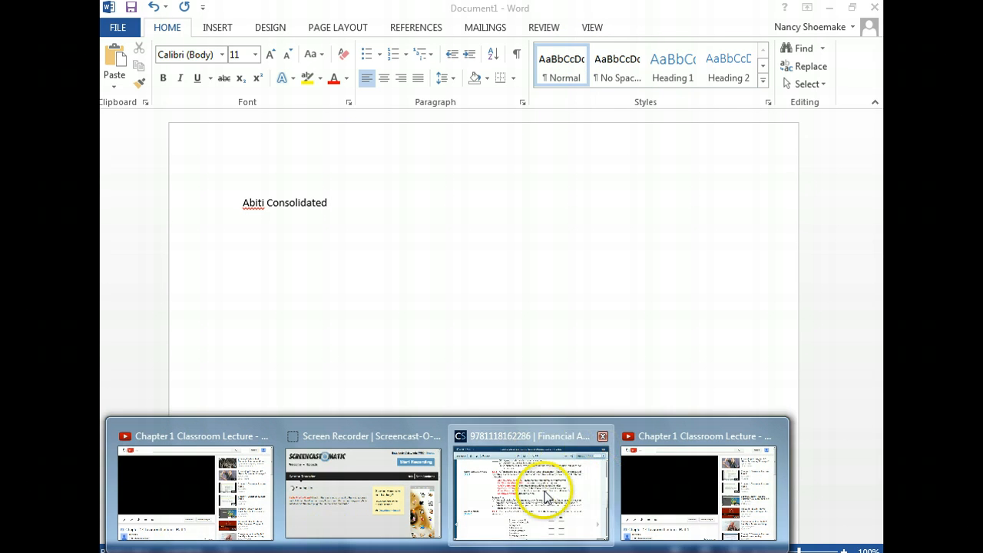
pyautogui.click(532, 491)
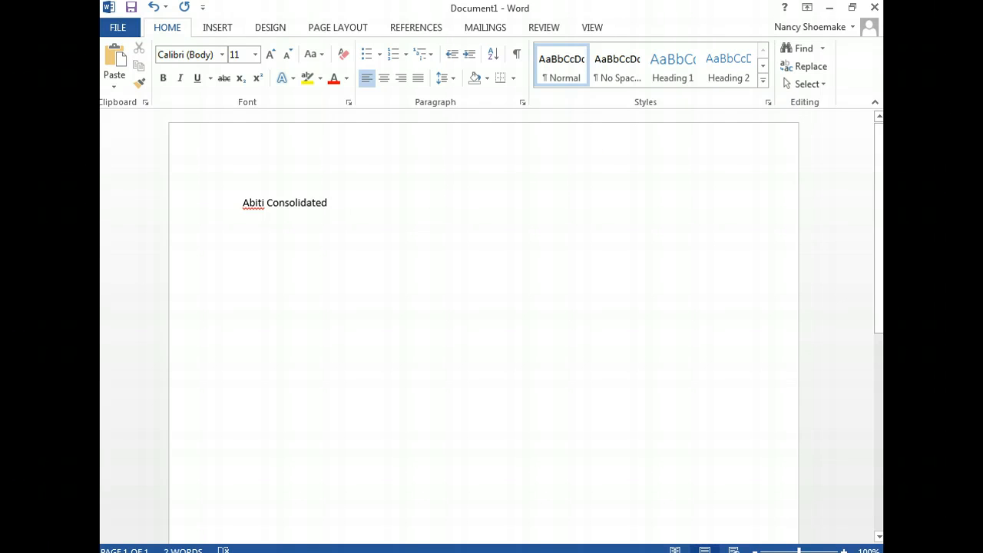
# Add tab-spaced headings Financing Act, Investing and Operating above the Abiti row.
pyautogui.click(239, 205)
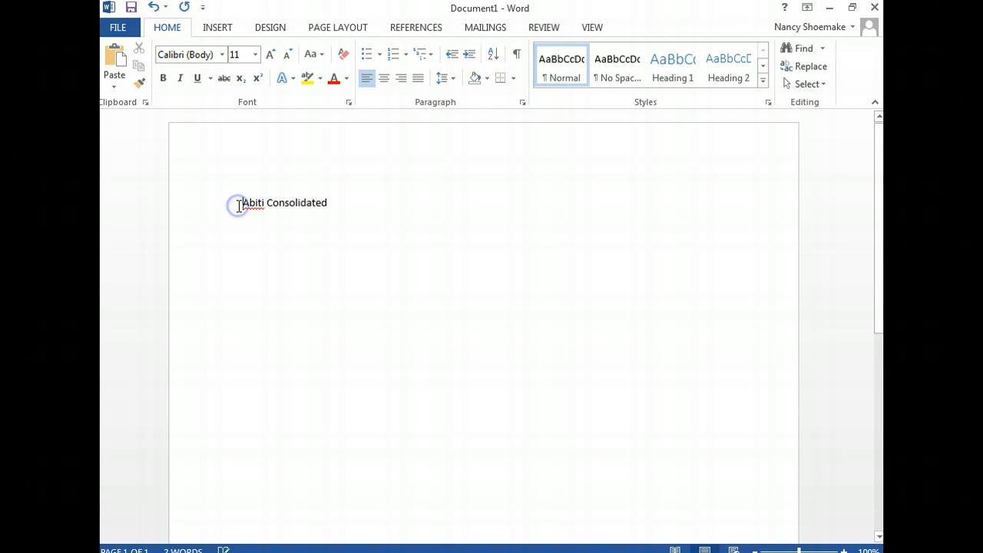
pyautogui.click(618, 68)
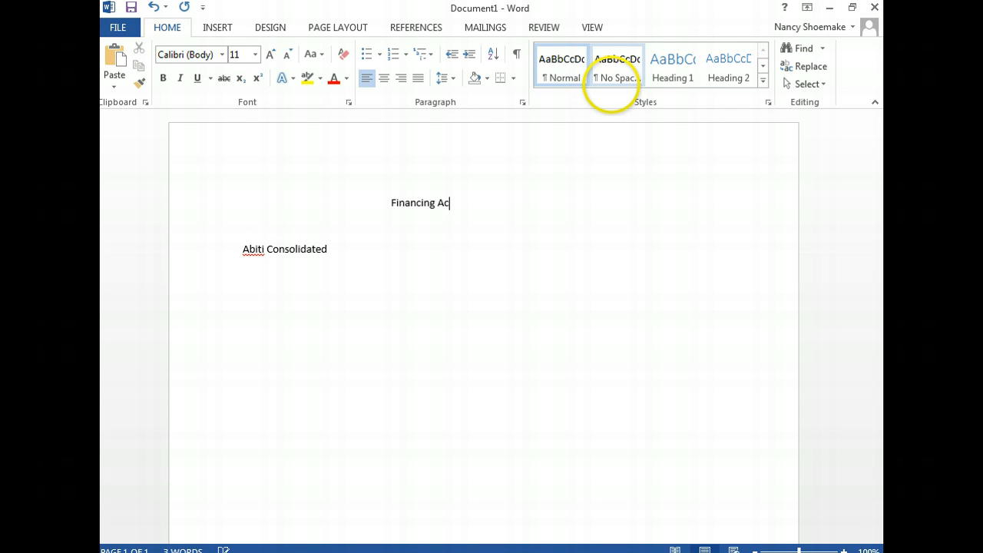
pyautogui.write('t')
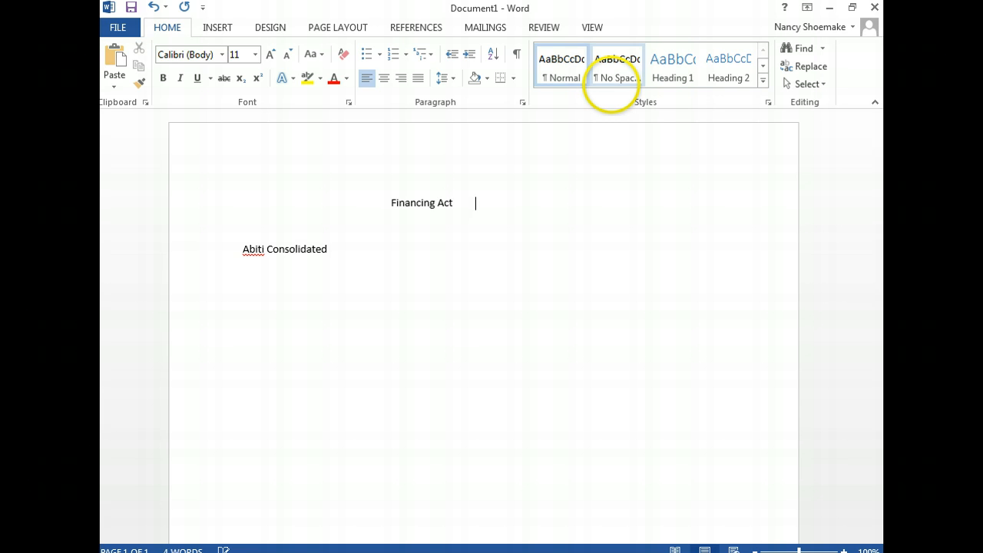
pyautogui.write('Investing')
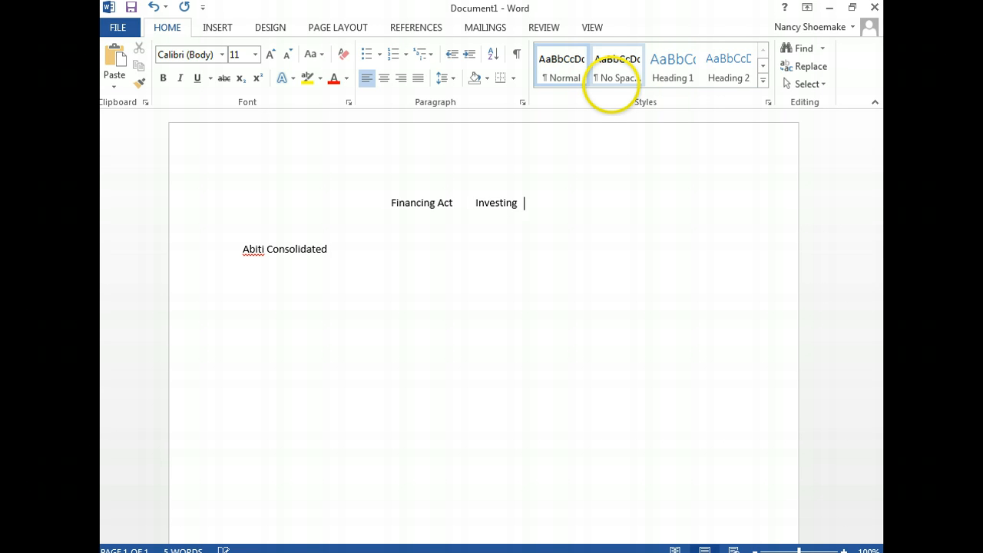
pyautogui.write('Oope')
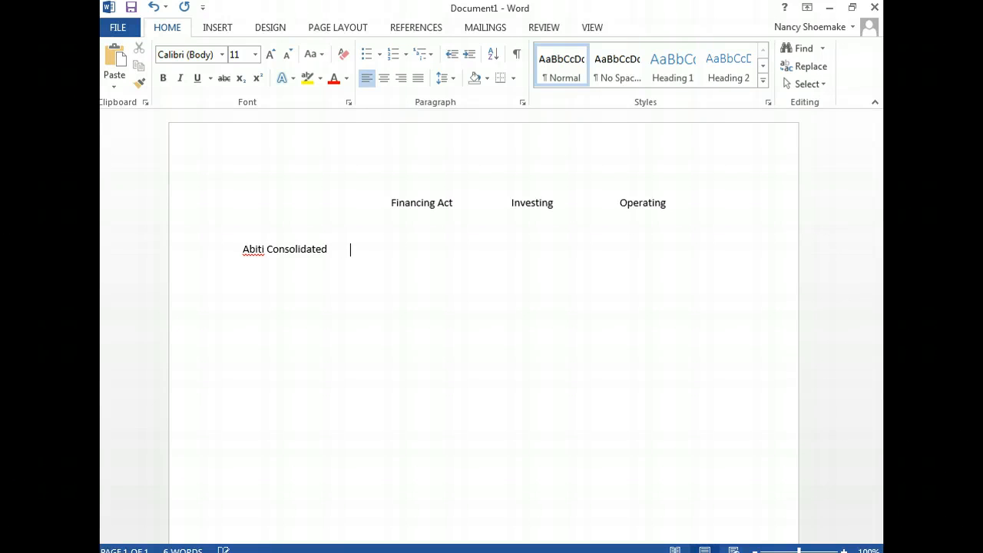
# Fill Abiti's row with Issuing stock, Investing in equipment, Sales of newsprint, then start Cal State.
pyautogui.write('Issu')
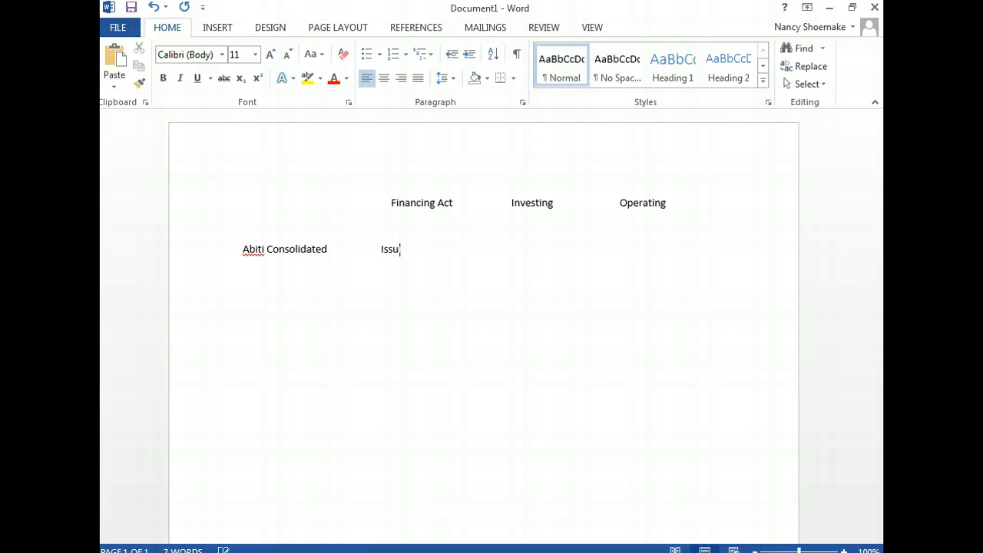
pyautogui.write('ing stock')
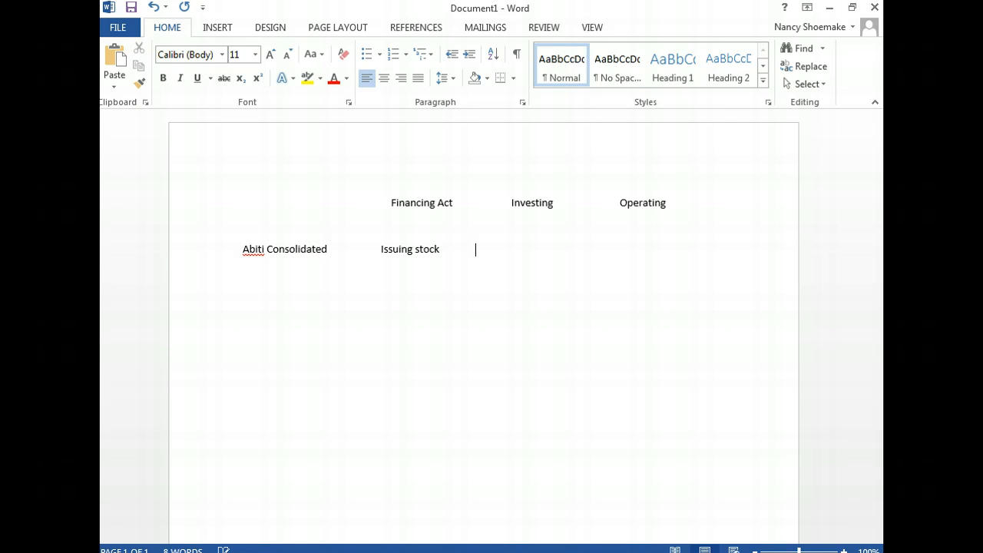
pyautogui.write('Investing in equipmen')
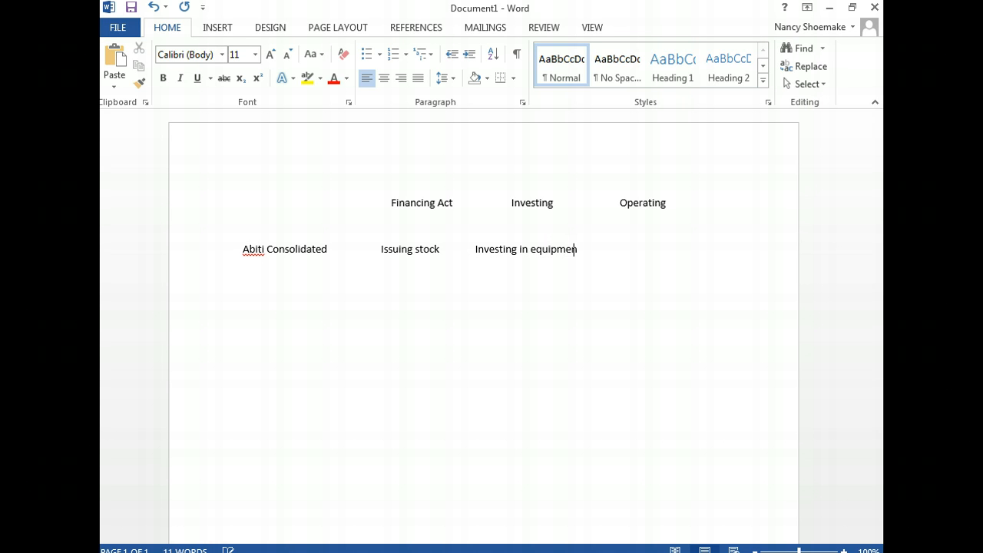
pyautogui.write('t')
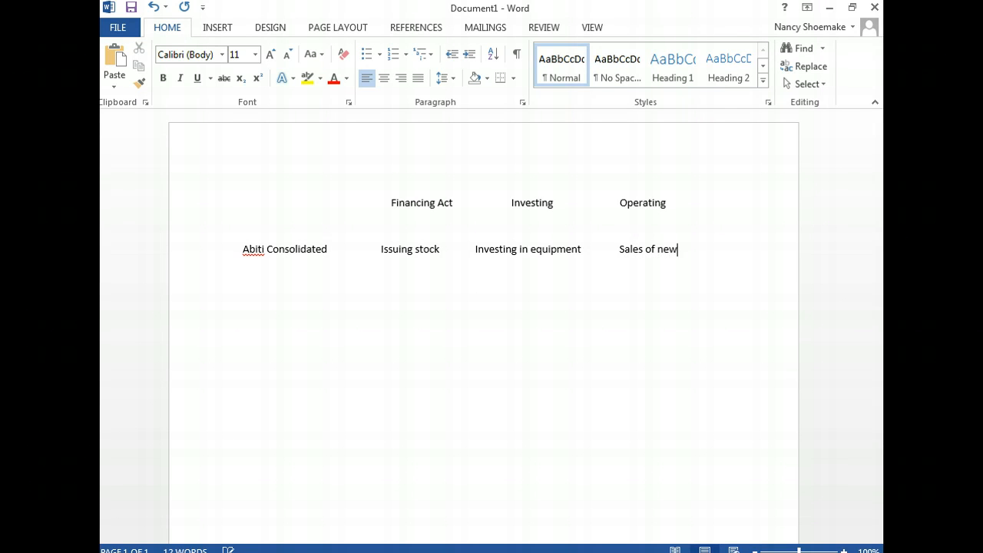
pyautogui.write('print')
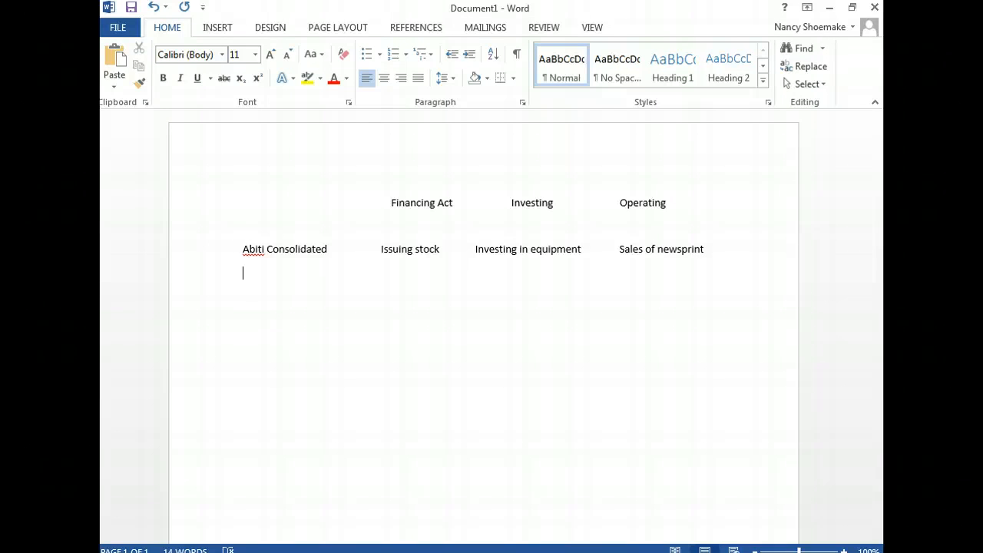
pyautogui.write('Cal State')
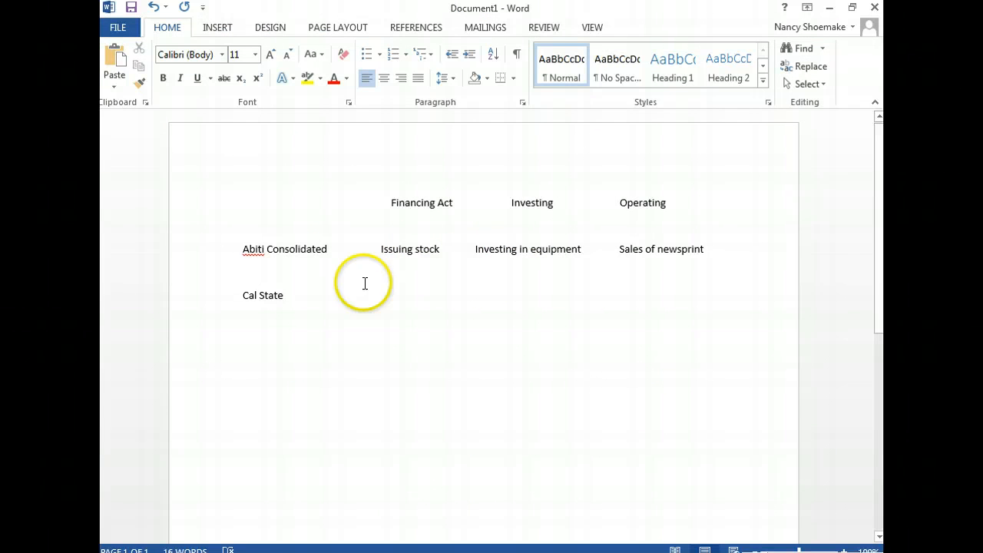
# Enter 'Borrowing money bank' as Cal State's financing activity.
pyautogui.click(282, 295)
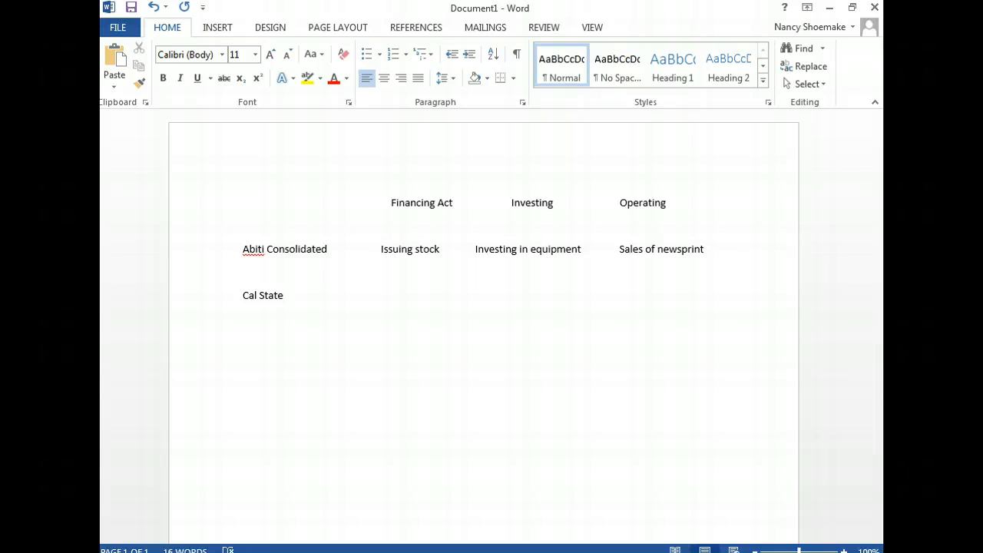
pyautogui.click(384, 295)
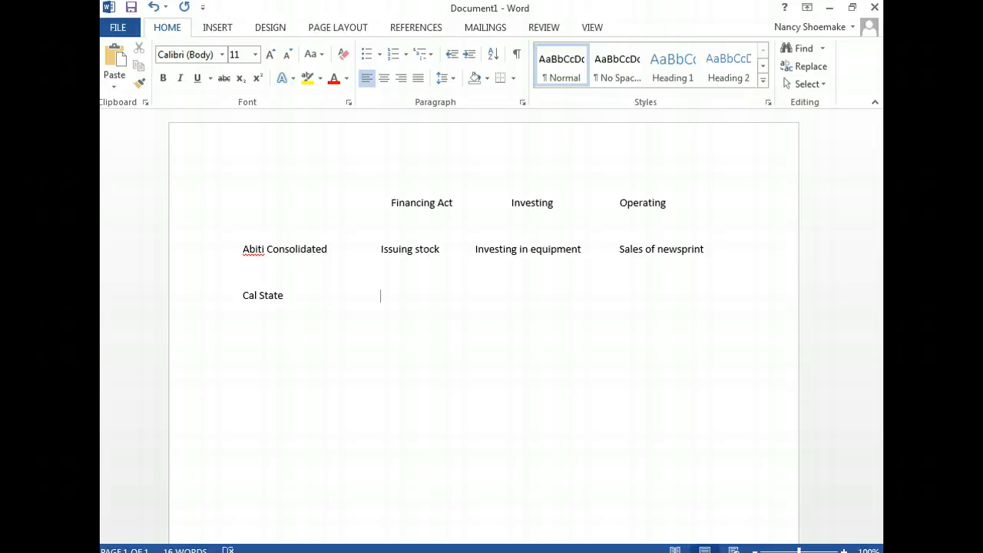
pyautogui.write('Borro')
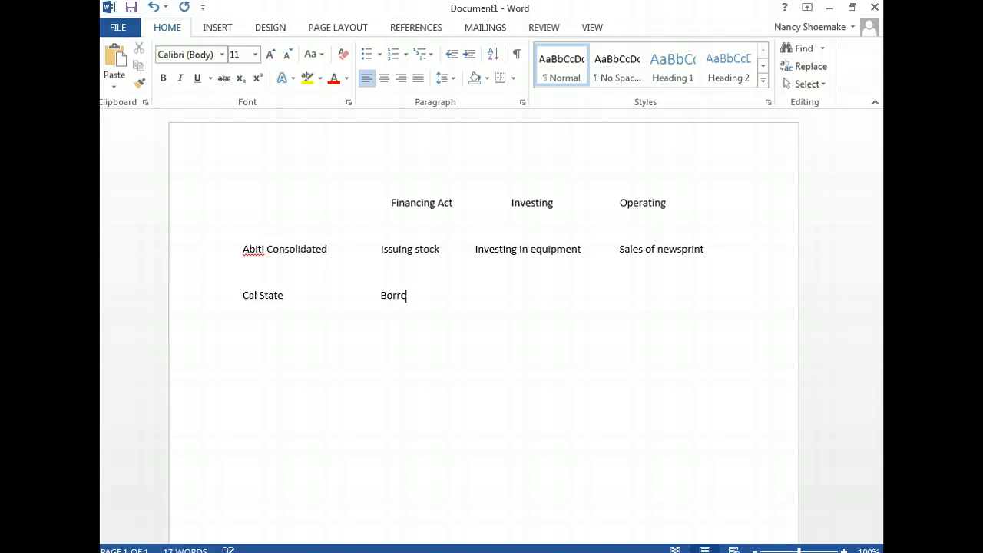
pyautogui.write('wing money')
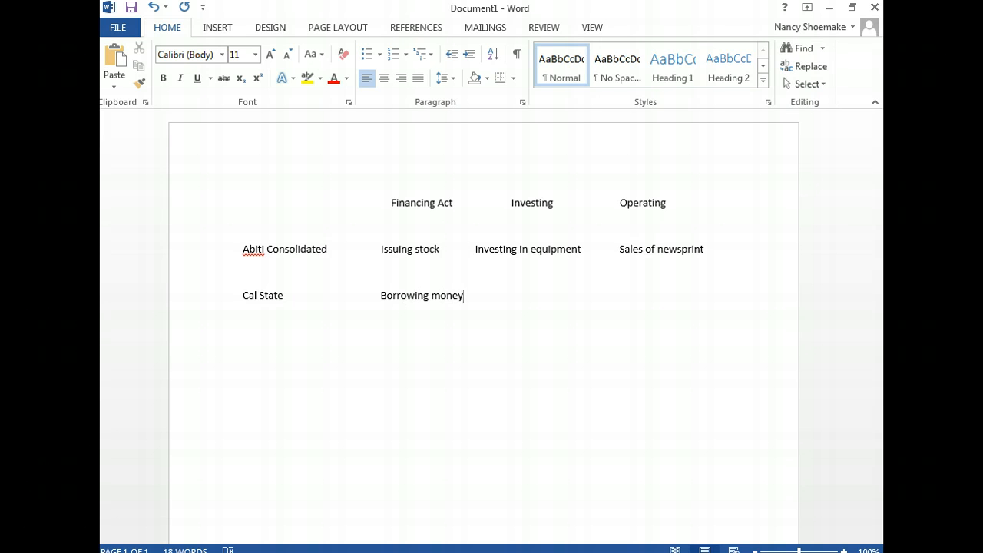
pyautogui.write('b')
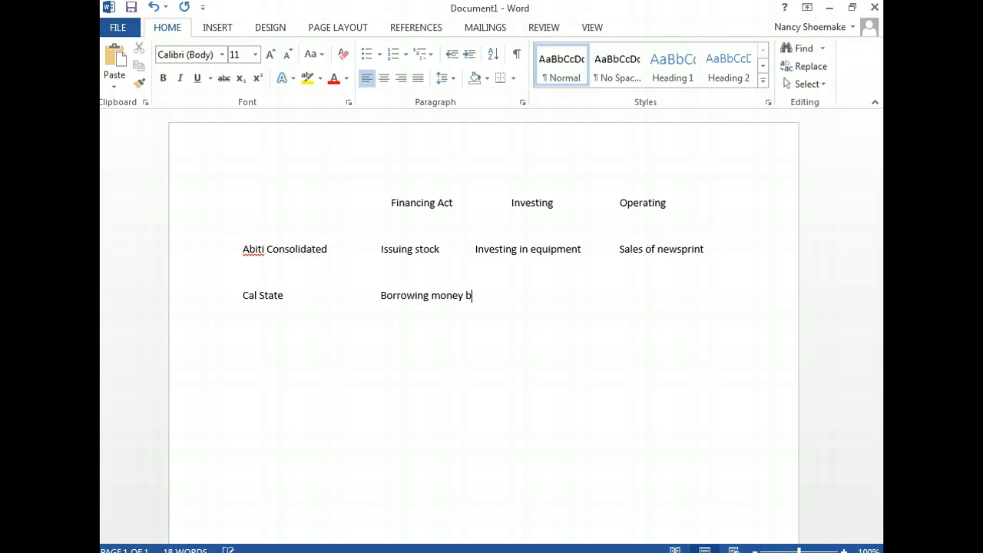
pyautogui.write('ank')
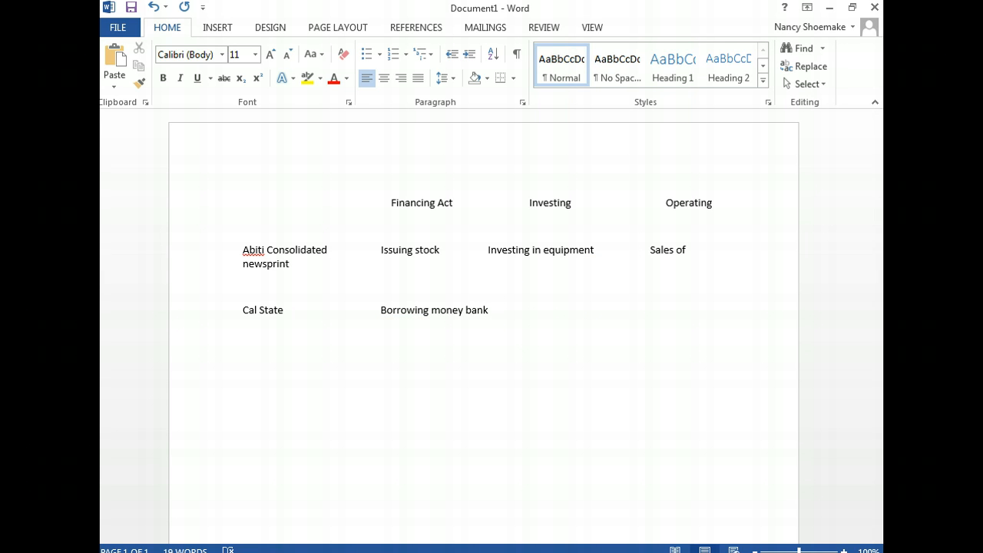
# Add Purchasing a camera and Paying wages to the Cal State row, then begin a new line.
pyautogui.write('Pu')
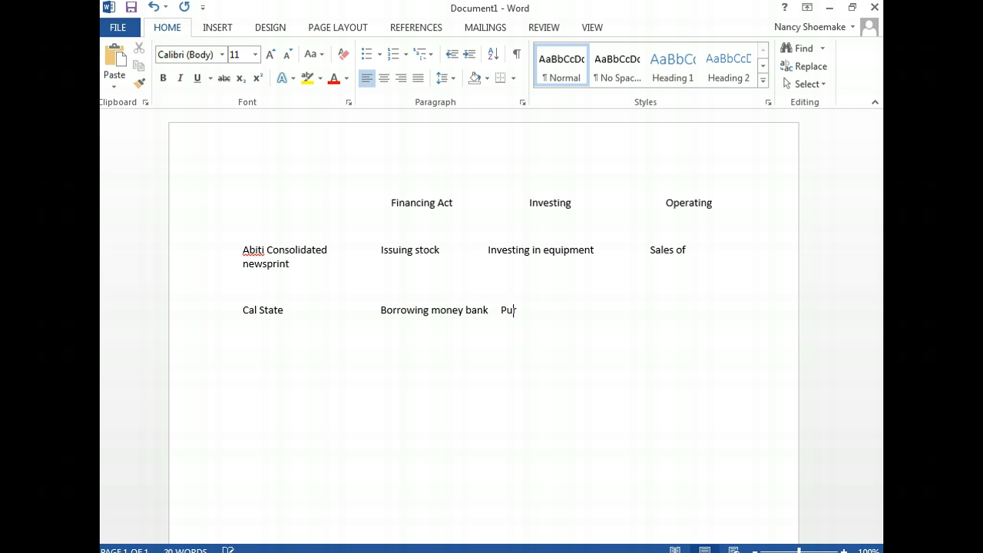
pyautogui.write('rchasing')
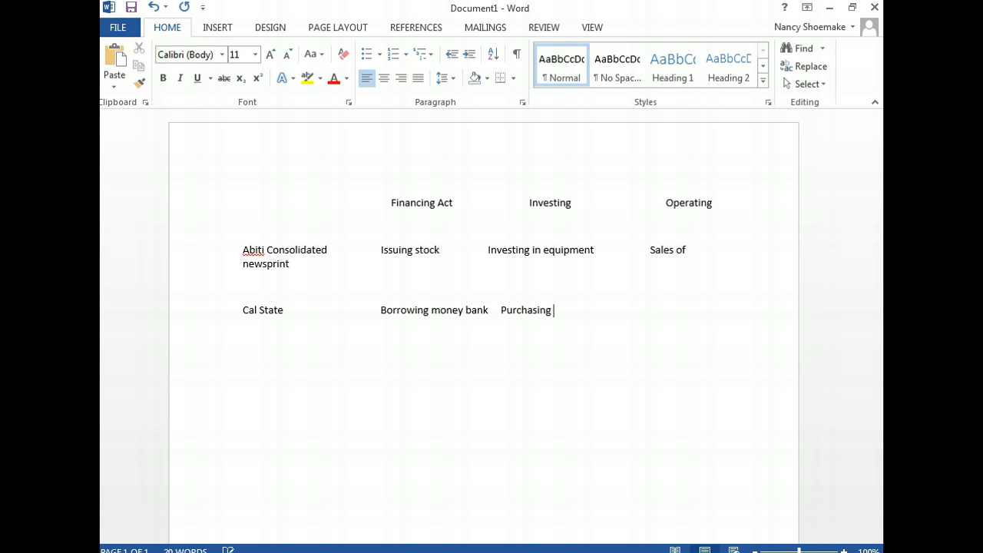
pyautogui.write('equipment')
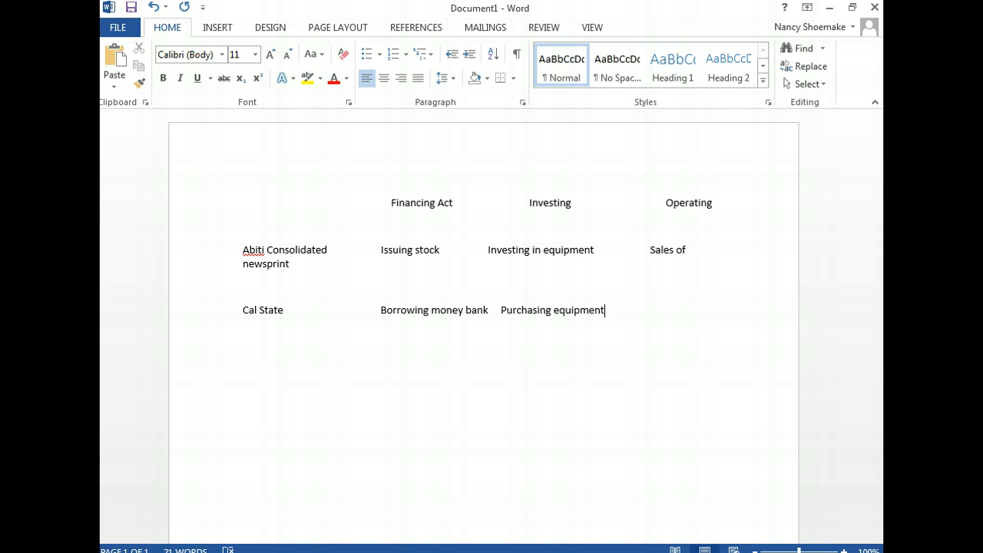
pyautogui.press('BackSpace')
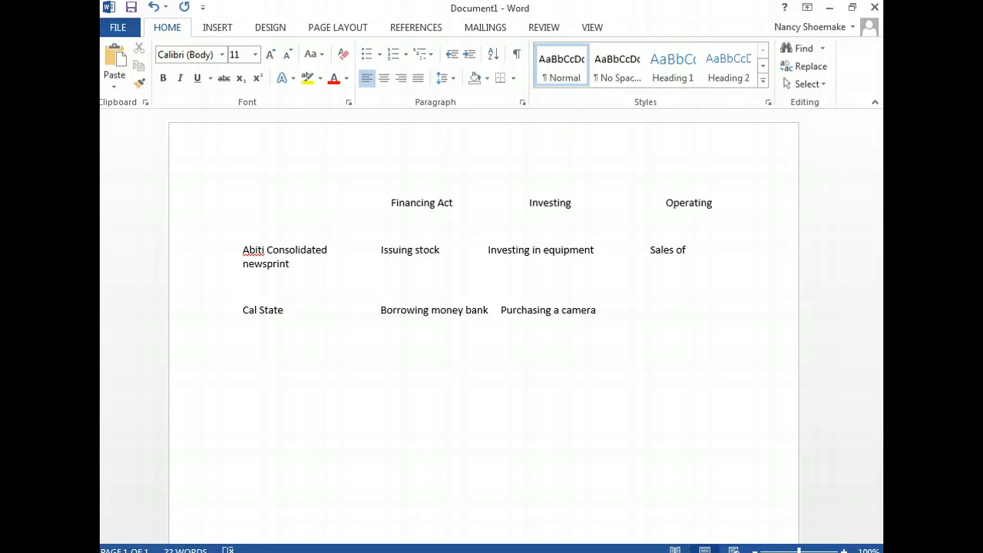
pyautogui.click(648, 310)
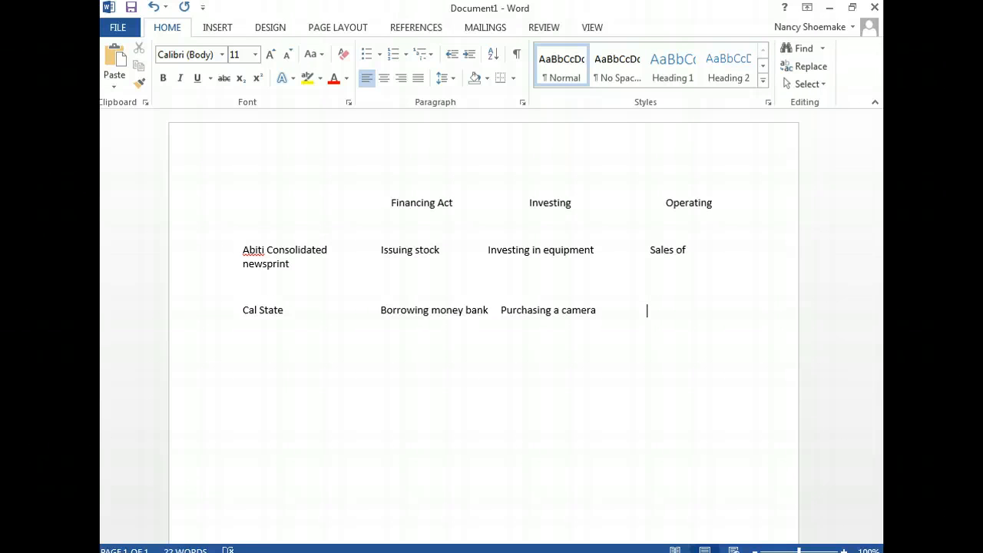
pyautogui.write('Paying wag')
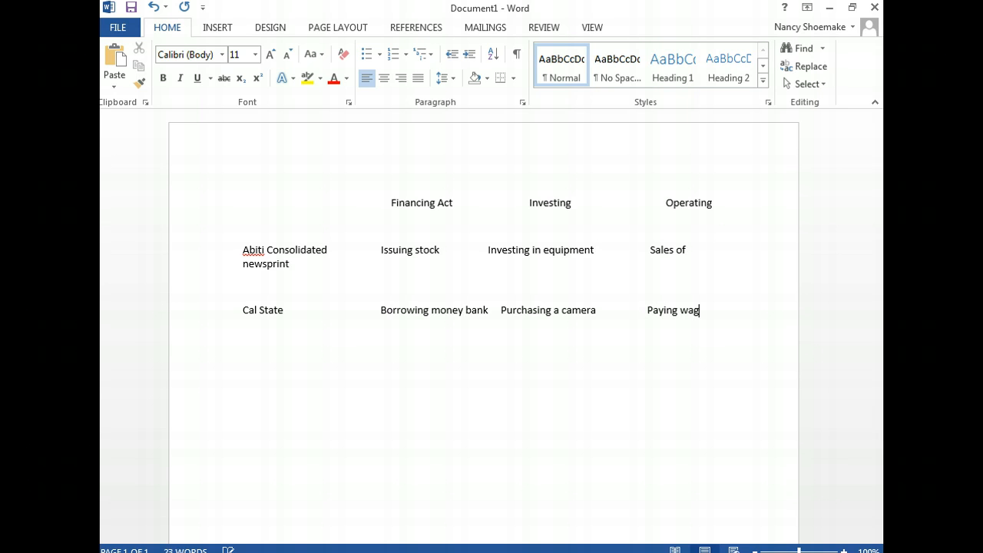
pyautogui.write('es')
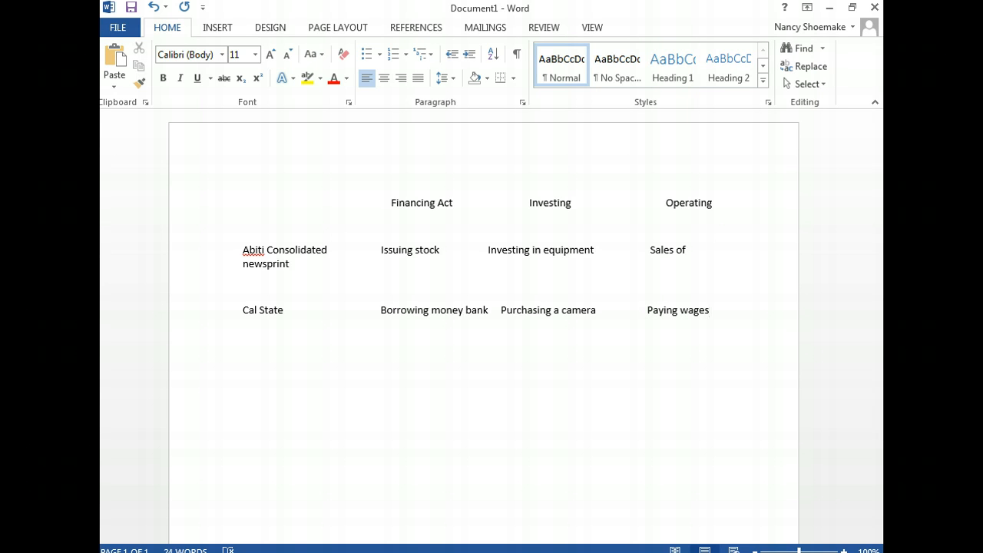
pyautogui.click(709, 311)
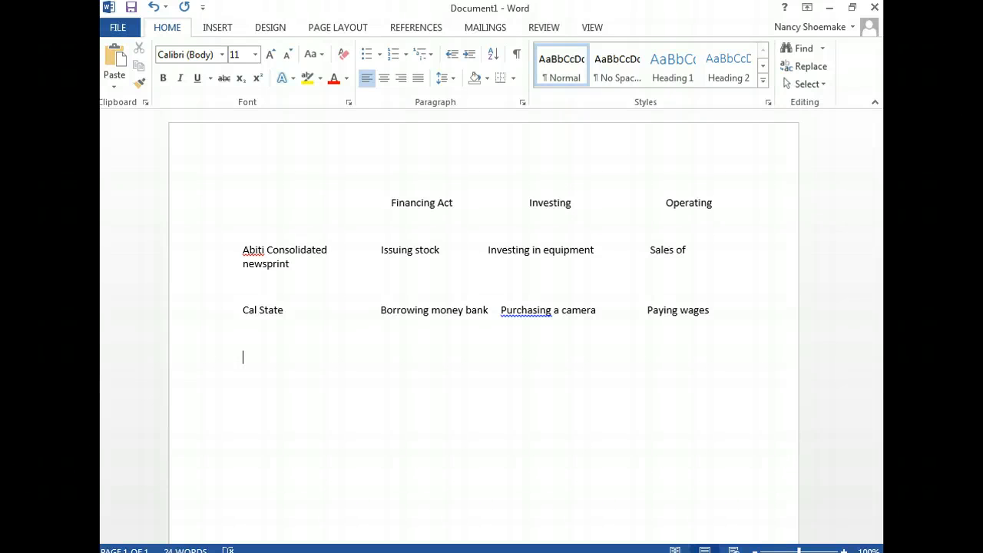
# Start an Oracle corp row with 'issuing stock' as its financing activity.
pyautogui.write('Oracle c')
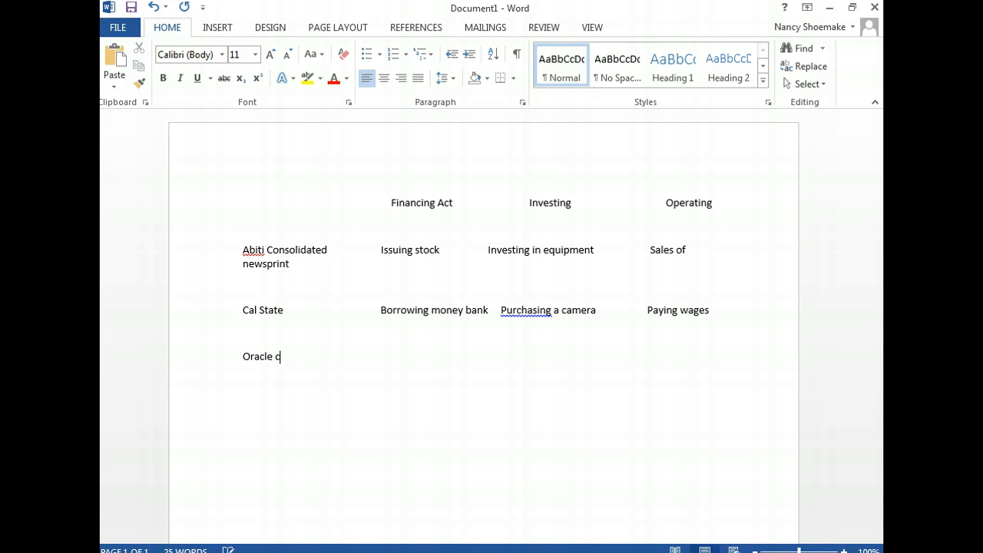
pyautogui.write('orp')
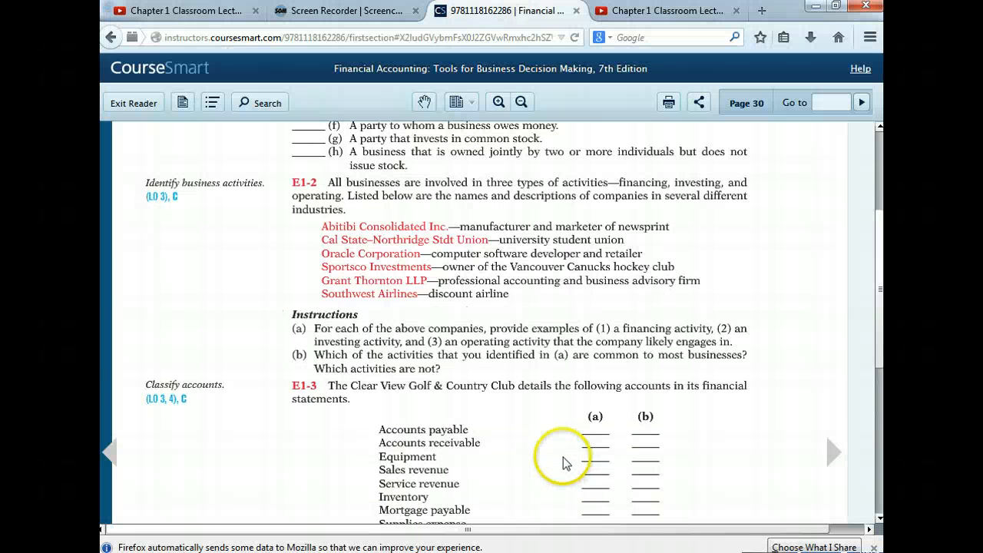
pyautogui.moveTo(537, 270)
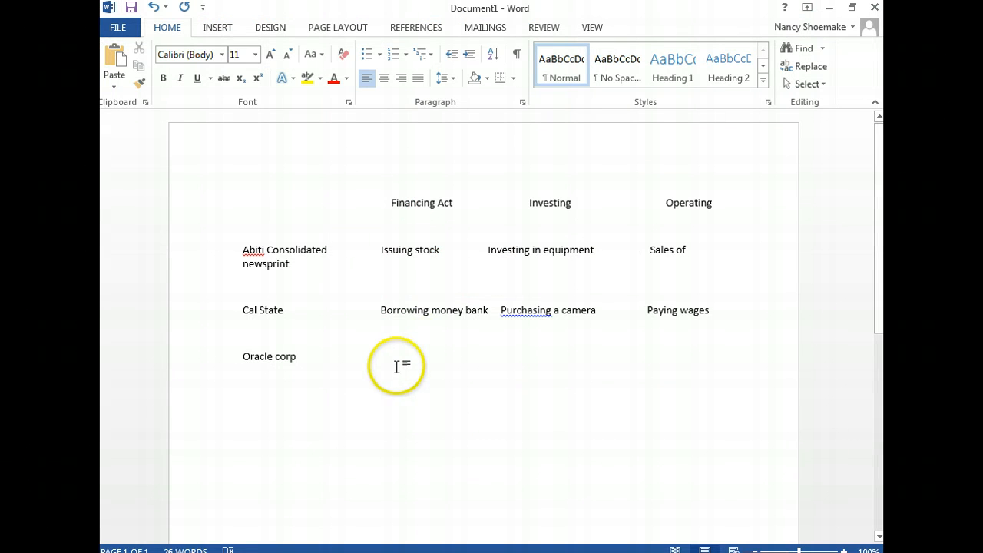
pyautogui.click(295, 357)
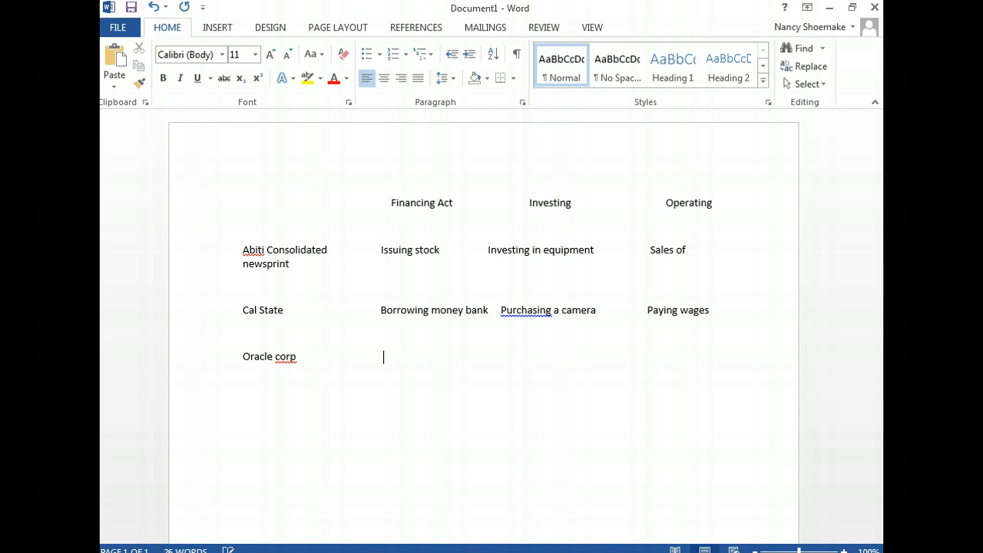
pyautogui.write('issueing')
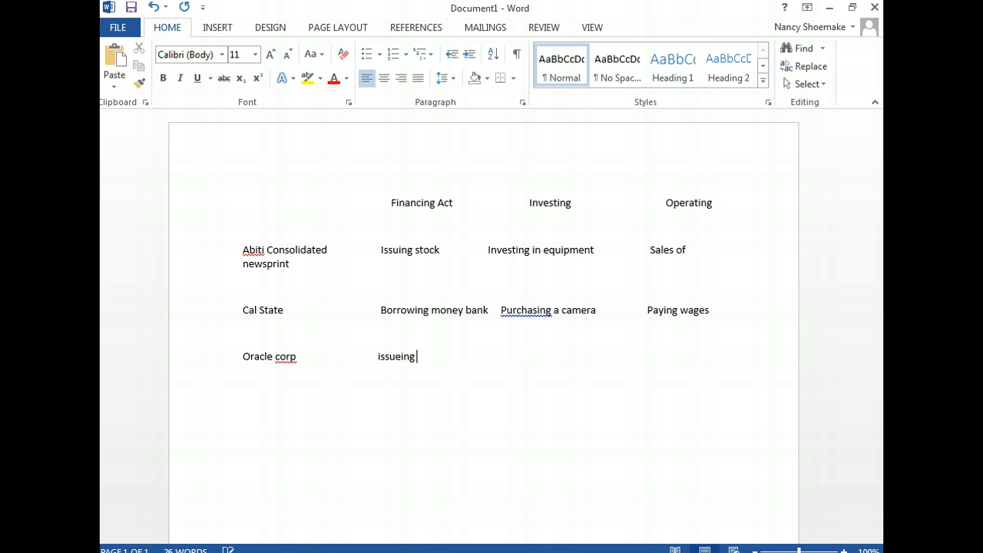
pyautogui.press('BackSpace')
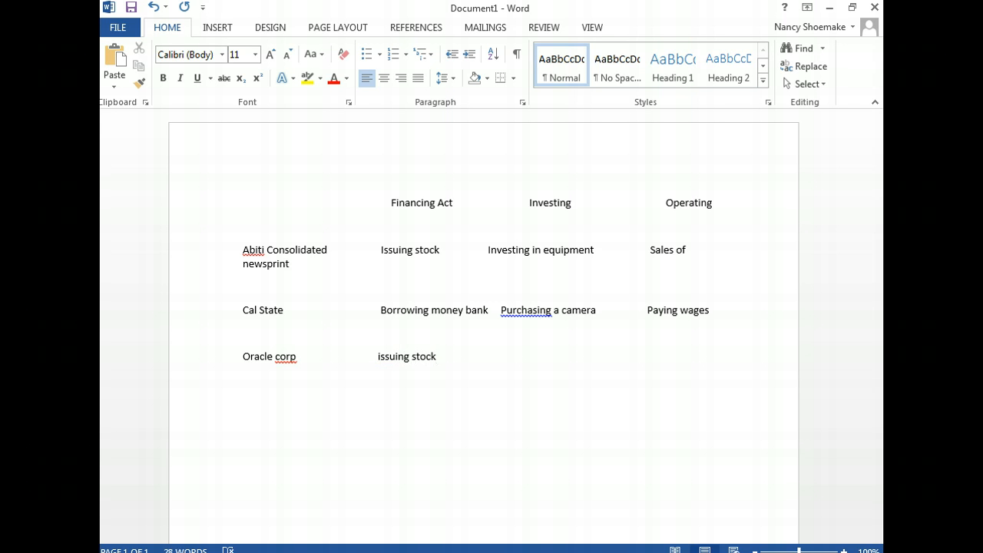
# Add Servers/ purchasing other comp and Sales of software to the Oracle corp row.
pyautogui.click(461, 356)
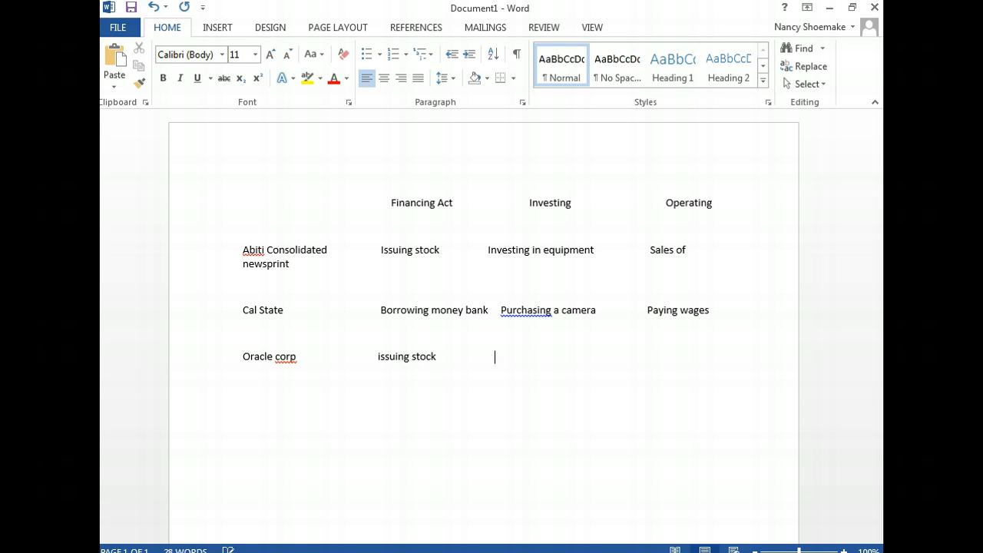
pyautogui.write('Server')
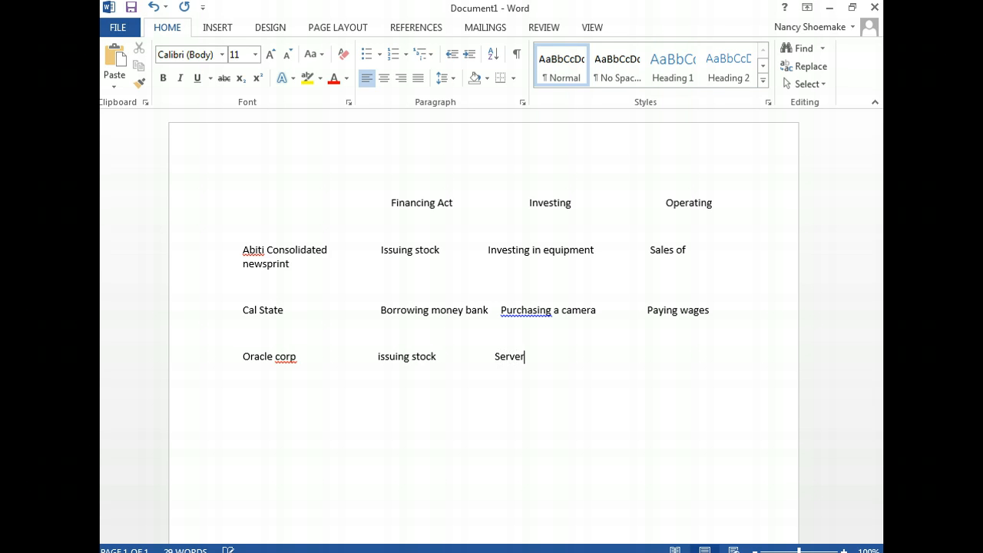
pyautogui.write('s/ purcha')
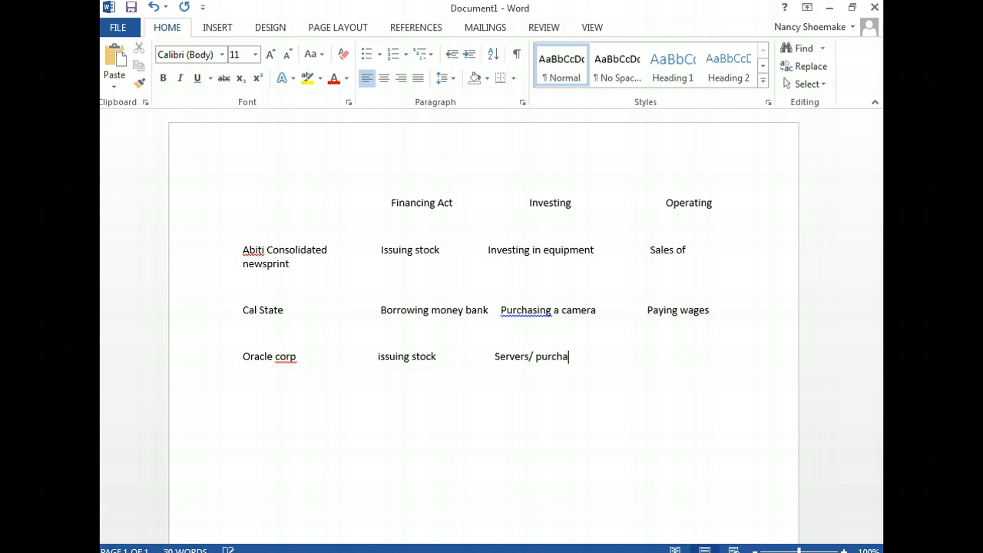
pyautogui.write('sing other')
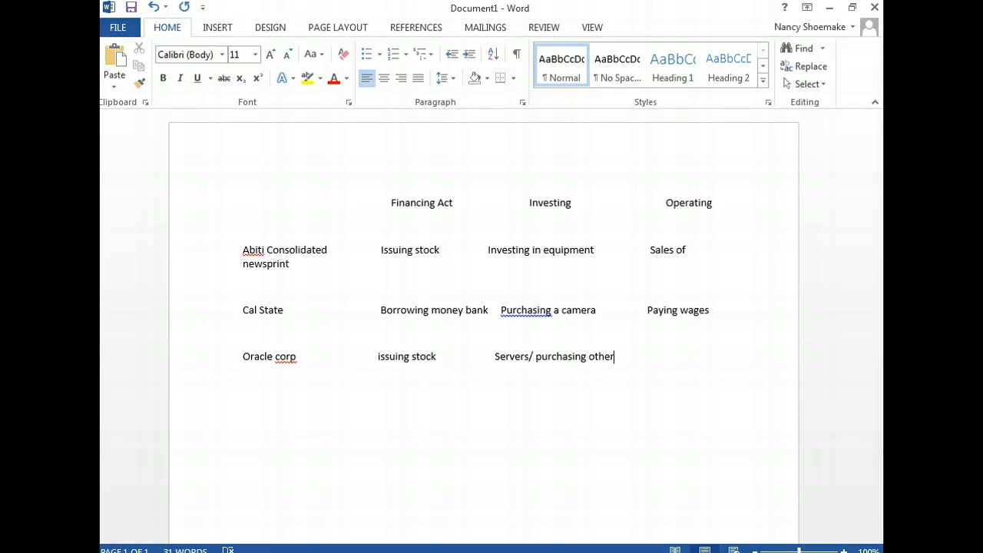
pyautogui.write('comp')
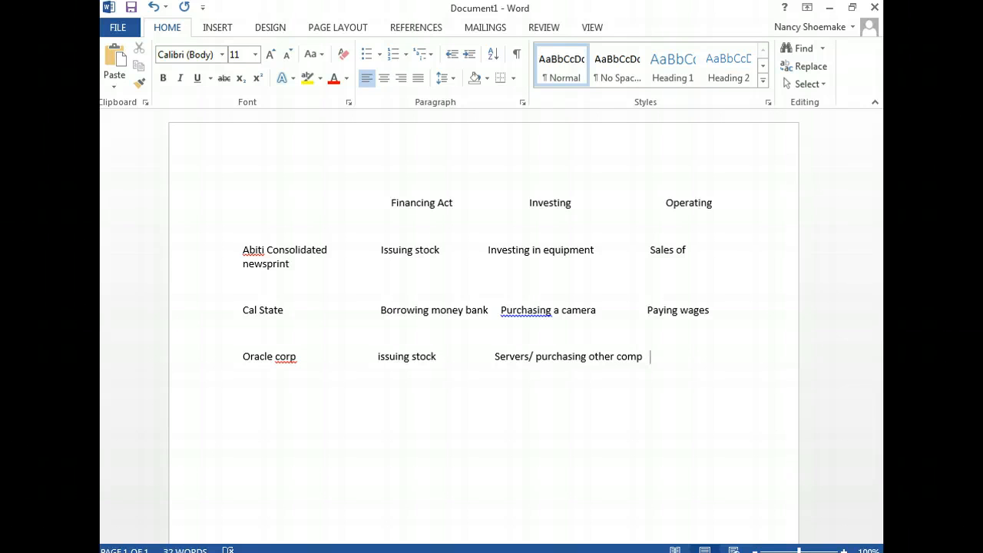
pyautogui.write('Sale')
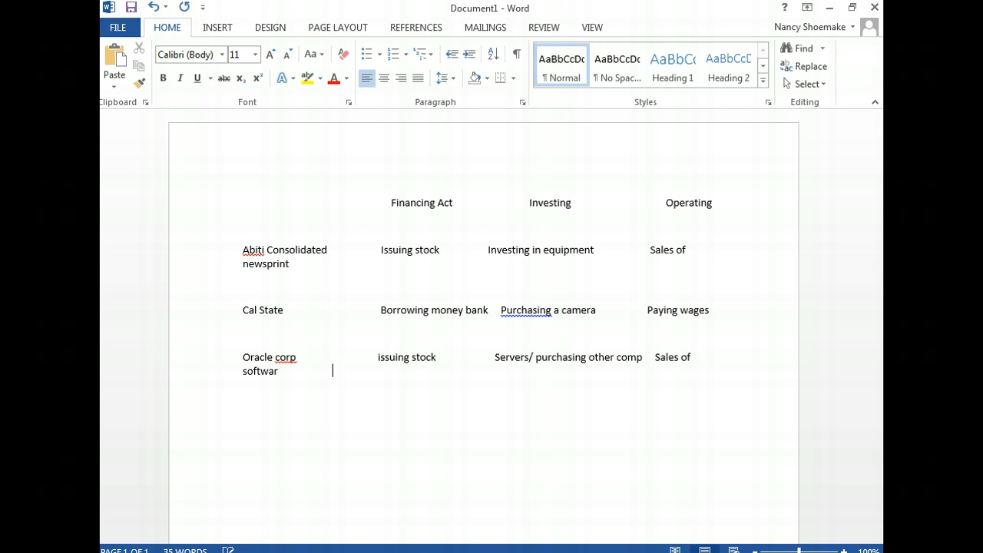
pyautogui.write('softw')
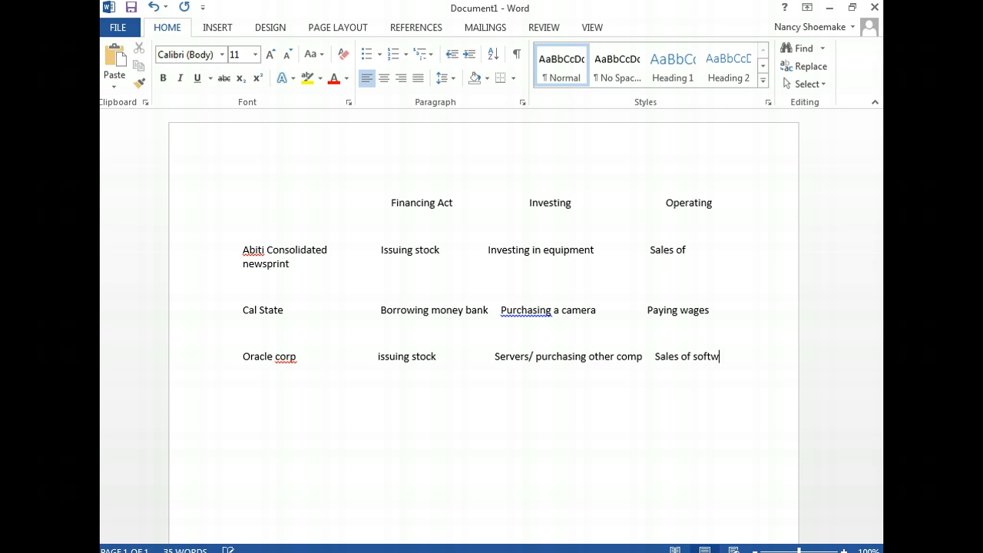
pyautogui.write('a')
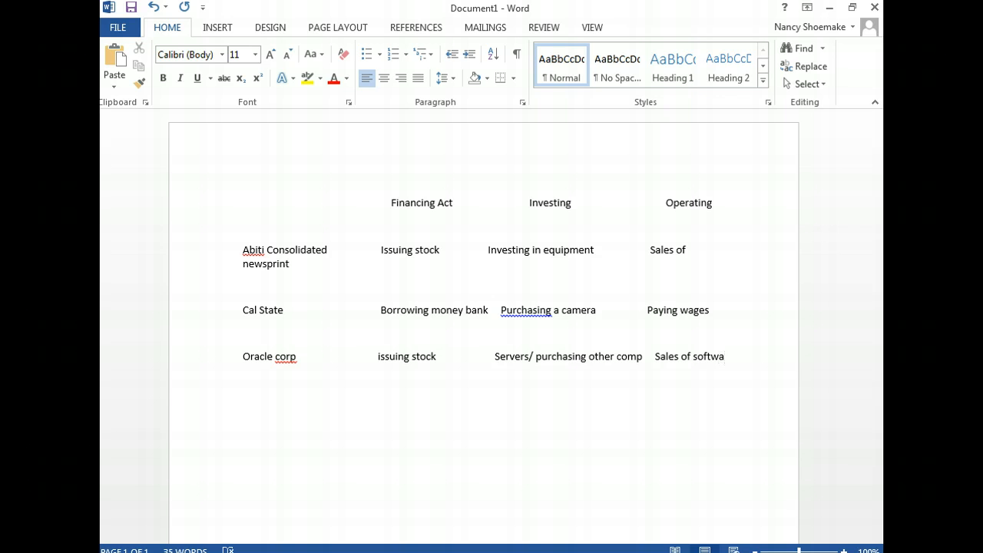
pyautogui.write('s')
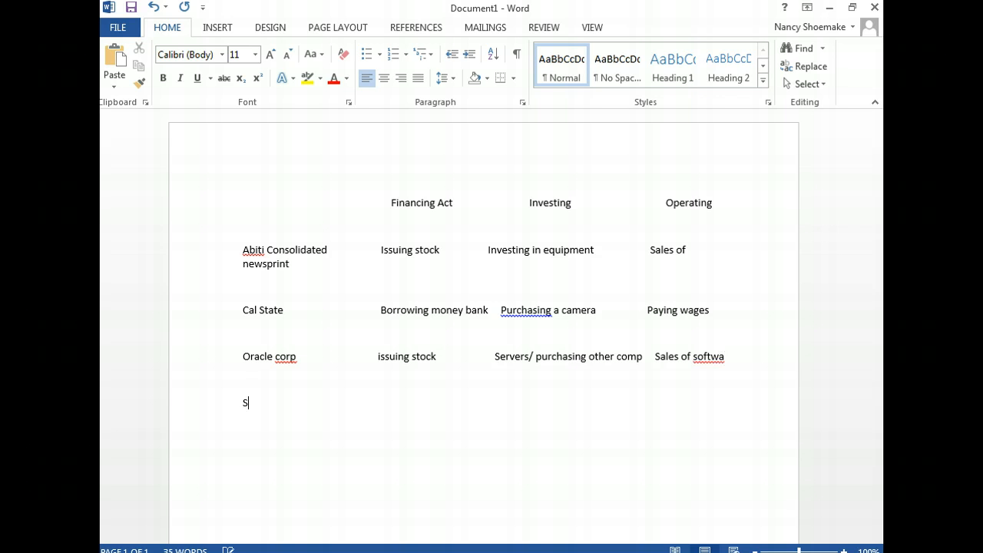
# Start a Stortsco Investments row with Paying dividends as financing.
pyautogui.write('tortsco')
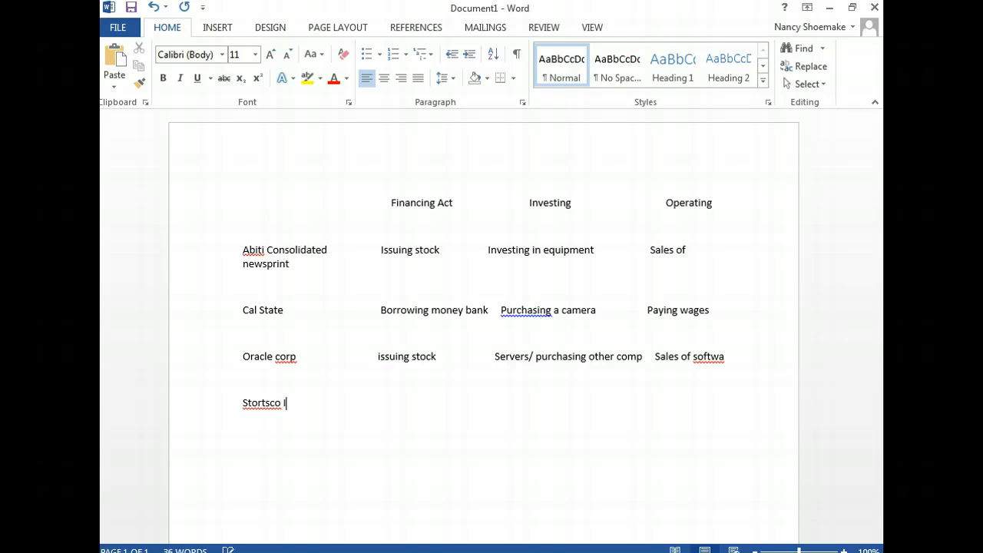
pyautogui.write('Investments')
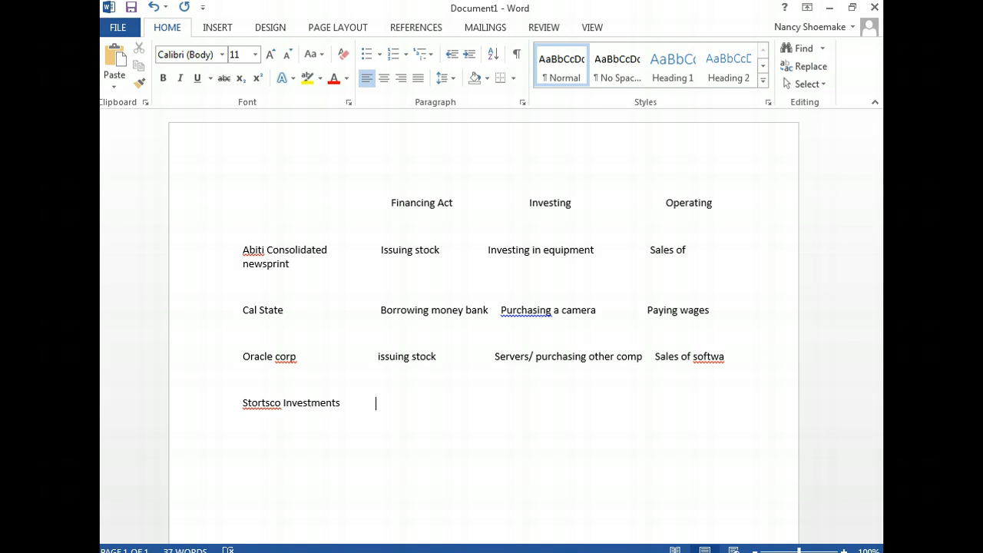
pyautogui.write('Pa')
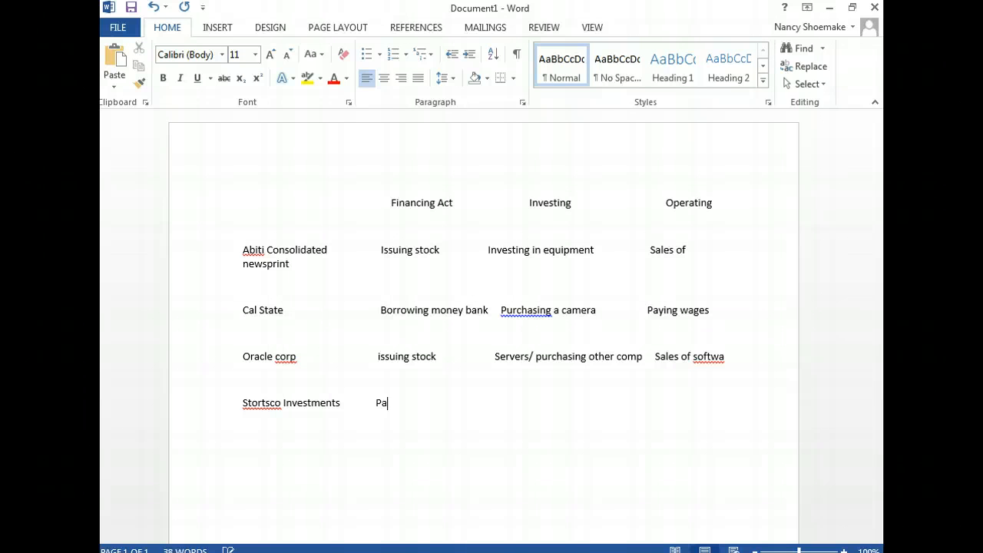
pyautogui.write('ying dividends')
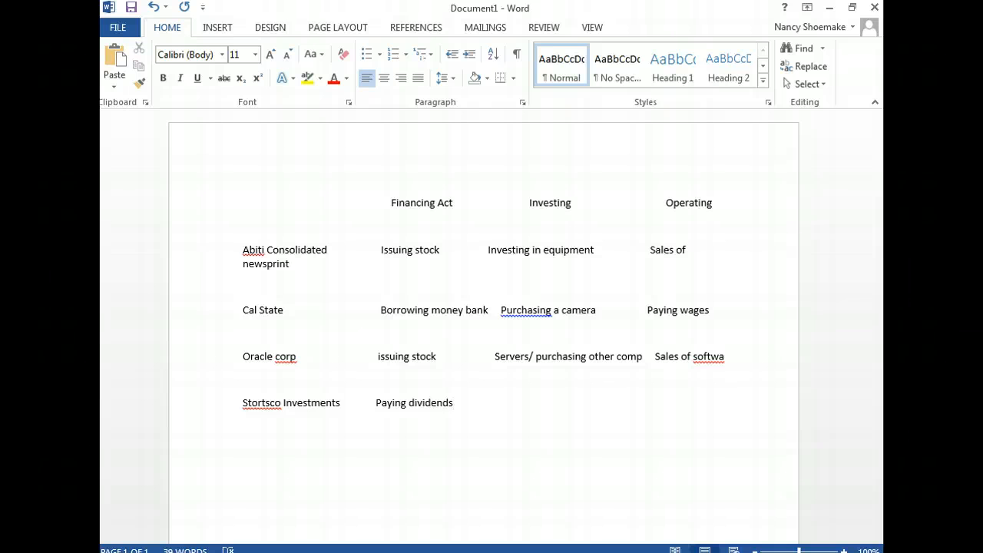
# Add Purchasing players/equipment and Ticket sales rental to the Stortsco row.
pyautogui.click(451, 403)
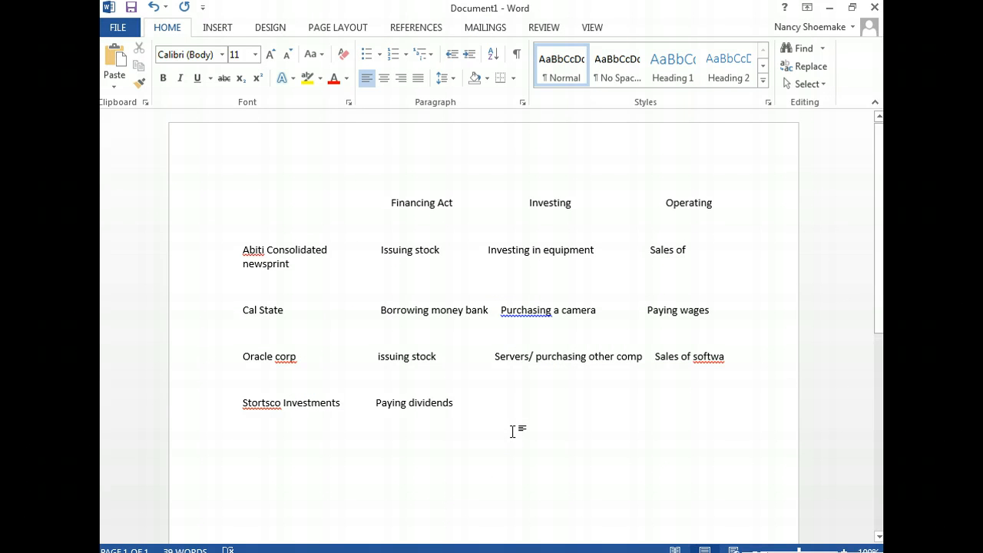
pyautogui.write('Pu')
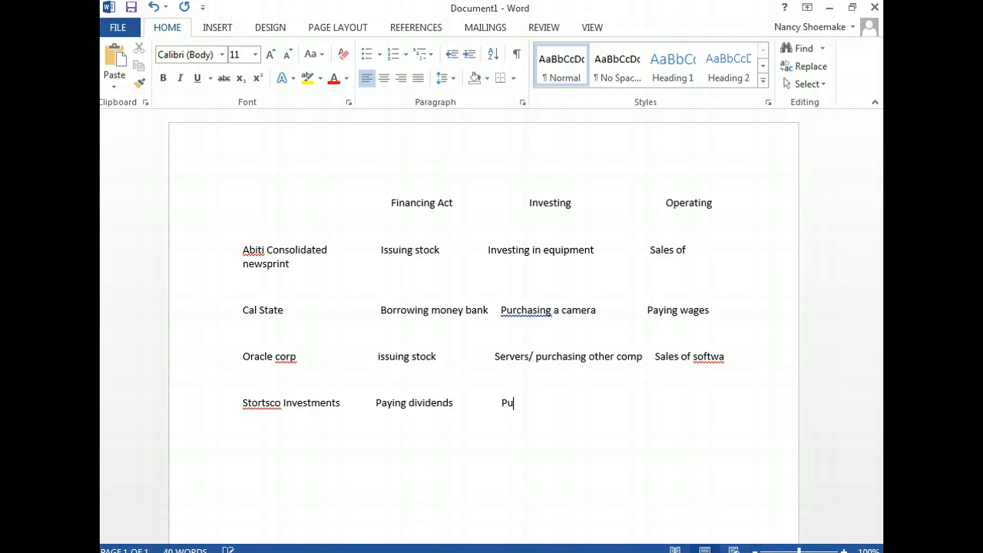
pyautogui.write('rchasing players/e')
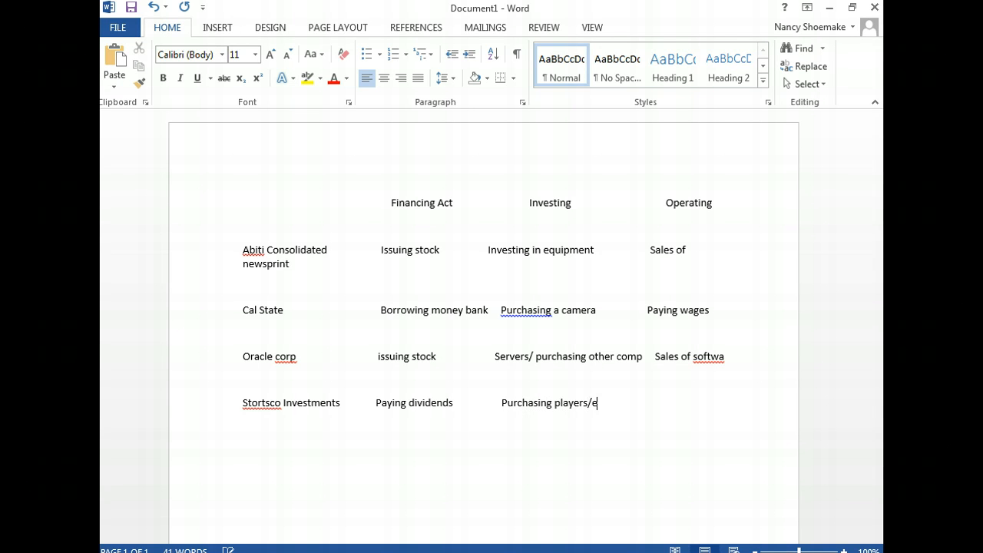
pyautogui.write('quipment')
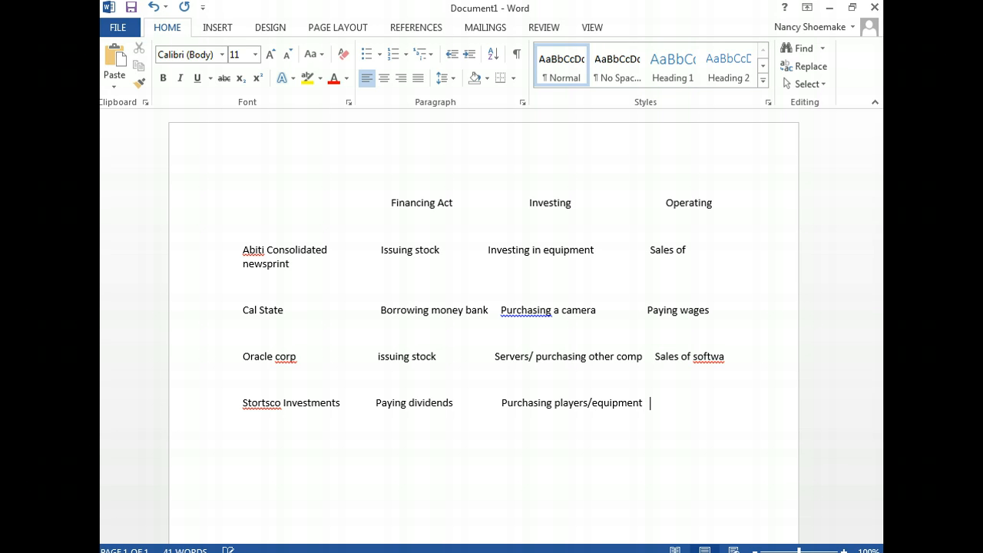
pyautogui.write('Ticket sales')
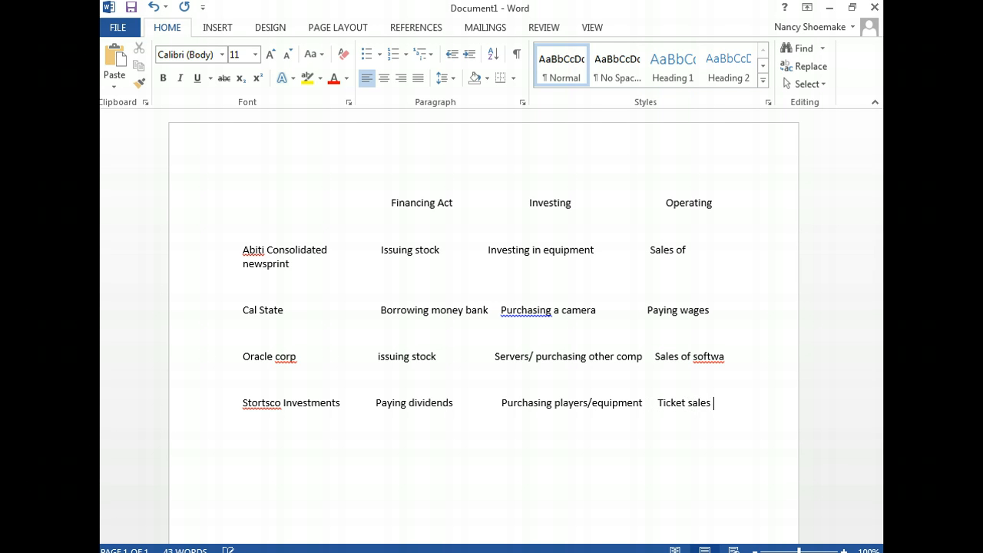
pyautogui.write('renta')
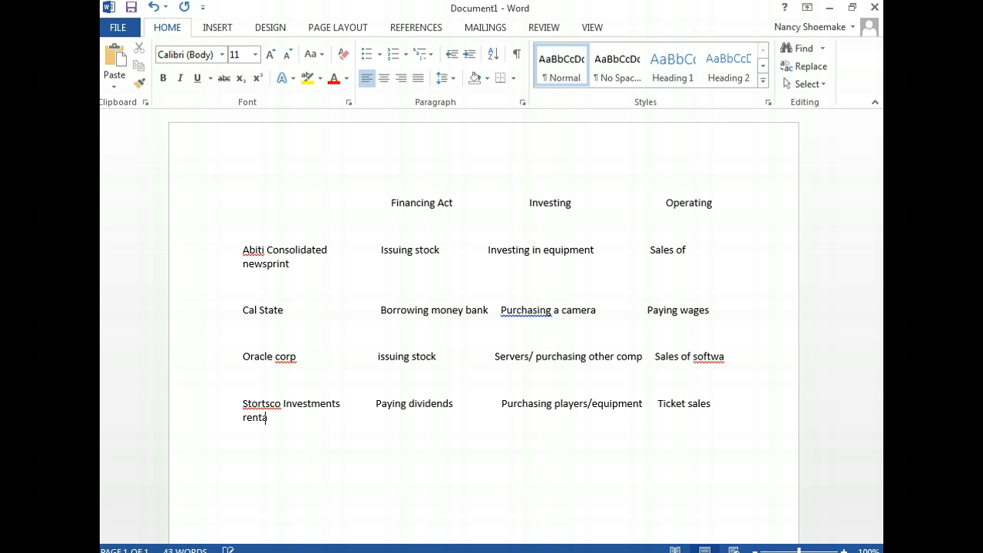
pyautogui.write('l')
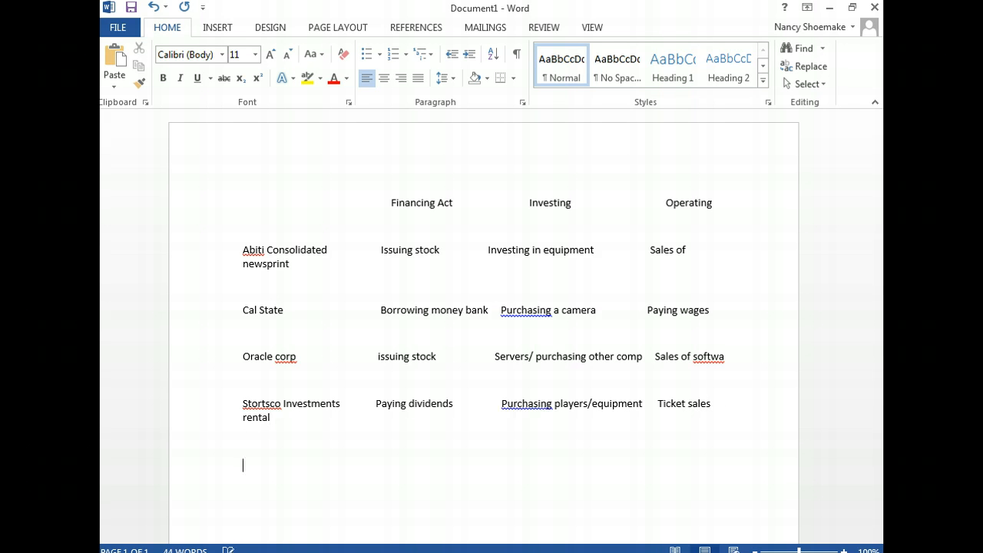
# Start a Grant thornton LLP row with Loans from banks as financing.
pyautogui.write('G')
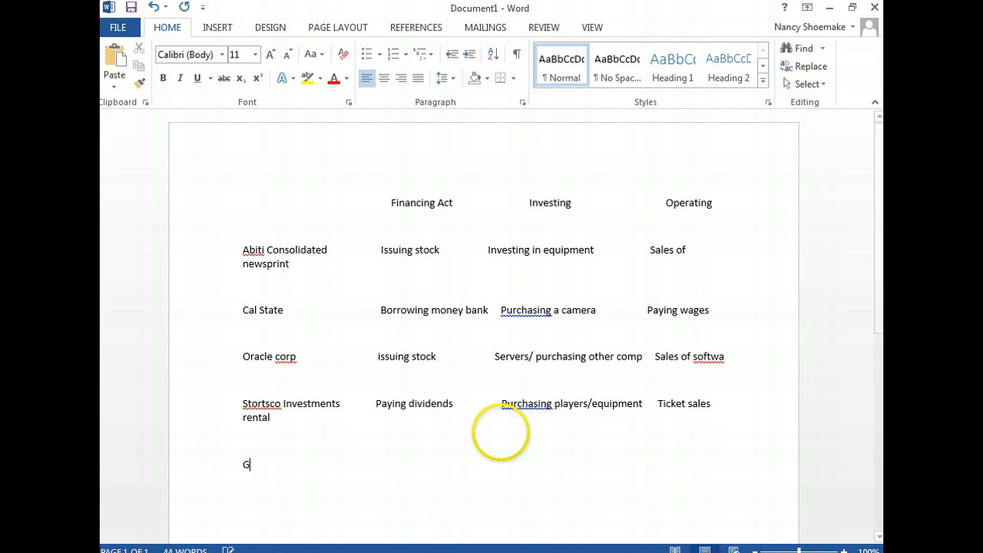
pyautogui.write('rant thor')
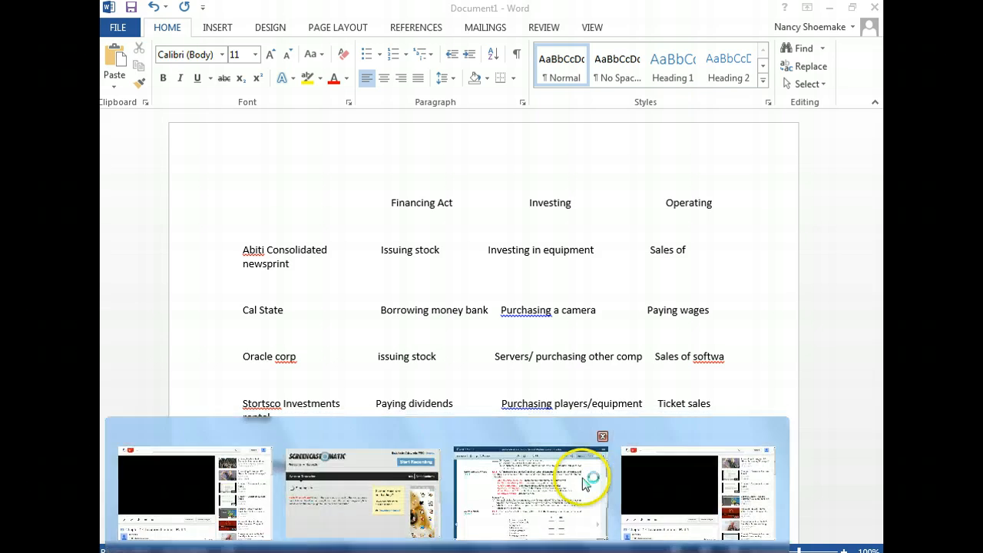
pyautogui.click(530, 484)
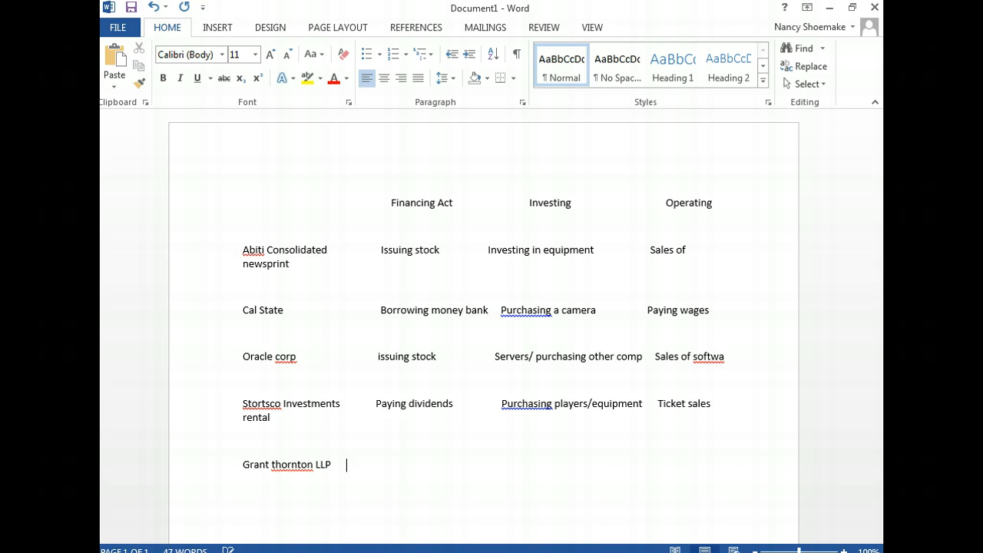
pyautogui.write('Loans from ban')
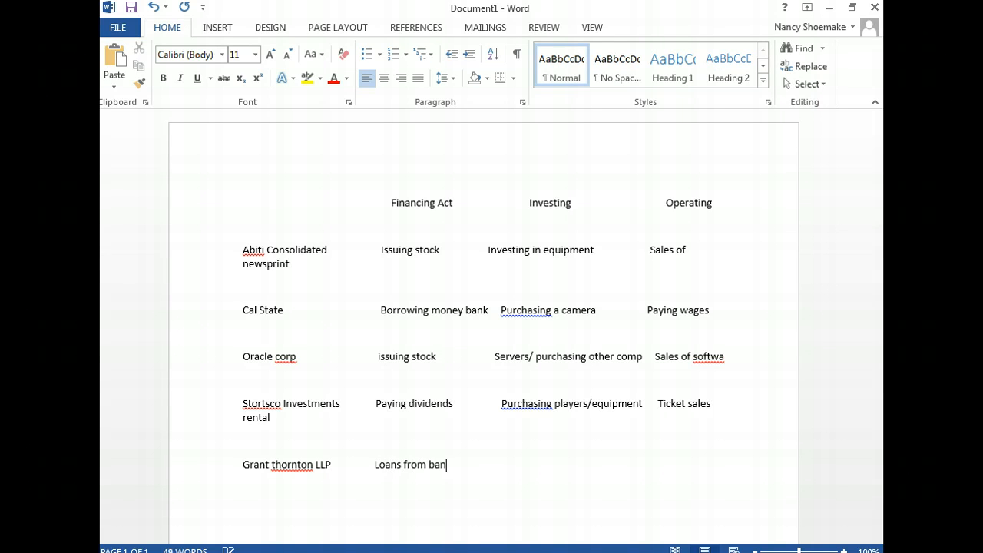
pyautogui.write('ks')
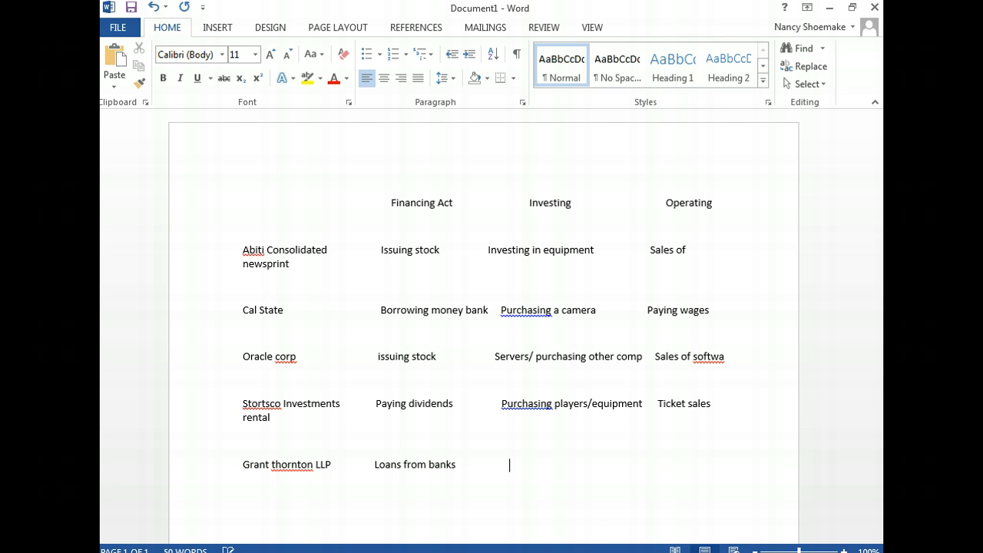
# Add Purchase computers furniture and Client sales to the Grant Thornton row.
pyautogui.write('Purchas')
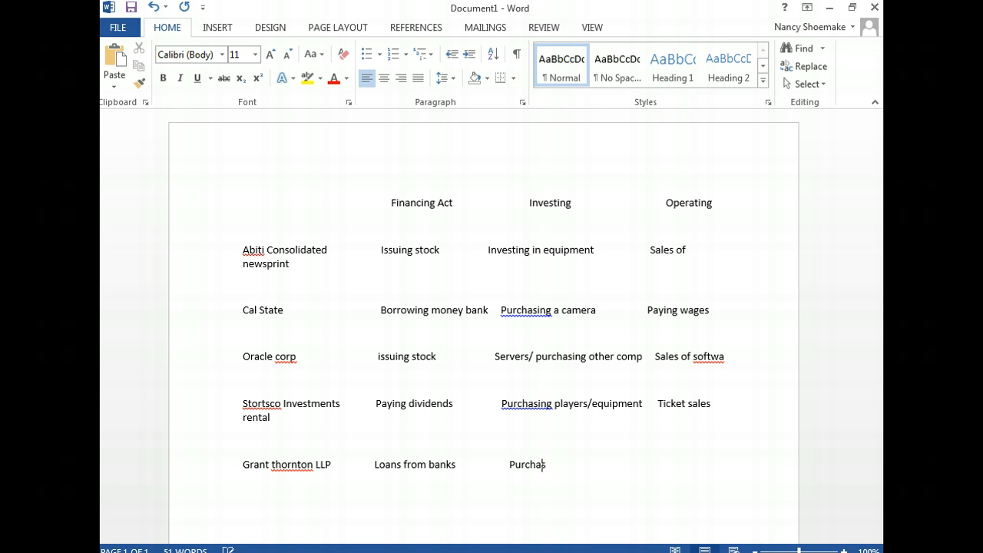
pyautogui.write('e computer')
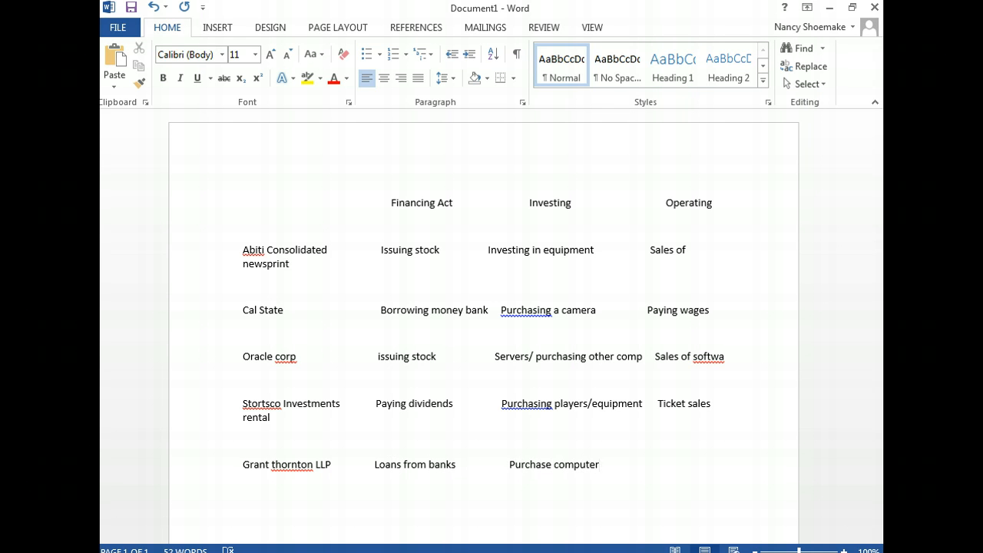
pyautogui.write('s')
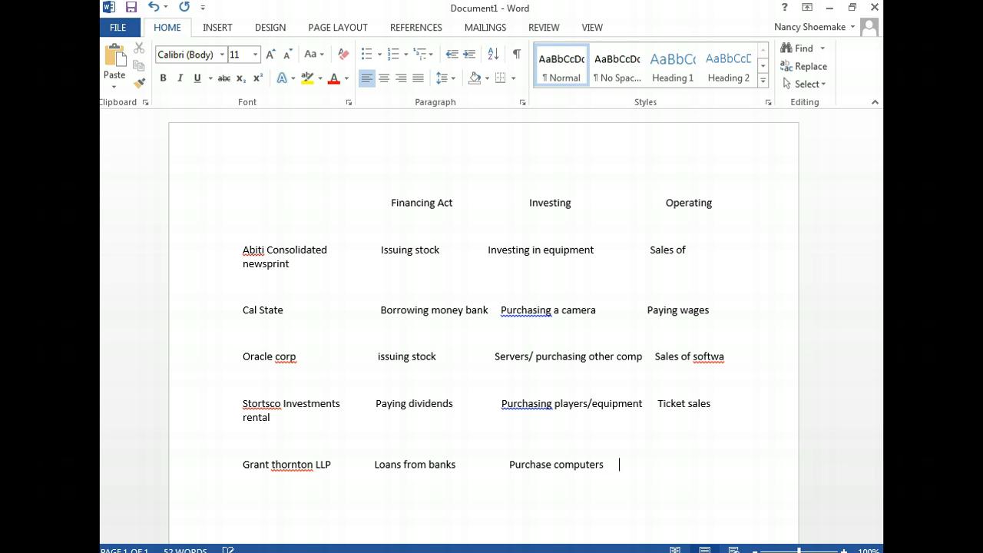
pyautogui.write('furn')
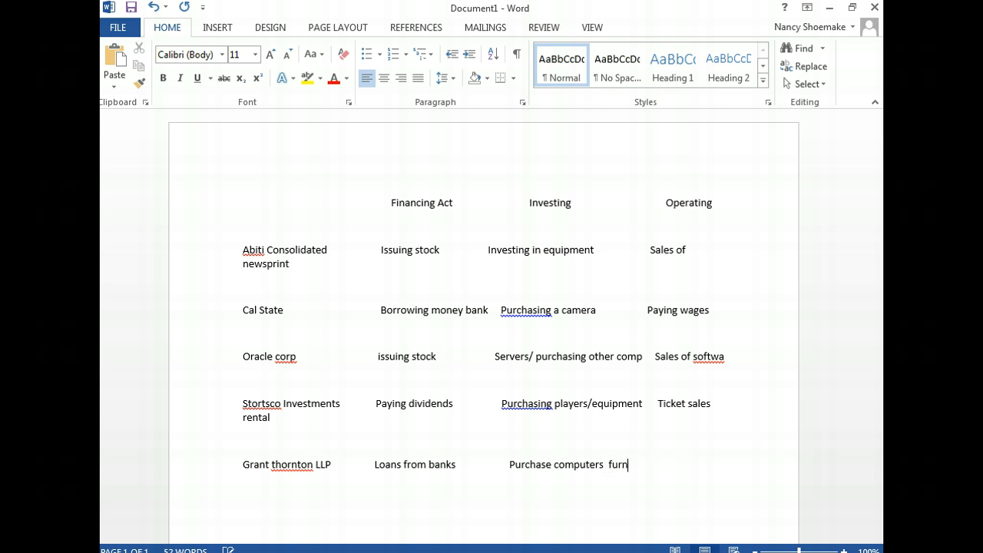
pyautogui.write('iture')
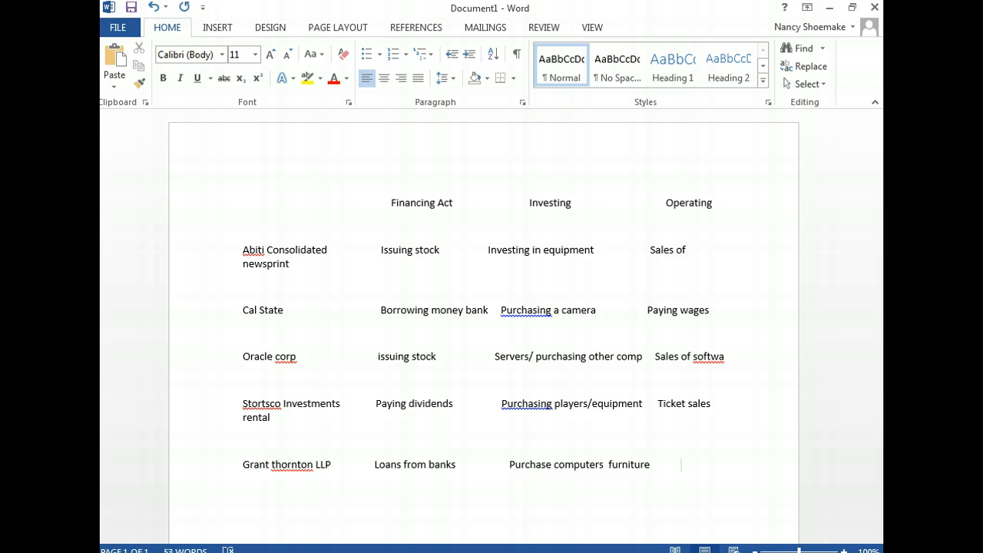
pyautogui.write('Client s')
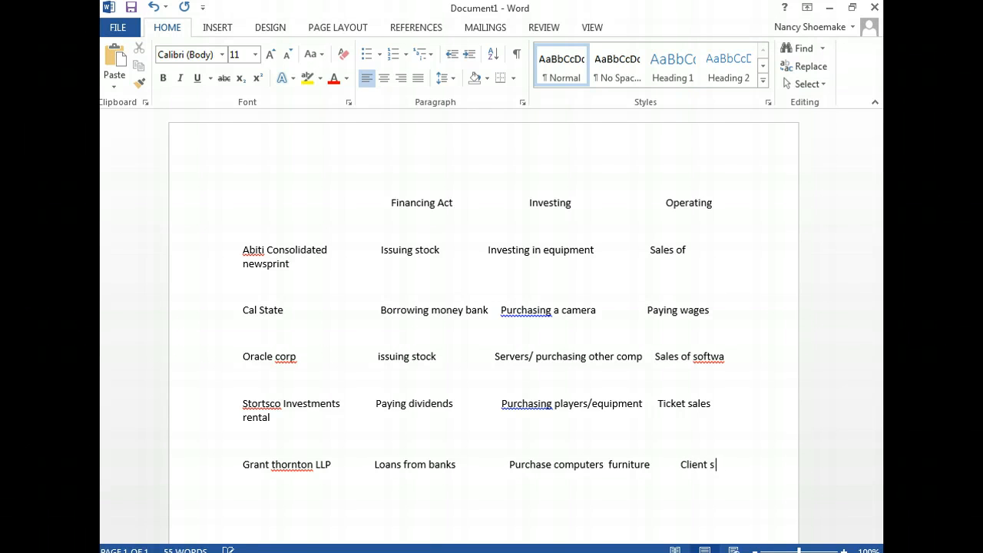
pyautogui.write('ales')
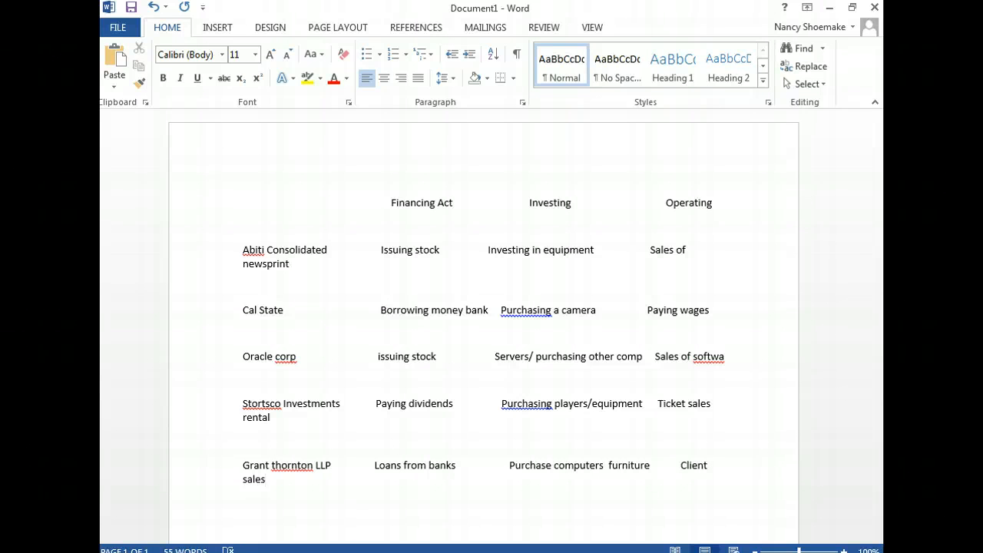
pyautogui.write('S')
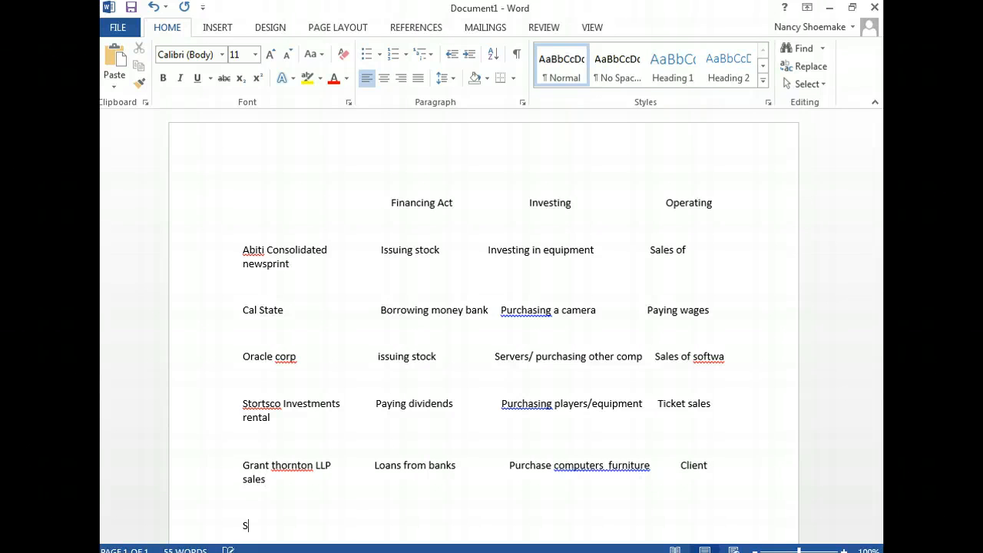
# Enter the Southwest Airlines row: Sale of stock, Purchase airplanes / larger seats, Ticket jet fuels payroll.
pyautogui.write('outhwest Airlines')
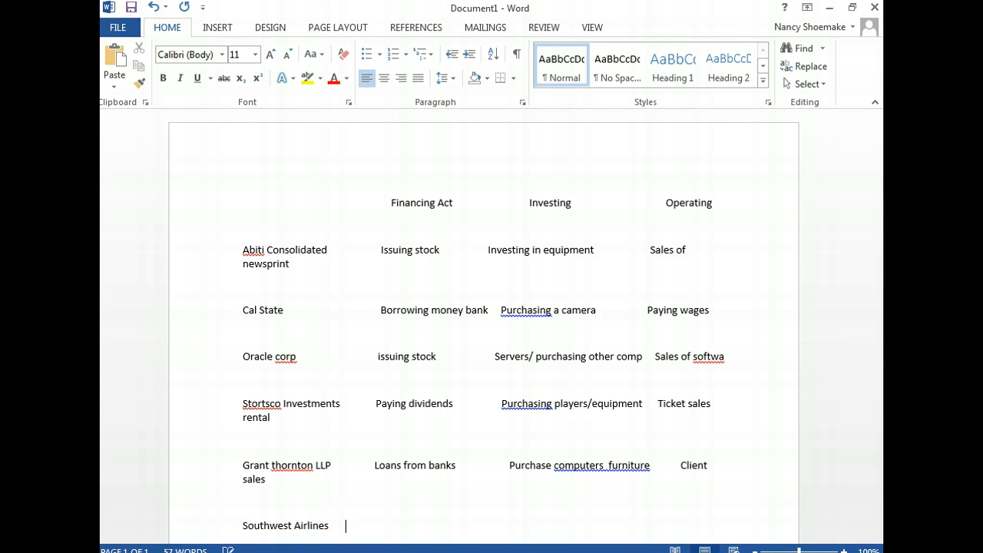
pyautogui.write('Sale of stock')
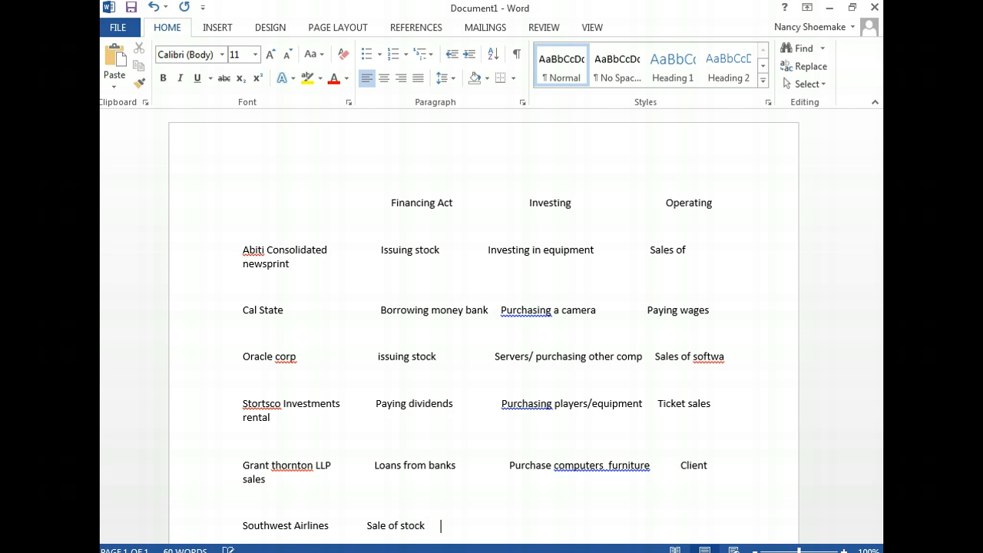
pyautogui.write('Pu')
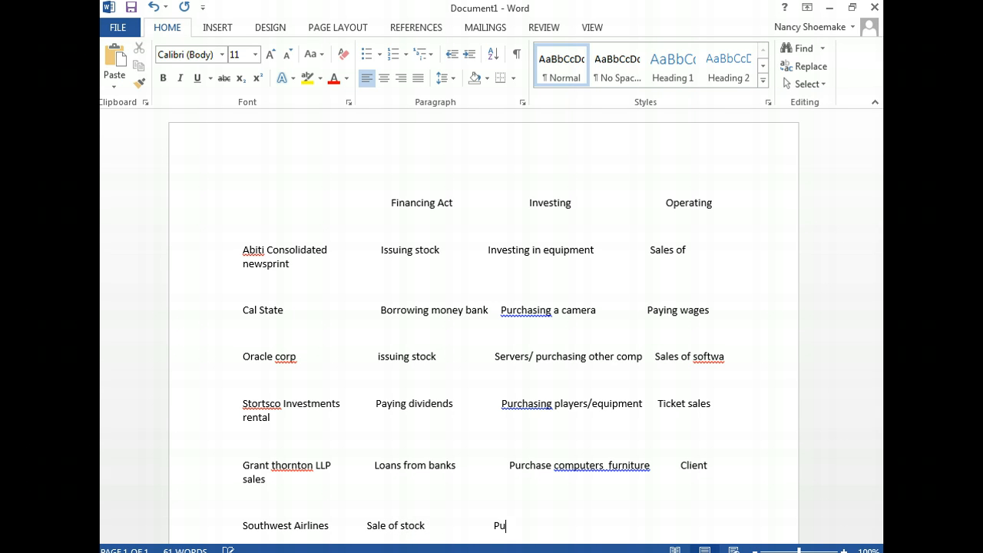
pyautogui.write('rchase air')
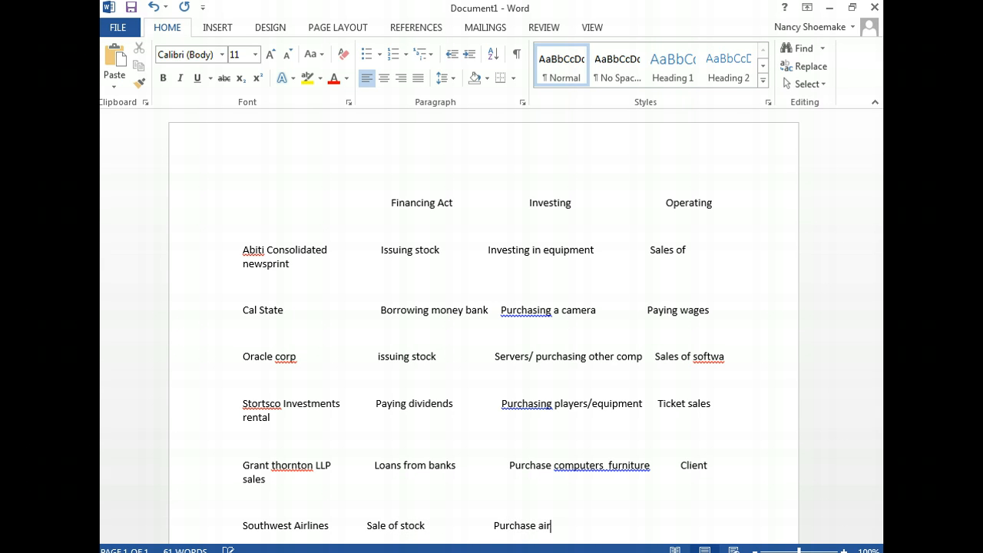
pyautogui.write('planes /')
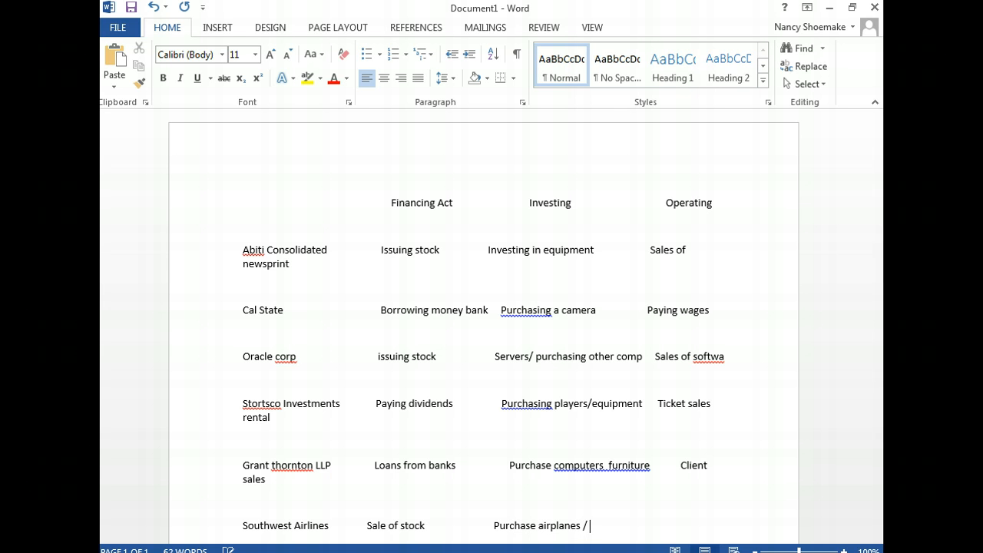
pyautogui.write('larger se')
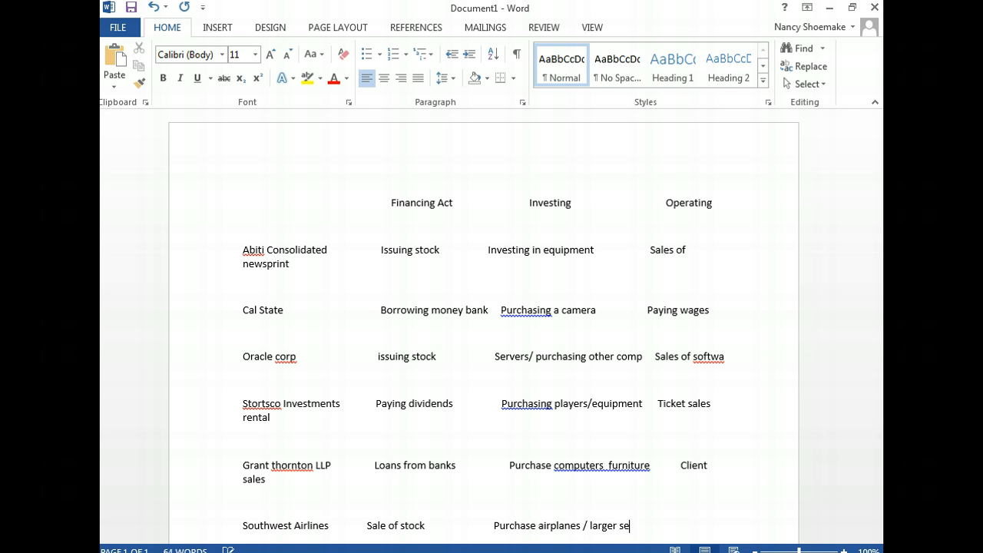
pyautogui.write('ats')
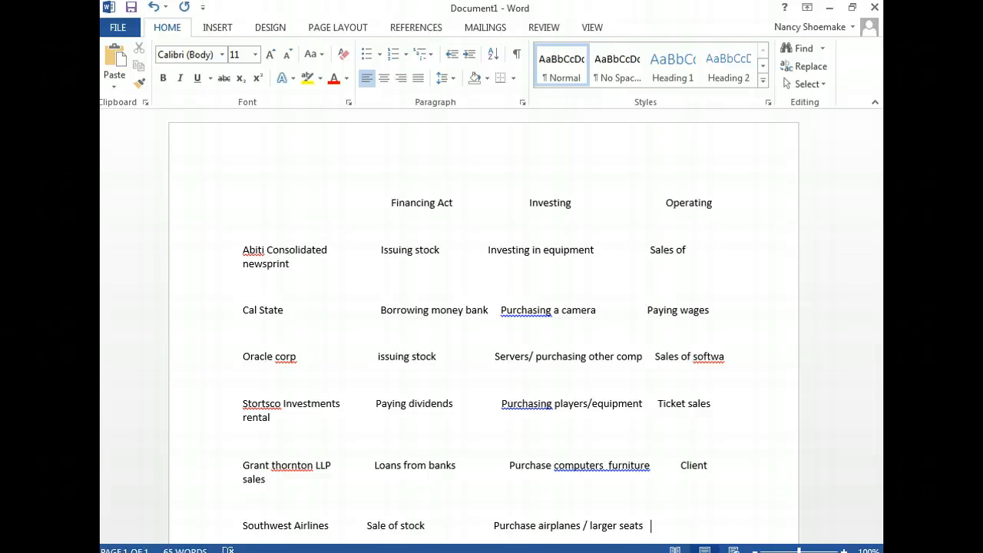
pyautogui.write('Ti')
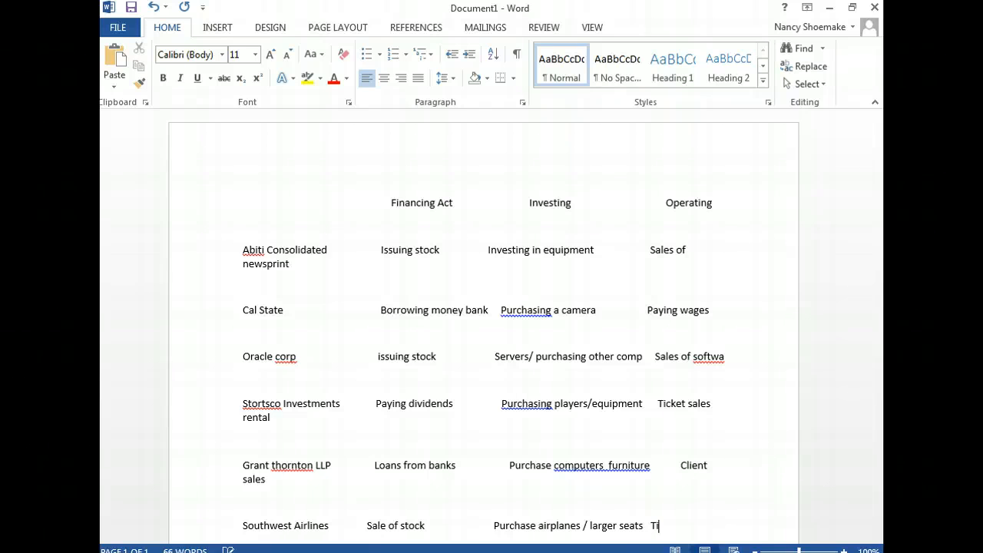
pyautogui.write('cket jet fuels')
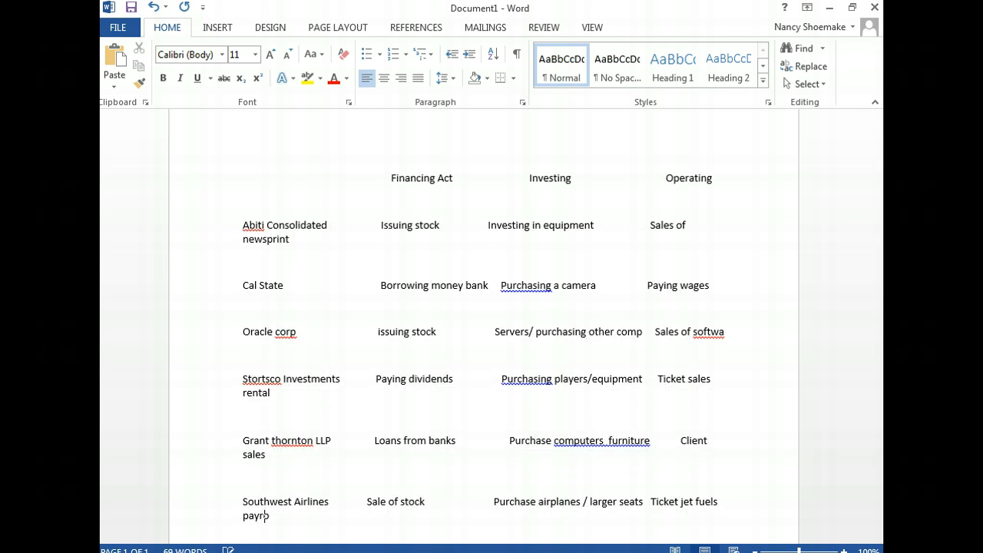
pyautogui.write('oll')
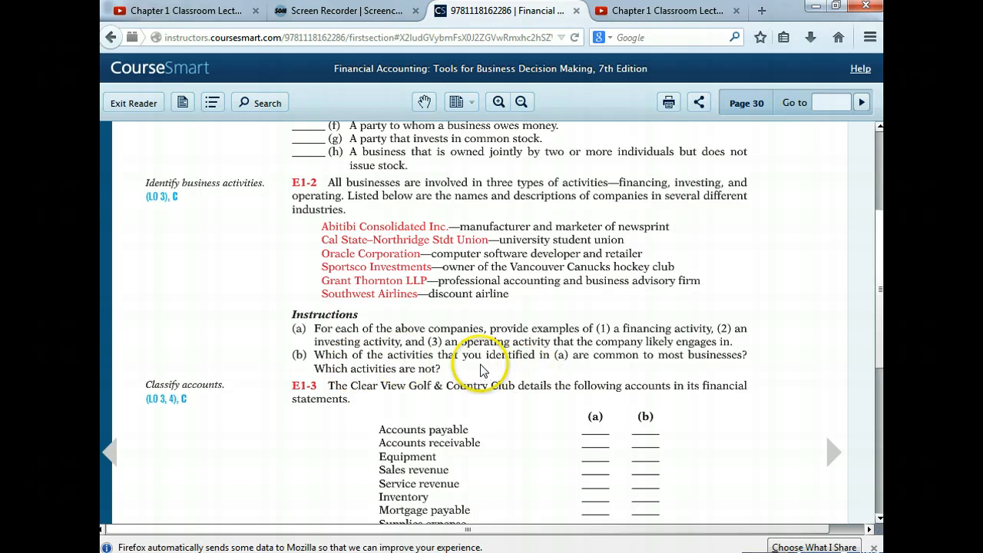
pyautogui.moveTo(532, 361)
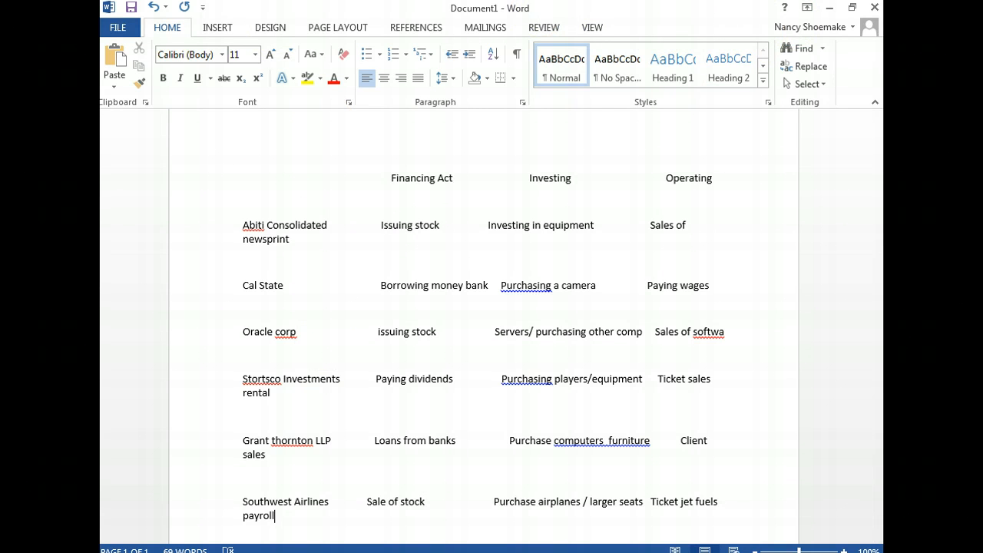
# Close the Word notes without saving and bring up Excel.
pyautogui.click(874, 6)
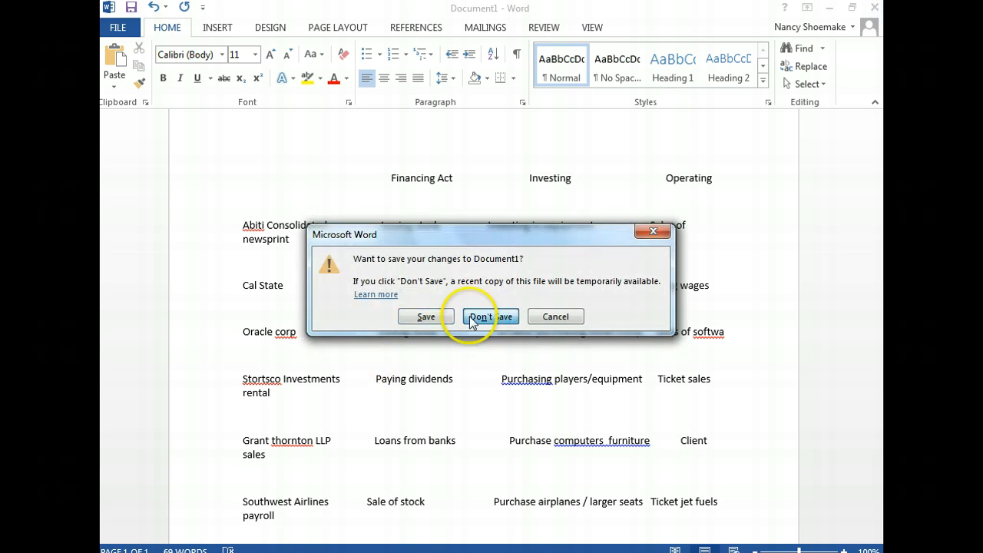
pyautogui.click(488, 317)
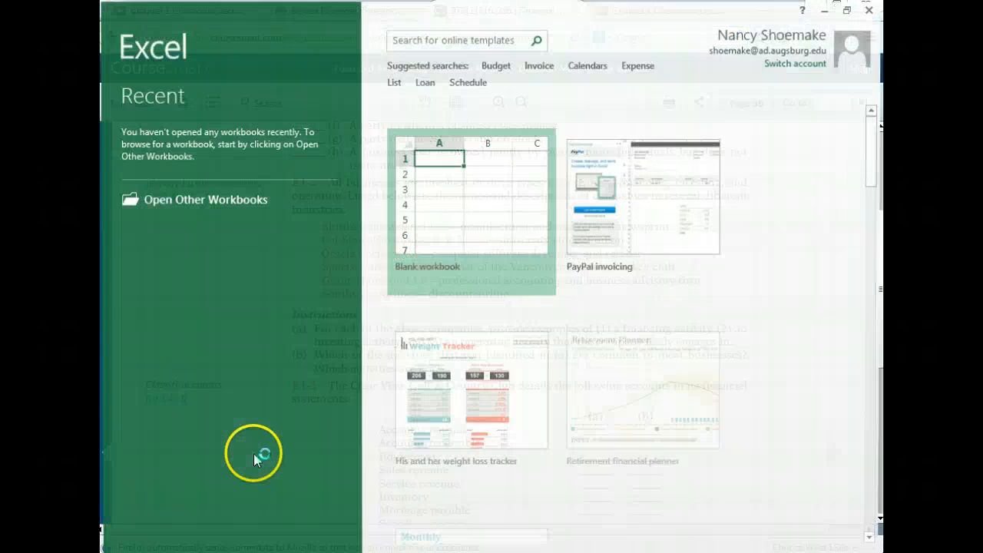
pyautogui.click(467, 202)
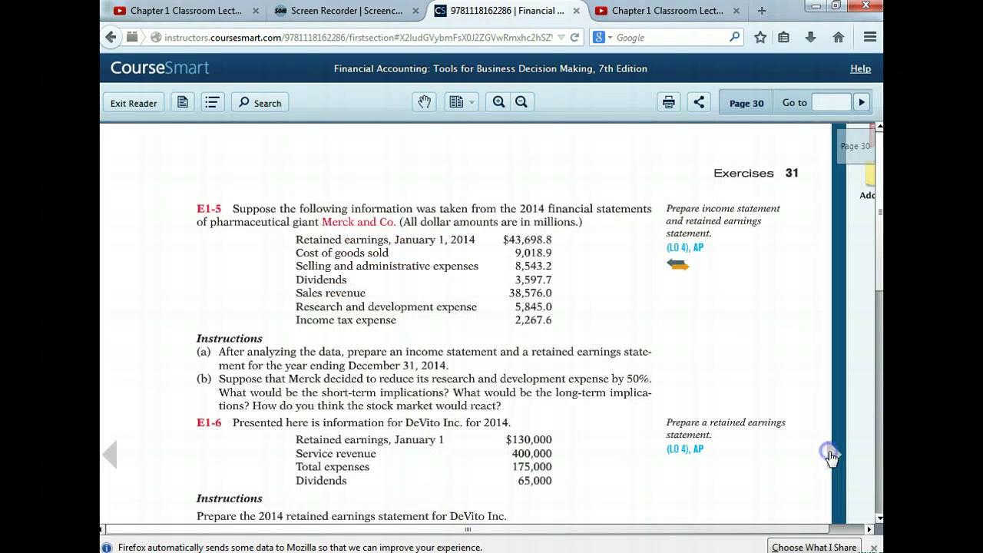
# Return CourseSmart to the Molina Co. exercise E1-4 on page 30.
pyautogui.click(829, 454)
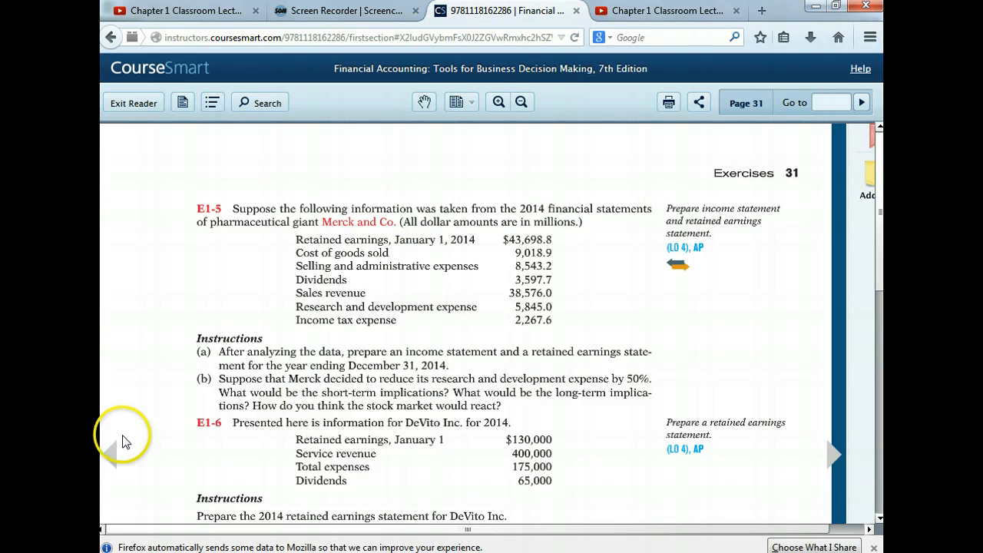
pyautogui.click(114, 455)
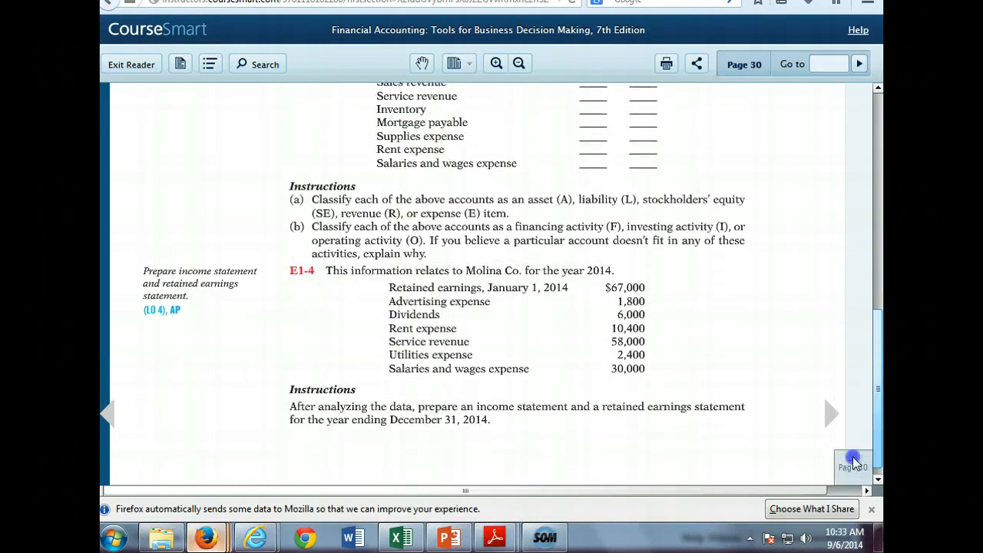
pyautogui.scroll(-3)
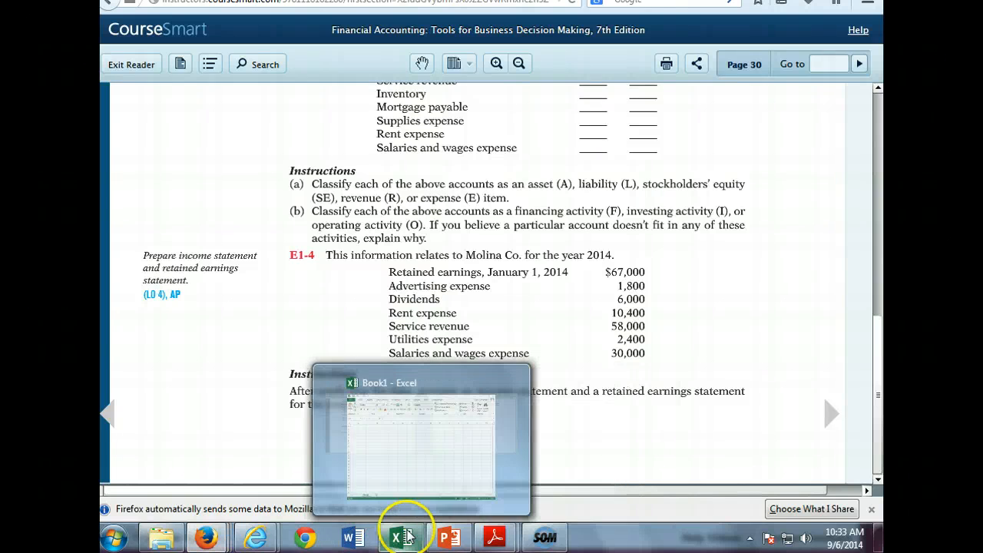
# Enter Molina Company / Income Statement / for the year ended December 31, 2014 and centre it across A:C.
pyautogui.click(400, 536)
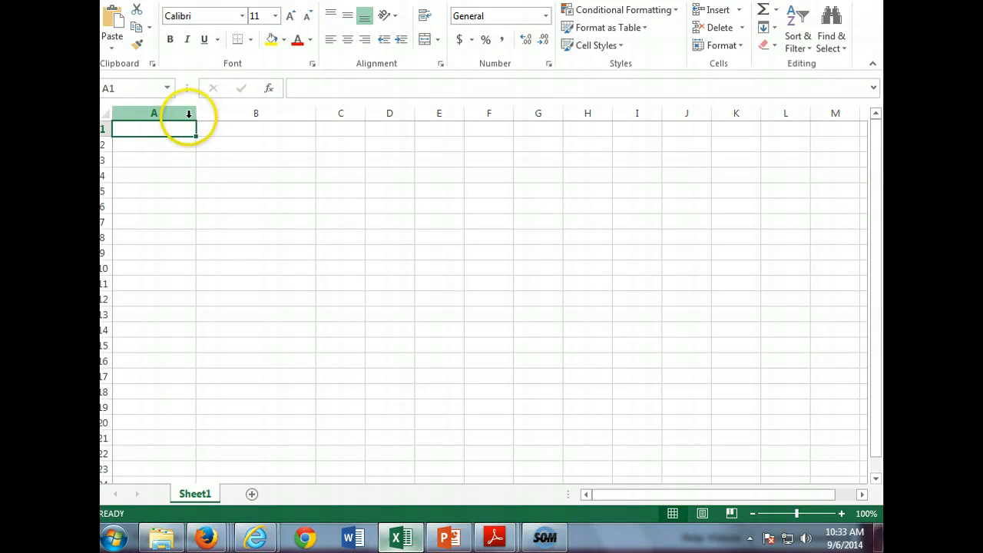
pyautogui.moveTo(196, 113); pyautogui.dragTo(209, 113)
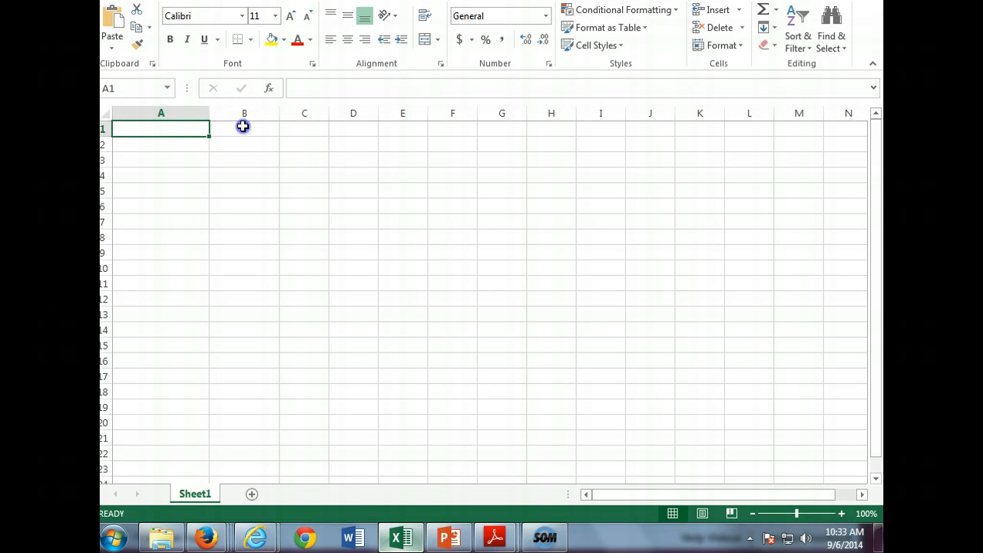
pyautogui.click(243, 128)
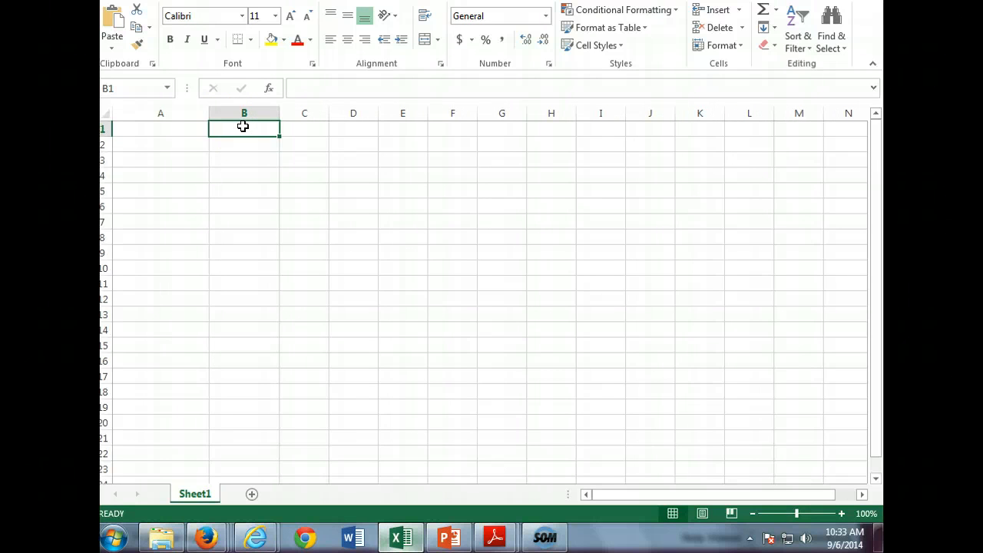
pyautogui.write('Molina C')
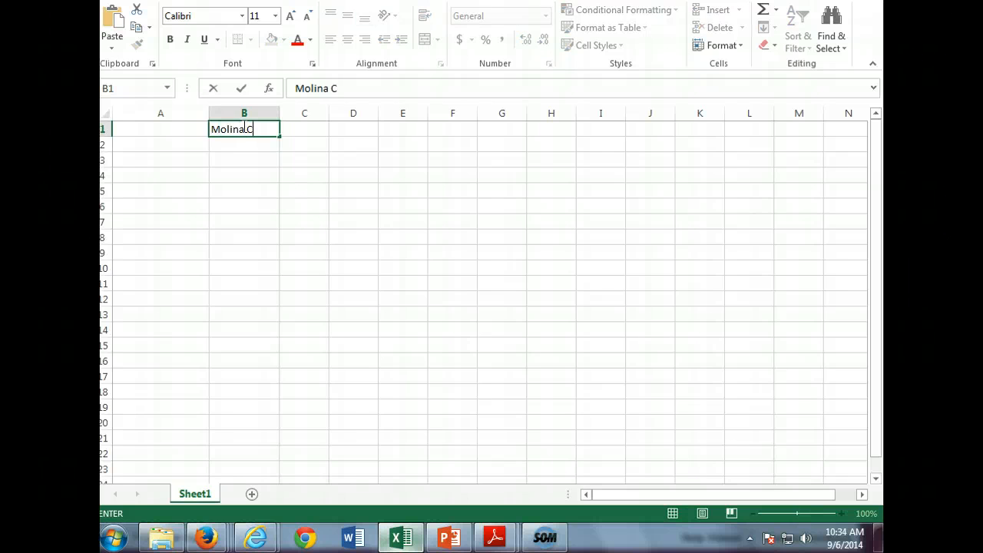
pyautogui.write('Income Statement')
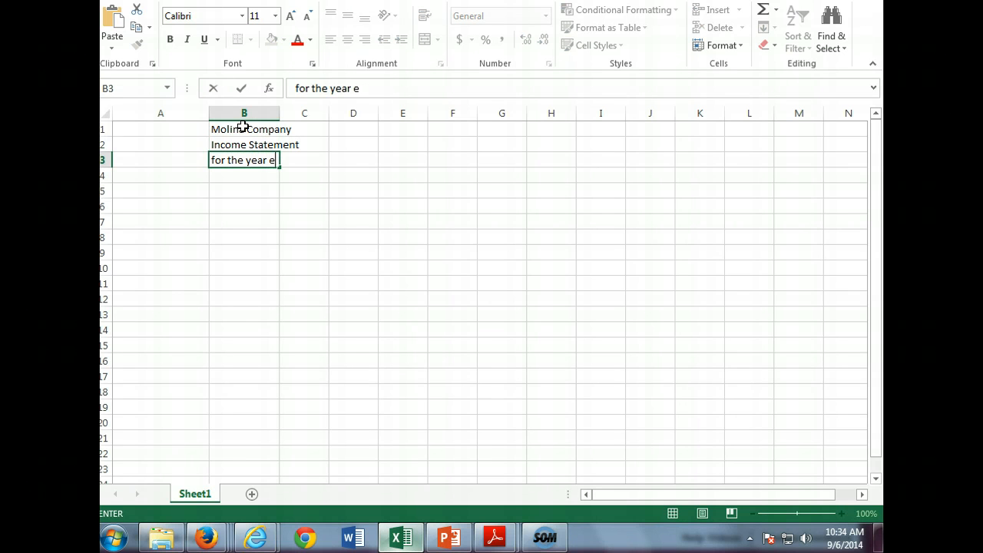
pyautogui.write('nded December')
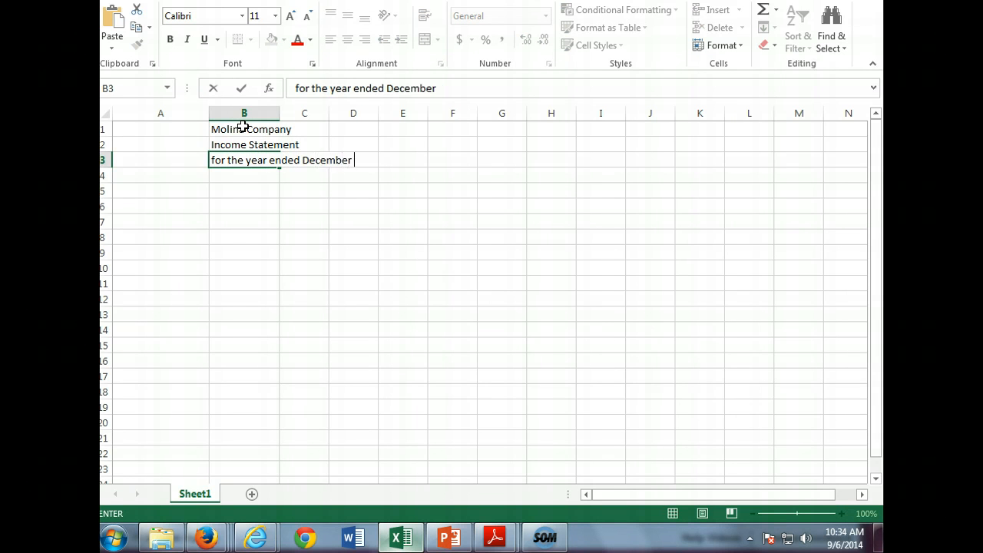
pyautogui.write('31, 2014')
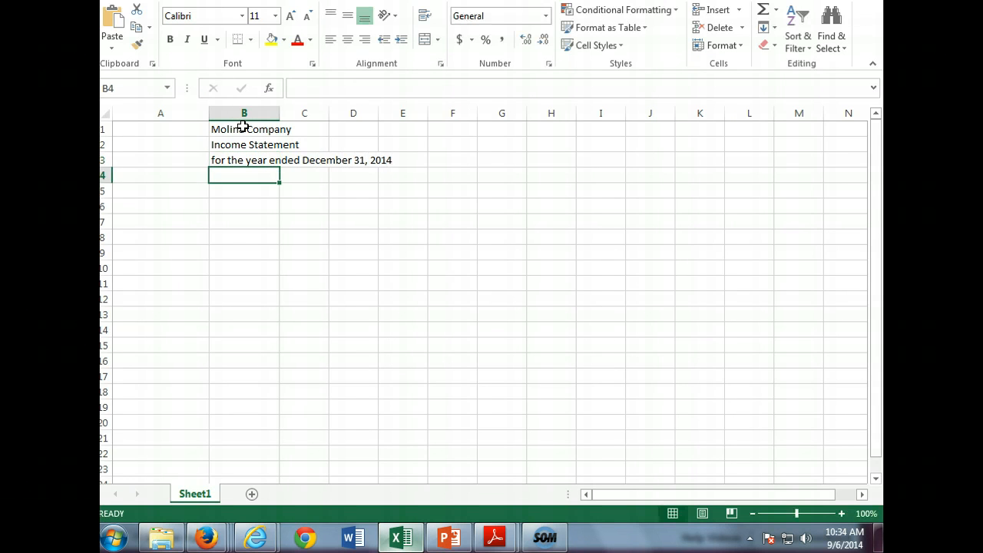
pyautogui.moveTo(160, 129); pyautogui.dragTo(403, 159)
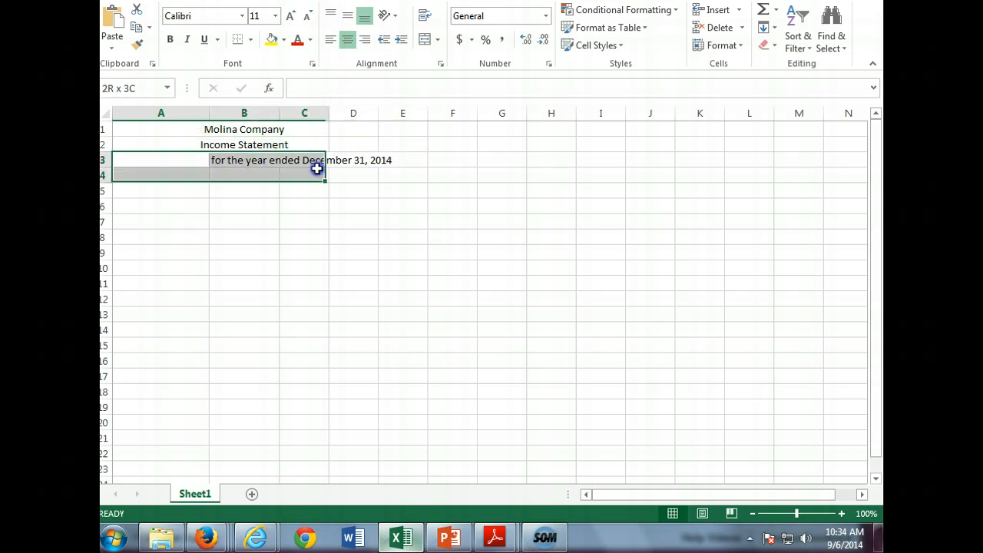
pyautogui.click(344, 40)
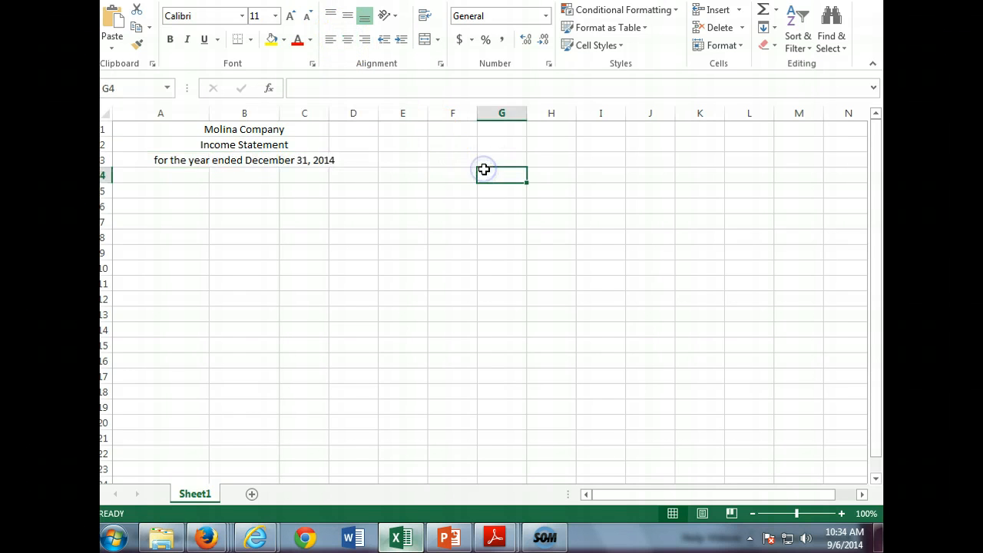
pyautogui.moveTo(150, 191)
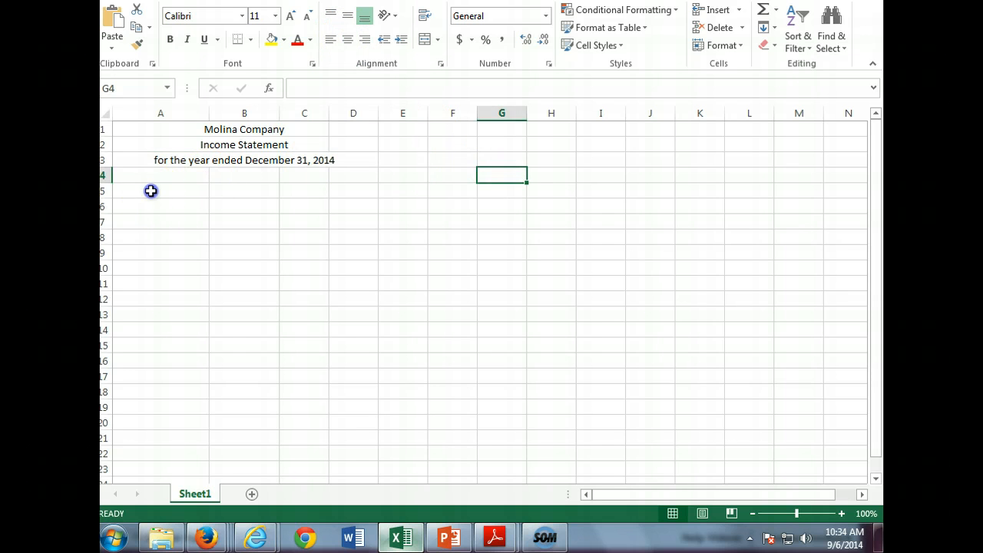
# Add a Revenues label and a Service revenue line of $58,000, copied from the exercise.
pyautogui.click(151, 190)
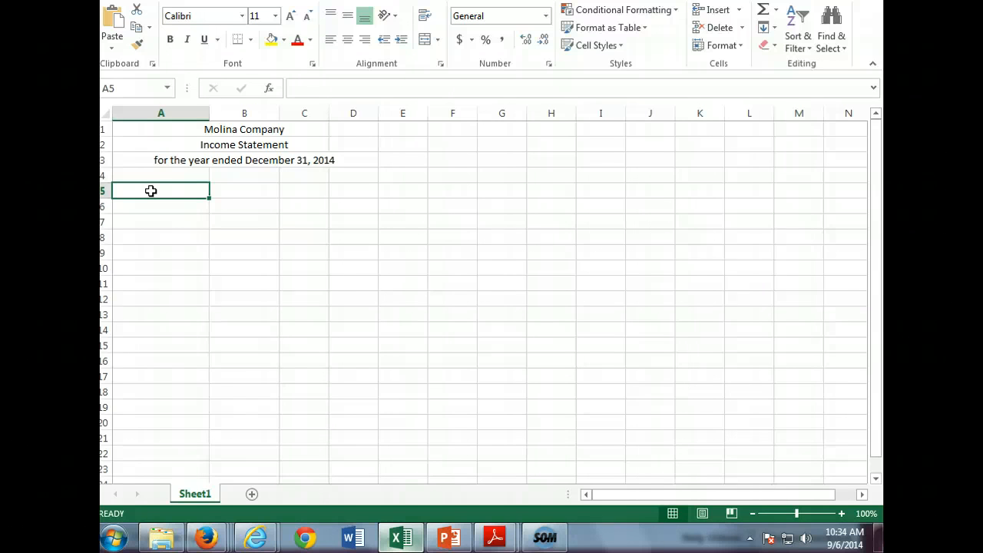
pyautogui.write('Reve')
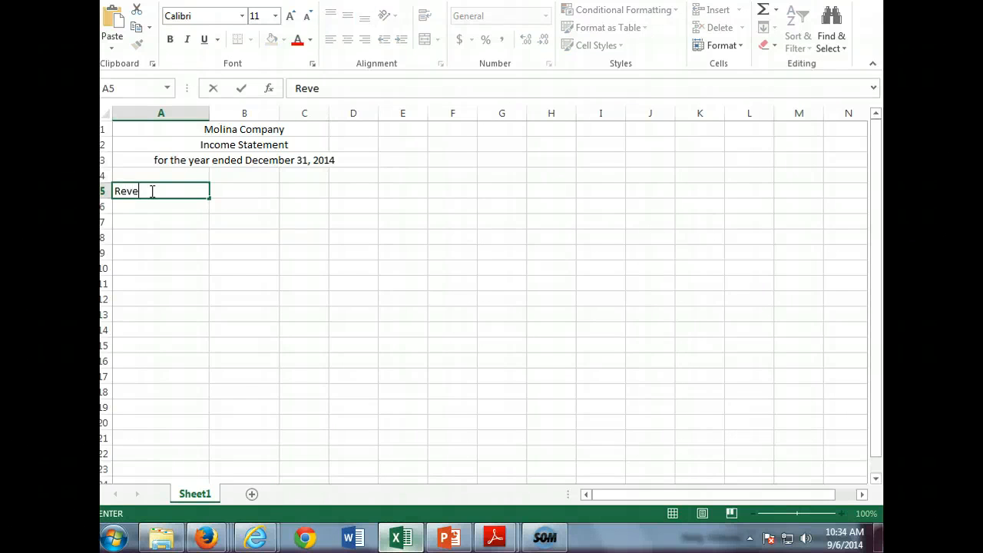
pyautogui.write('nues')
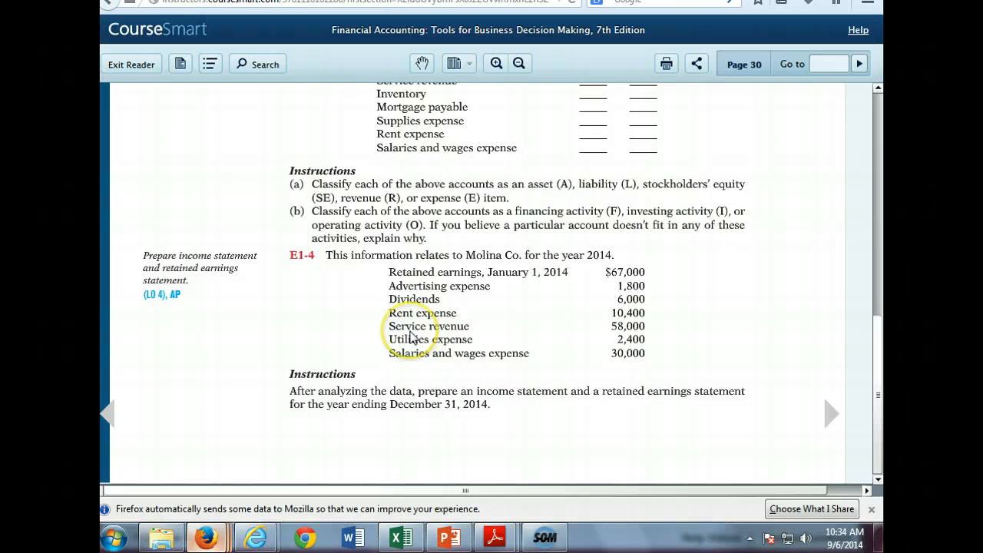
pyautogui.moveTo(384, 376)
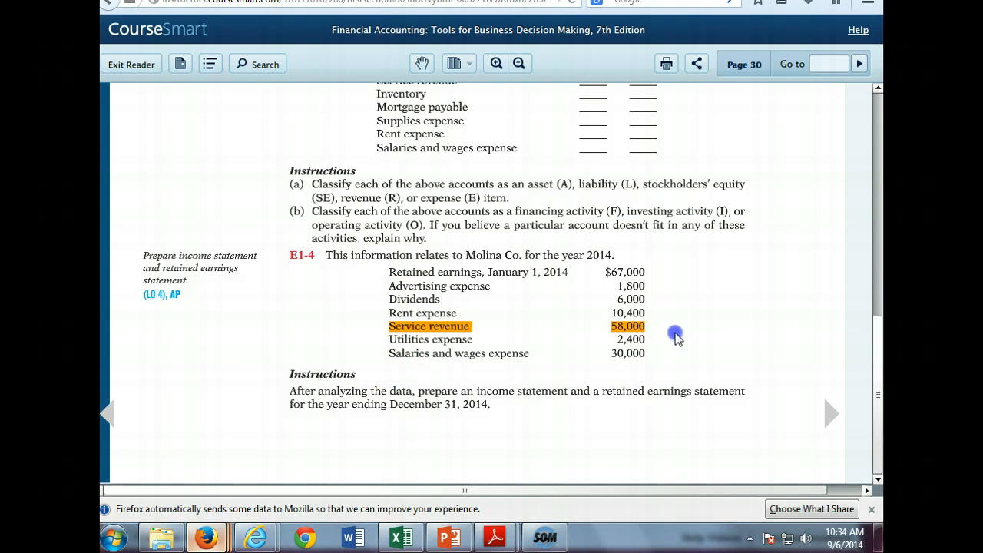
pyautogui.click(675, 335)
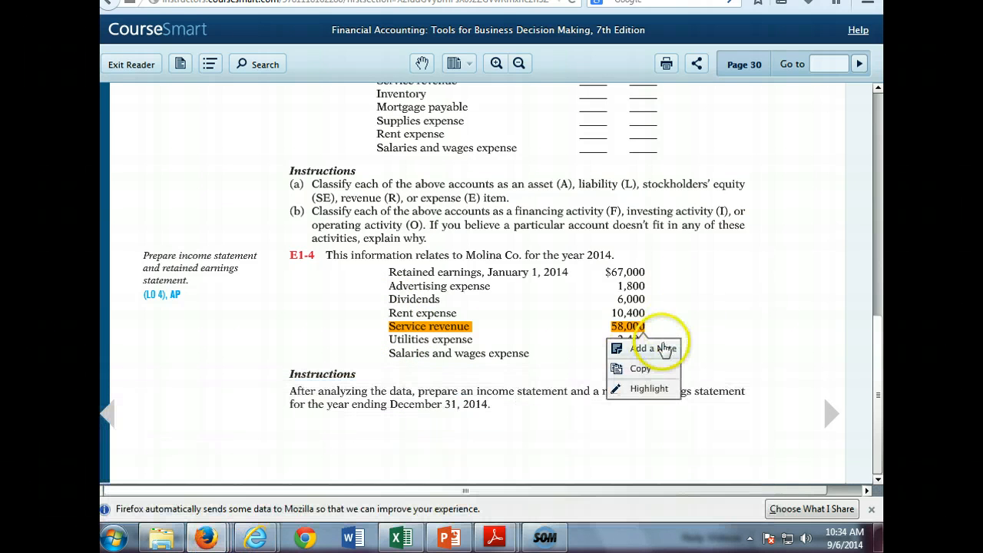
pyautogui.click(384, 330)
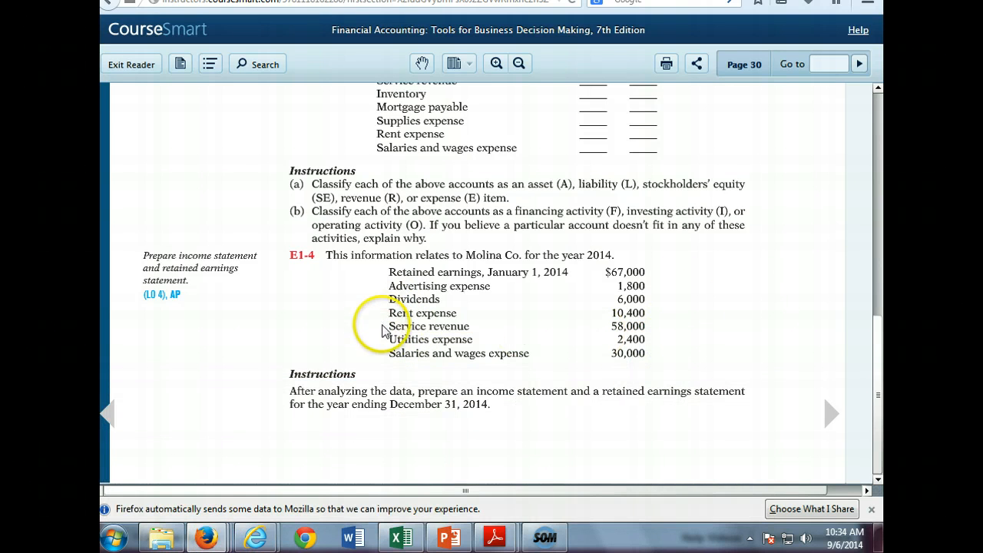
pyautogui.moveTo(372, 340)
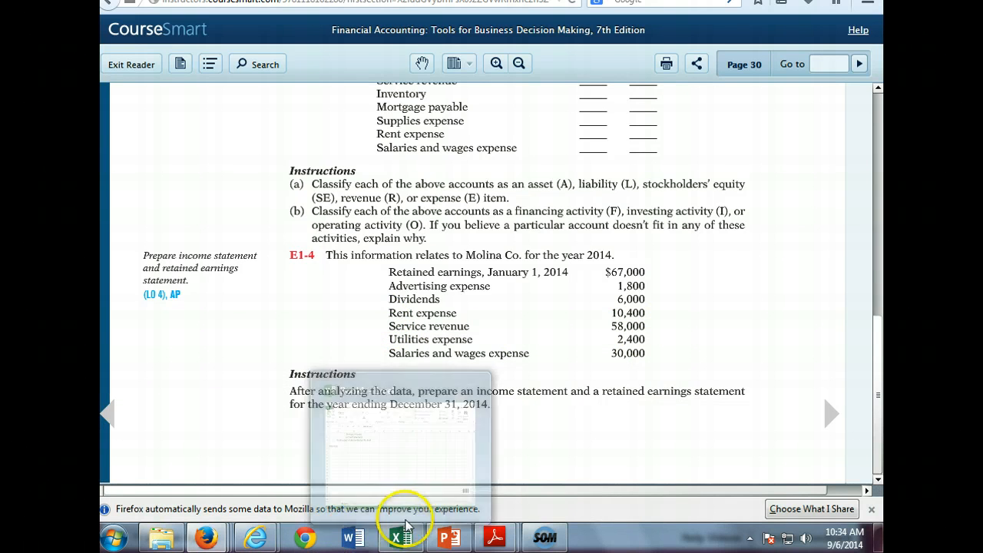
pyautogui.click(404, 536)
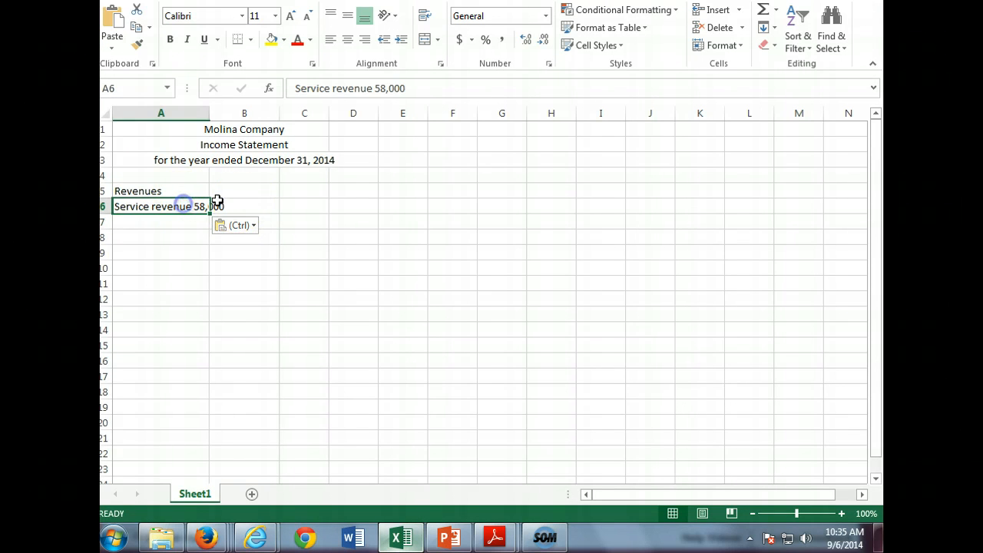
pyautogui.click(375, 88)
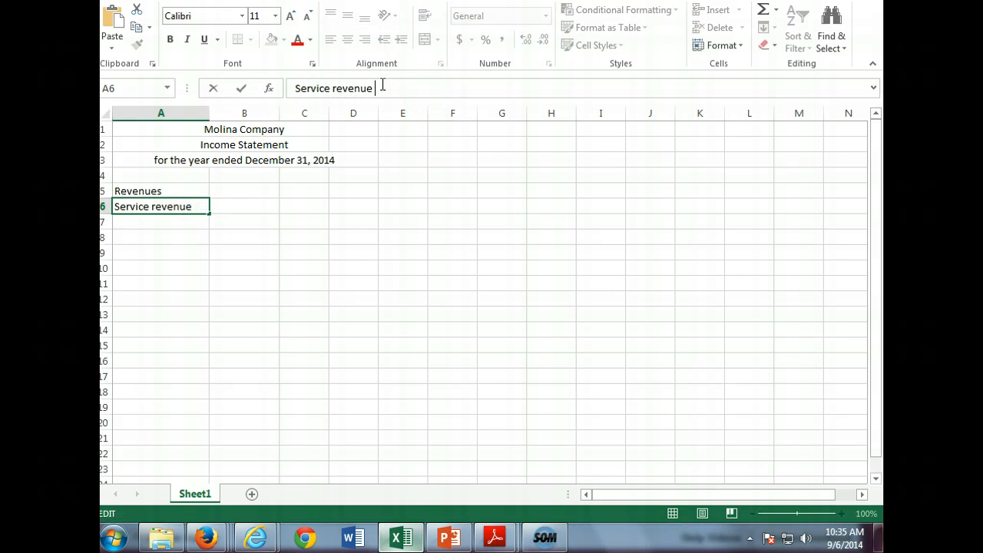
pyautogui.click(304, 206)
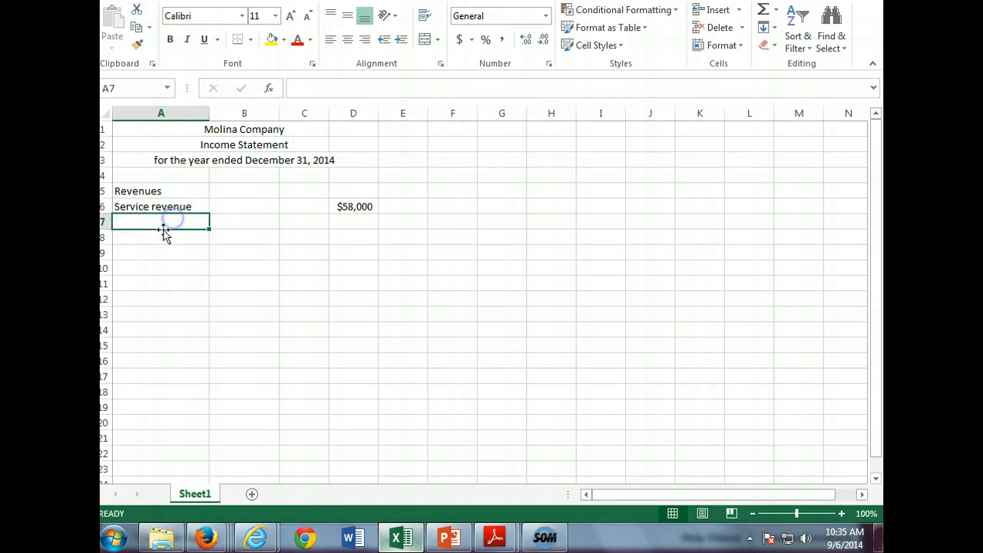
# Add the Expenses heading in A8 and return to the textbook for the expense figures.
pyautogui.click(153, 237)
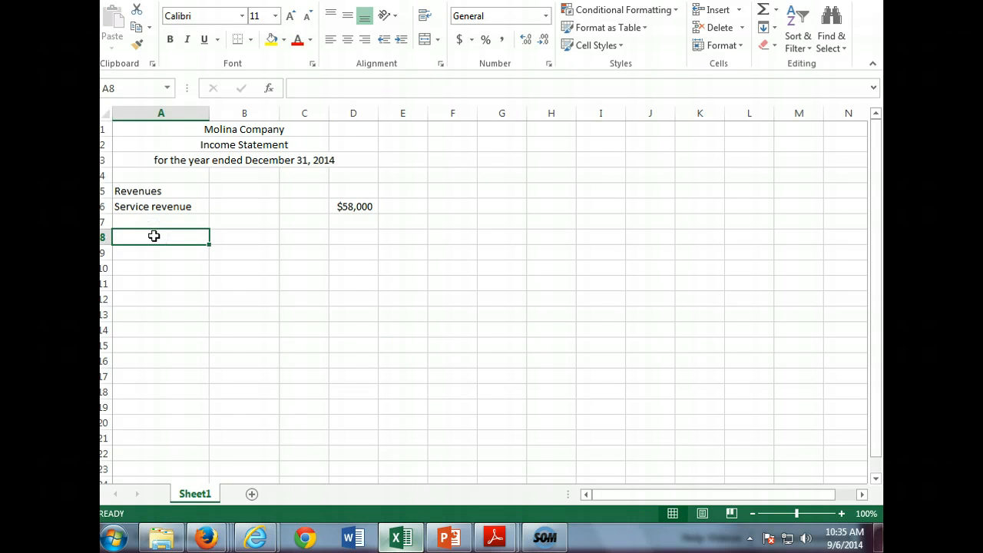
pyautogui.write('Expenses')
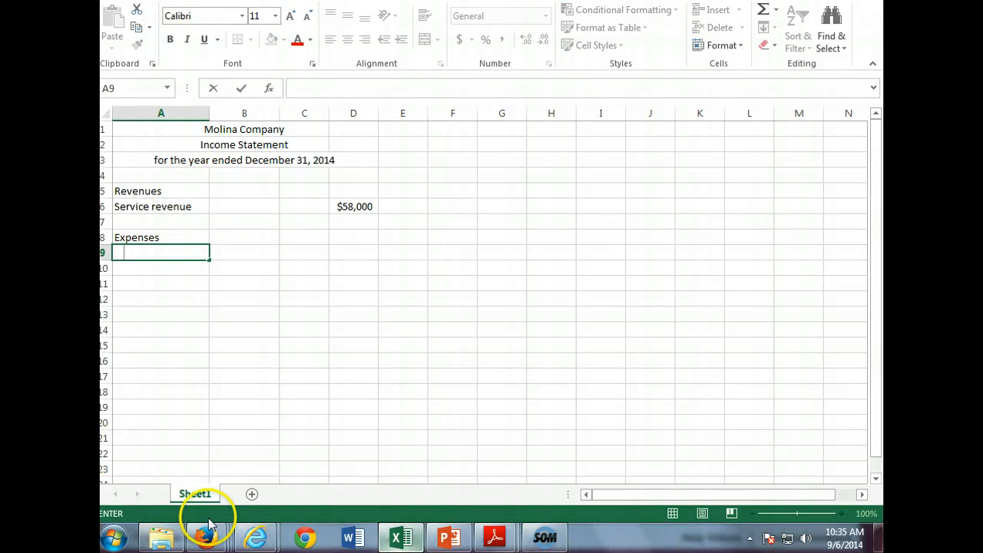
pyautogui.click(206, 536)
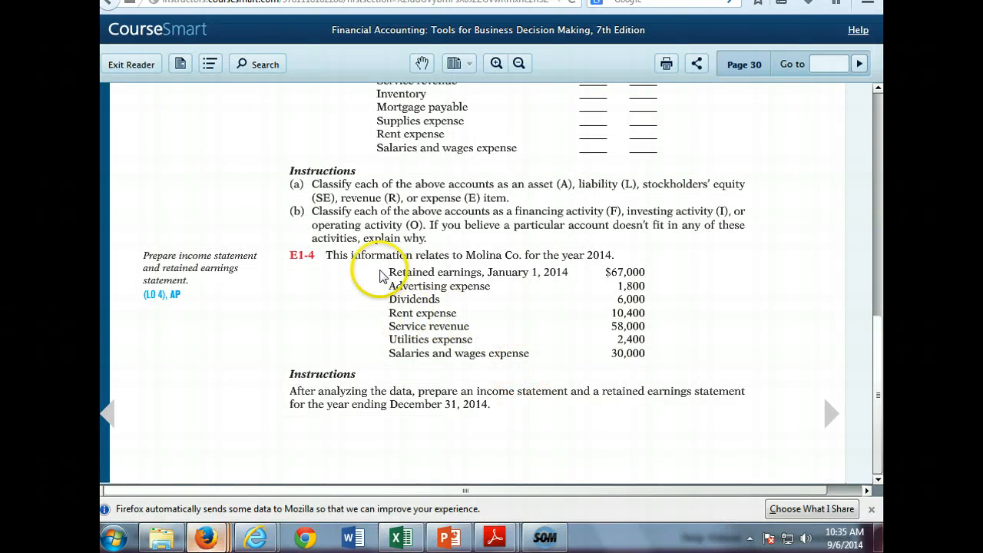
# Enter Rent expense $10,400 and Utilities expense $2,400 under the Advertising line.
pyautogui.doubleClick(440, 286)
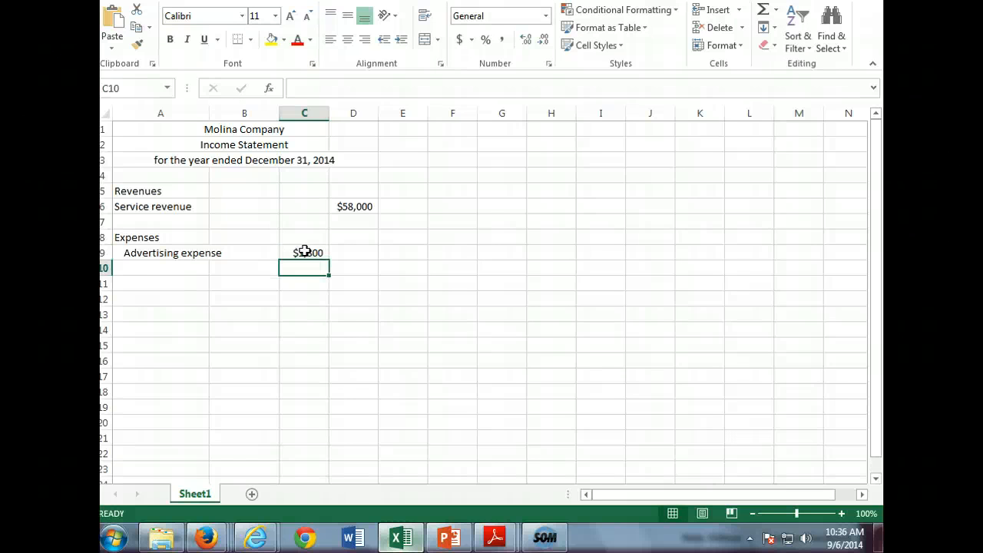
pyautogui.click(160, 267)
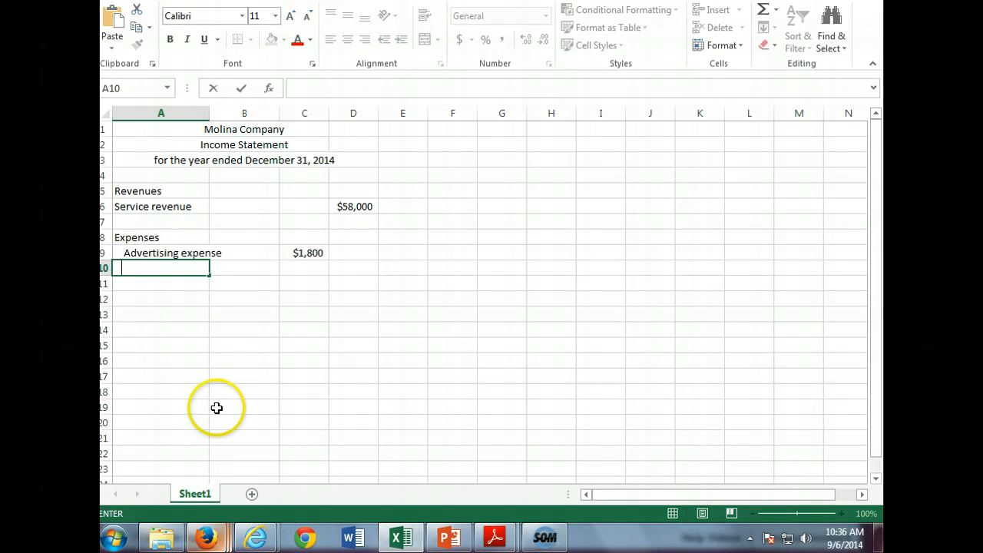
pyautogui.write('Rent expe')
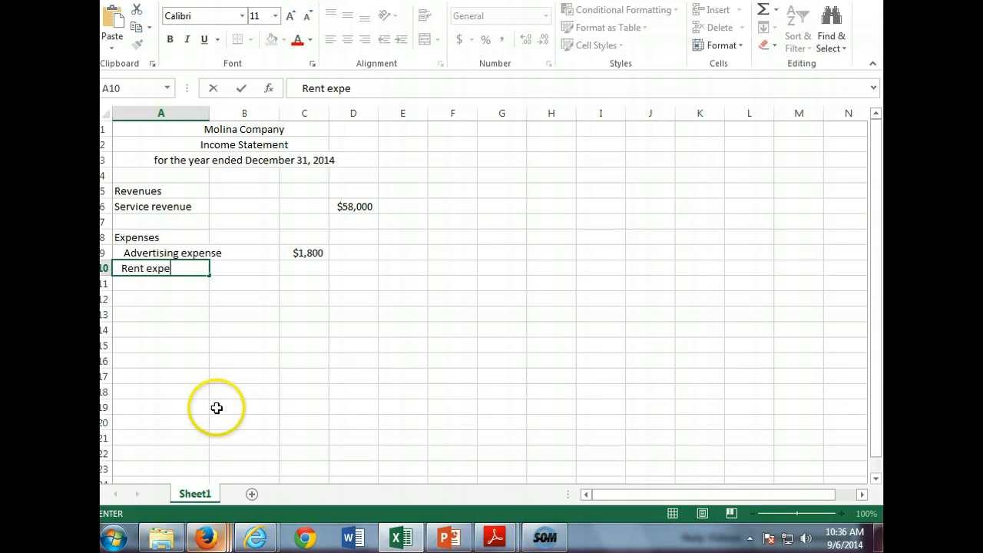
pyautogui.write('nse')
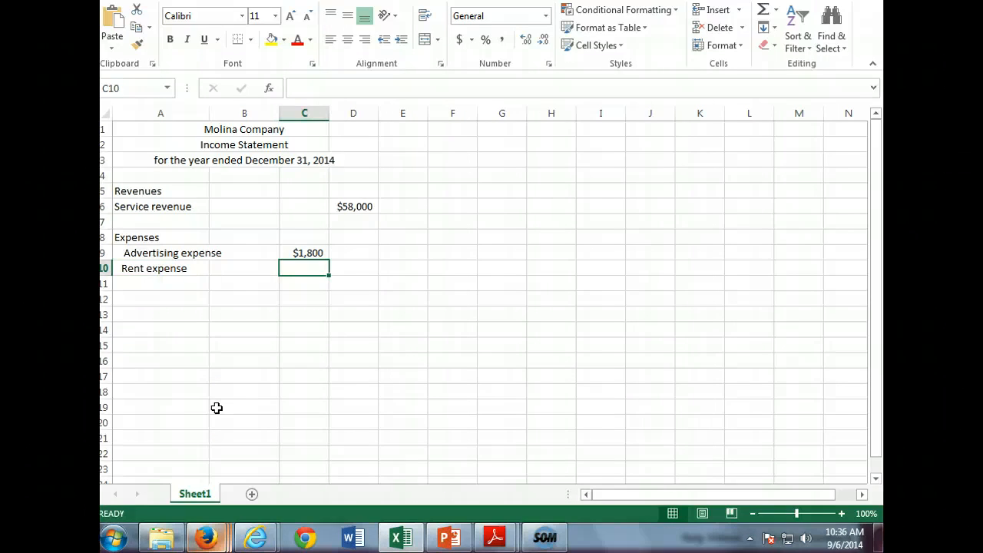
pyautogui.write('$10,400')
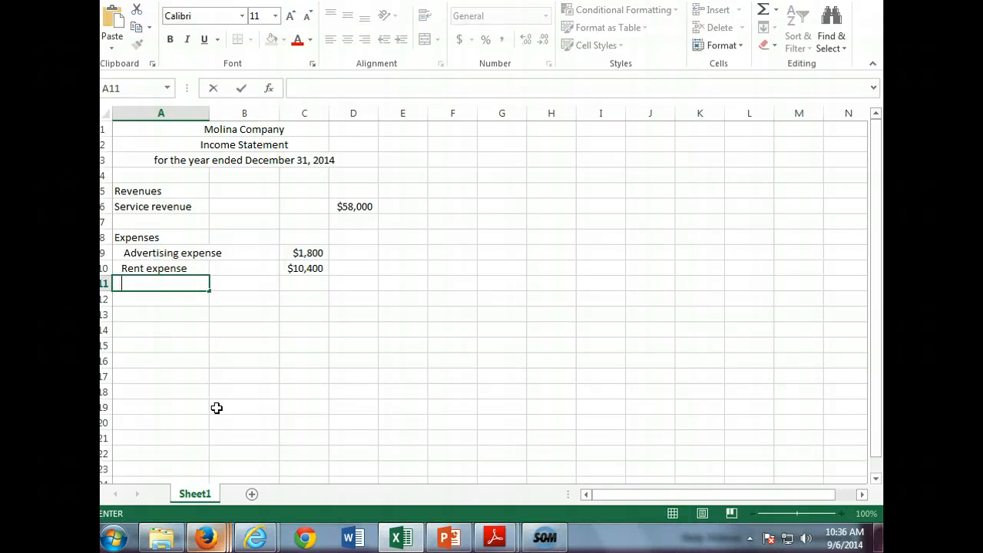
pyautogui.write('Utilities expense')
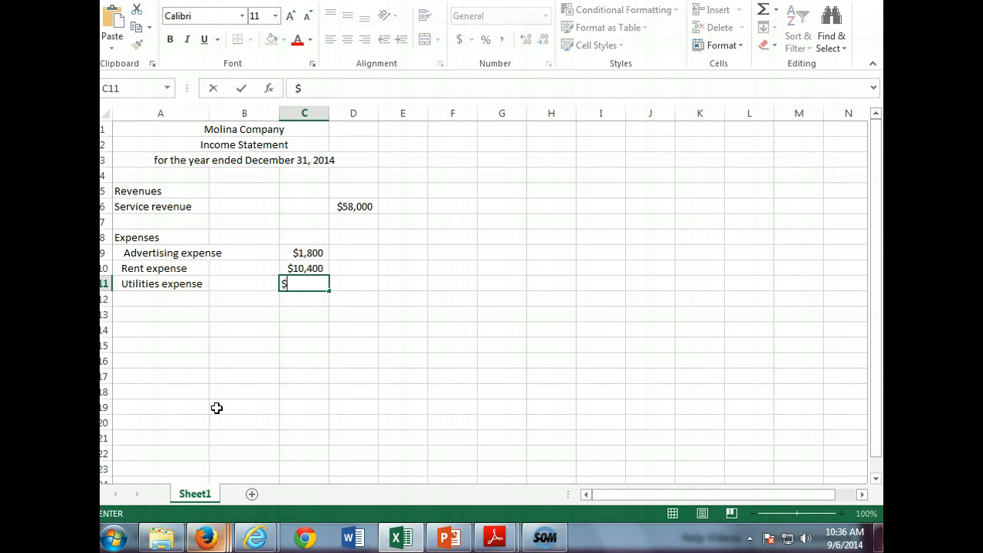
pyautogui.press('Enter')
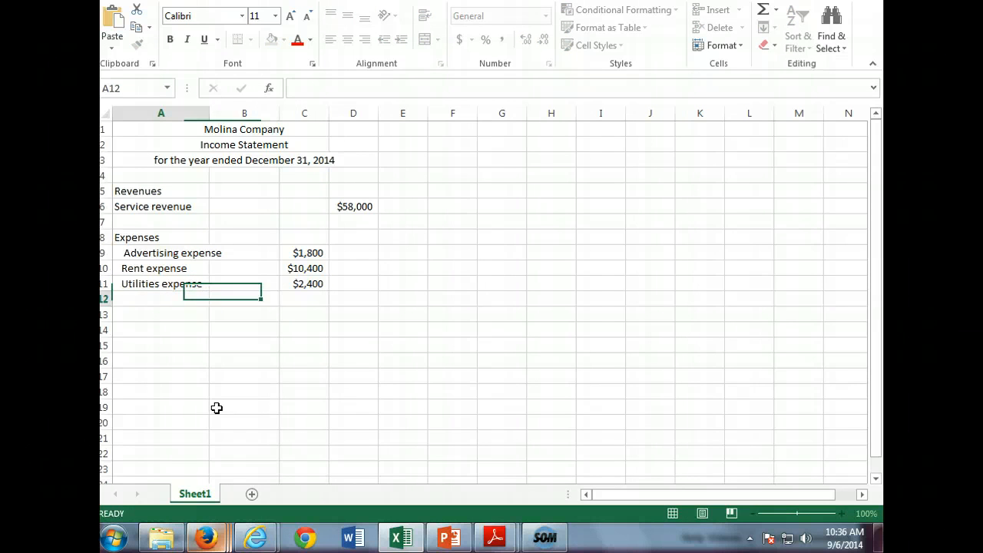
# Enter Salaries and wages expense $30,000 and a Total expenses label in A13.
pyautogui.write('Salaries and wages expense')
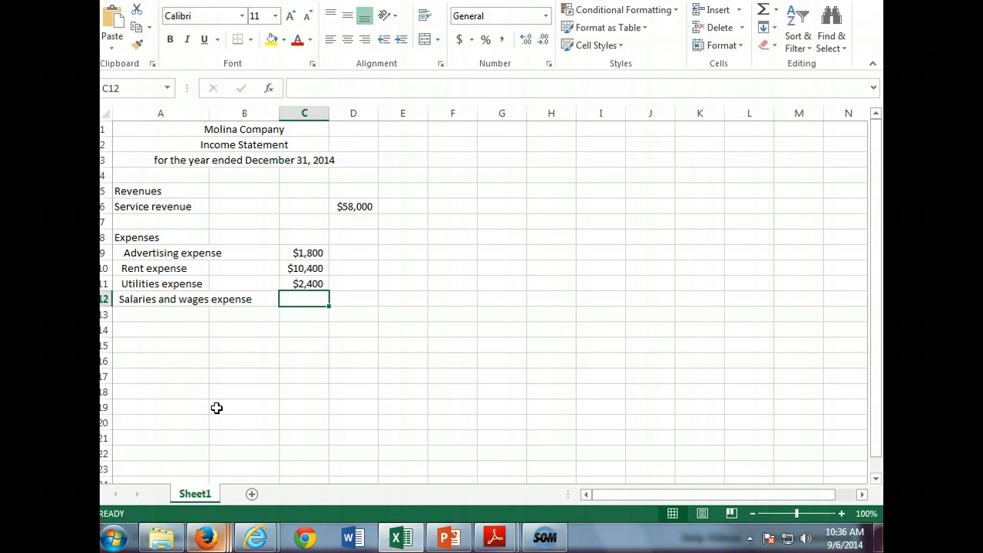
pyautogui.write('$300000')
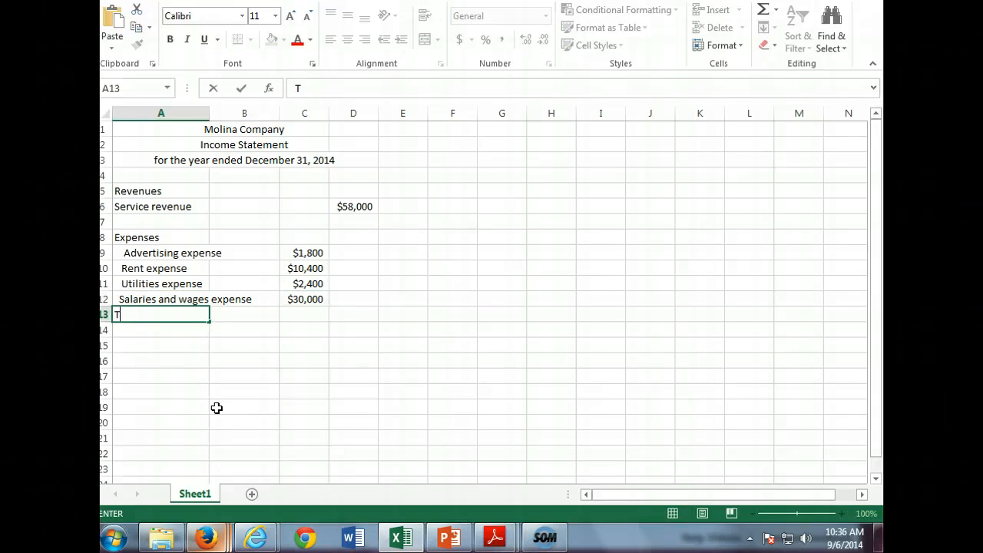
pyautogui.write('otal expenses')
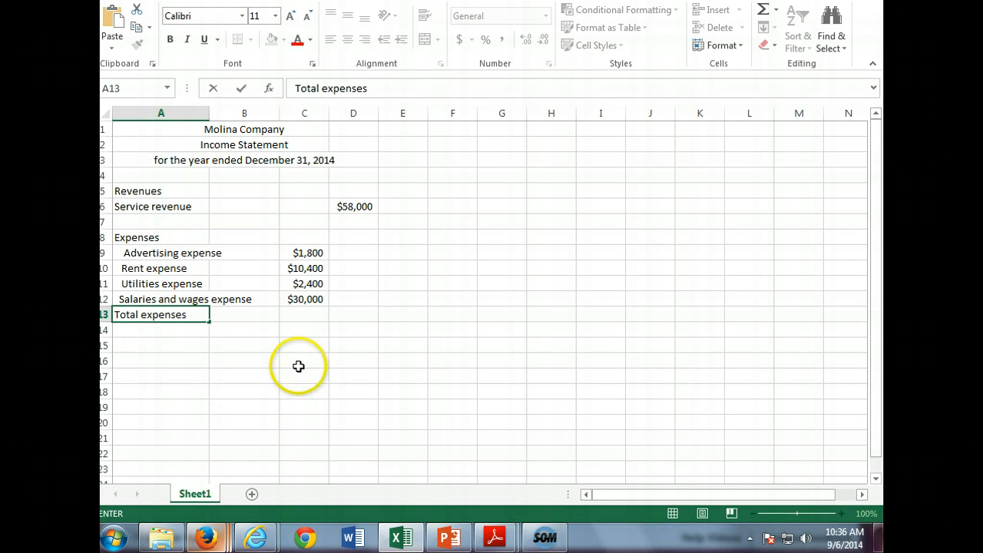
# Total expenses at $44,600, add Net income of $13,400 as revenue minus expenses, and start its bottom border.
pyautogui.click(353, 314)
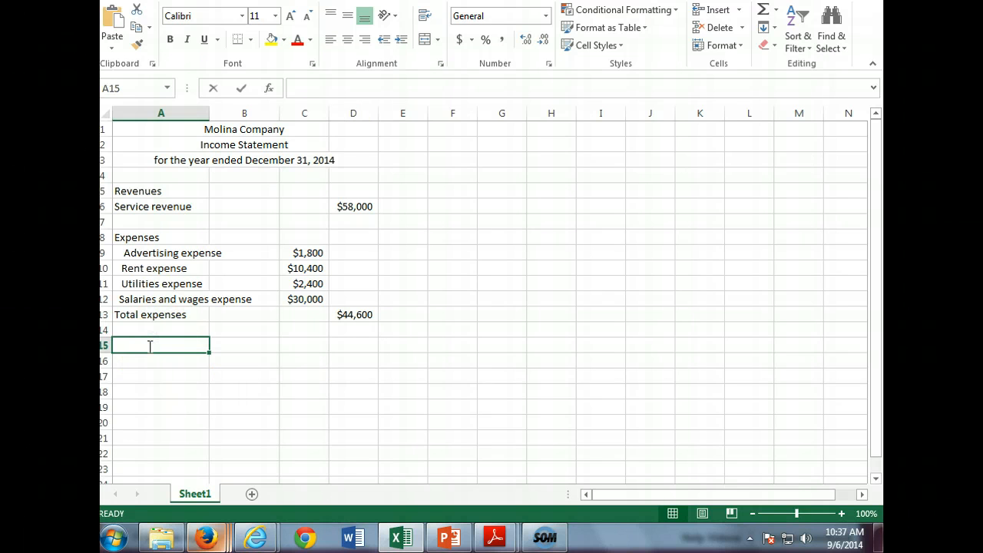
pyautogui.write('Net income')
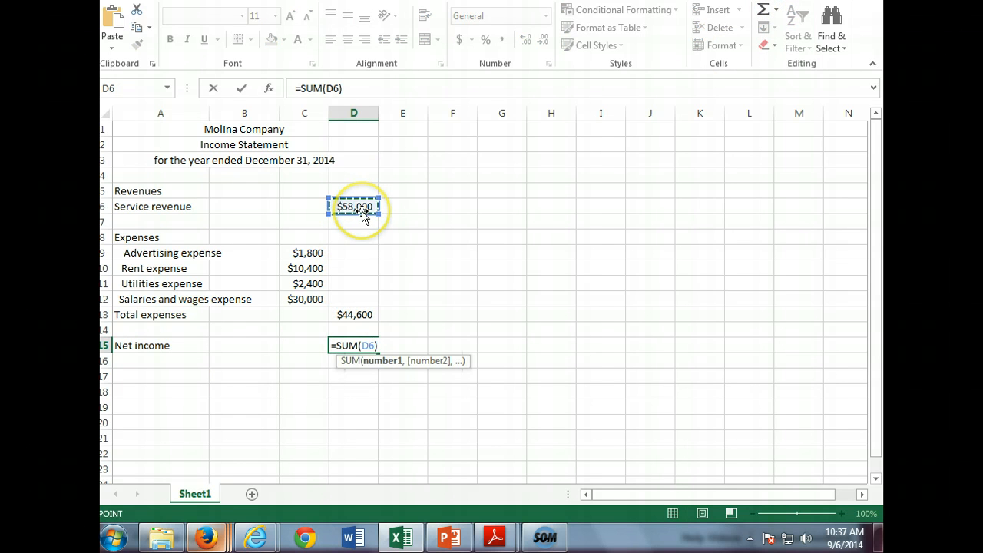
pyautogui.click(354, 313)
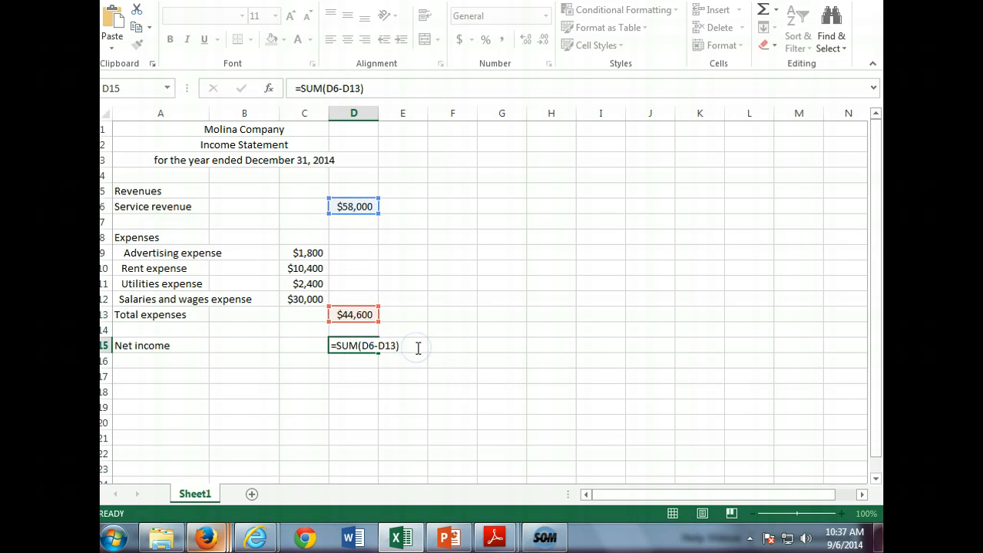
pyautogui.press('Enter')
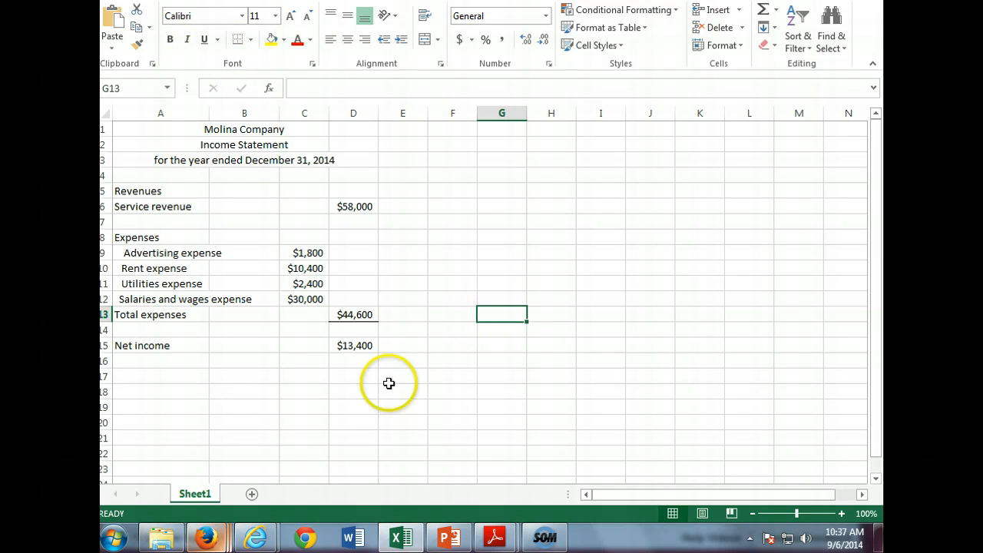
pyautogui.click(353, 344)
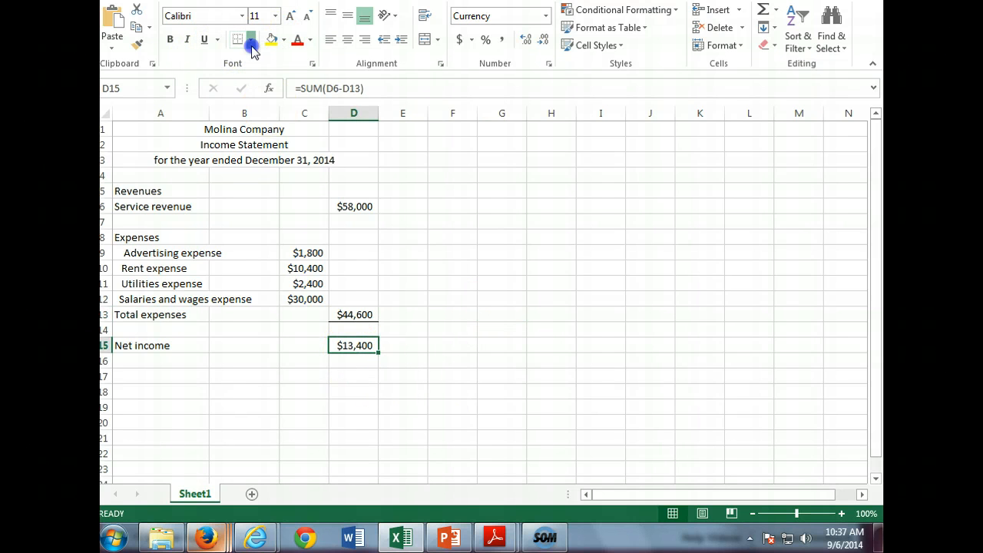
pyautogui.click(239, 39)
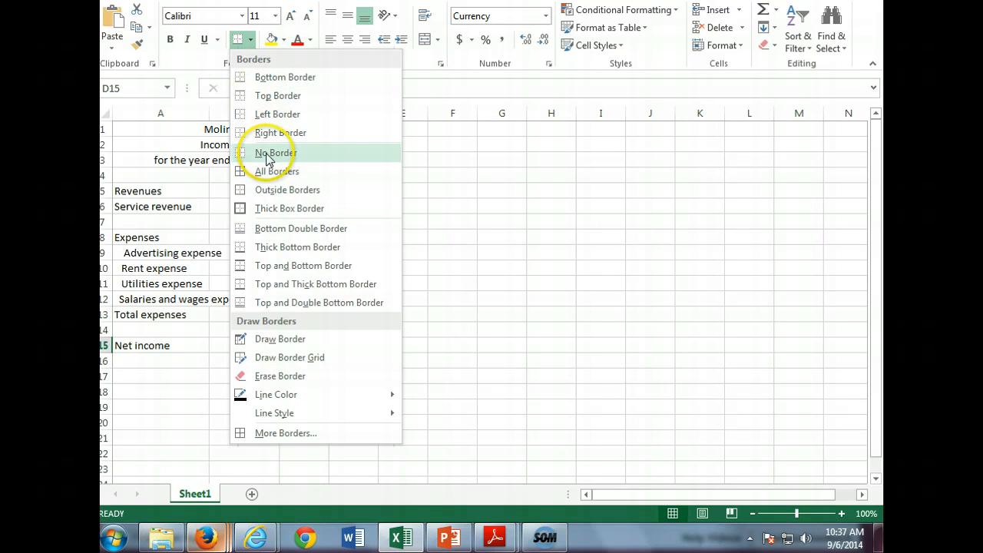
pyautogui.moveTo(264, 228)
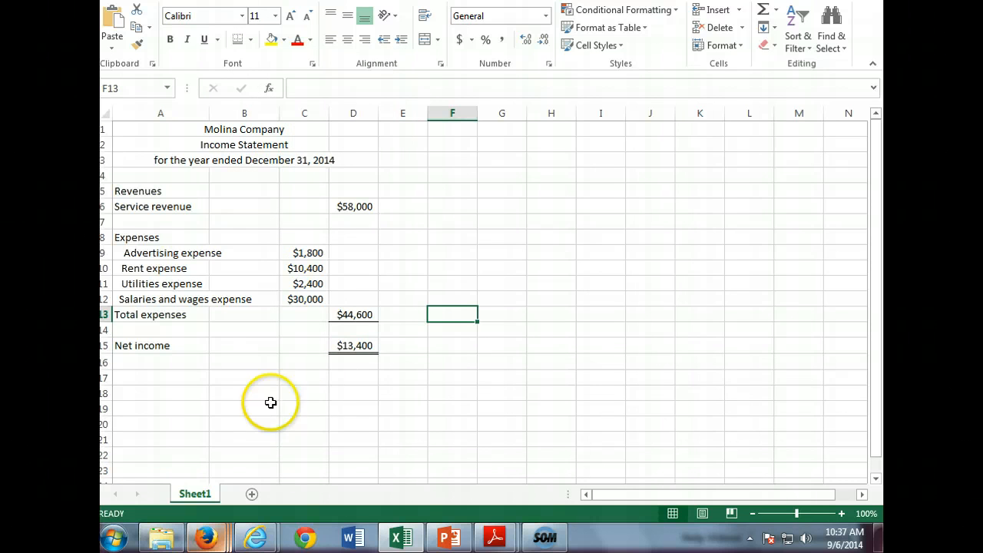
pyautogui.moveTo(240, 172)
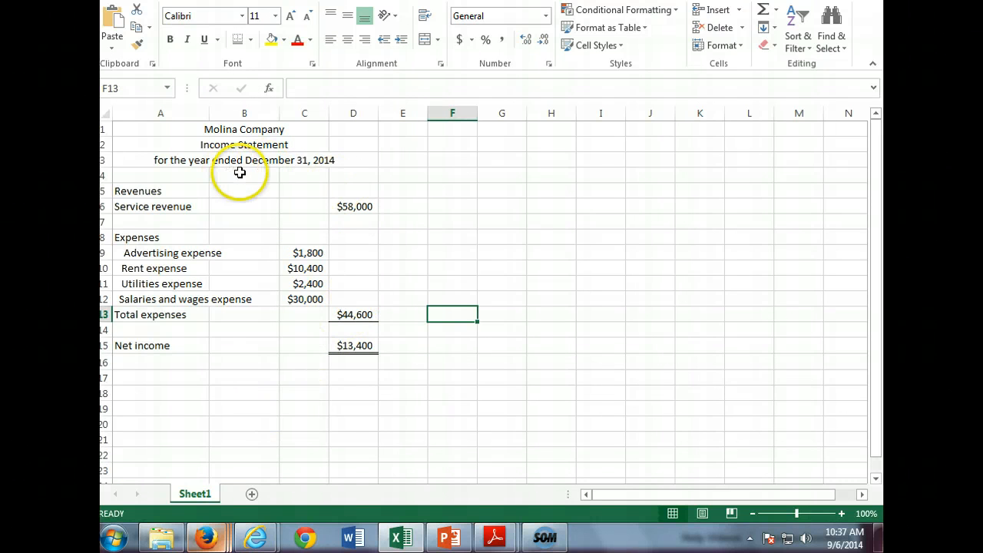
pyautogui.moveTo(350, 186)
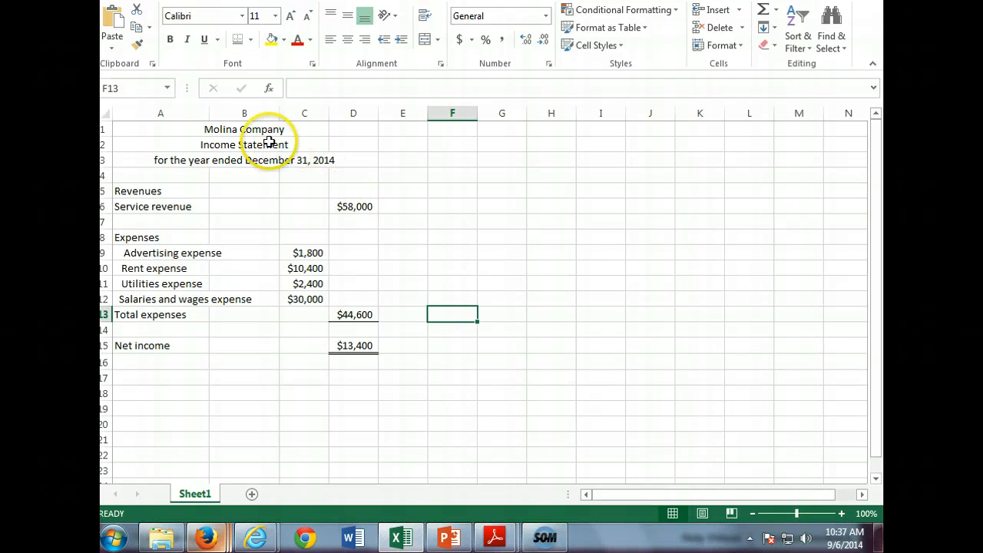
pyautogui.moveTo(212, 129)
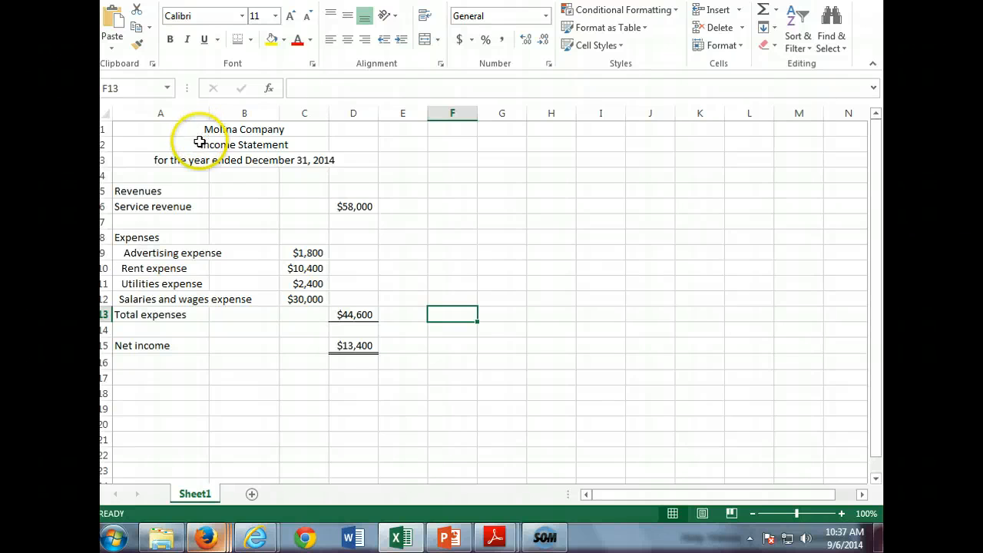
pyautogui.moveTo(356, 178)
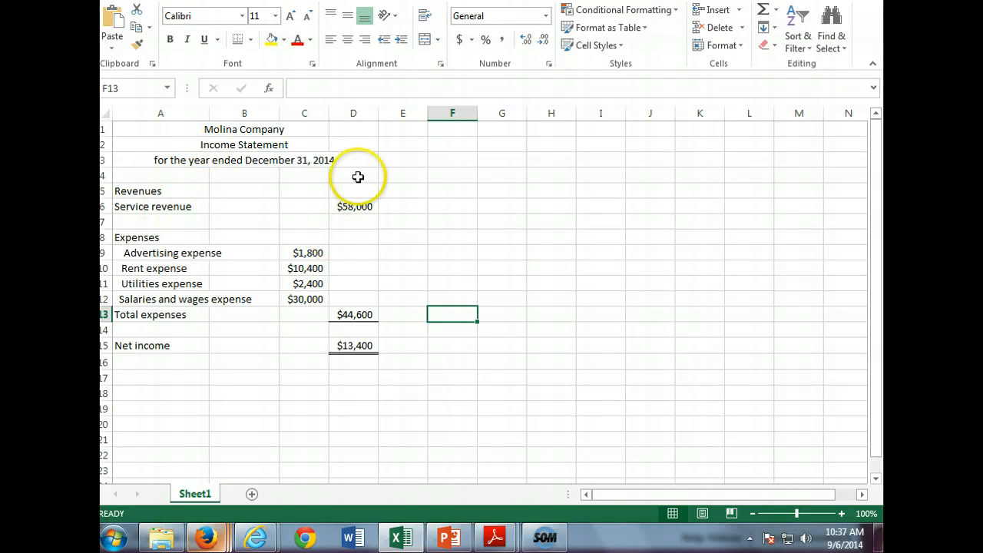
pyautogui.moveTo(206, 145)
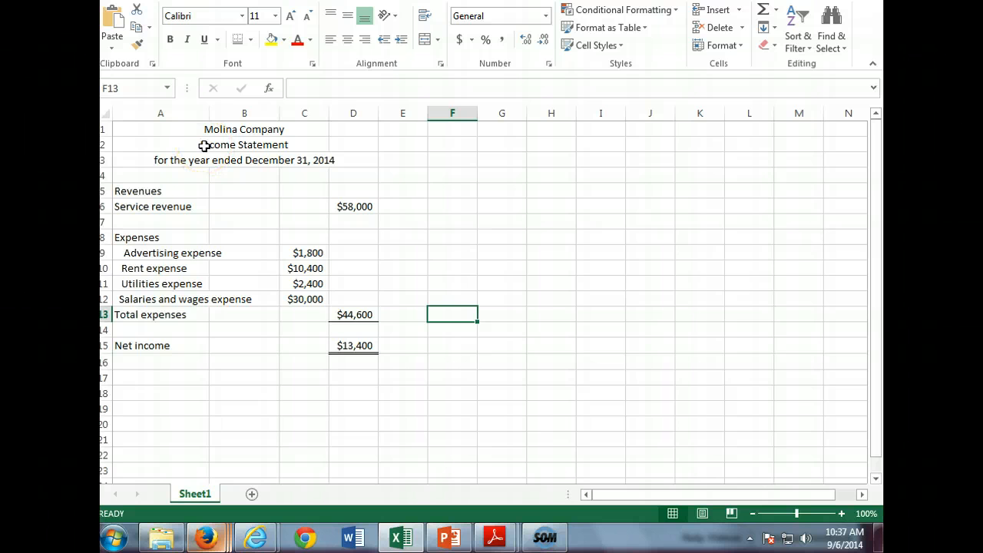
pyautogui.moveTo(179, 184)
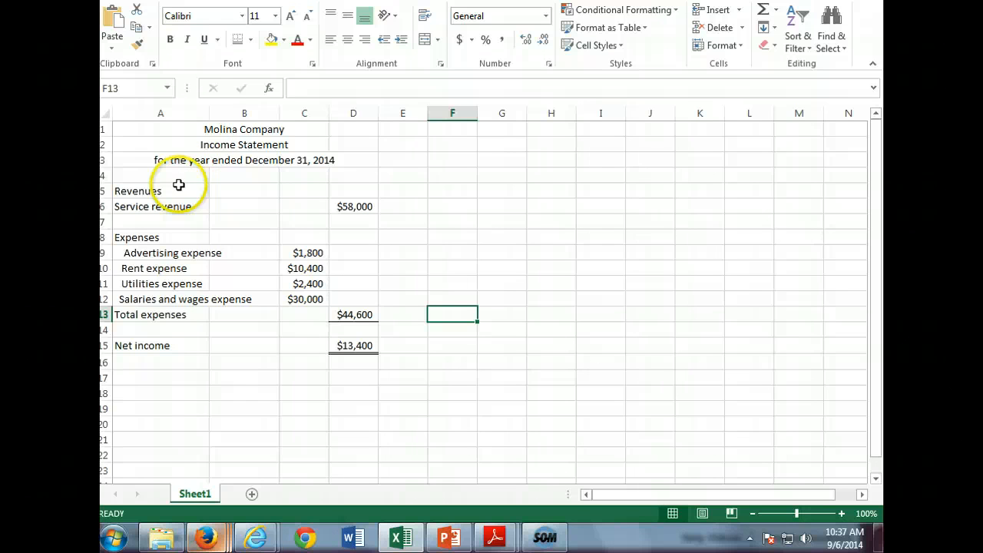
pyautogui.moveTo(345, 212)
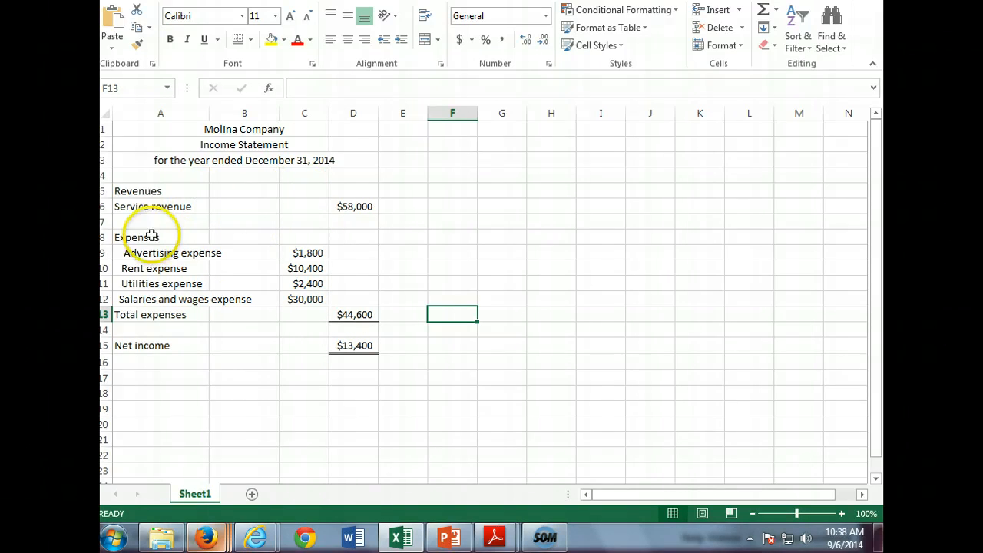
pyautogui.moveTo(218, 308)
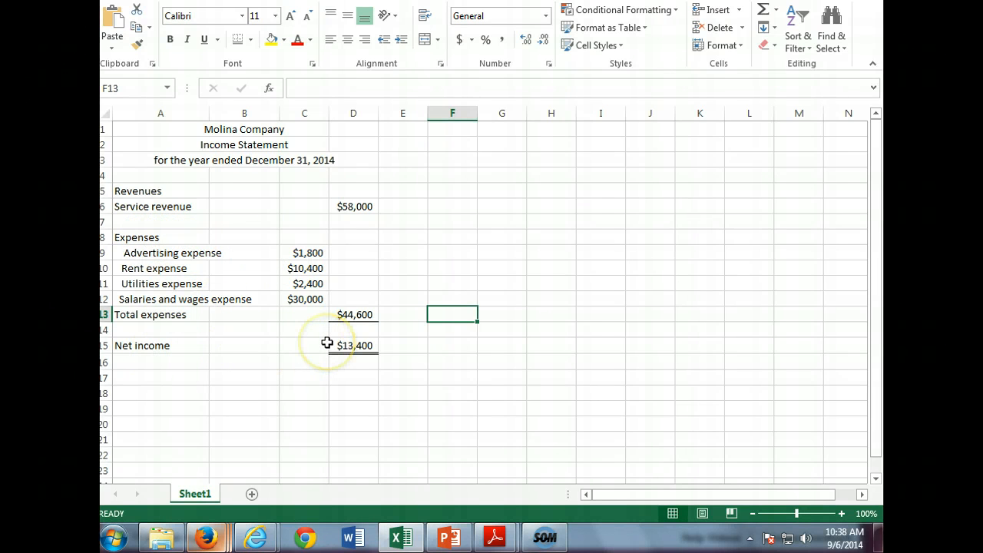
pyautogui.moveTo(325, 338)
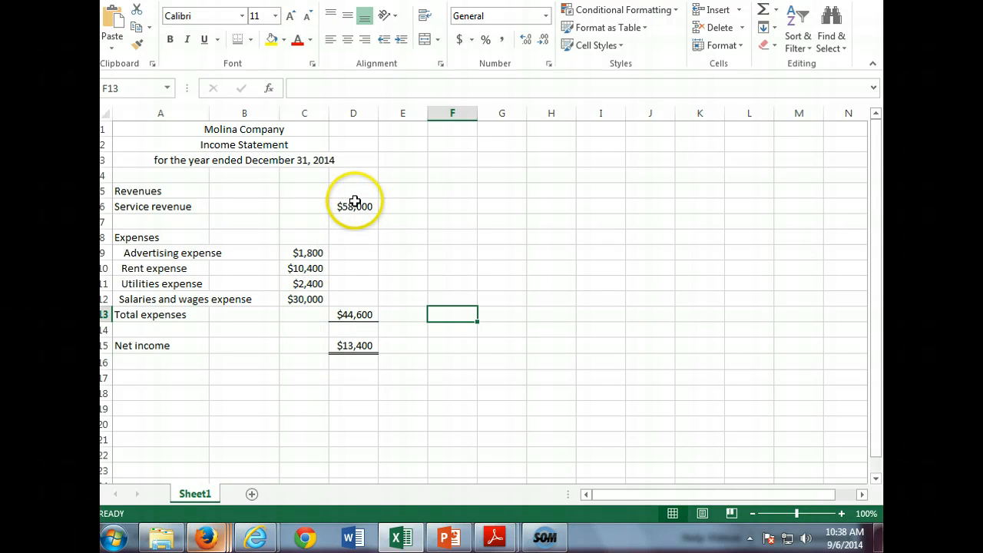
pyautogui.moveTo(282, 224)
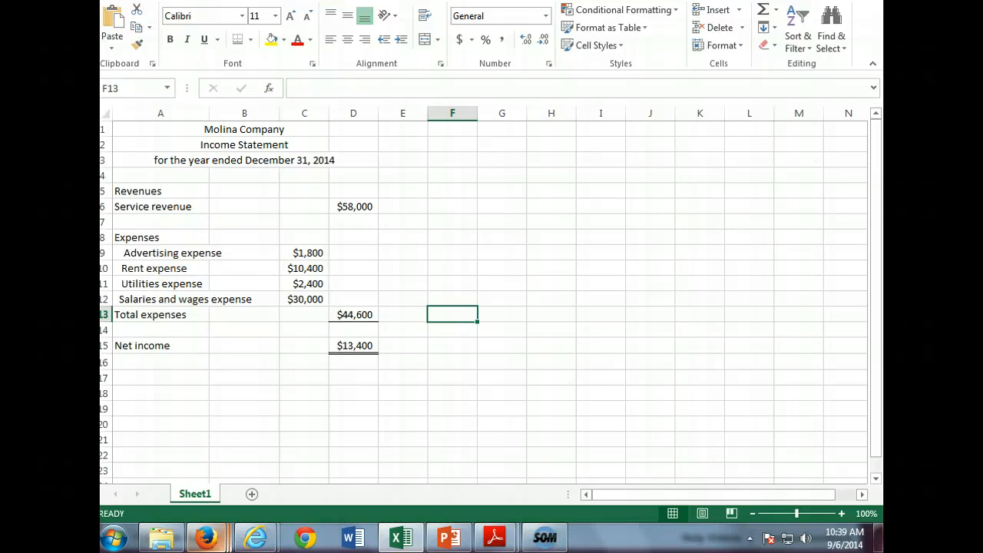
# Paste the Molina Company heading block into column G beside the income statement.
pyautogui.scroll(-3)
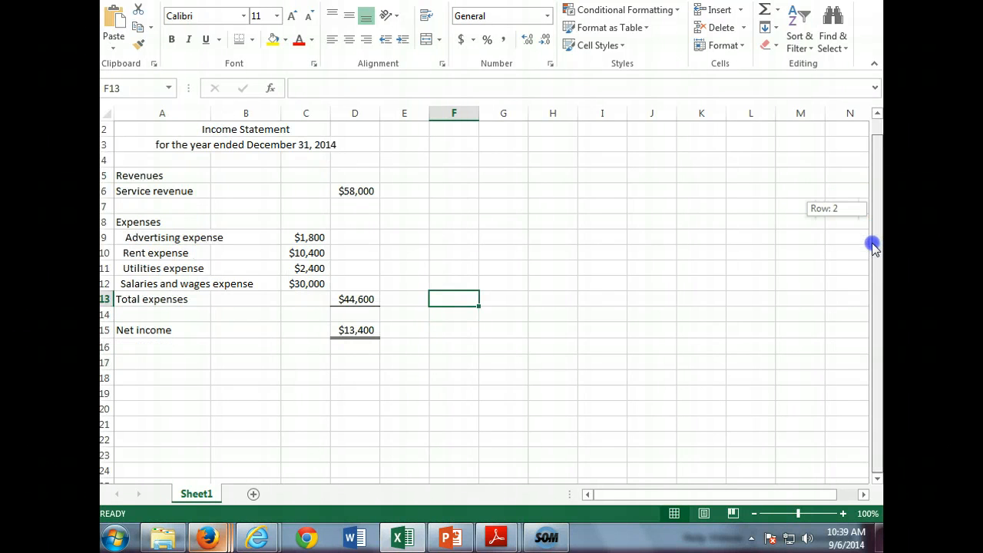
pyautogui.moveTo(290, 98)
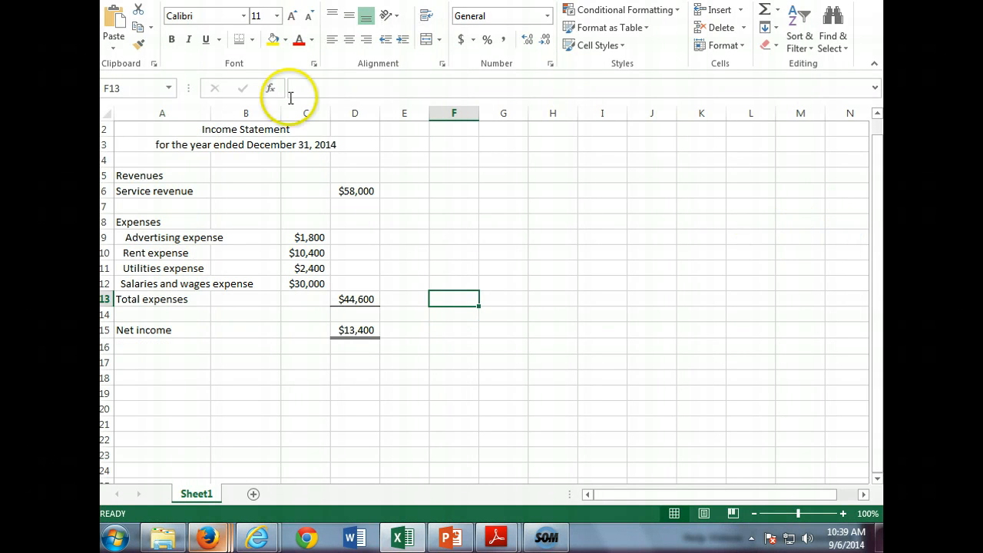
pyautogui.moveTo(879, 125)
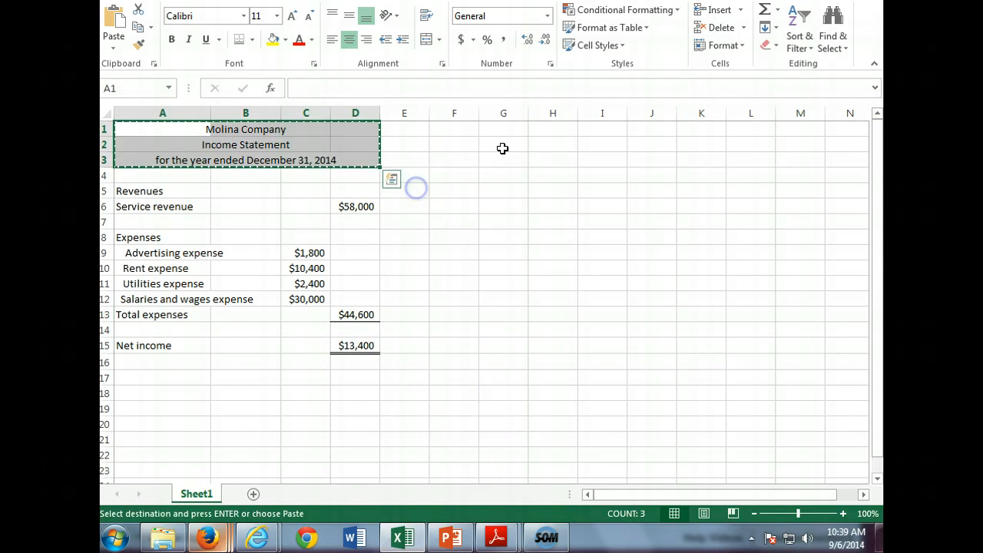
pyautogui.click(553, 129)
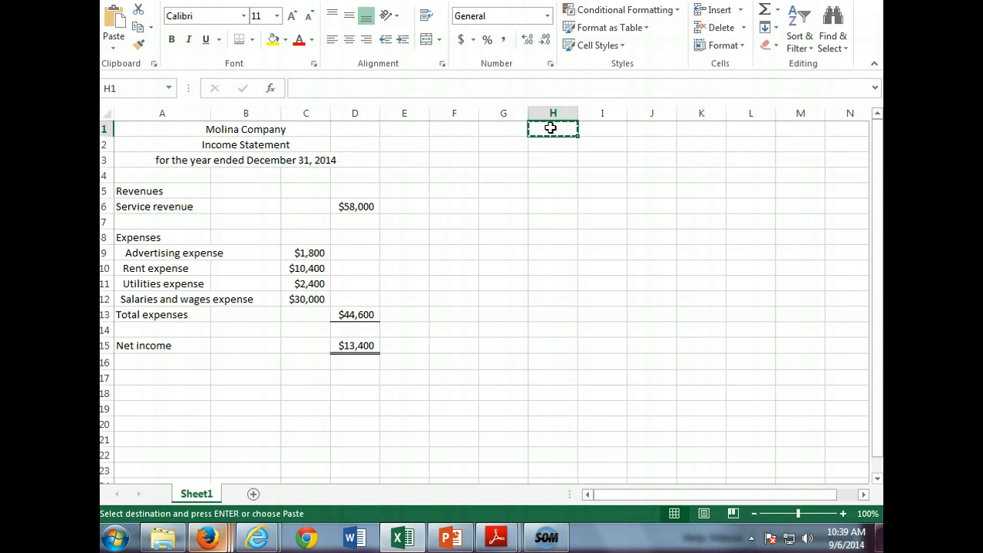
pyautogui.rightClick(552, 129)
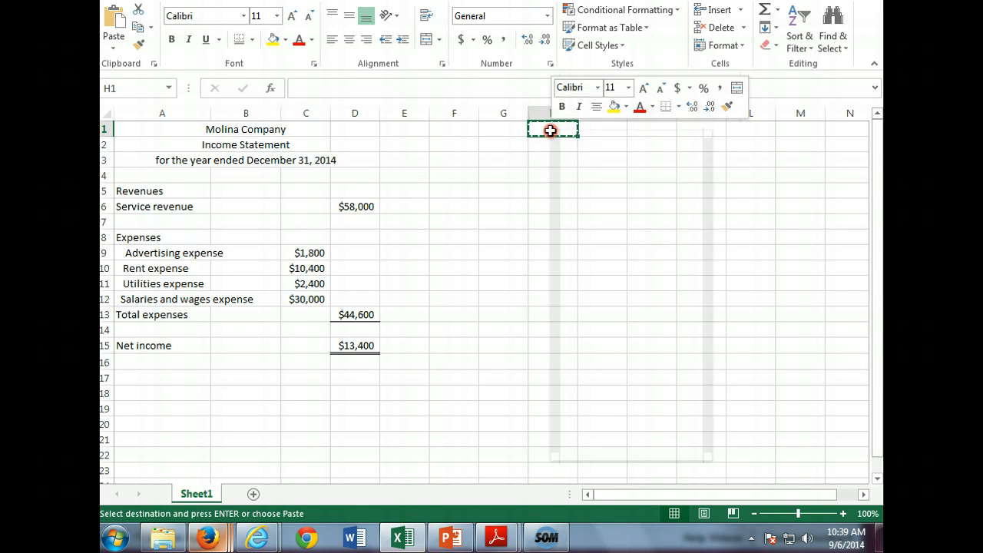
pyautogui.click(553, 129)
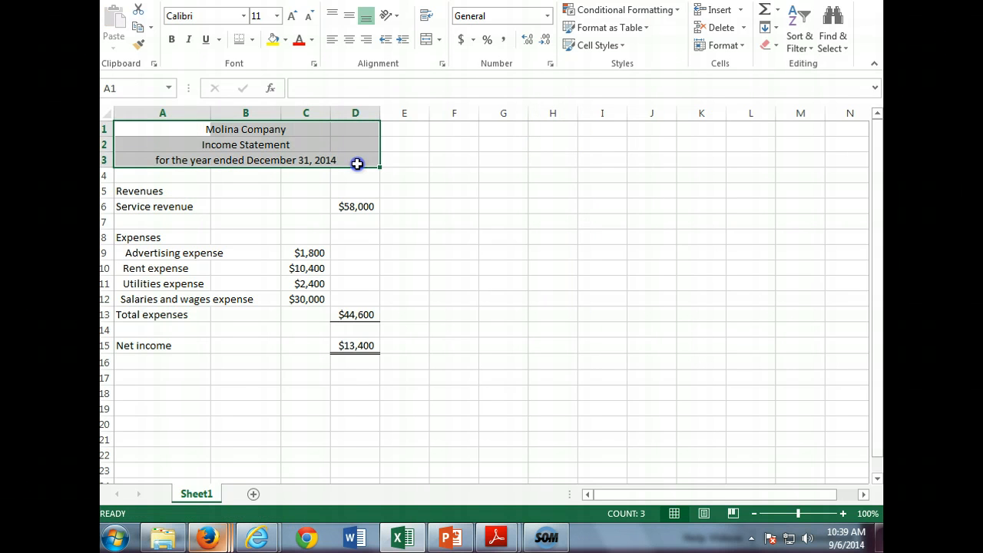
pyautogui.click(504, 129)
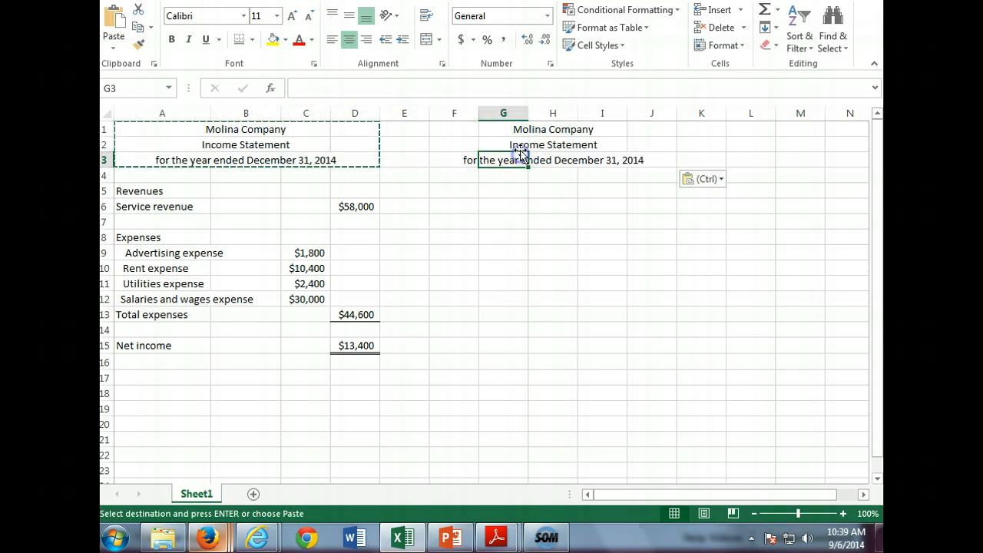
# Retitle the pasted heading as Retained Earnings Statement for the year ended December 31, 2014.
pyautogui.write('R')
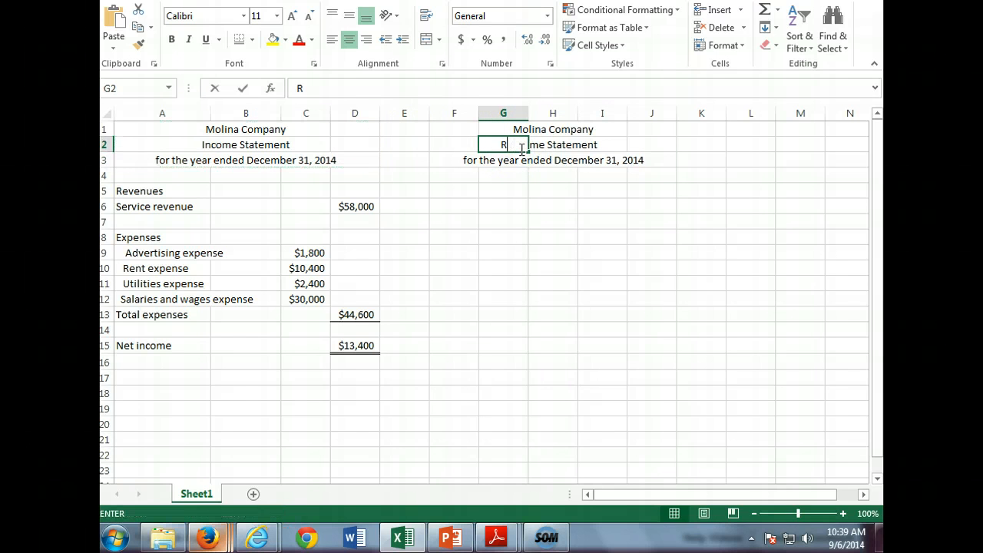
pyautogui.write('etained Earnings S')
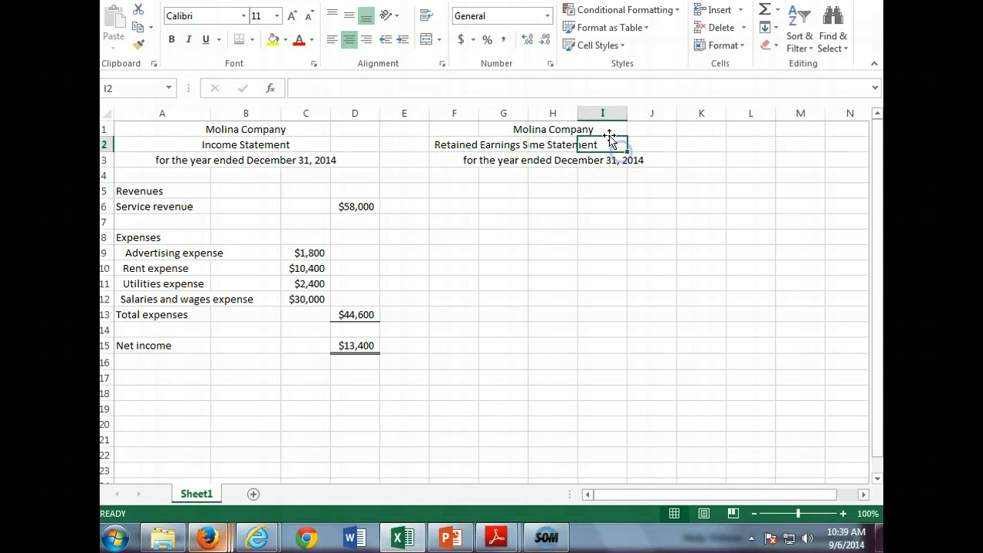
pyautogui.click(443, 144)
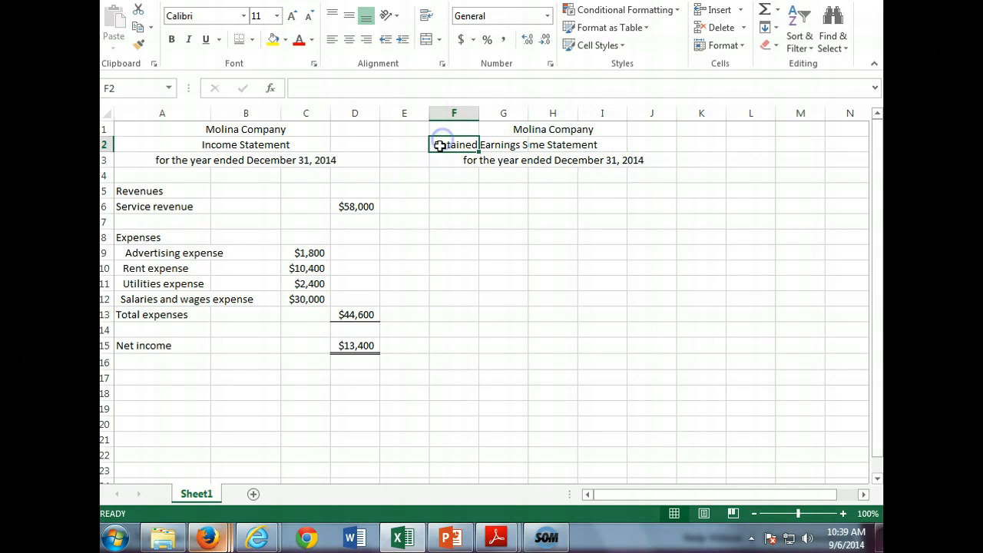
pyautogui.click(504, 145)
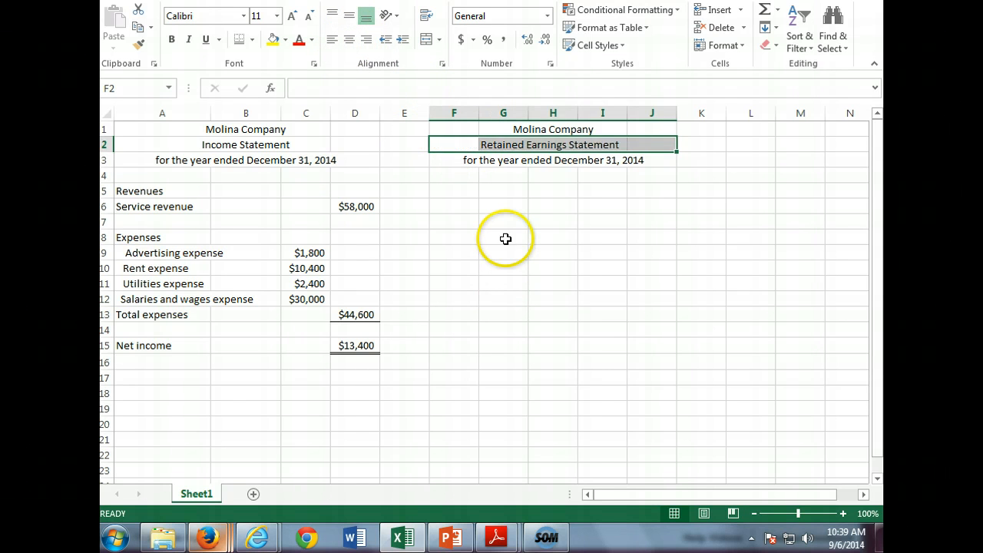
pyautogui.click(504, 236)
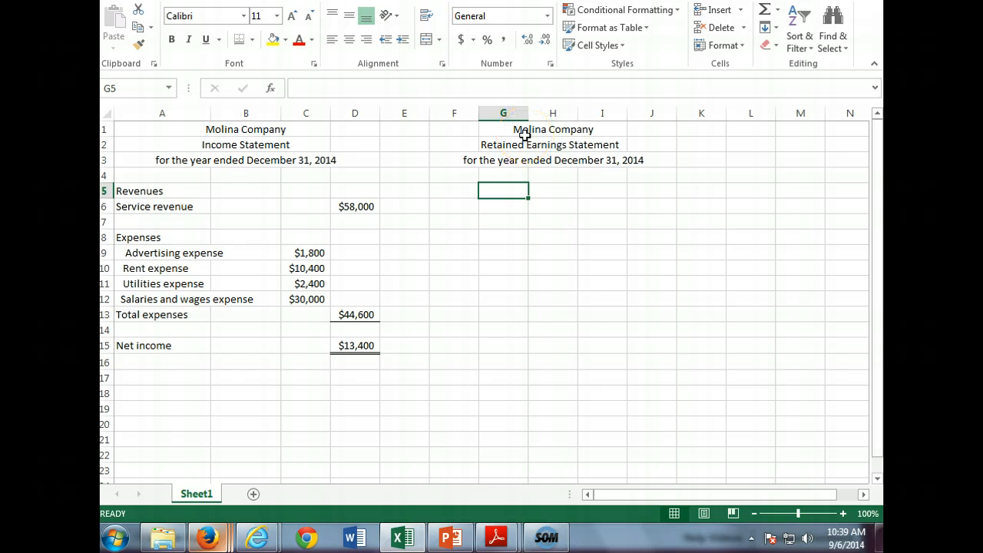
# Enter 'Retained earning, January 1' in G5 with its $67,000 opening balance in J5.
pyautogui.write('Re')
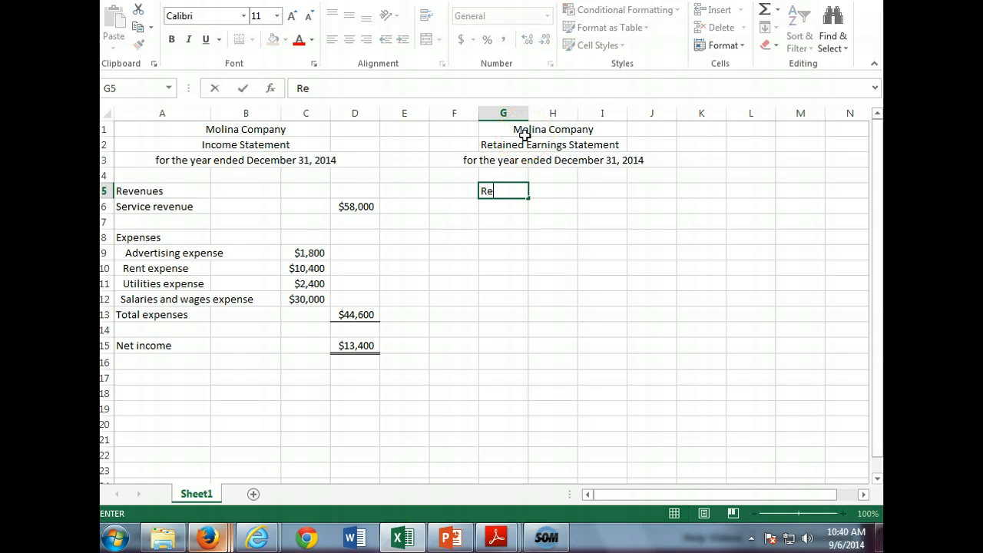
pyautogui.write('tained earning,')
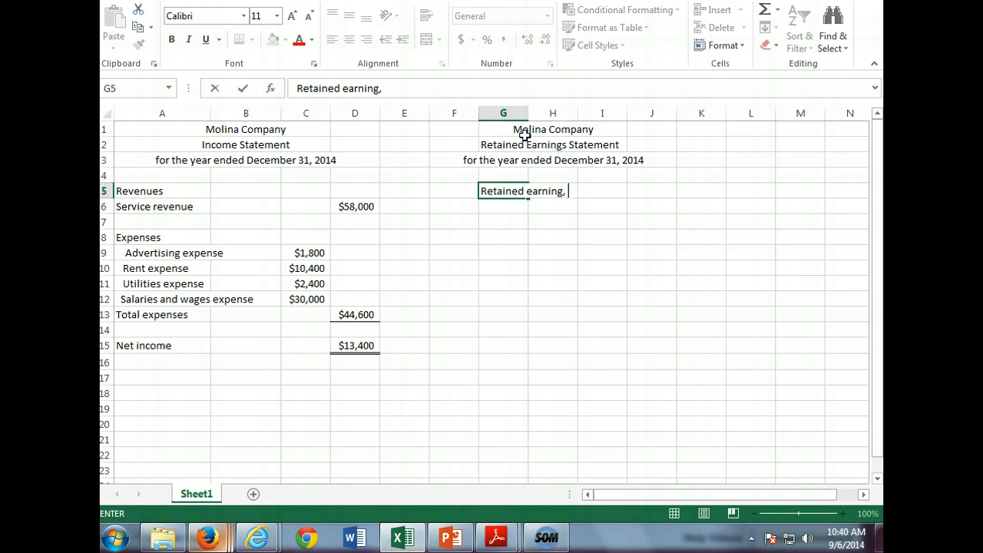
pyautogui.write('January 1')
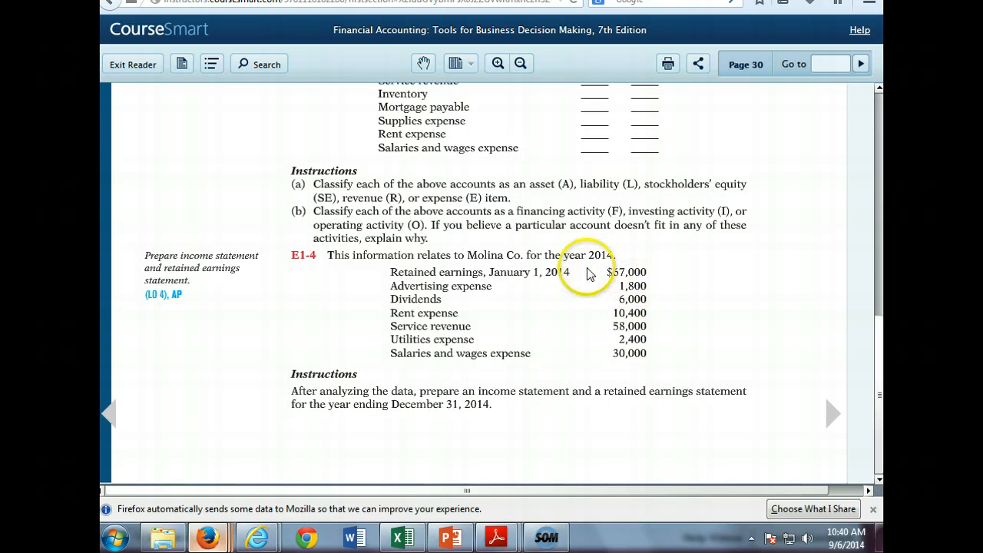
pyautogui.click(401, 538)
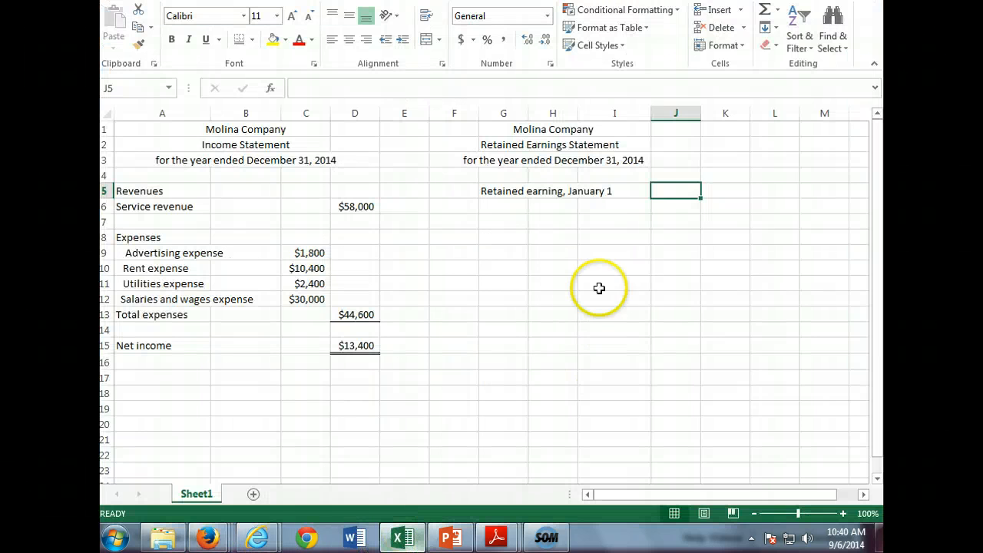
pyautogui.write('$67,000')
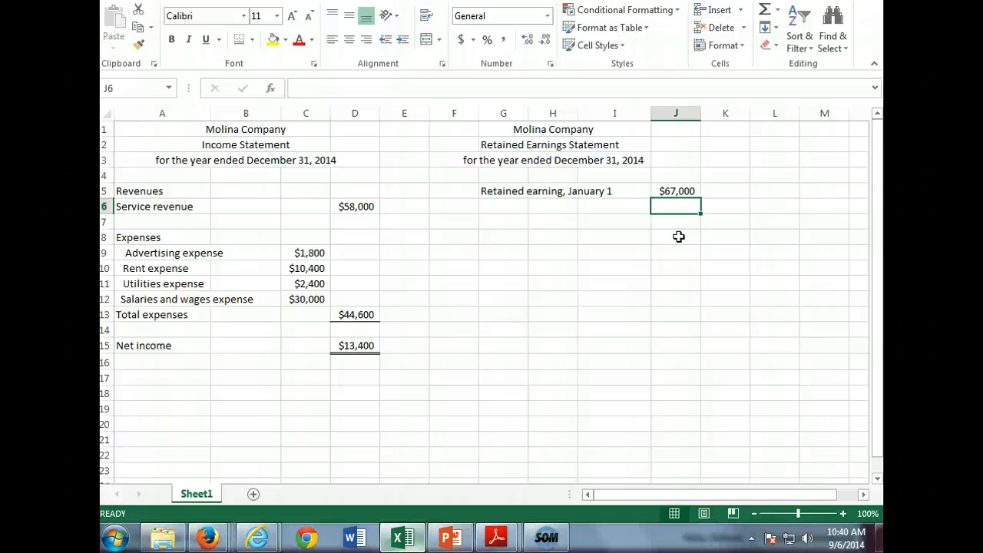
# Enter 'Add: Net income' in G7 with 13,400 in J7 carried from the income statement.
pyautogui.click(495, 221)
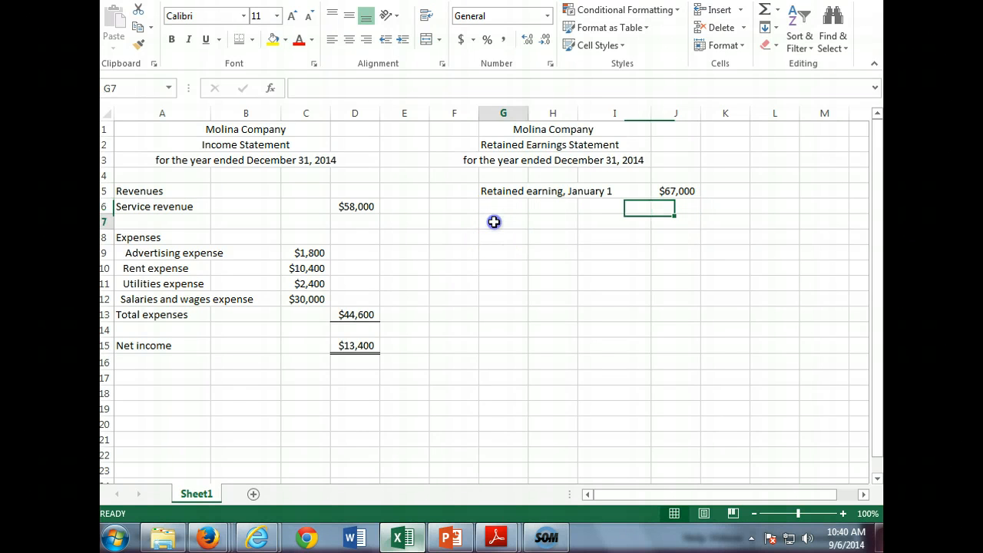
pyautogui.write('A')
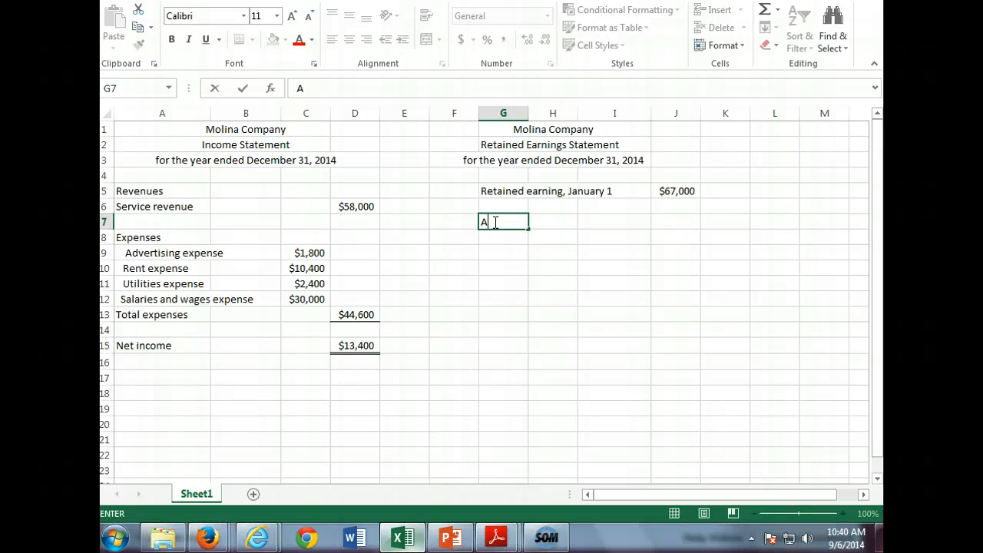
pyautogui.write('dd: Net')
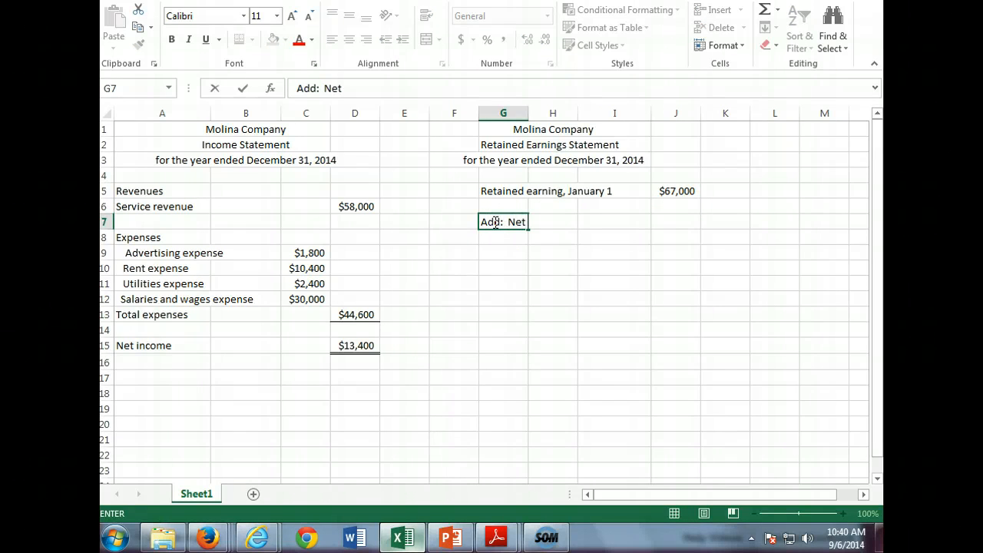
pyautogui.write('income')
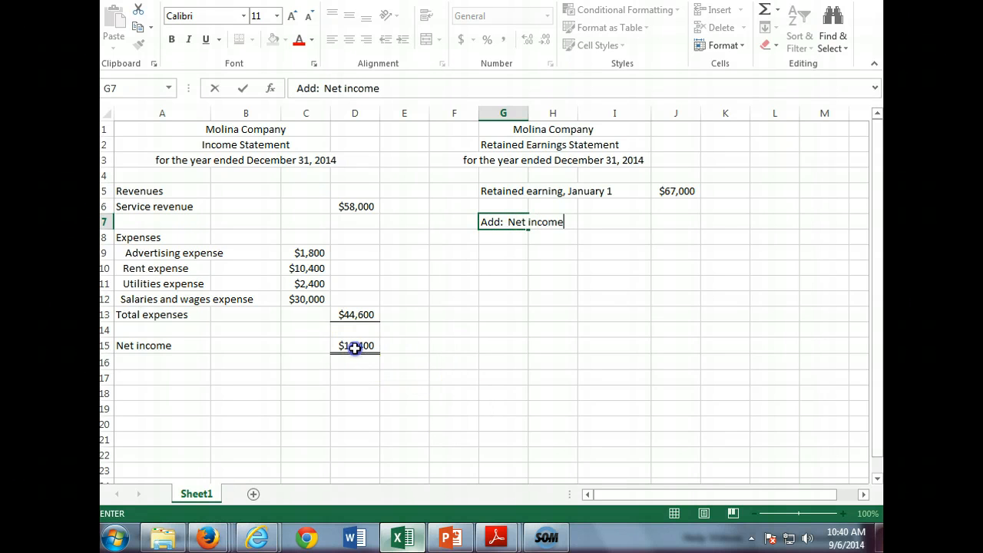
pyautogui.rightClick(353, 346)
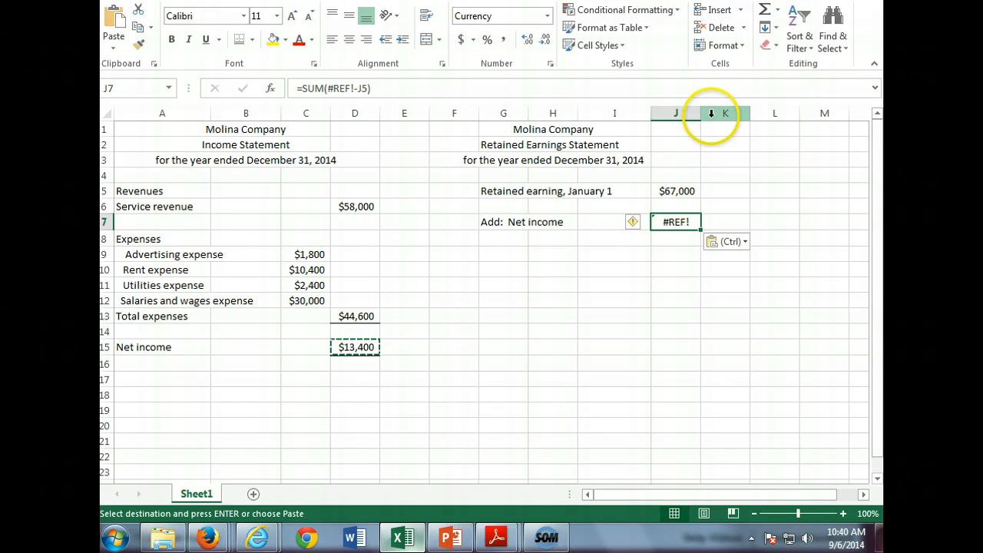
pyautogui.click(682, 222)
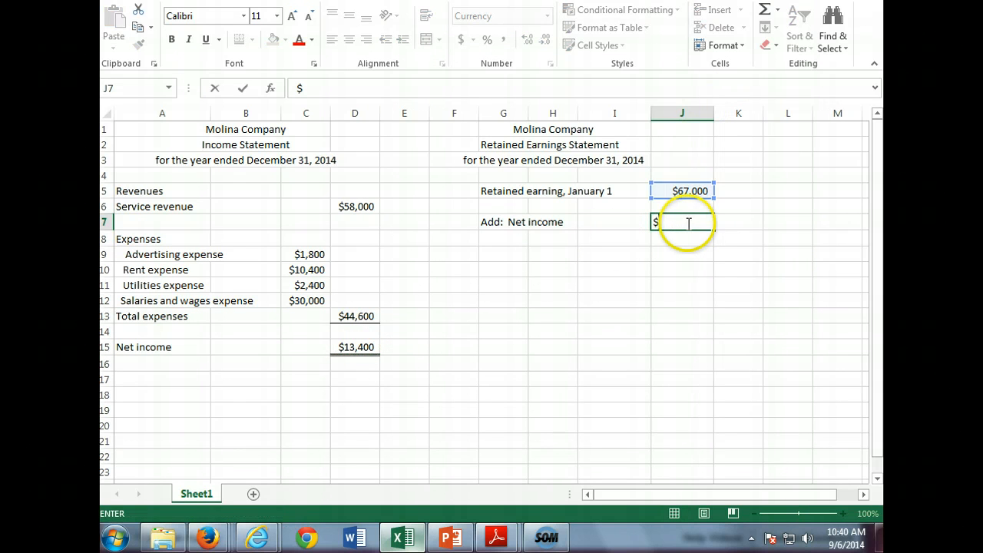
pyautogui.write('1340')
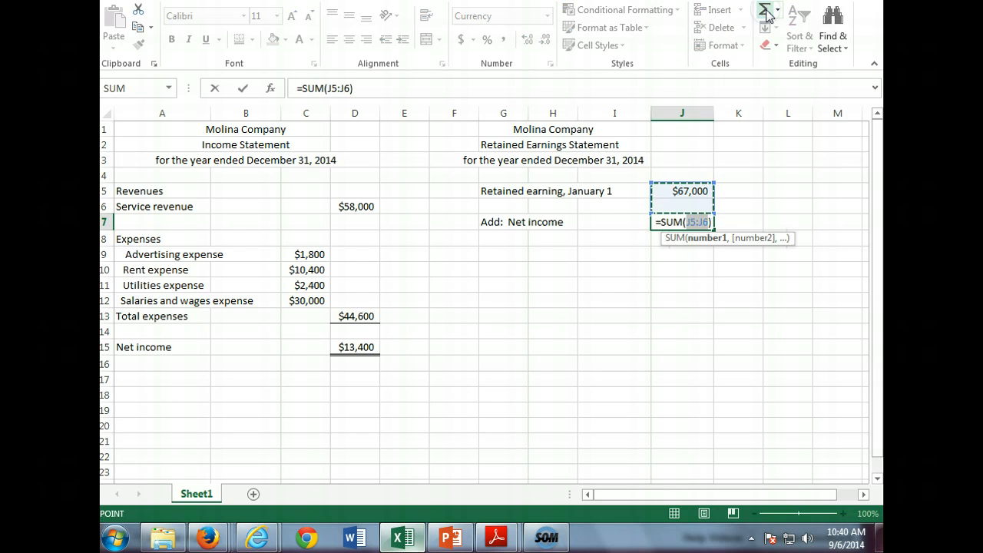
pyautogui.press('Enter')
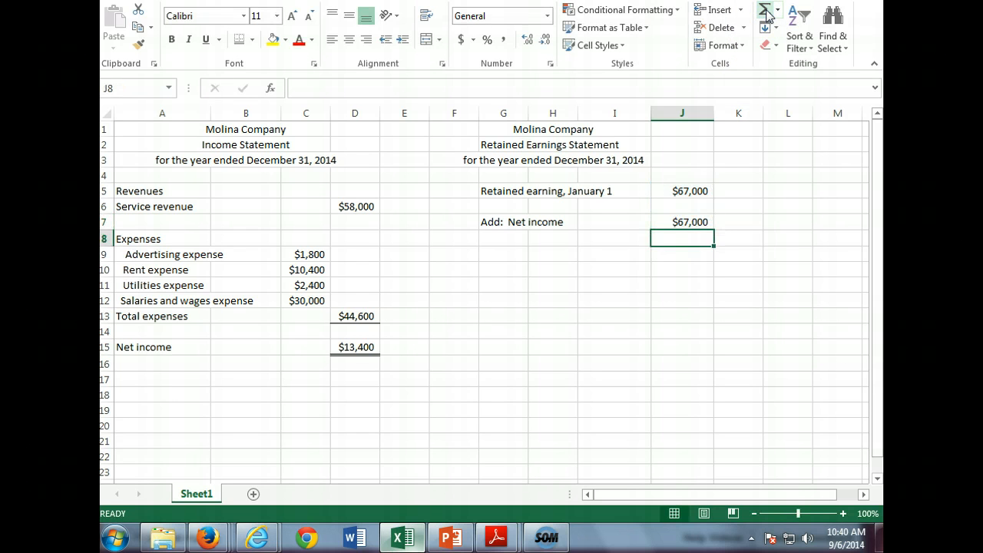
# AutoSum the opening balance and net income to an $80,400 subtotal in J8.
pyautogui.click(682, 222)
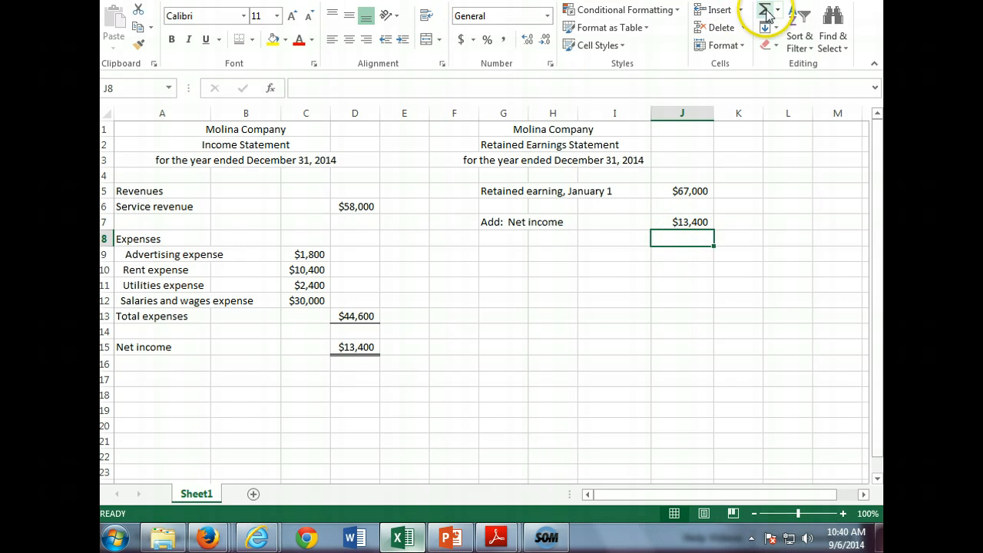
pyautogui.click(760, 12)
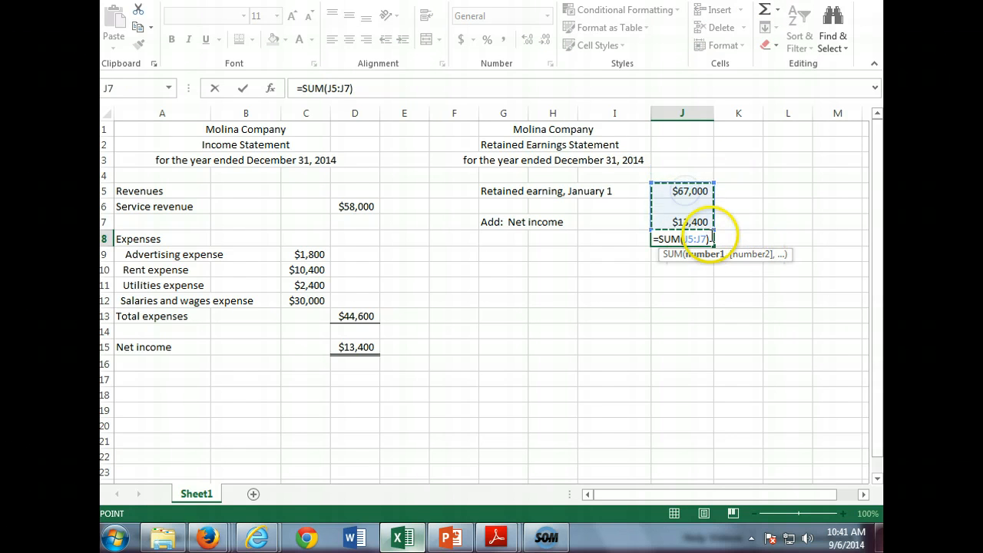
pyautogui.press('Enter')
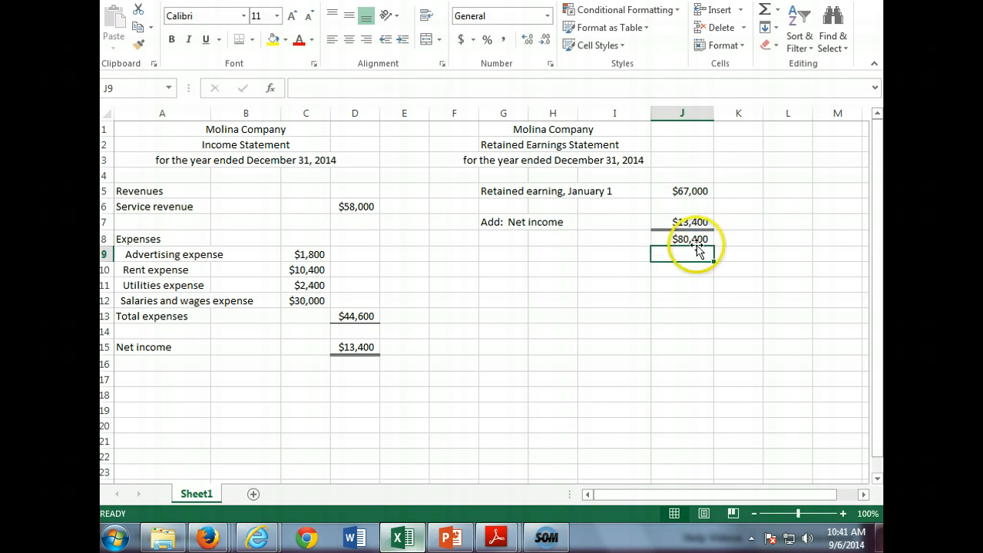
pyautogui.click(502, 255)
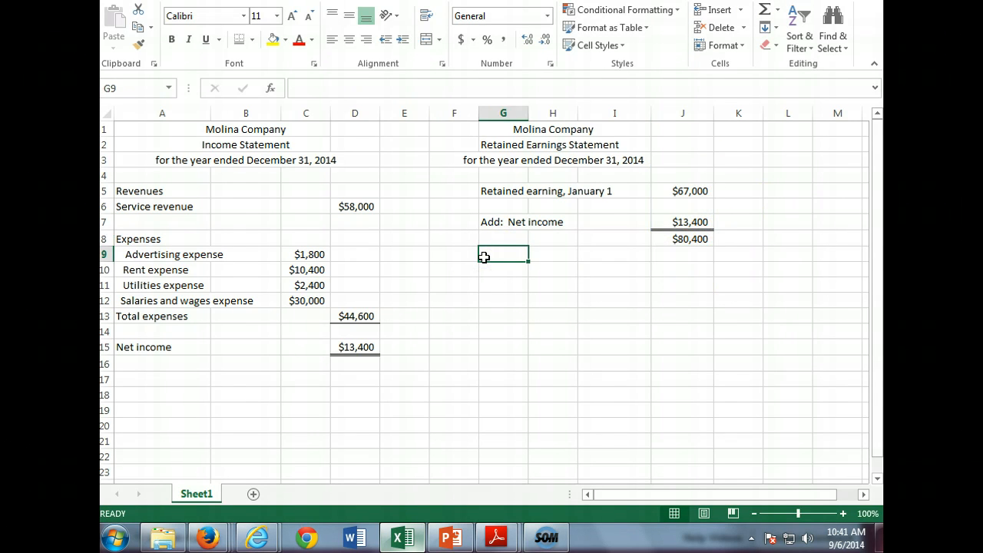
# Enter 'Subtract: Dividends' in G9 with $6,000 in J9.
pyautogui.write('Subtract: Dividends')
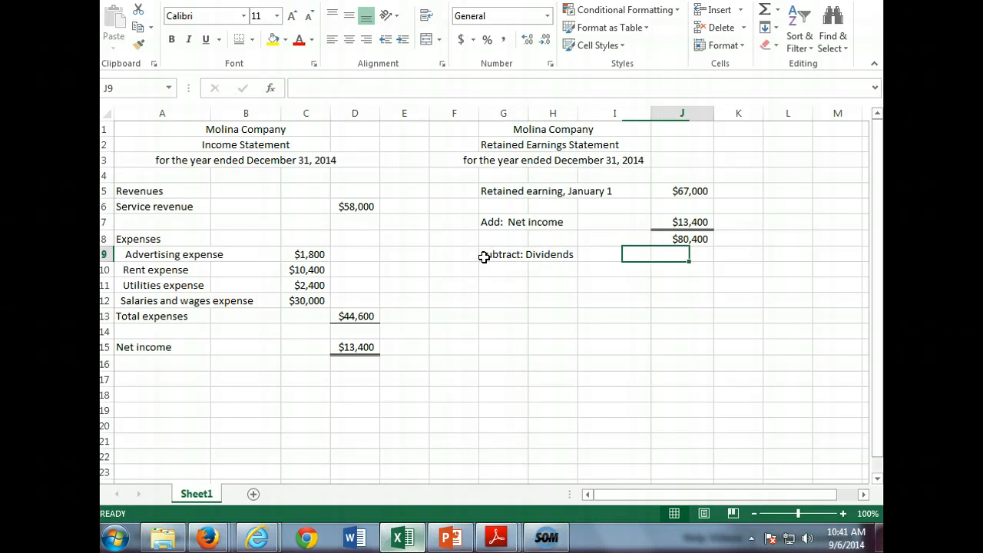
pyautogui.write('$6000')
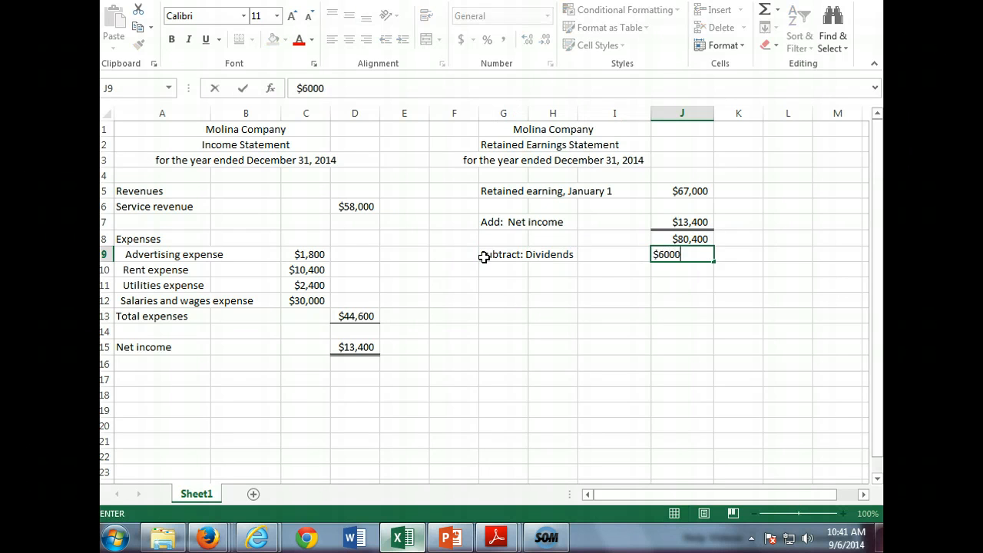
pyautogui.press('Enter')
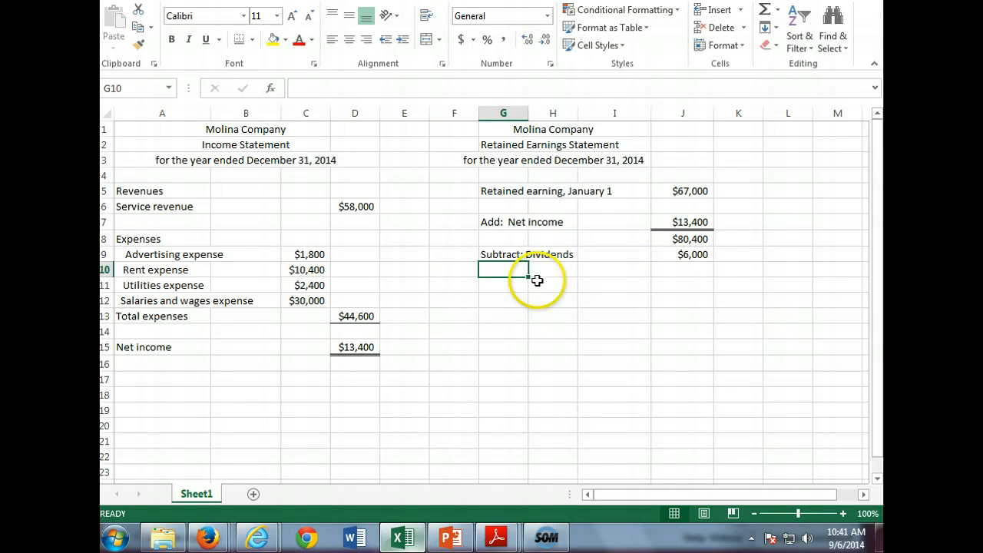
# Enter 'Retained earnings, December 31' in G11 with =SUM(J8-J9) giving $74,400.
pyautogui.write('R')
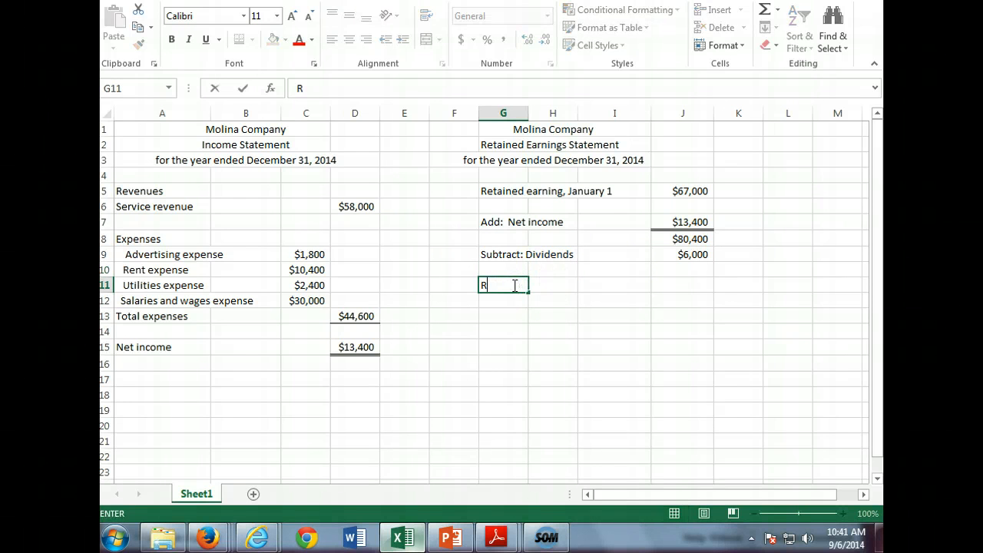
pyautogui.write('etained earnings,')
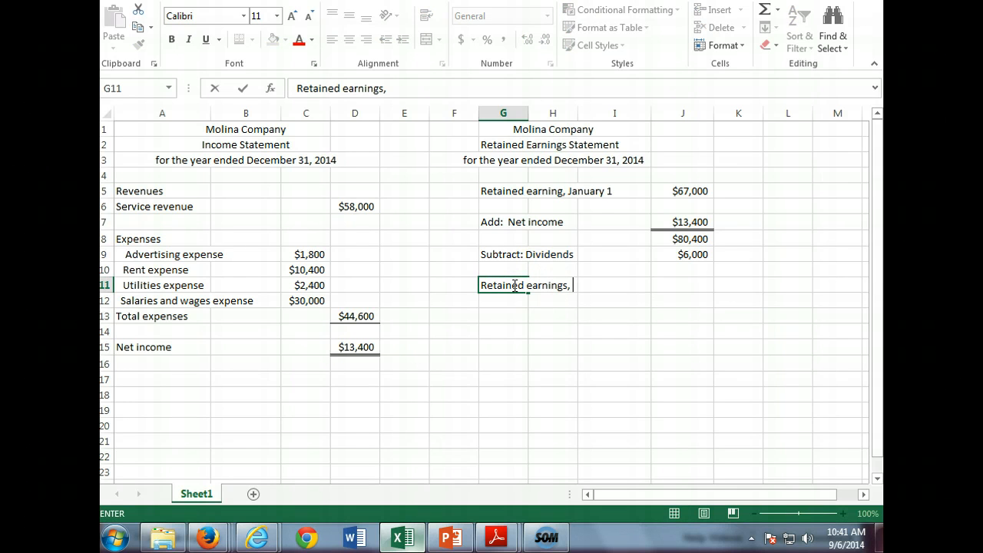
pyautogui.write('December 31')
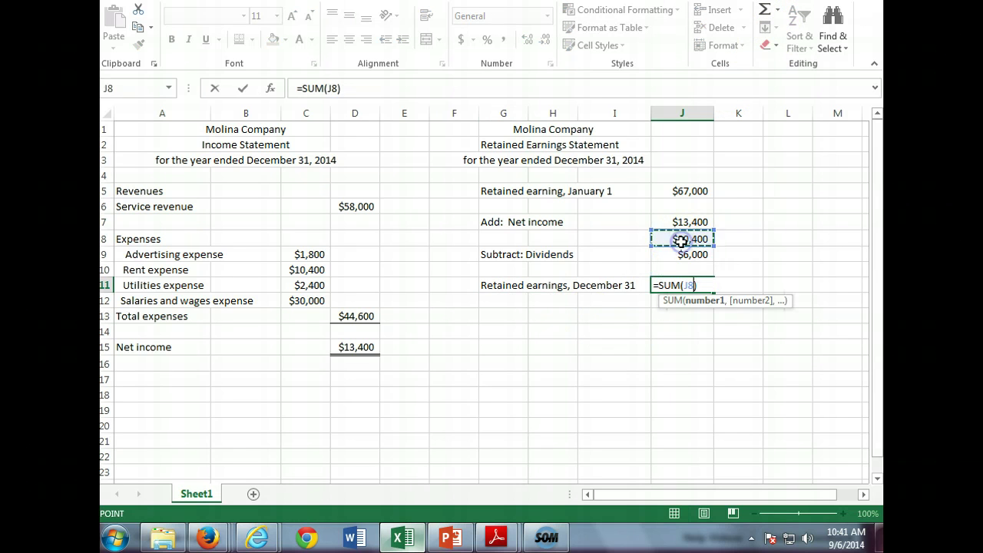
pyautogui.click(682, 255)
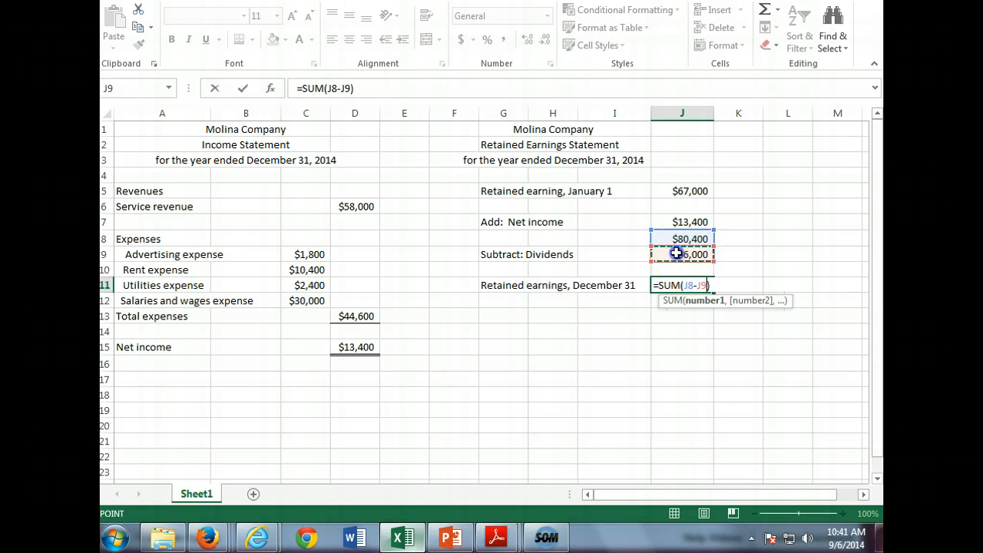
pyautogui.press('Enter')
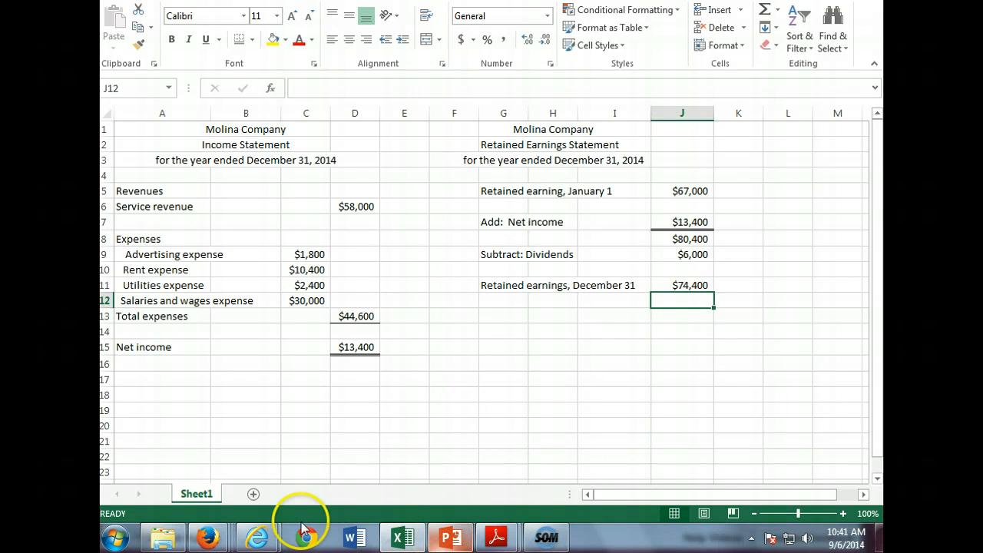
# Page the CourseSmart textbook to exercise E1-5's Merck figures and return to the workbook.
pyautogui.click(304, 535)
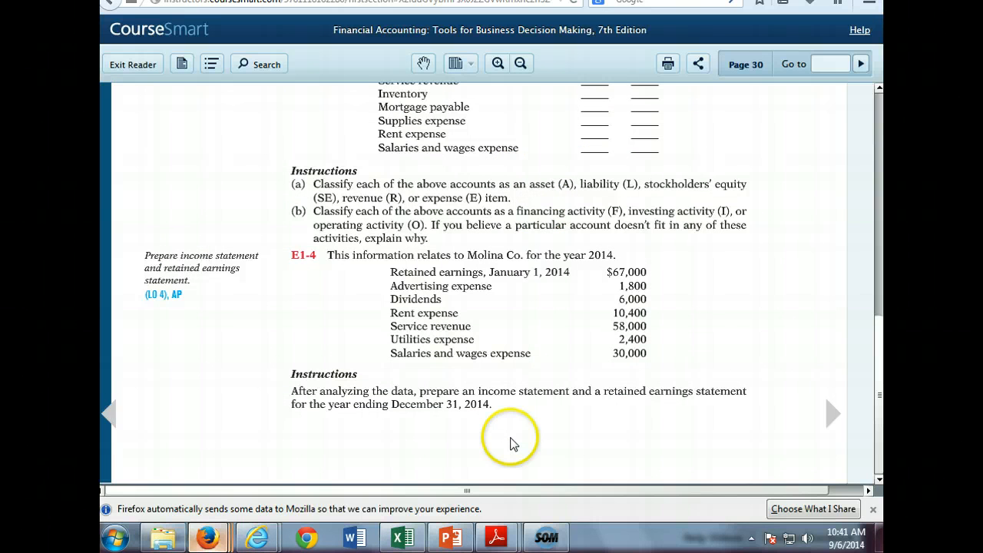
pyautogui.moveTo(528, 261)
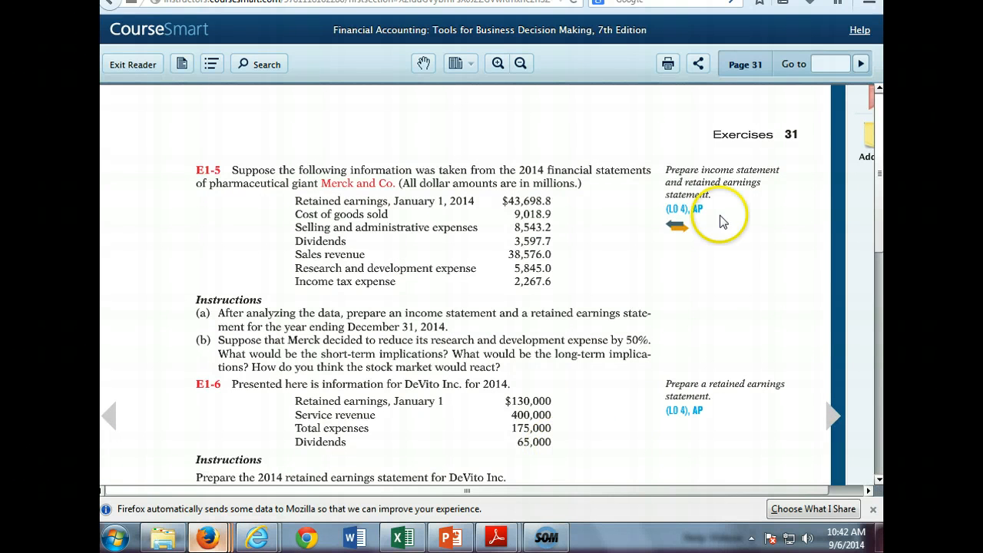
pyautogui.scroll(-3)
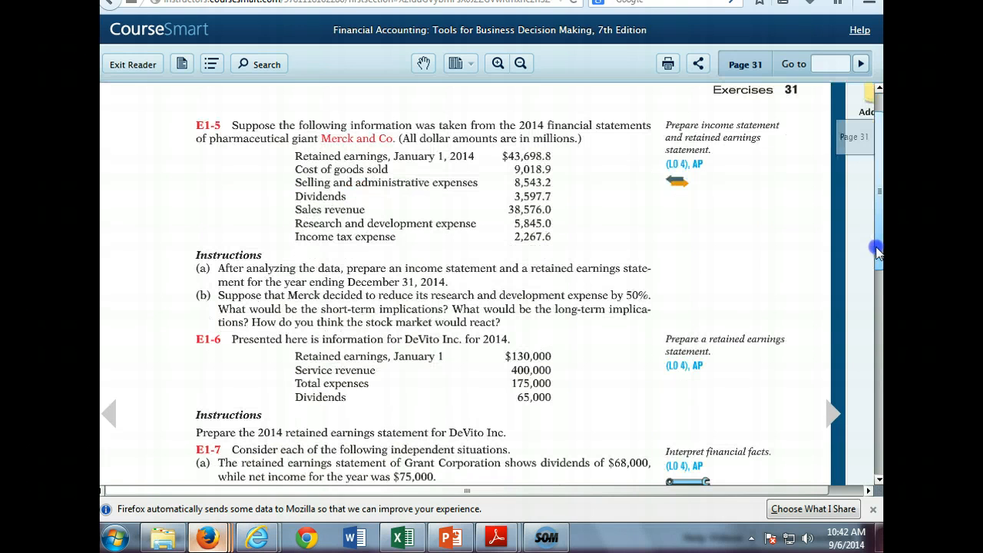
pyautogui.scroll(-3)
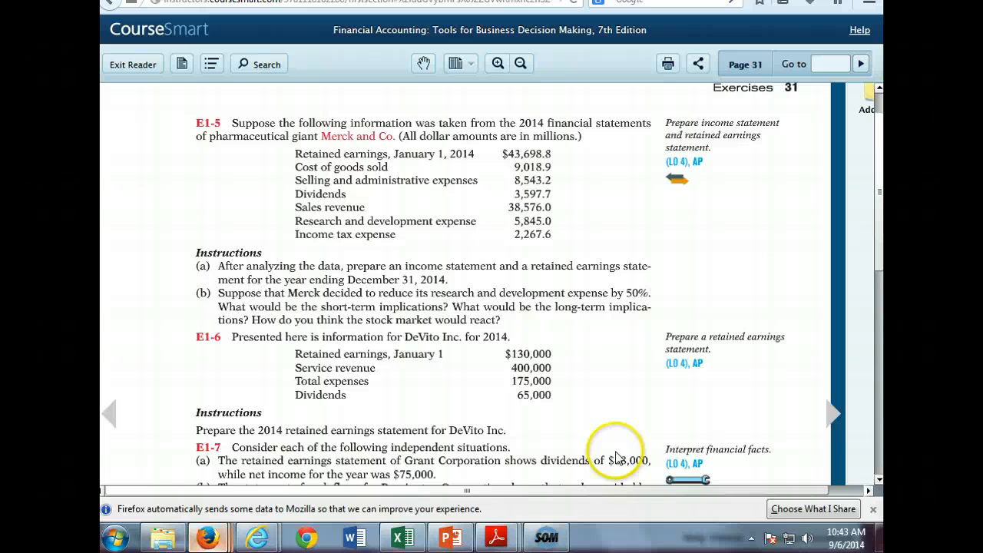
pyautogui.click(397, 538)
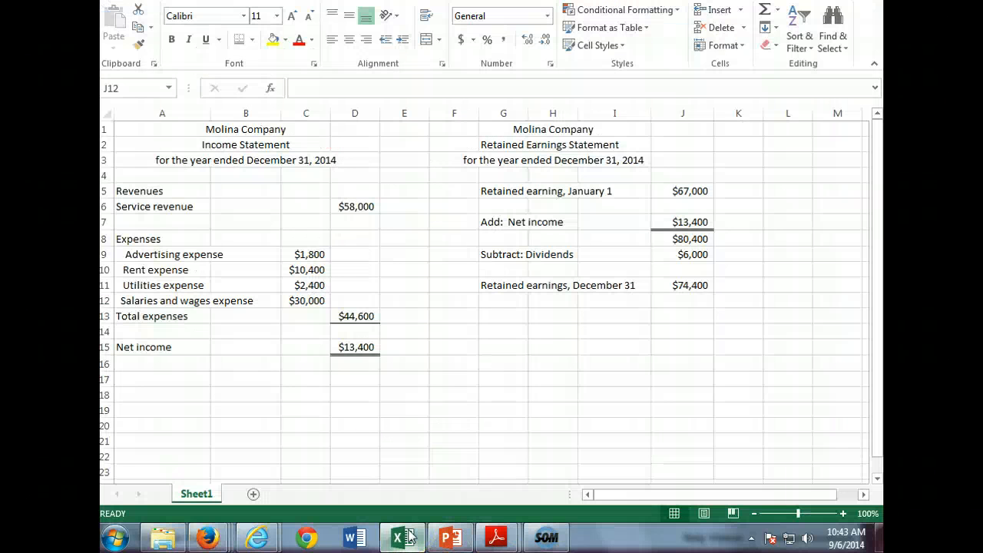
# Retitle both statement headings in B1 and G1 to Merck and Company and clear the Molina amounts.
pyautogui.click(682, 300)
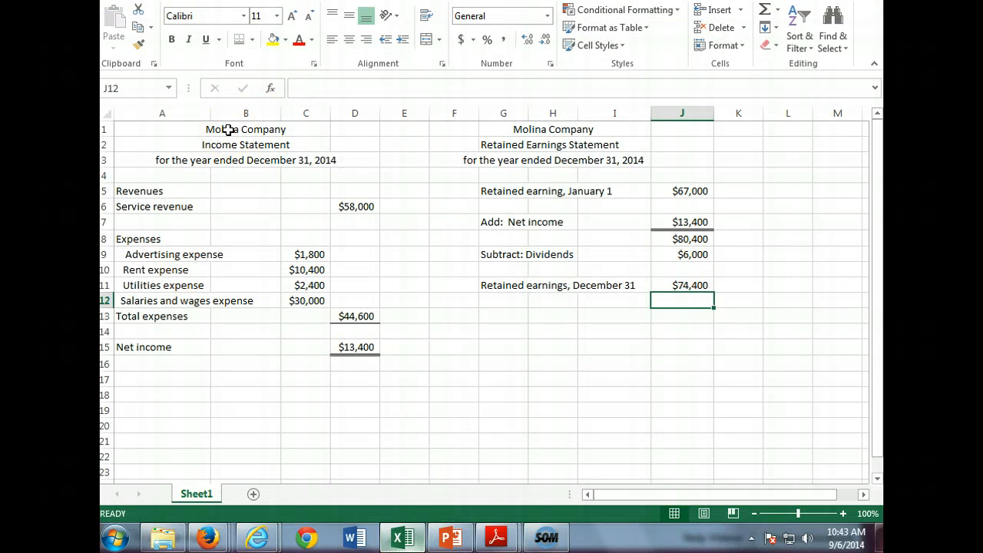
pyautogui.click(245, 129)
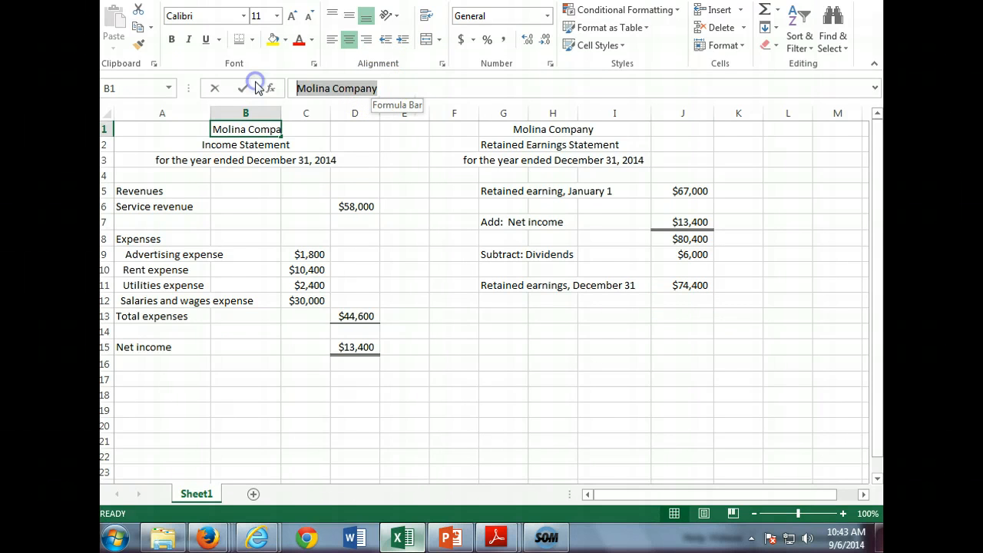
pyautogui.write('Merck and')
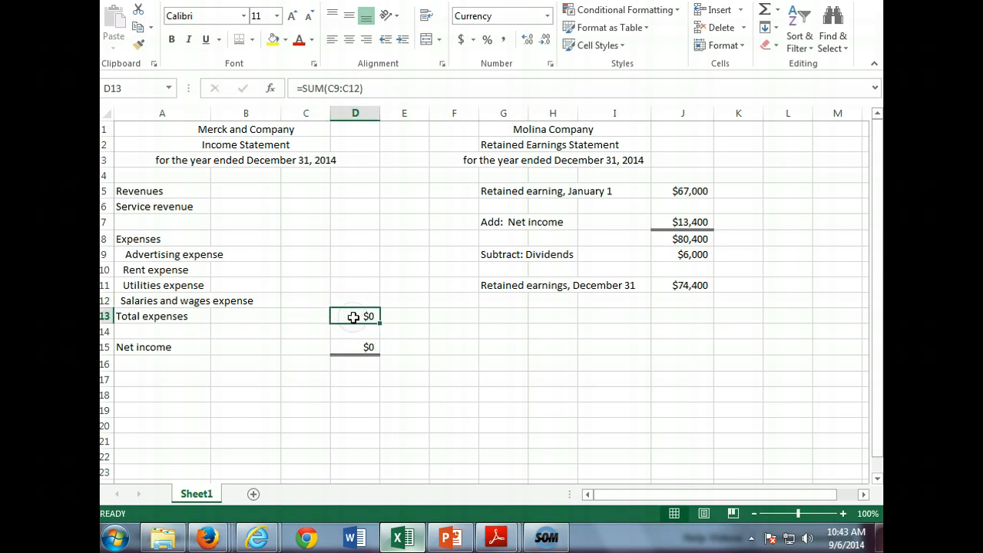
pyautogui.moveTo(357, 187)
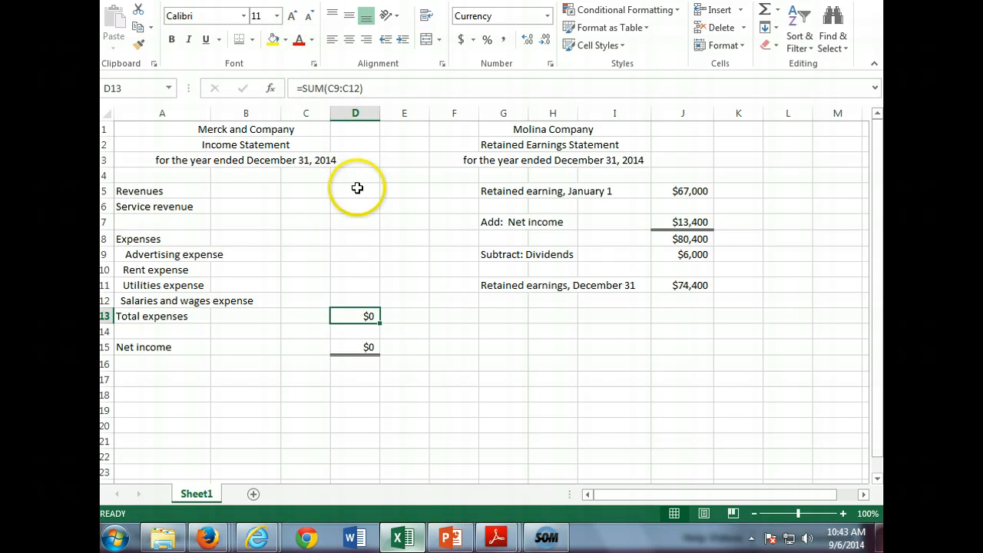
pyautogui.click(355, 191)
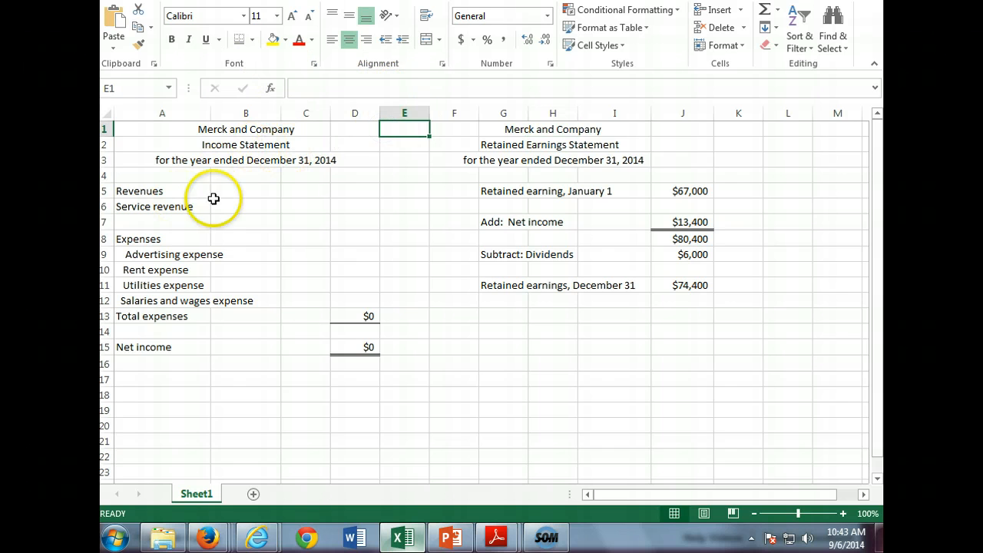
# Rename A6 to Sales revenue with 38,576 and clear the old expense rows.
pyautogui.click(187, 206)
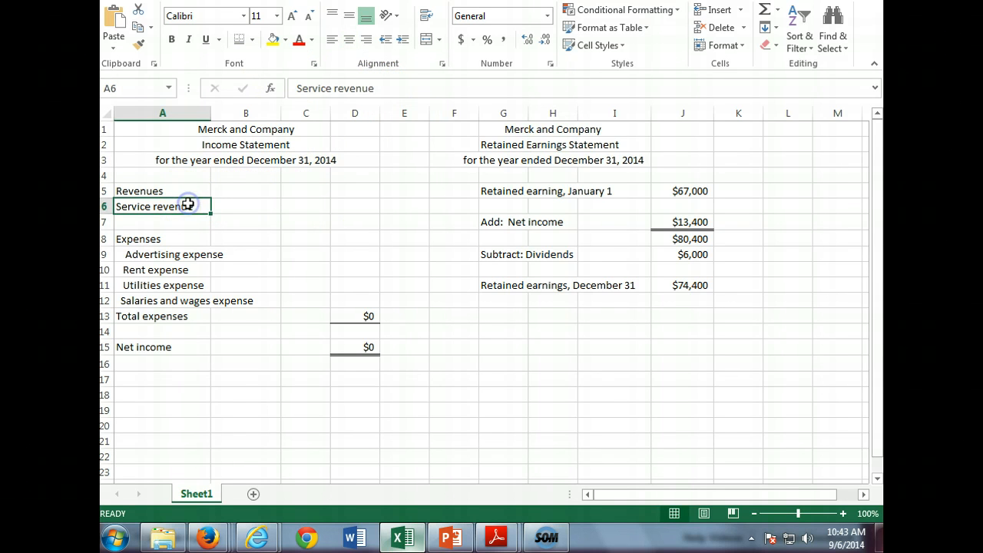
pyautogui.write('Sales reven')
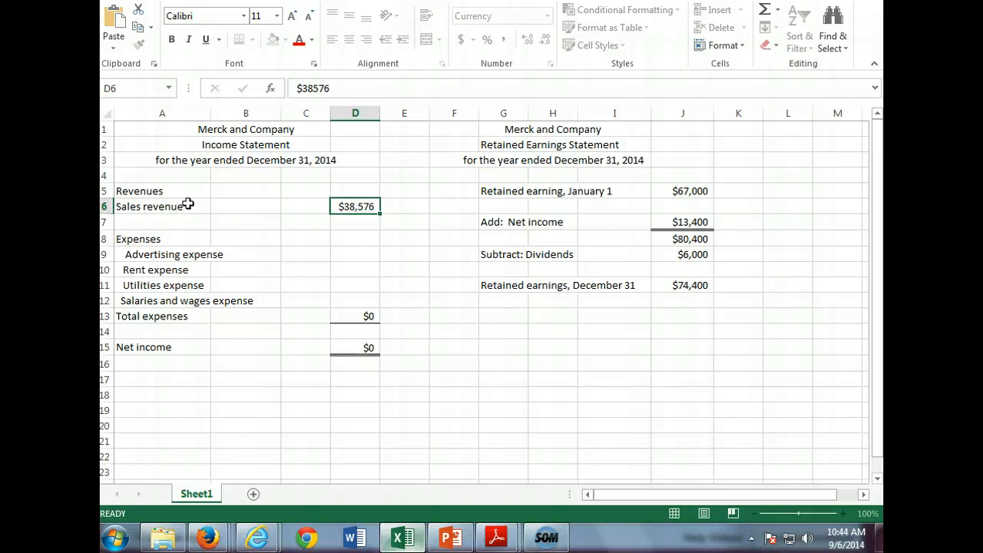
pyautogui.click(163, 221)
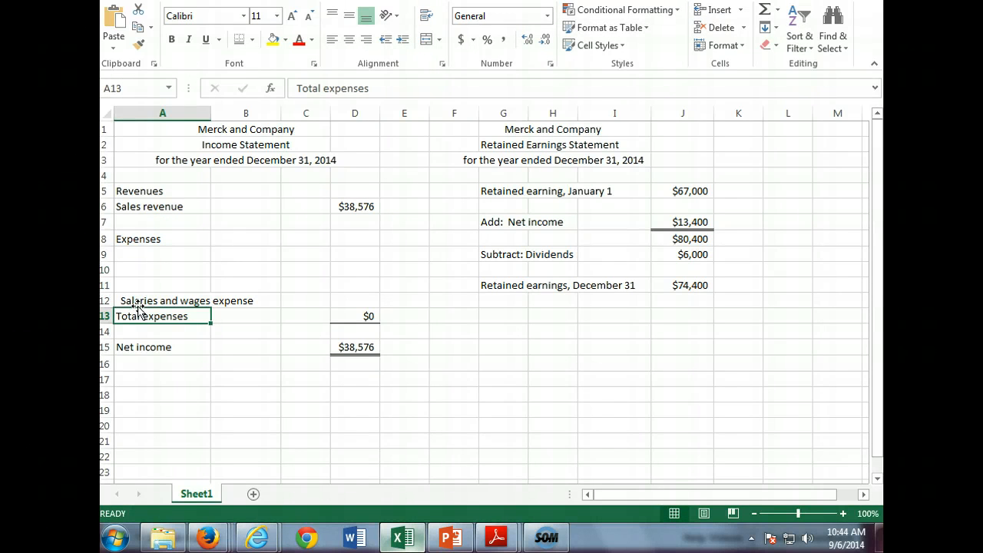
# Enter Selling and admin expenses $8,543 and Research and development exp $5,845.
pyautogui.click(141, 255)
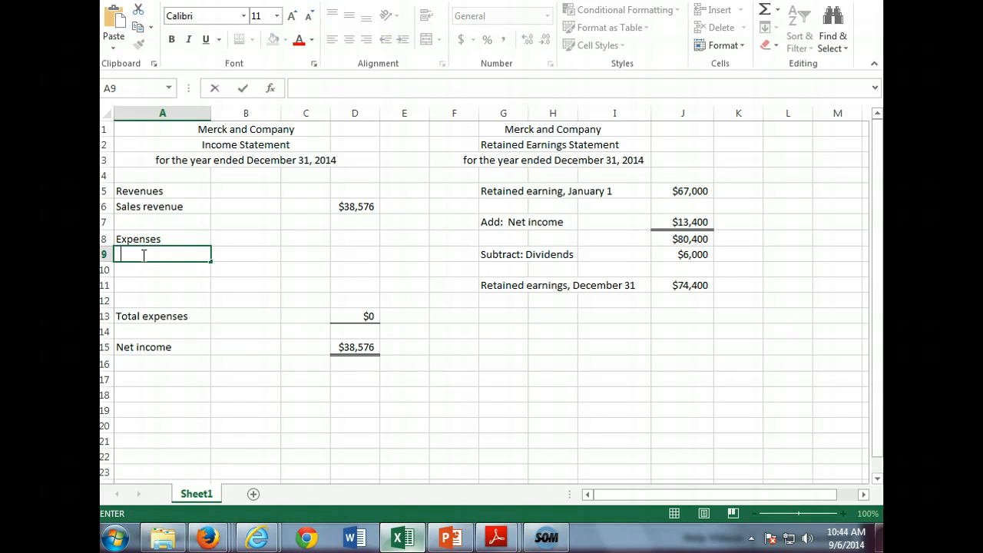
pyautogui.write('Selling and admin expenses')
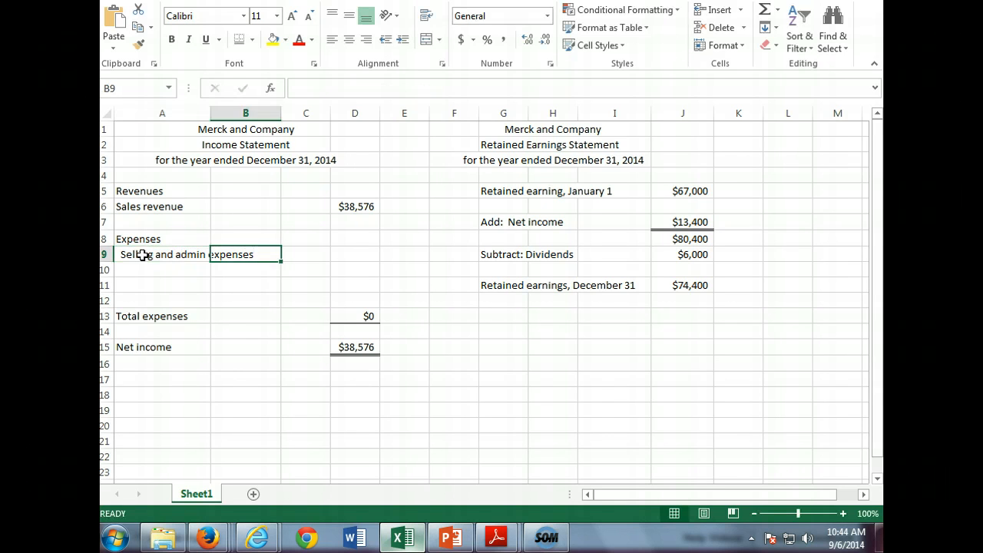
pyautogui.write('$')
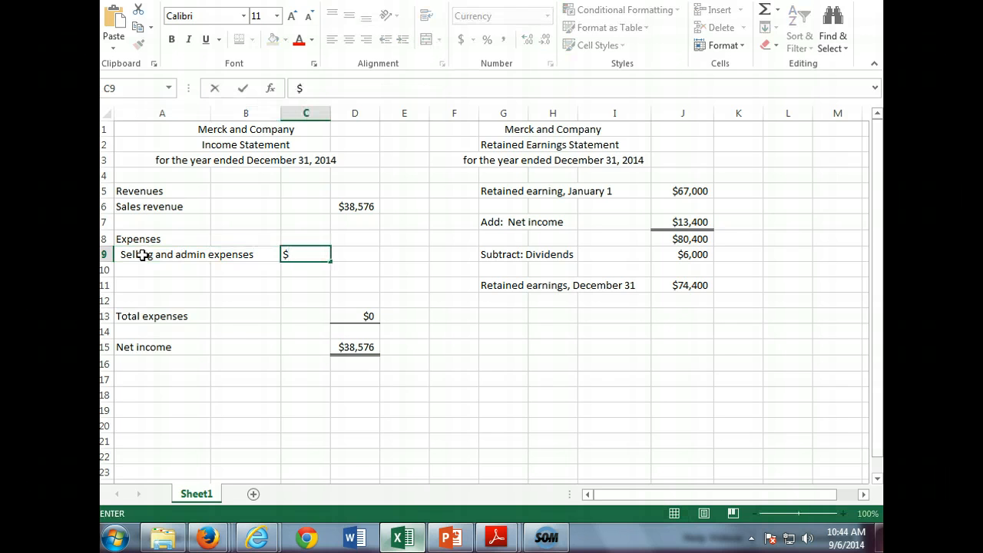
pyautogui.write('8543')
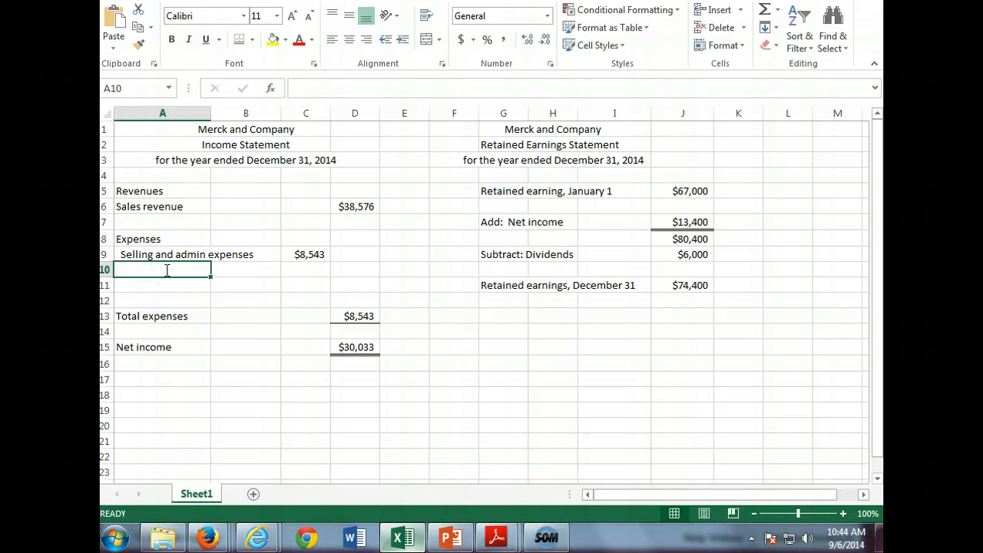
pyautogui.write('Research and de')
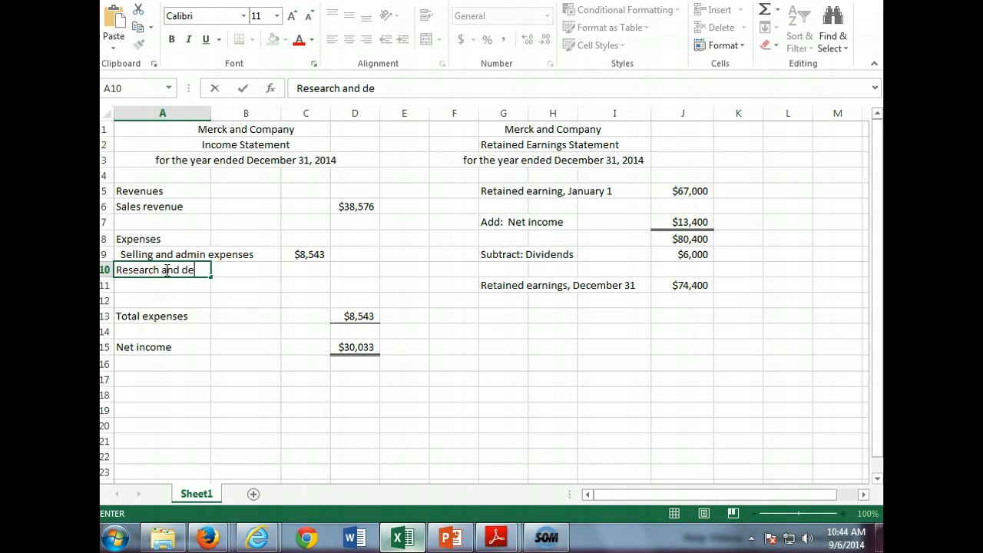
pyautogui.write('velopment exp')
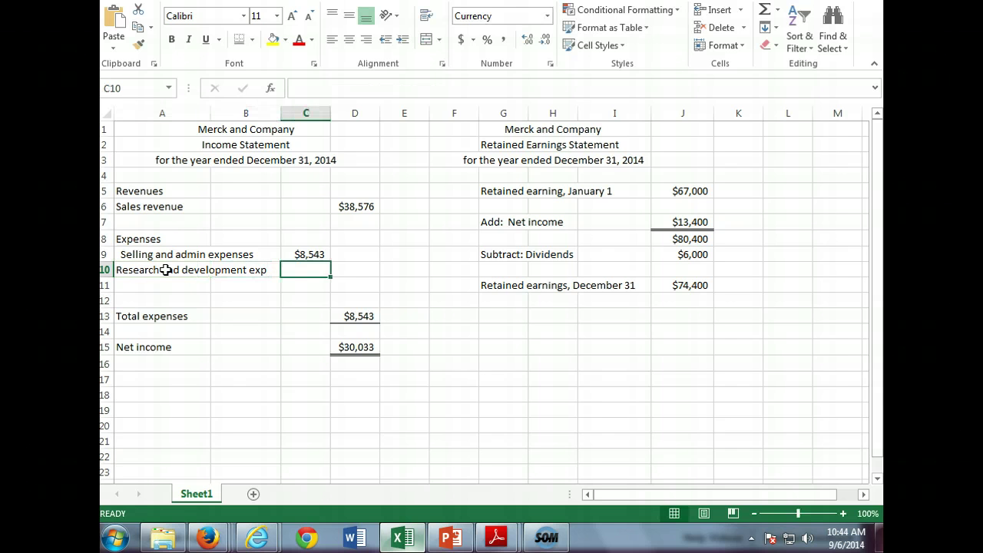
pyautogui.write('$584')
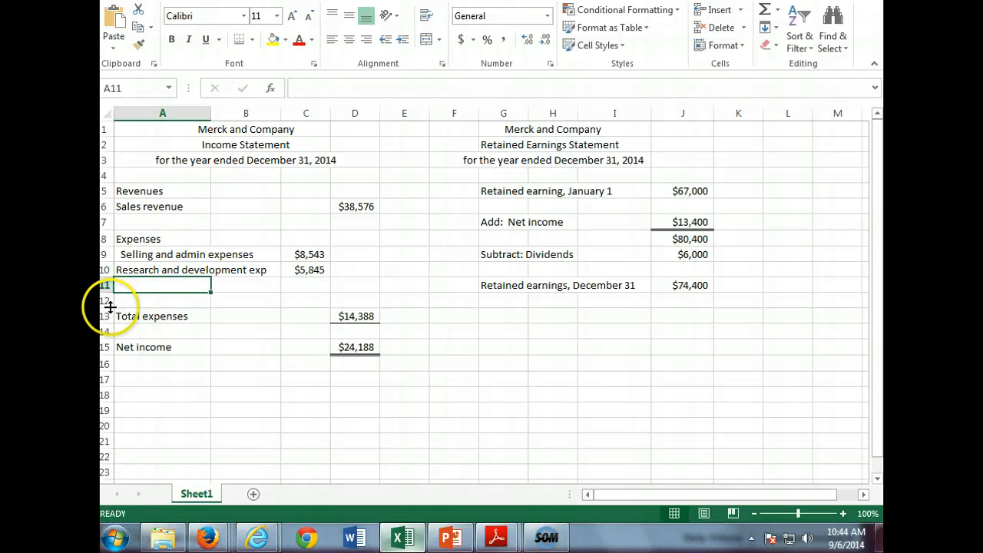
# Insert a row above Total expenses and record Income tax expense $2,268.
pyautogui.rightClick(110, 300)
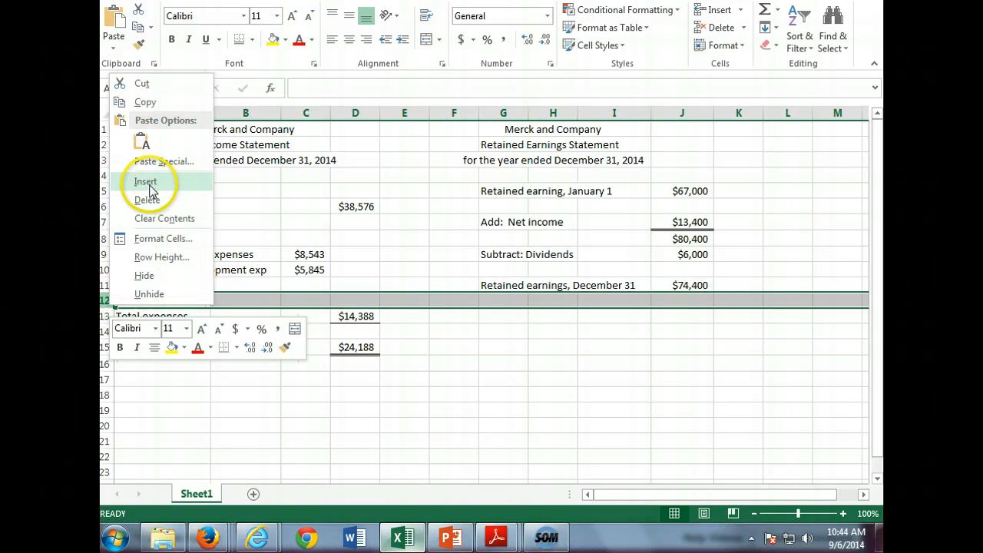
pyautogui.click(145, 181)
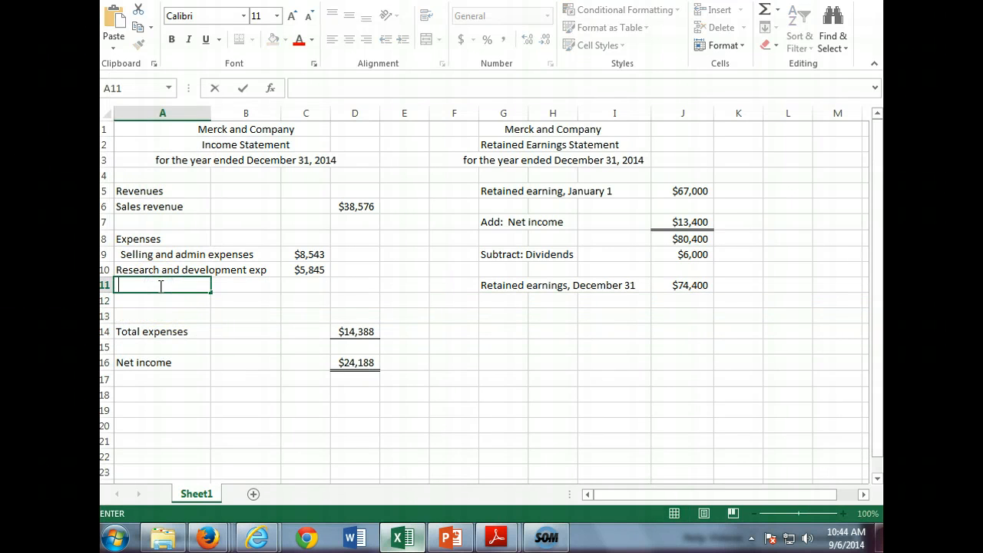
pyautogui.write('Income tax expense')
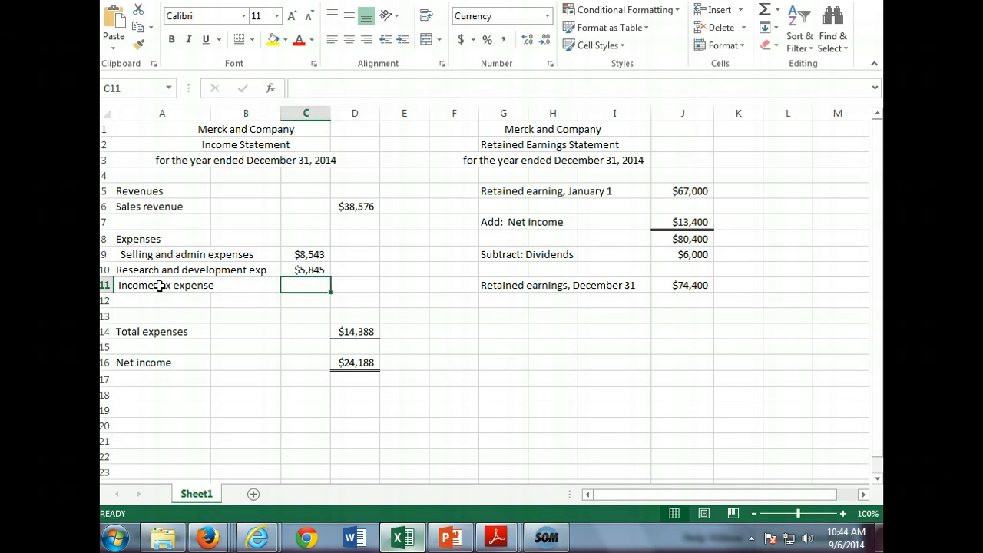
pyautogui.write('$22')
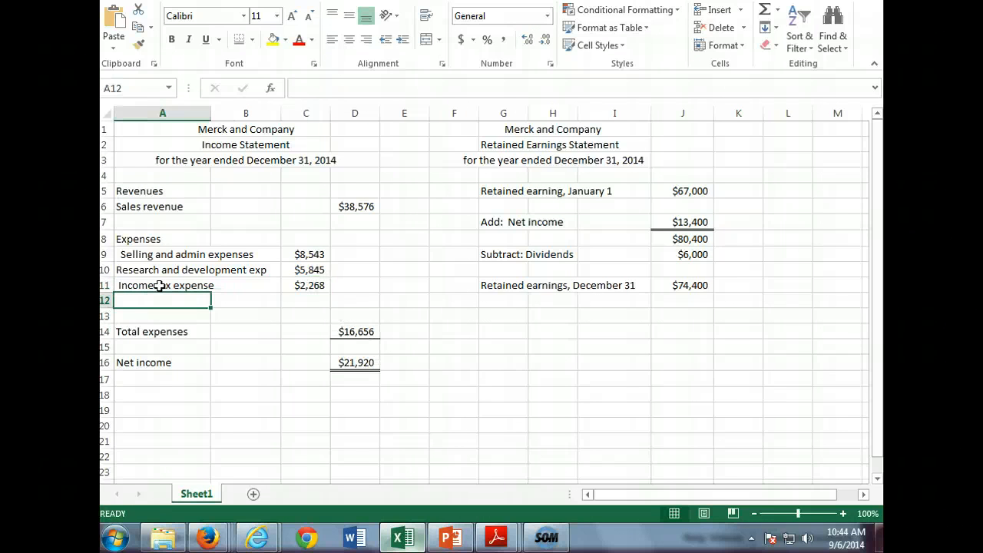
# Record Cost of goods sold $9,019, bringing total expenses to $25,675.
pyautogui.write('Cost of')
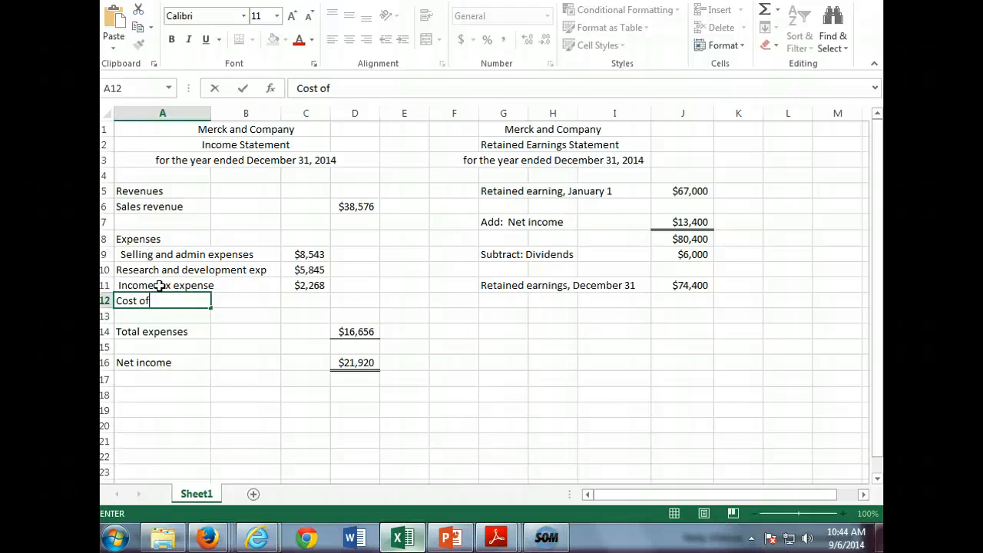
pyautogui.write('goods sold')
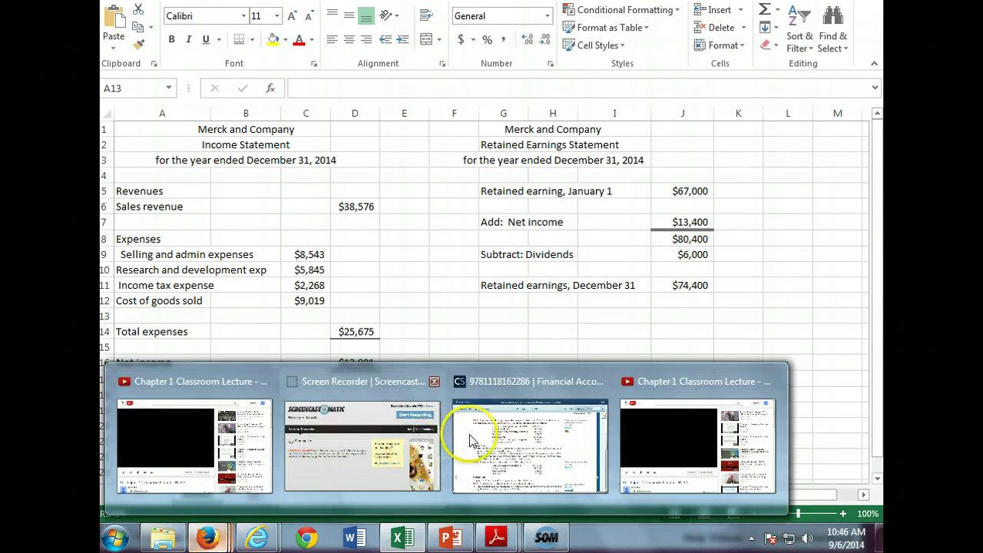
pyautogui.click(528, 449)
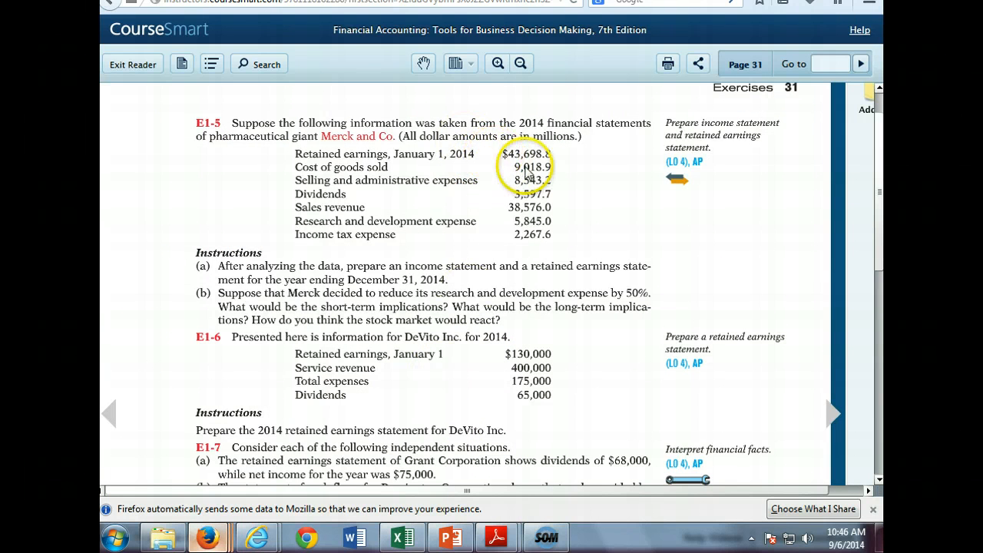
pyautogui.moveTo(205, 534)
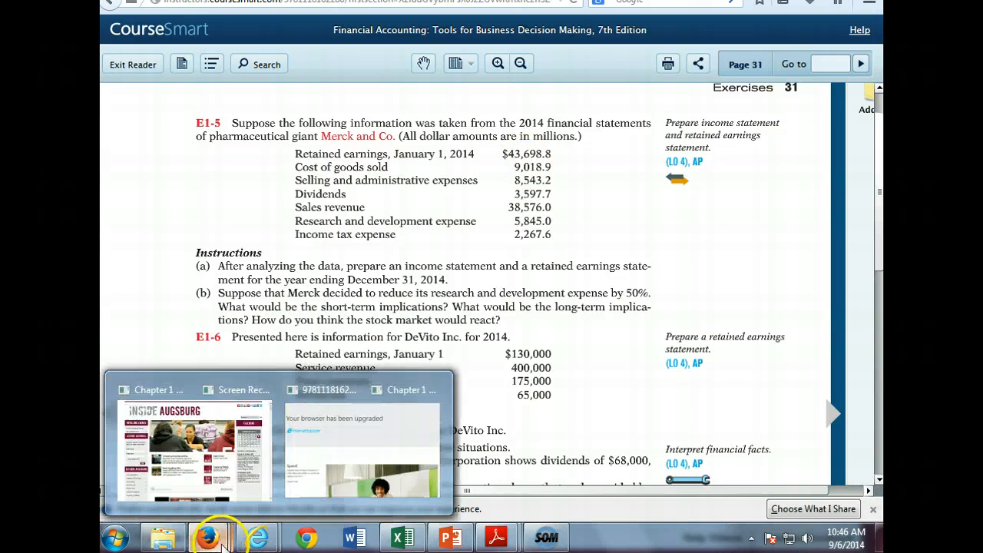
pyautogui.click(396, 537)
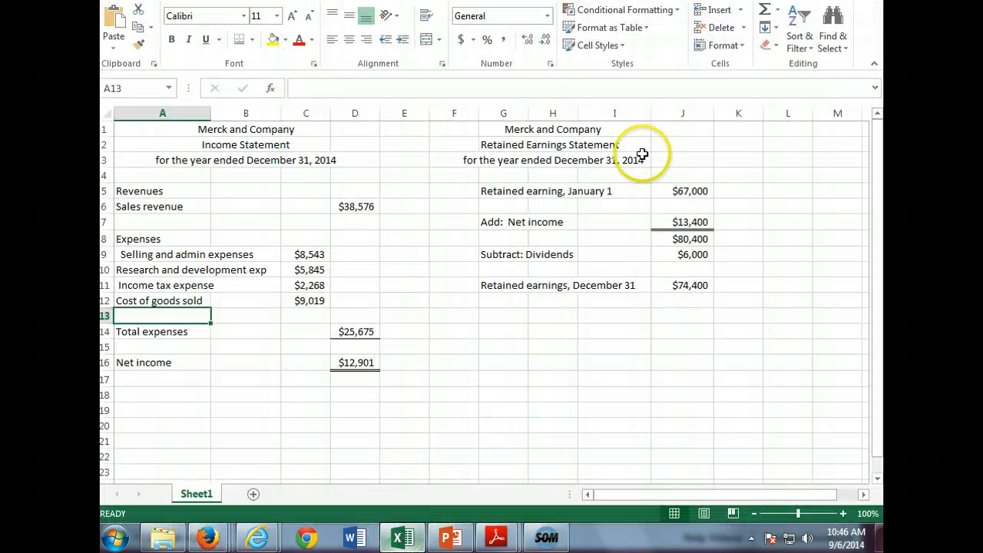
# Set January 1 retained earnings to $43,699, retyping after a mistyped entry.
pyautogui.click(682, 191)
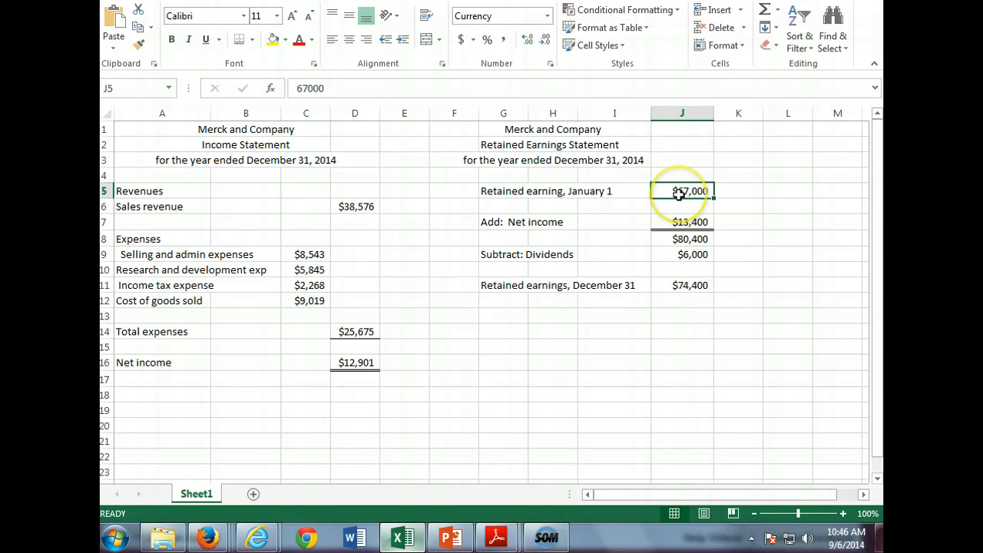
pyautogui.write('$43969')
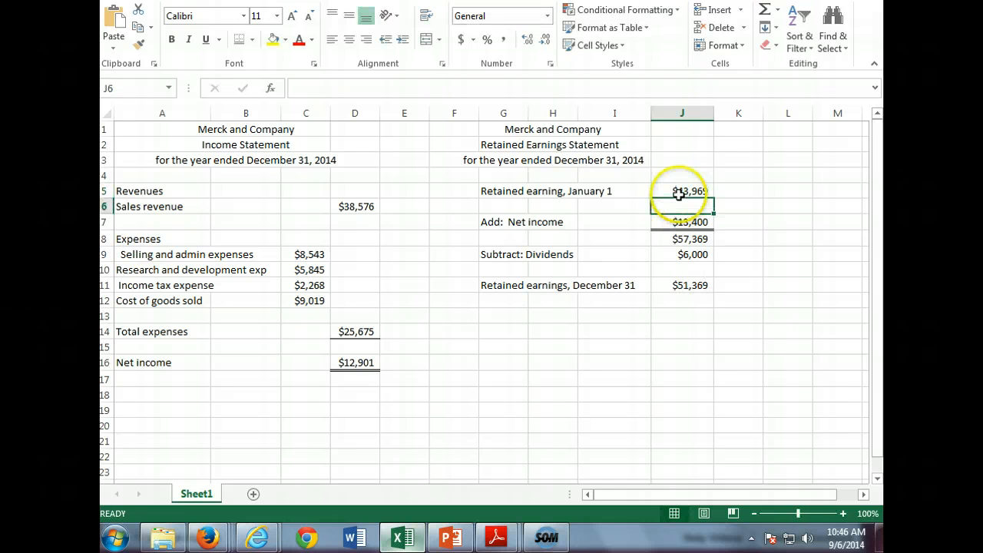
pyautogui.click(682, 191)
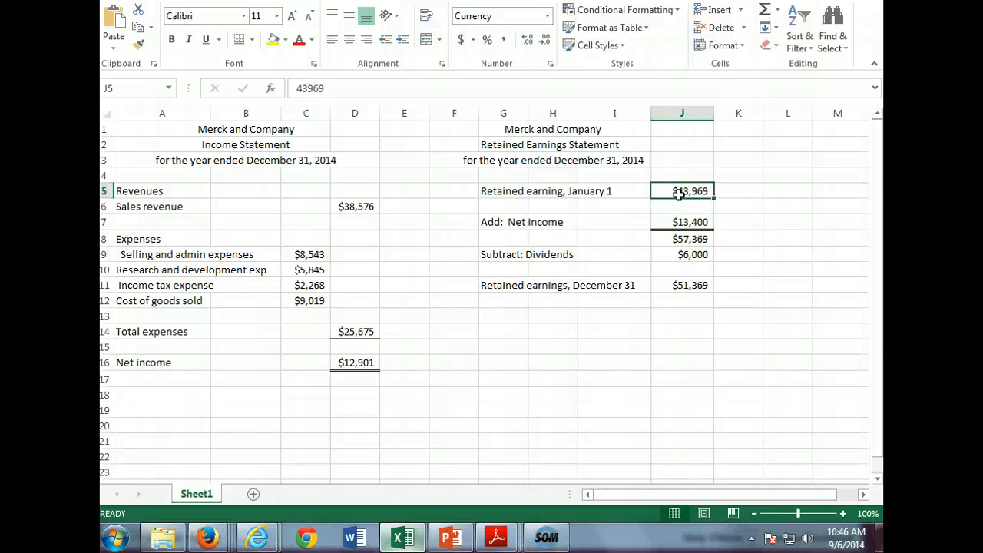
pyautogui.write('$43')
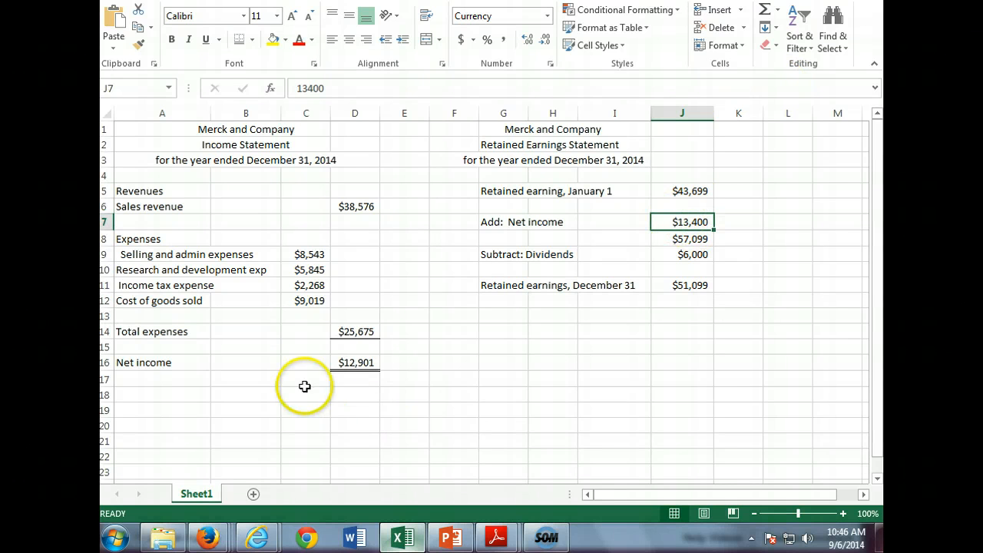
# Carry the $12,901 net income into the retained earnings statement, subtotalling $56,600.
pyautogui.click(355, 363)
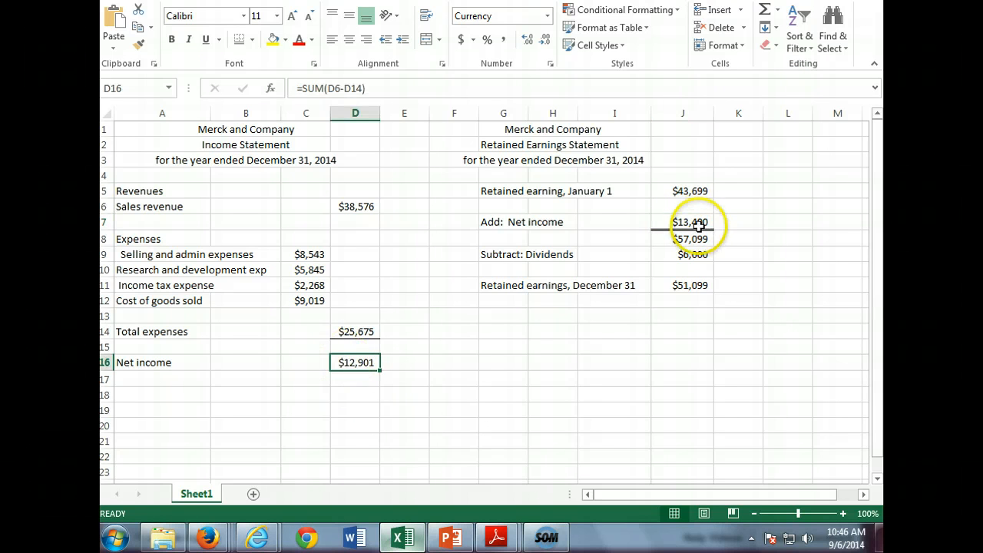
pyautogui.click(682, 221)
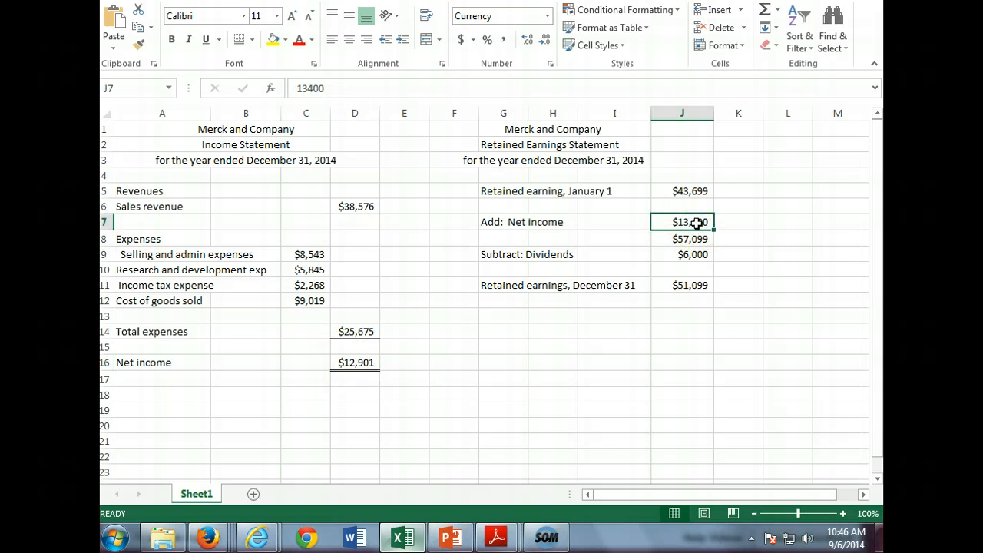
pyautogui.click(682, 240)
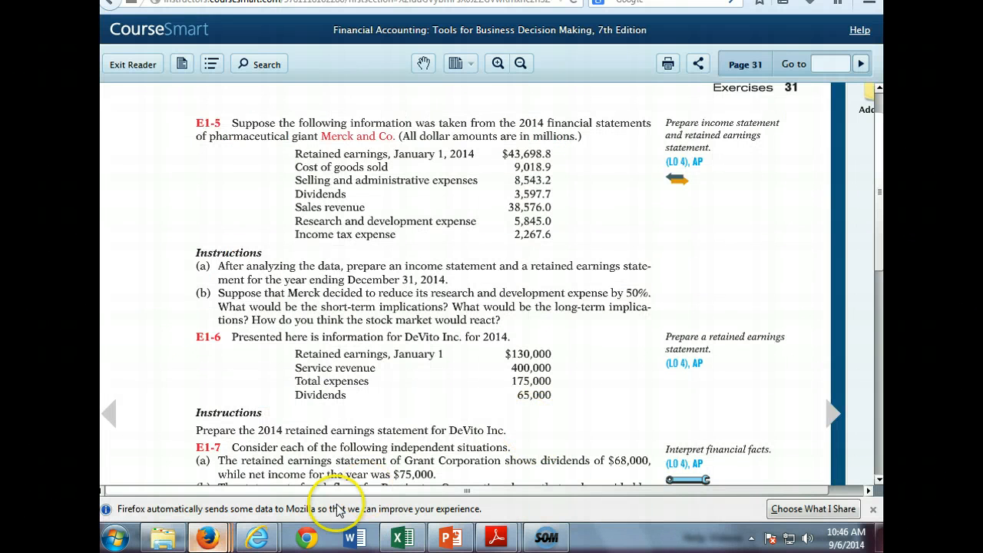
pyautogui.moveTo(497, 202)
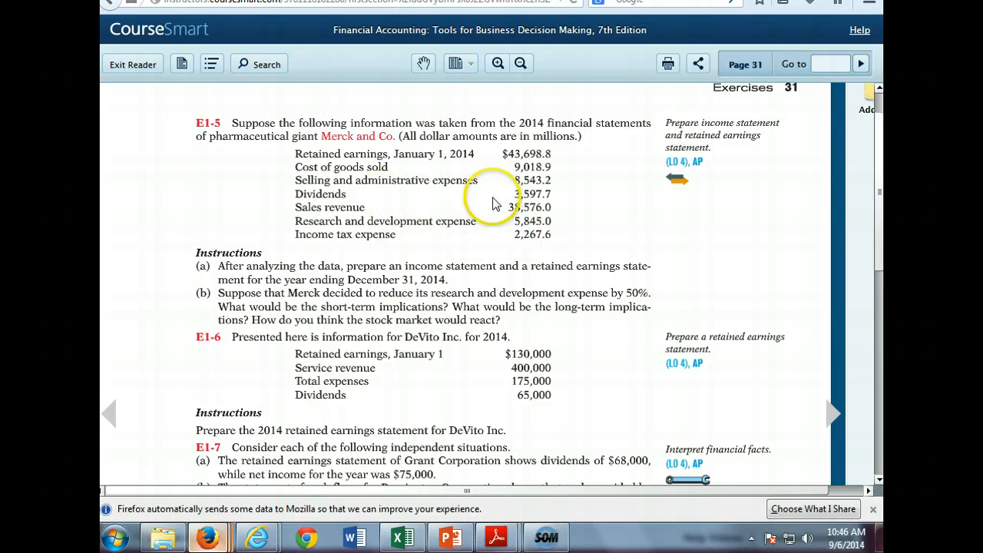
pyautogui.moveTo(341, 538)
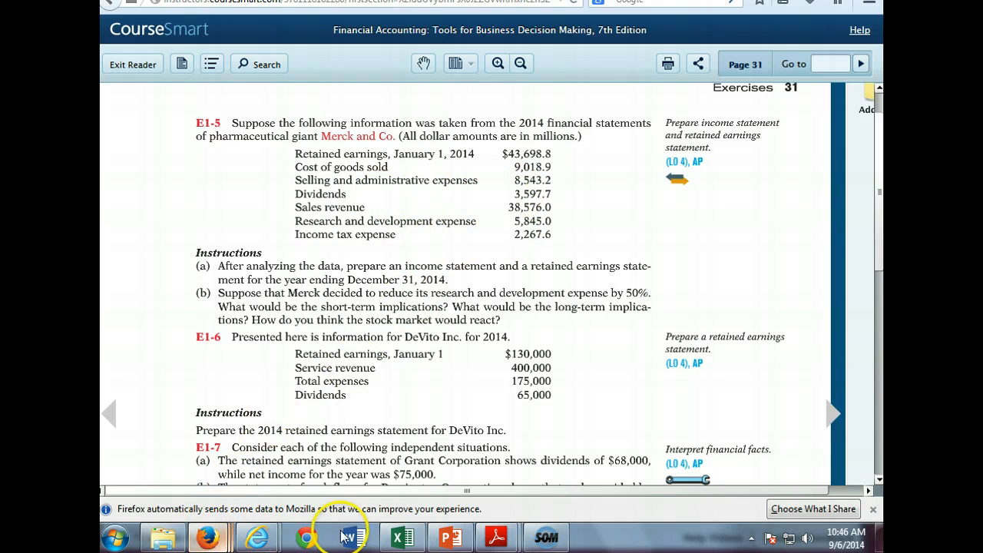
pyautogui.click(399, 536)
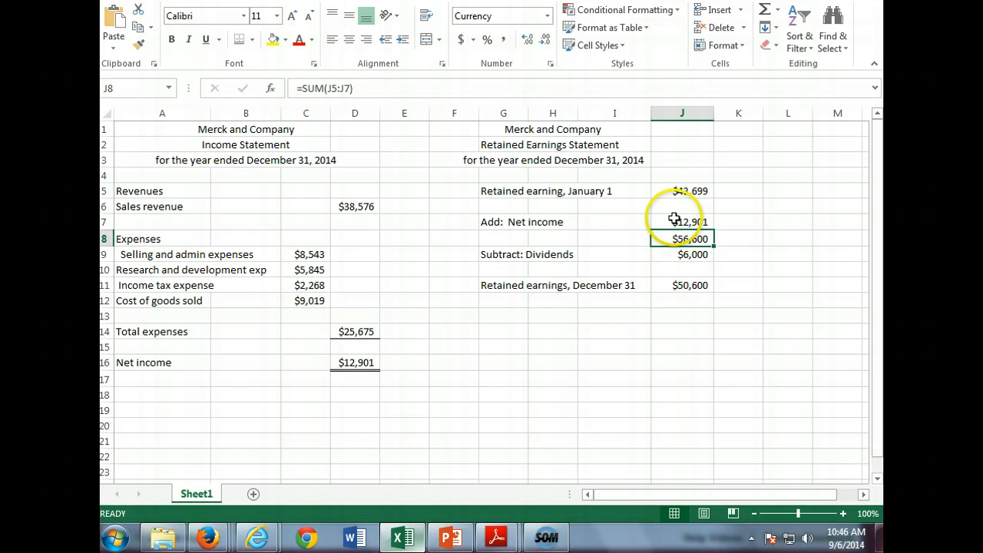
# Enter Merck's dividends of $3,598 in place of the placeholder.
pyautogui.write('$3')
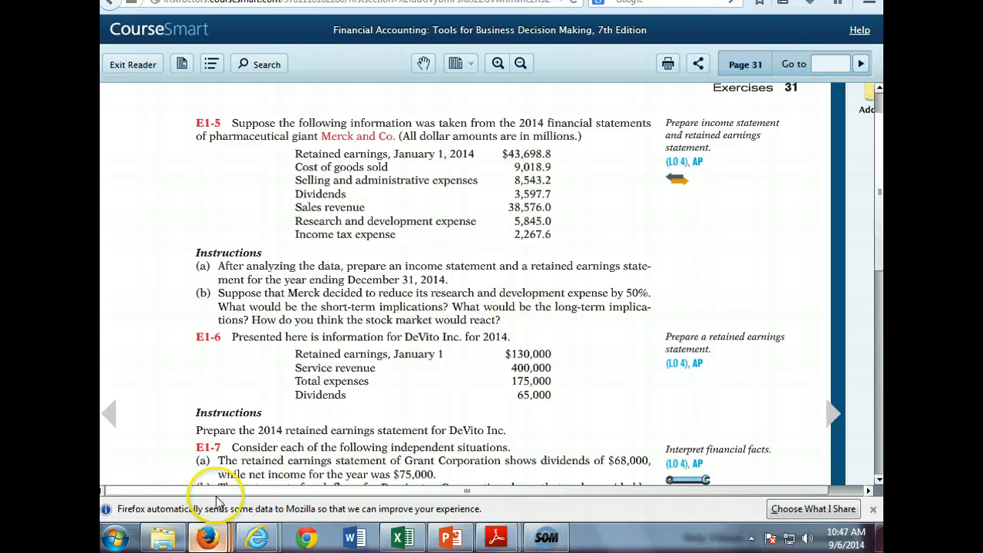
# Return from the CourseSmart E1-5 exercise to the Excel statements.
pyautogui.click(396, 535)
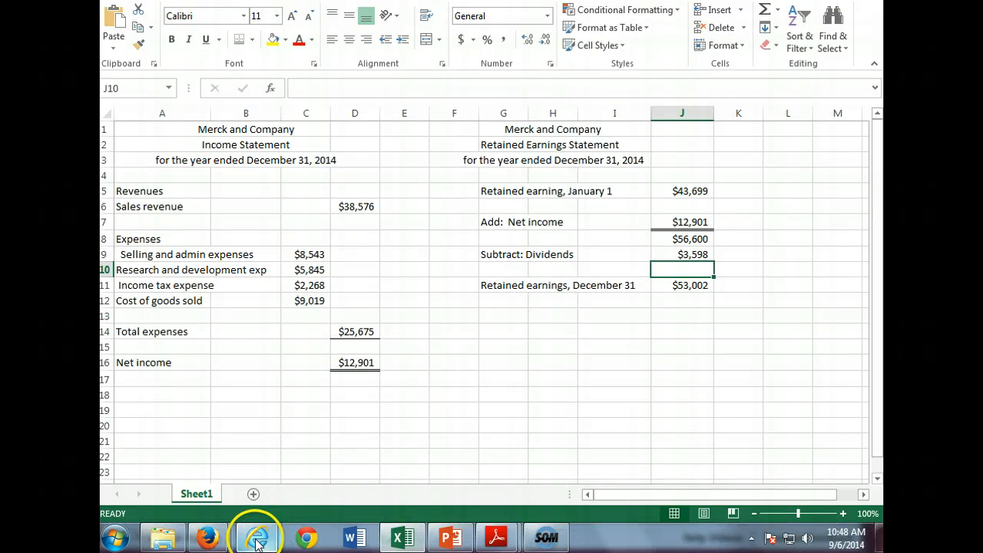
# Note below the income statement 'Income will increase...Income tax increase'.
pyautogui.click(187, 394)
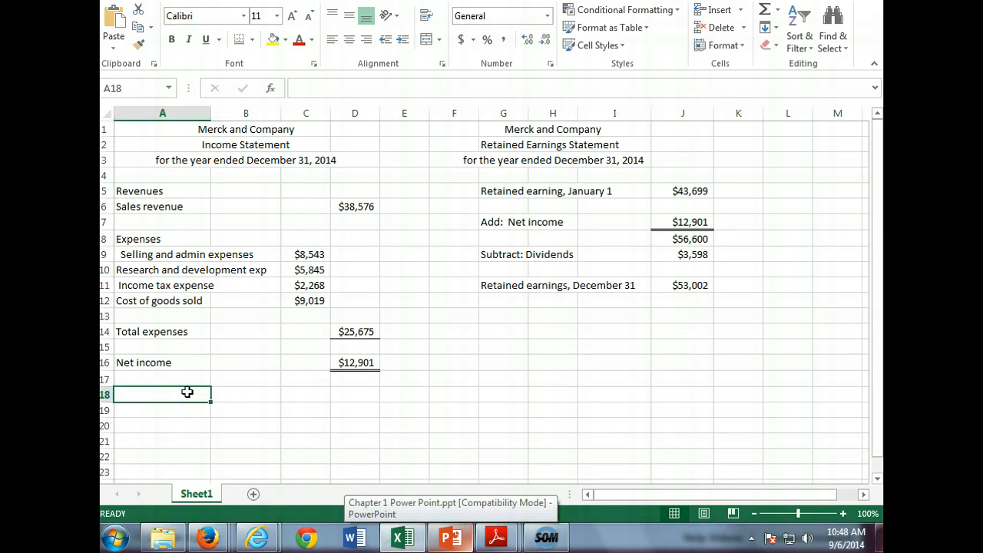
pyautogui.write('Income will')
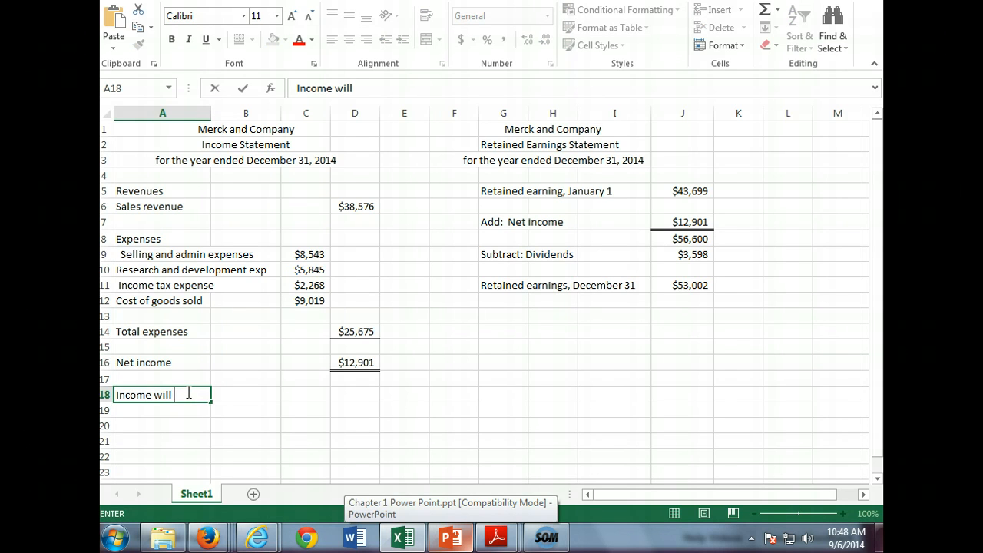
pyautogui.write('increase...')
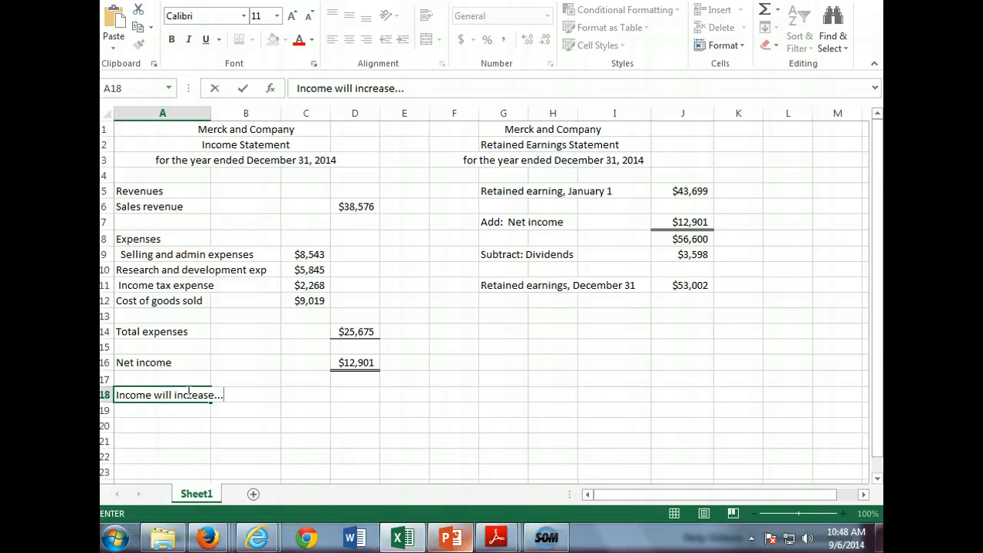
pyautogui.write('Incom')
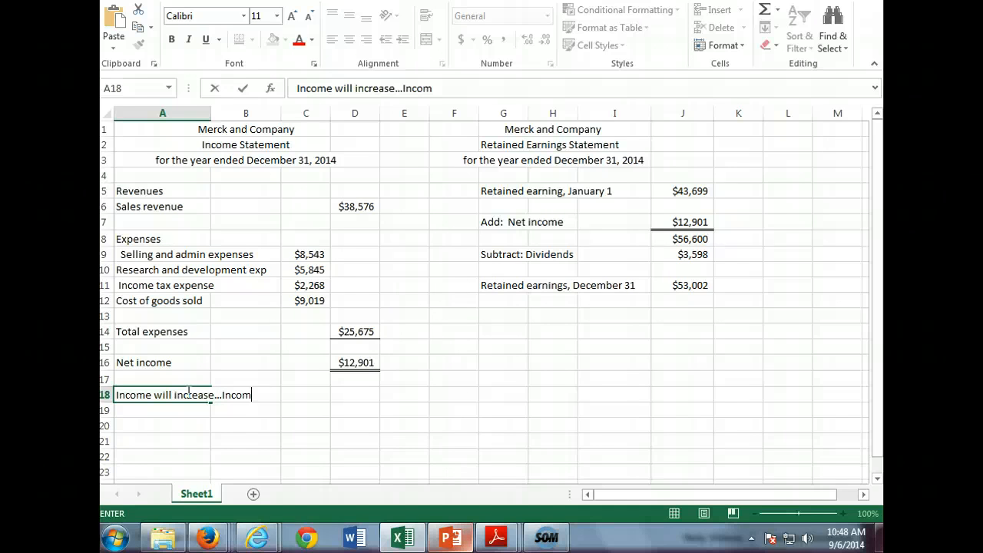
pyautogui.write('e tax increas')
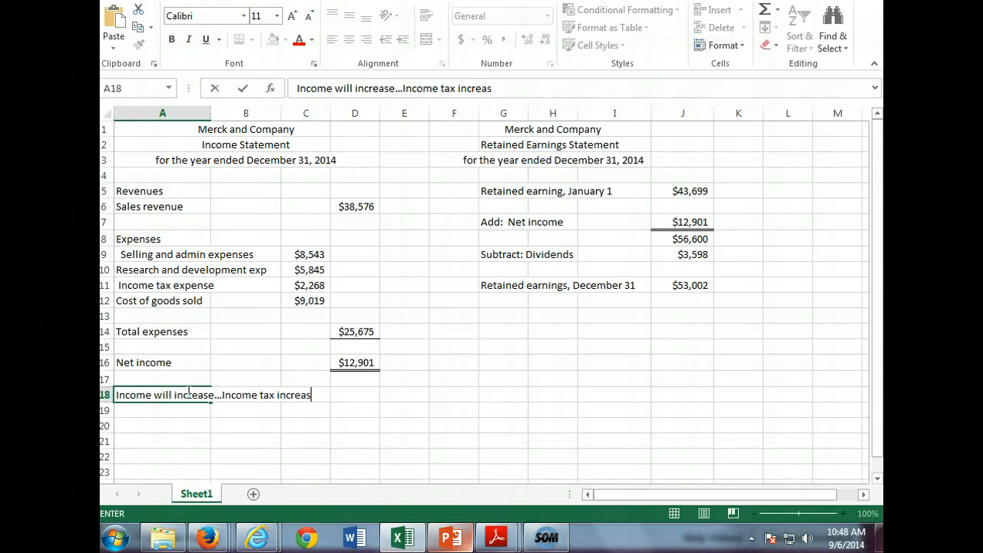
pyautogui.write('e')
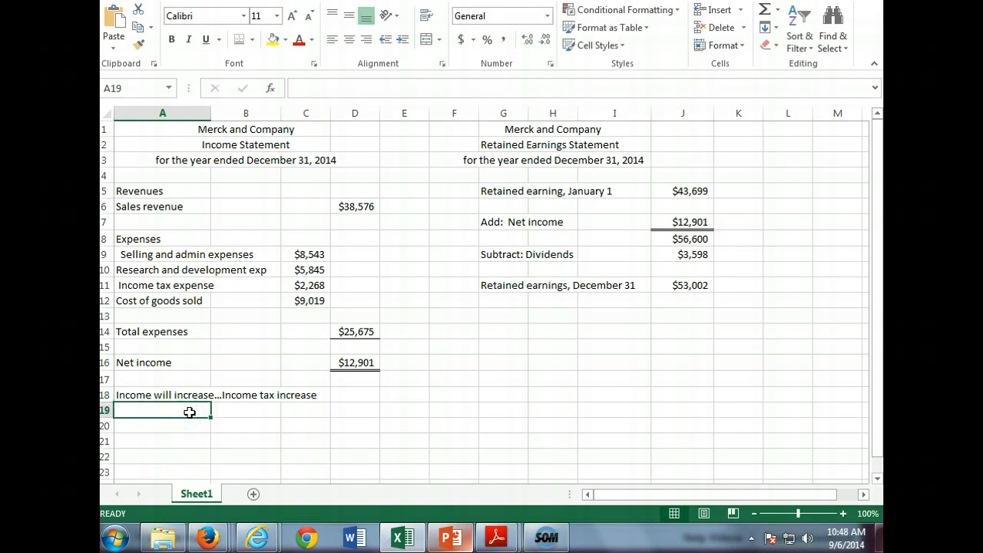
# Add the note 'retained earnings will increase' on the next row.
pyautogui.write('retained earnings')
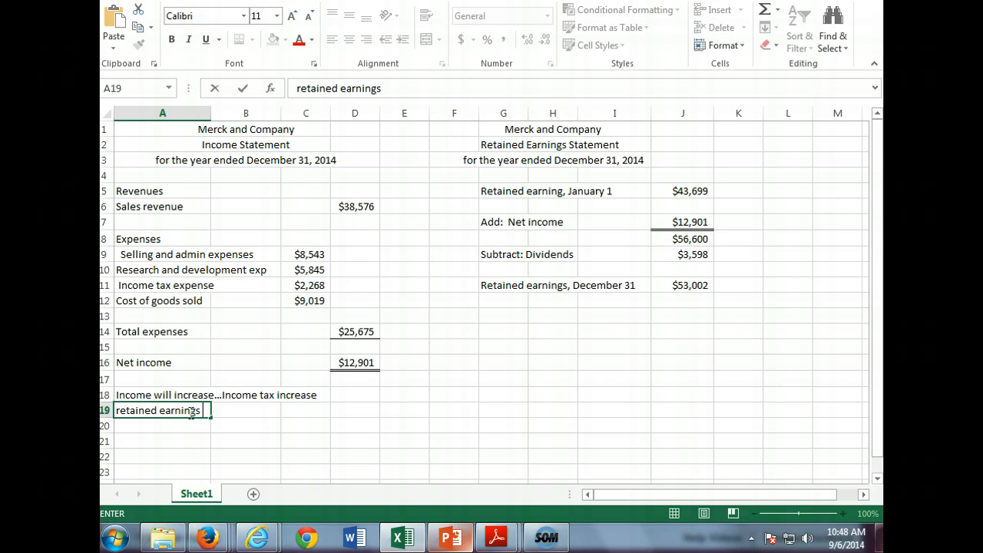
pyautogui.write('will increase')
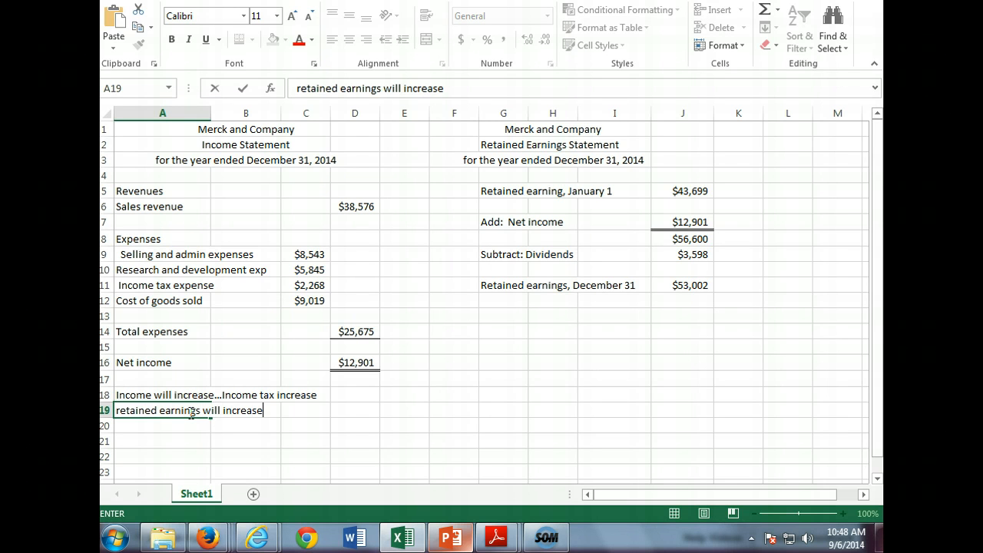